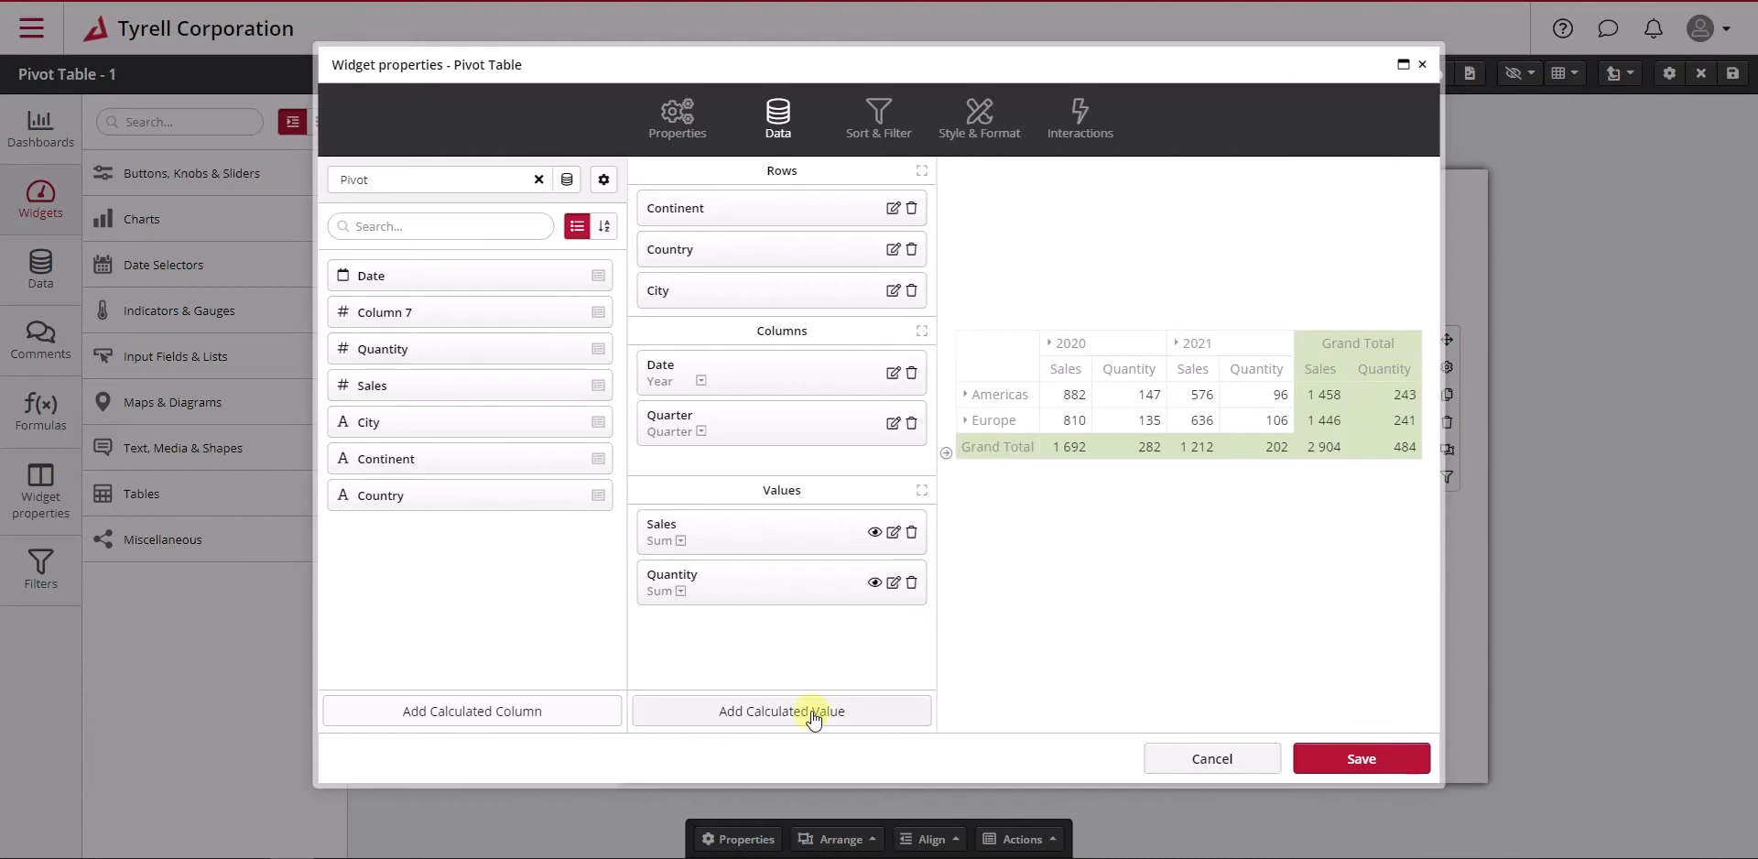
# Add a calculated value to the pivot table and list the available calculation types
pyautogui.click(781, 710)
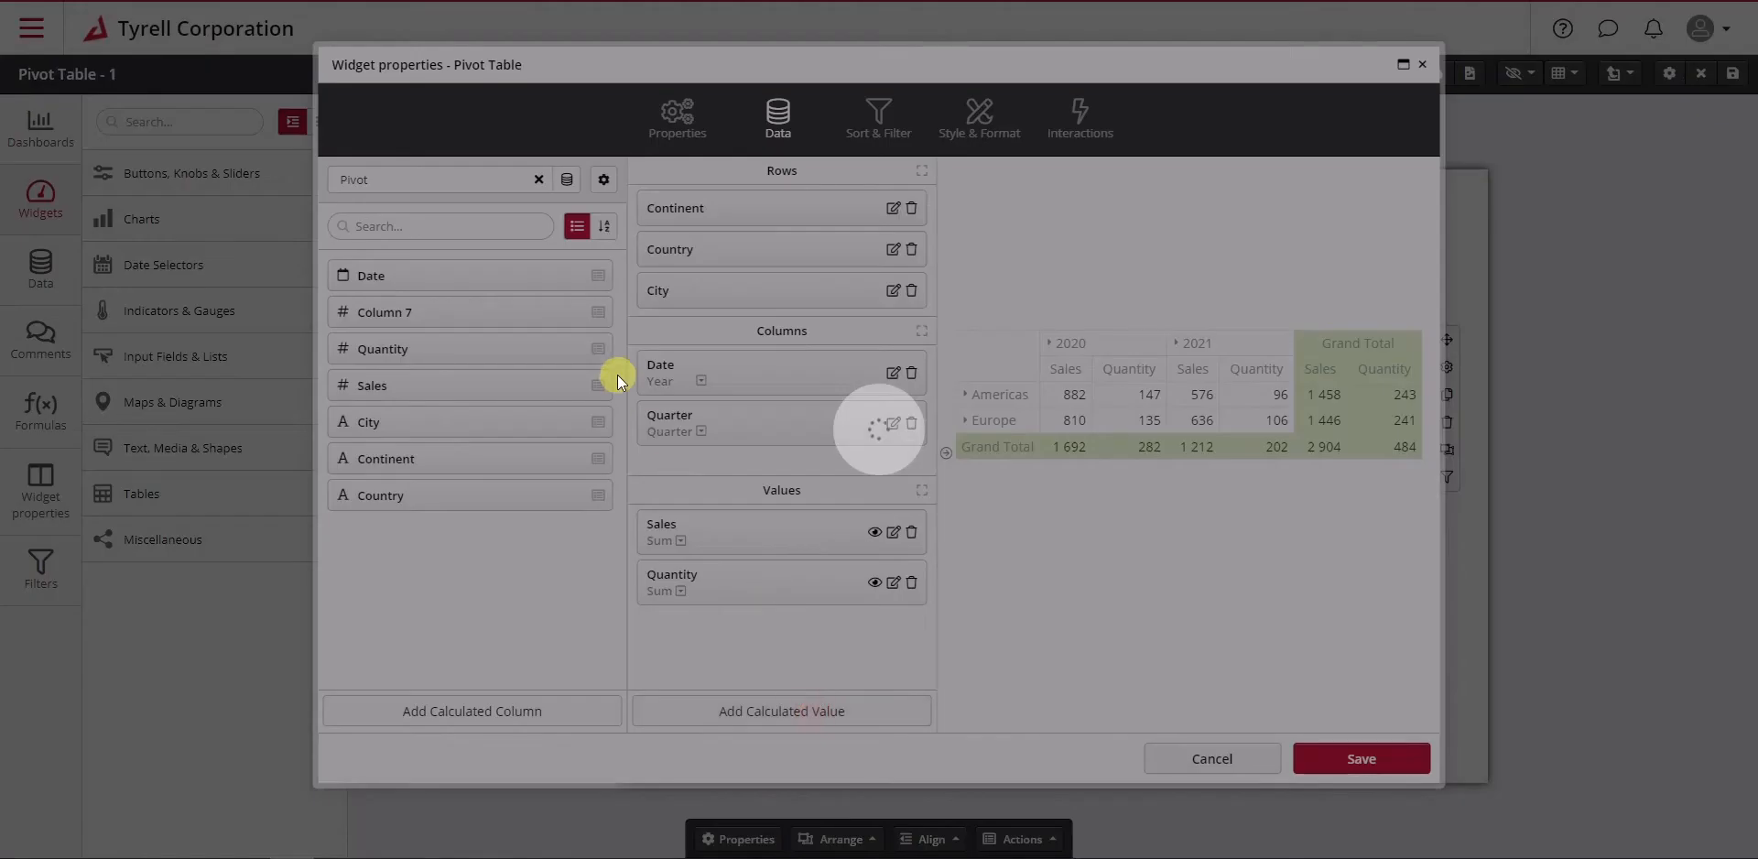
pyautogui.click(782, 709)
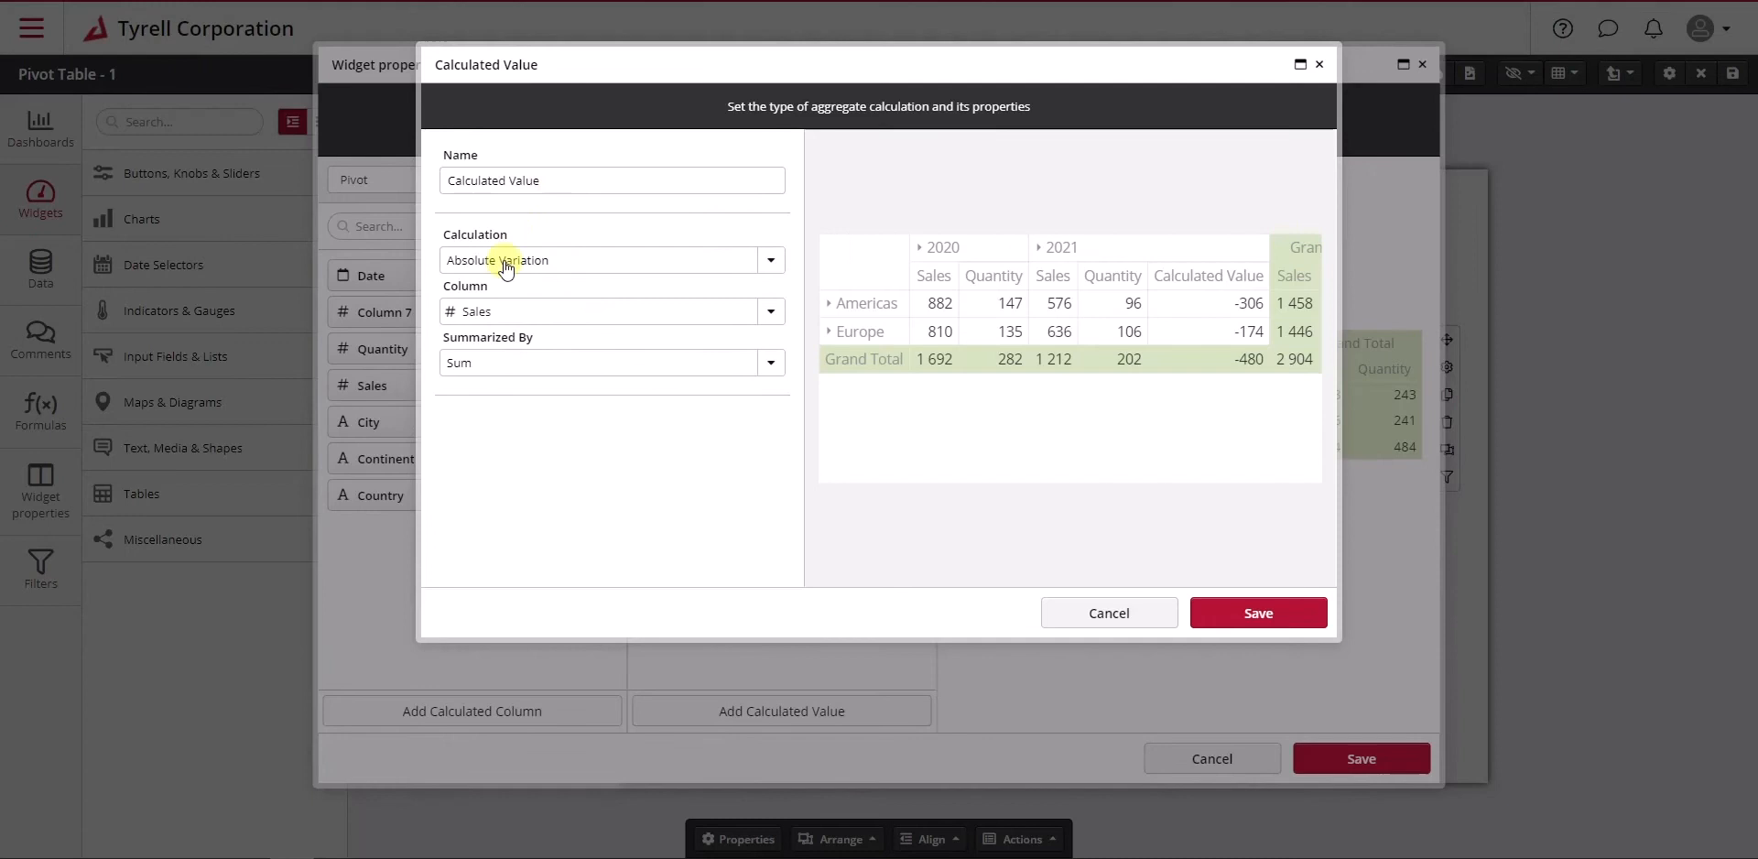
pyautogui.click(770, 259)
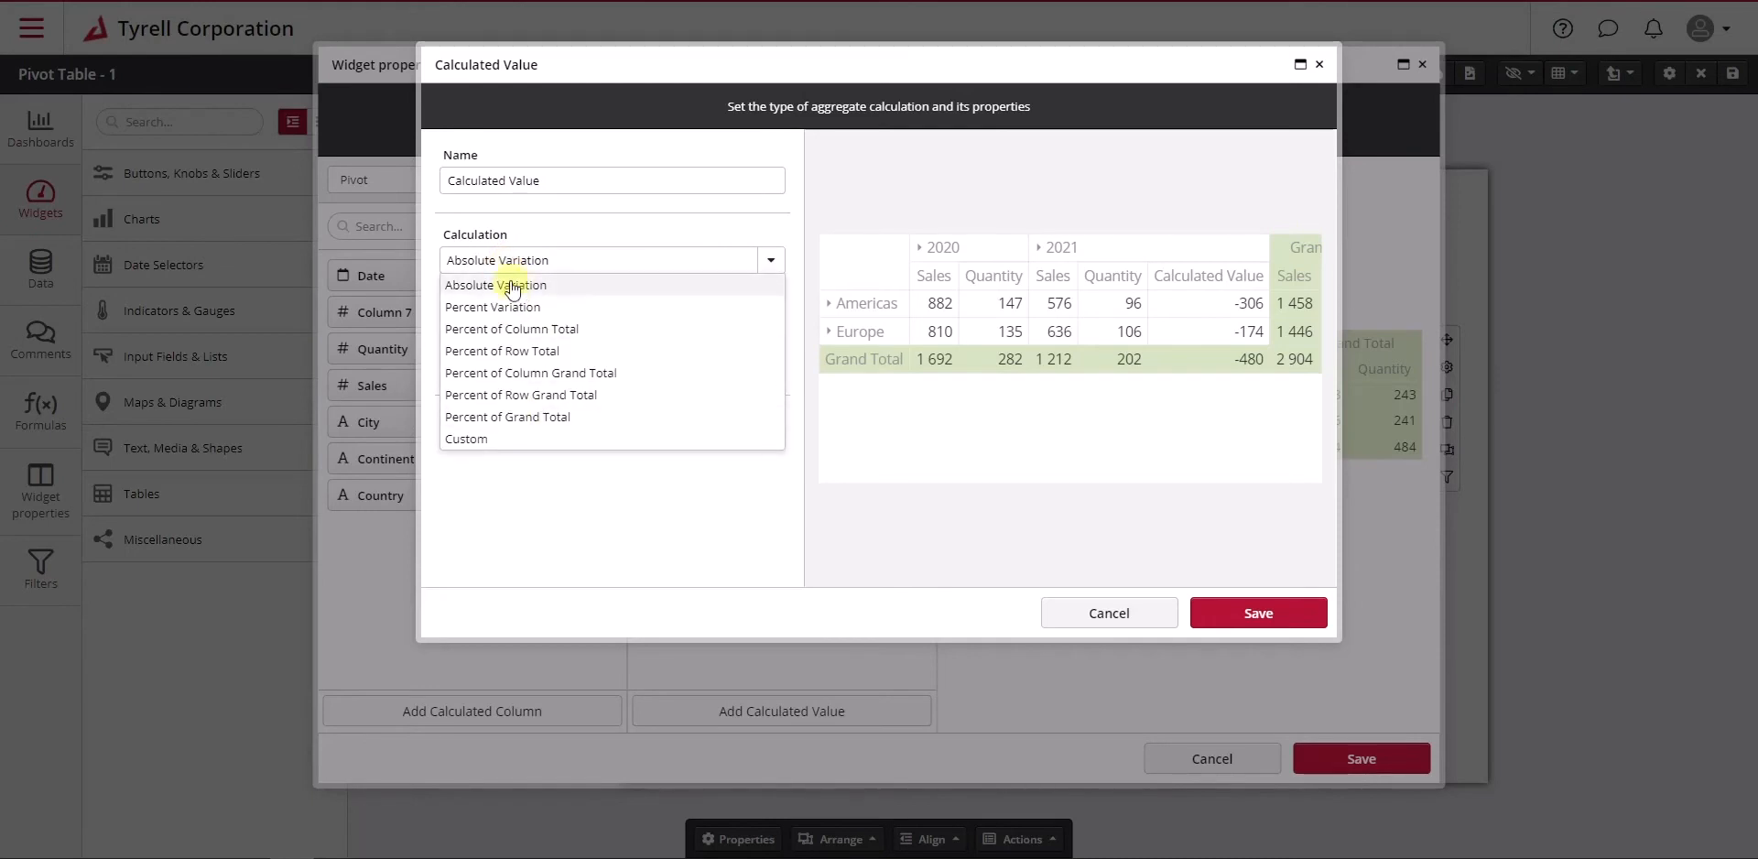
pyautogui.moveTo(519, 424)
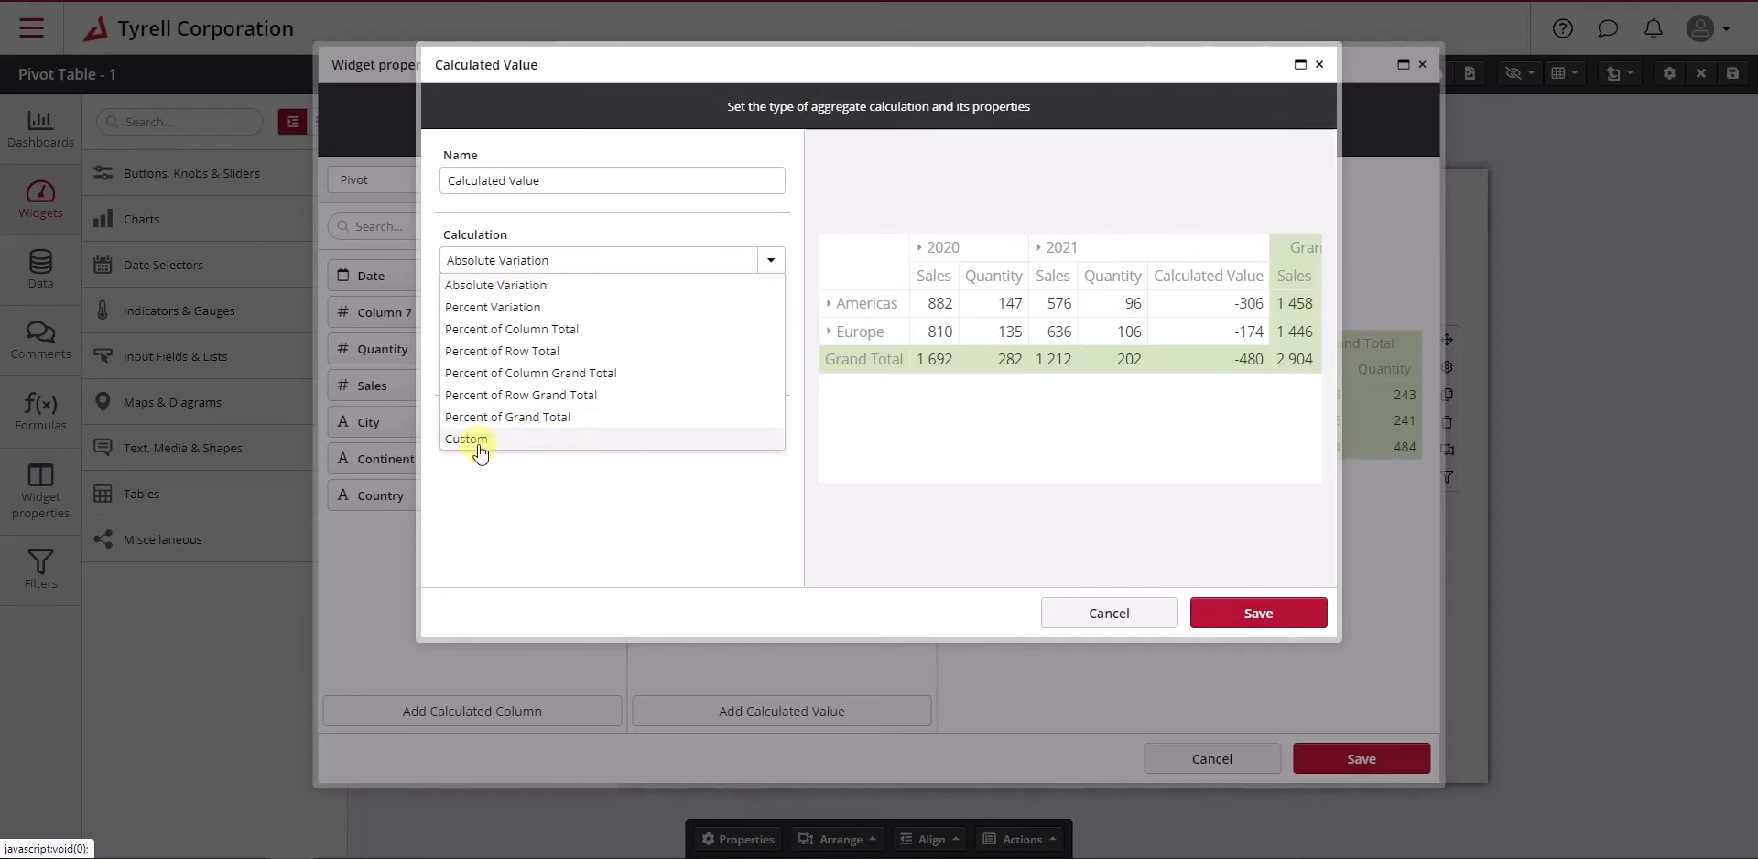
# Switch the calculation to Custom and highlight the example formula text
pyautogui.click(465, 438)
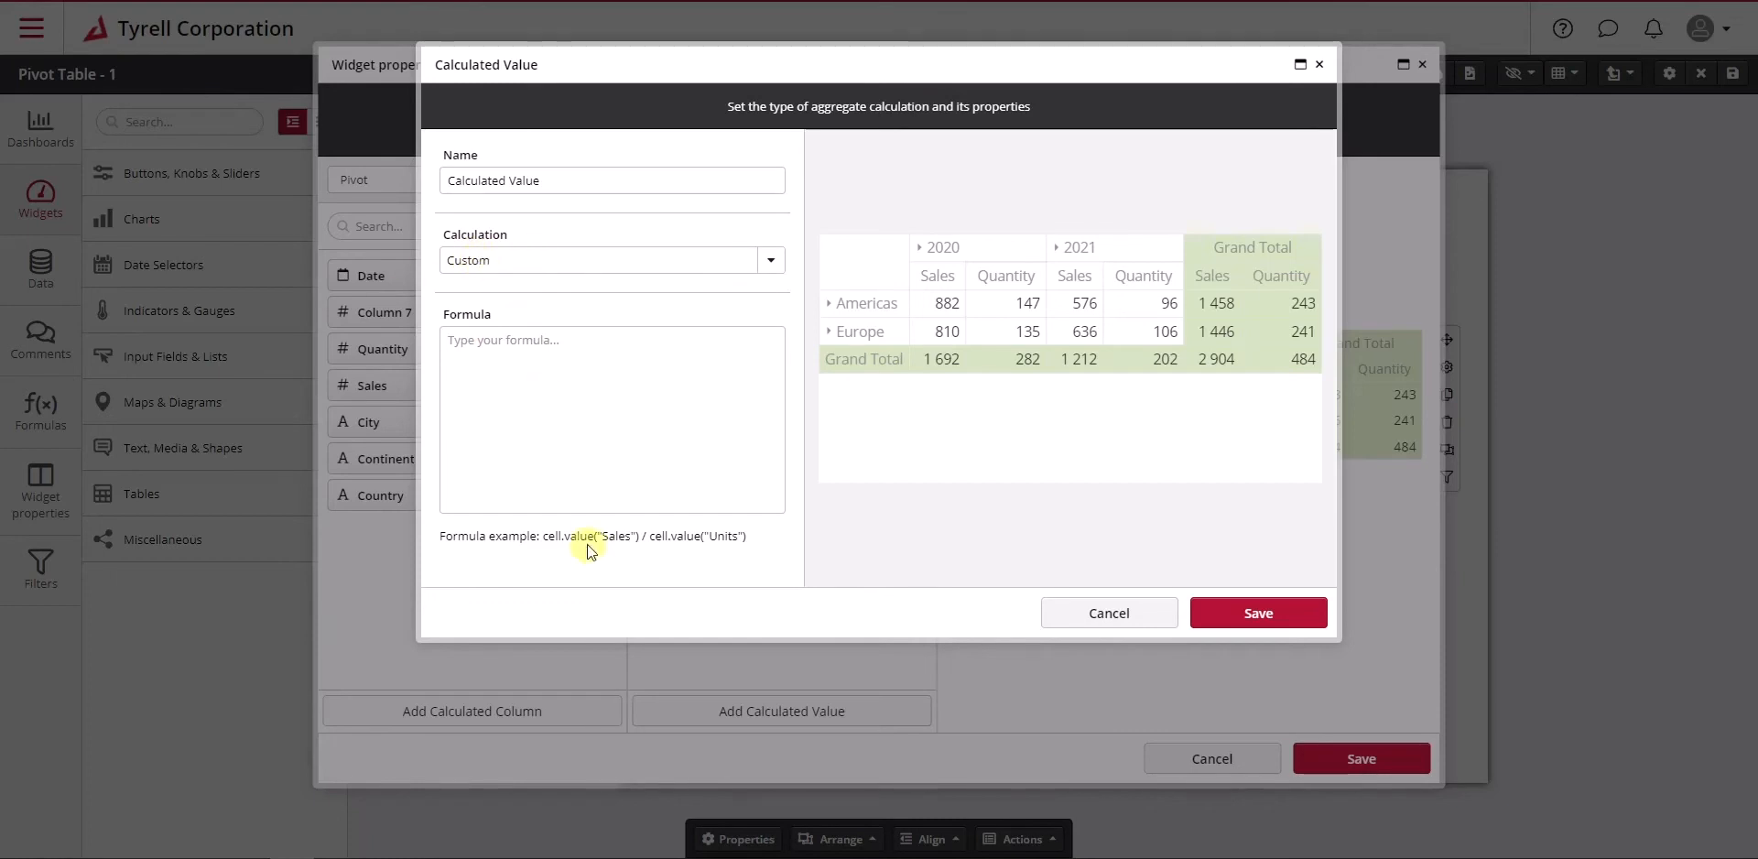
pyautogui.moveTo(541, 535); pyautogui.dragTo(746, 535)
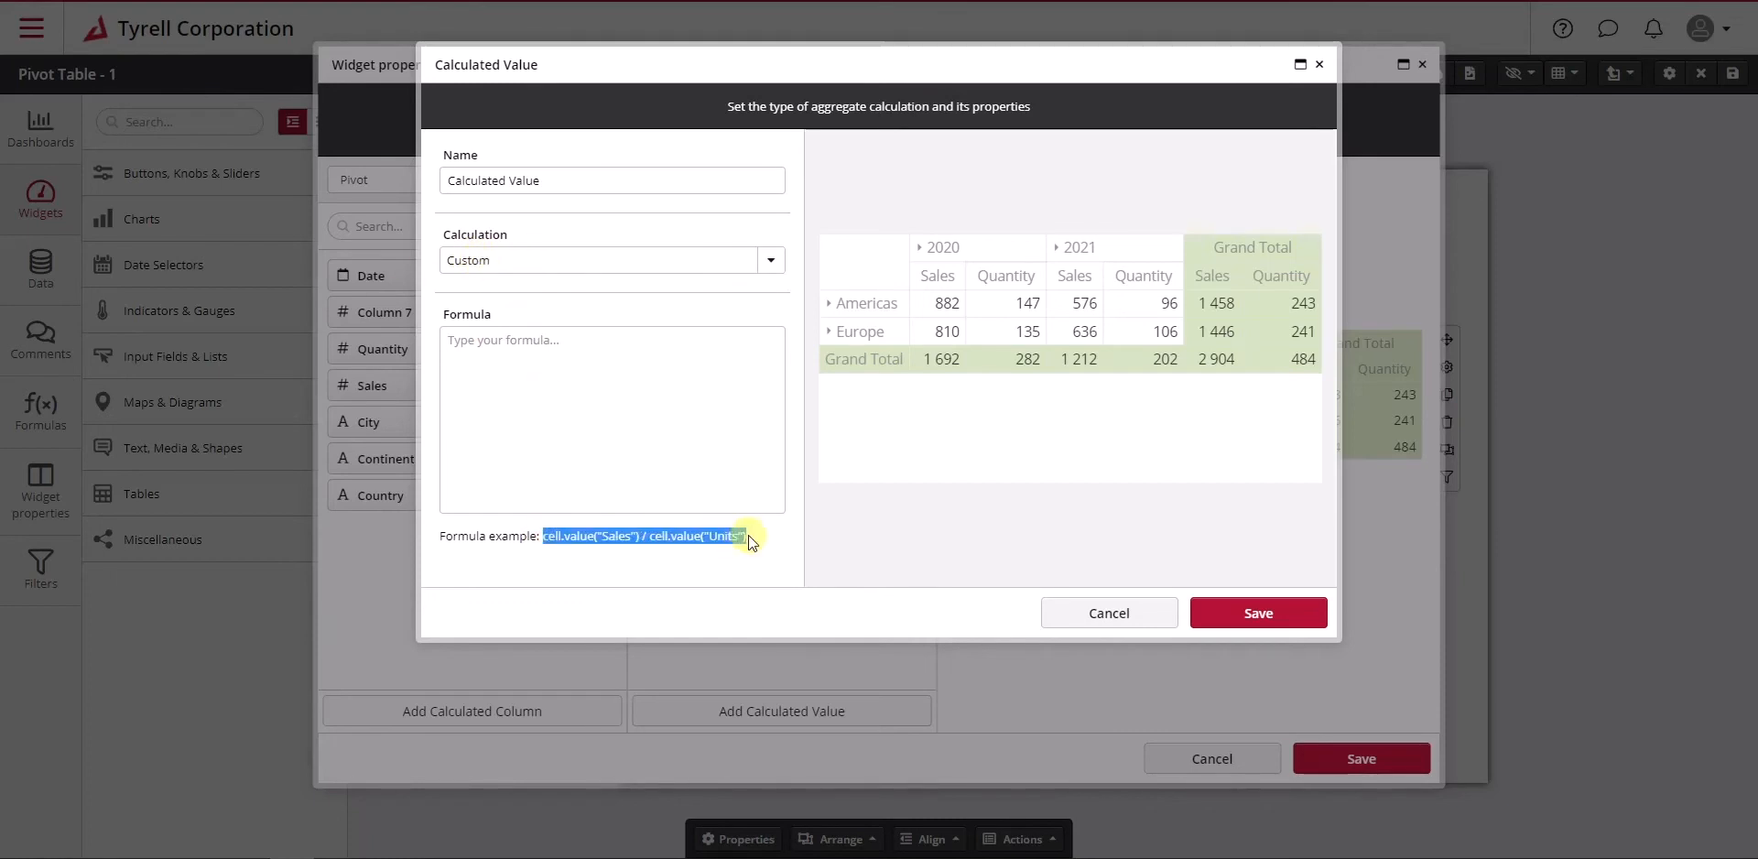
pyautogui.moveTo(666, 411)
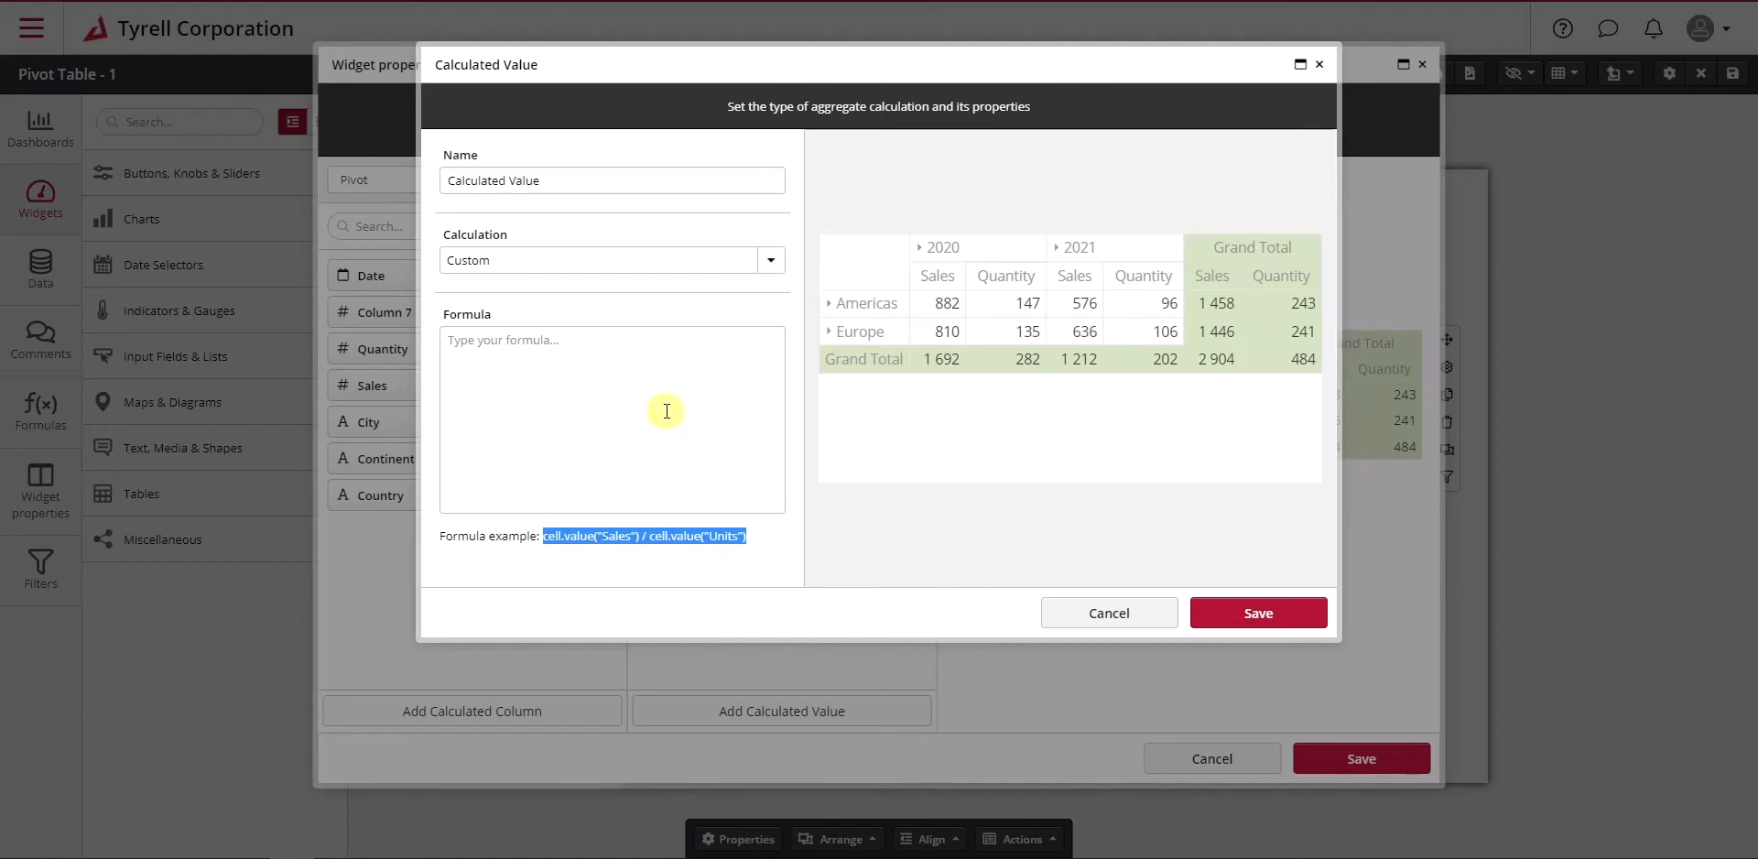
pyautogui.moveTo(618, 411)
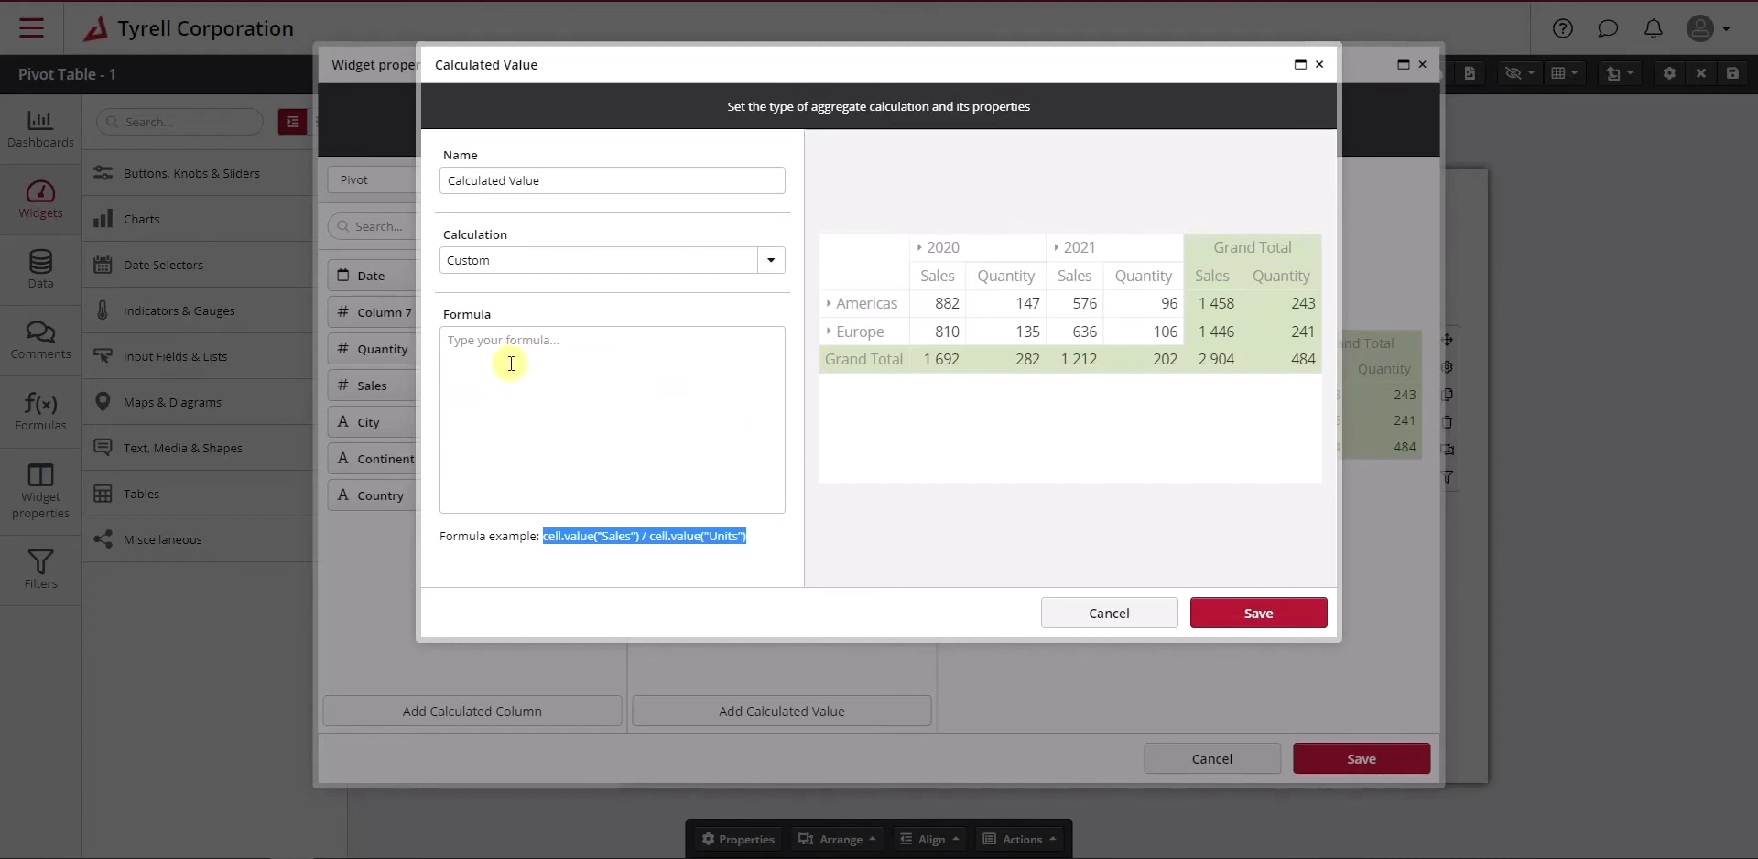
pyautogui.moveTo(534, 357)
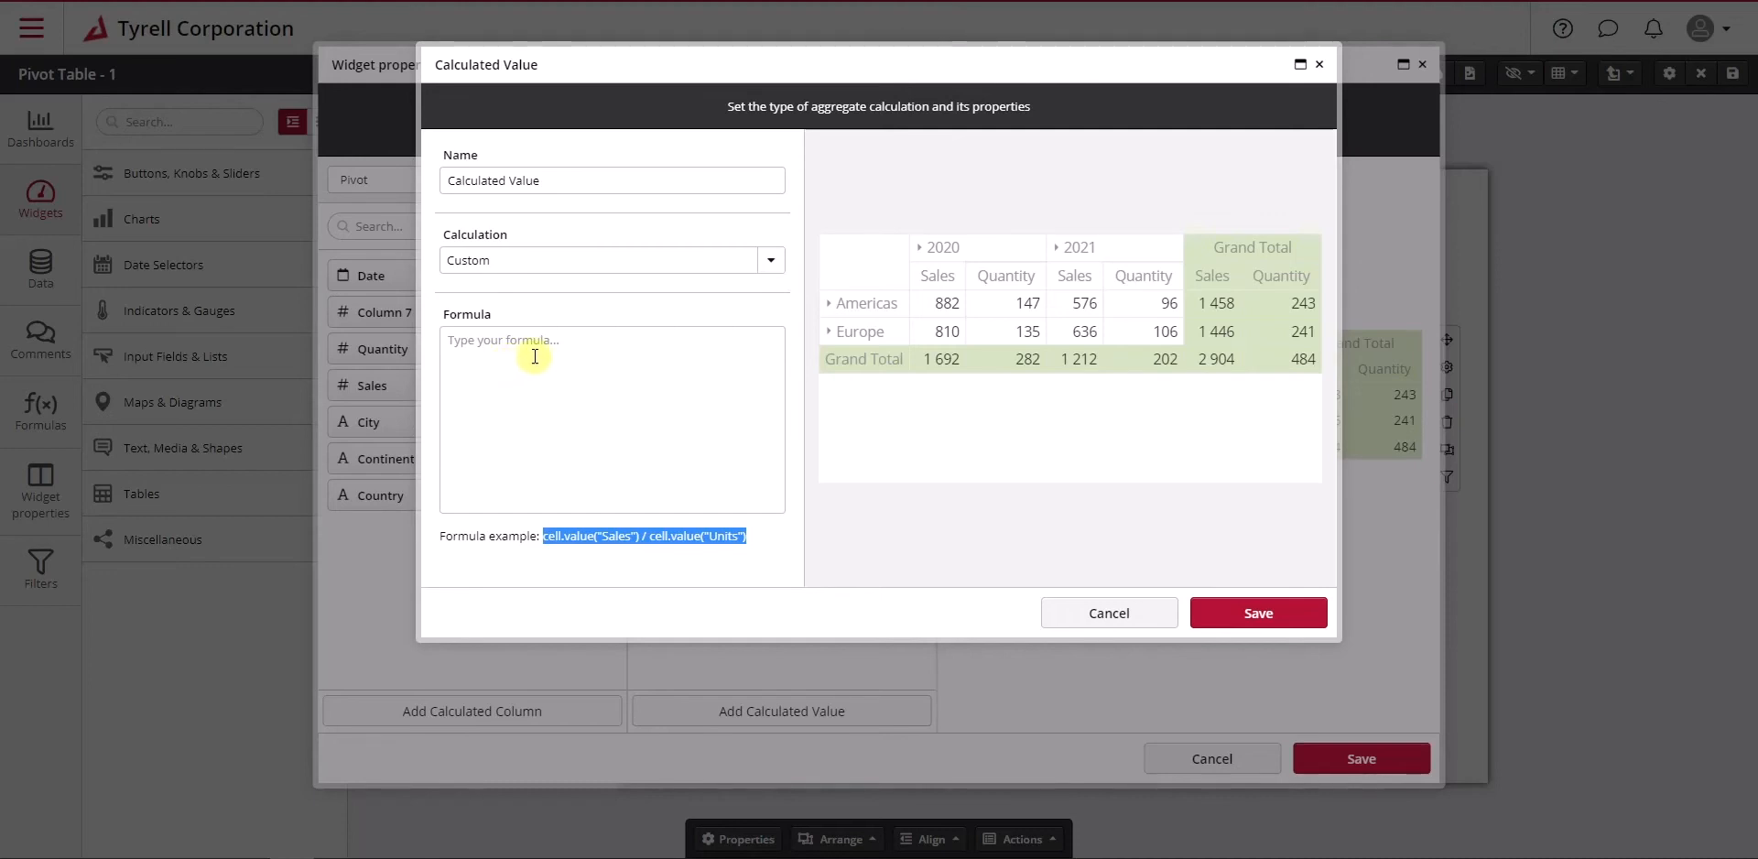
pyautogui.moveTo(457, 349)
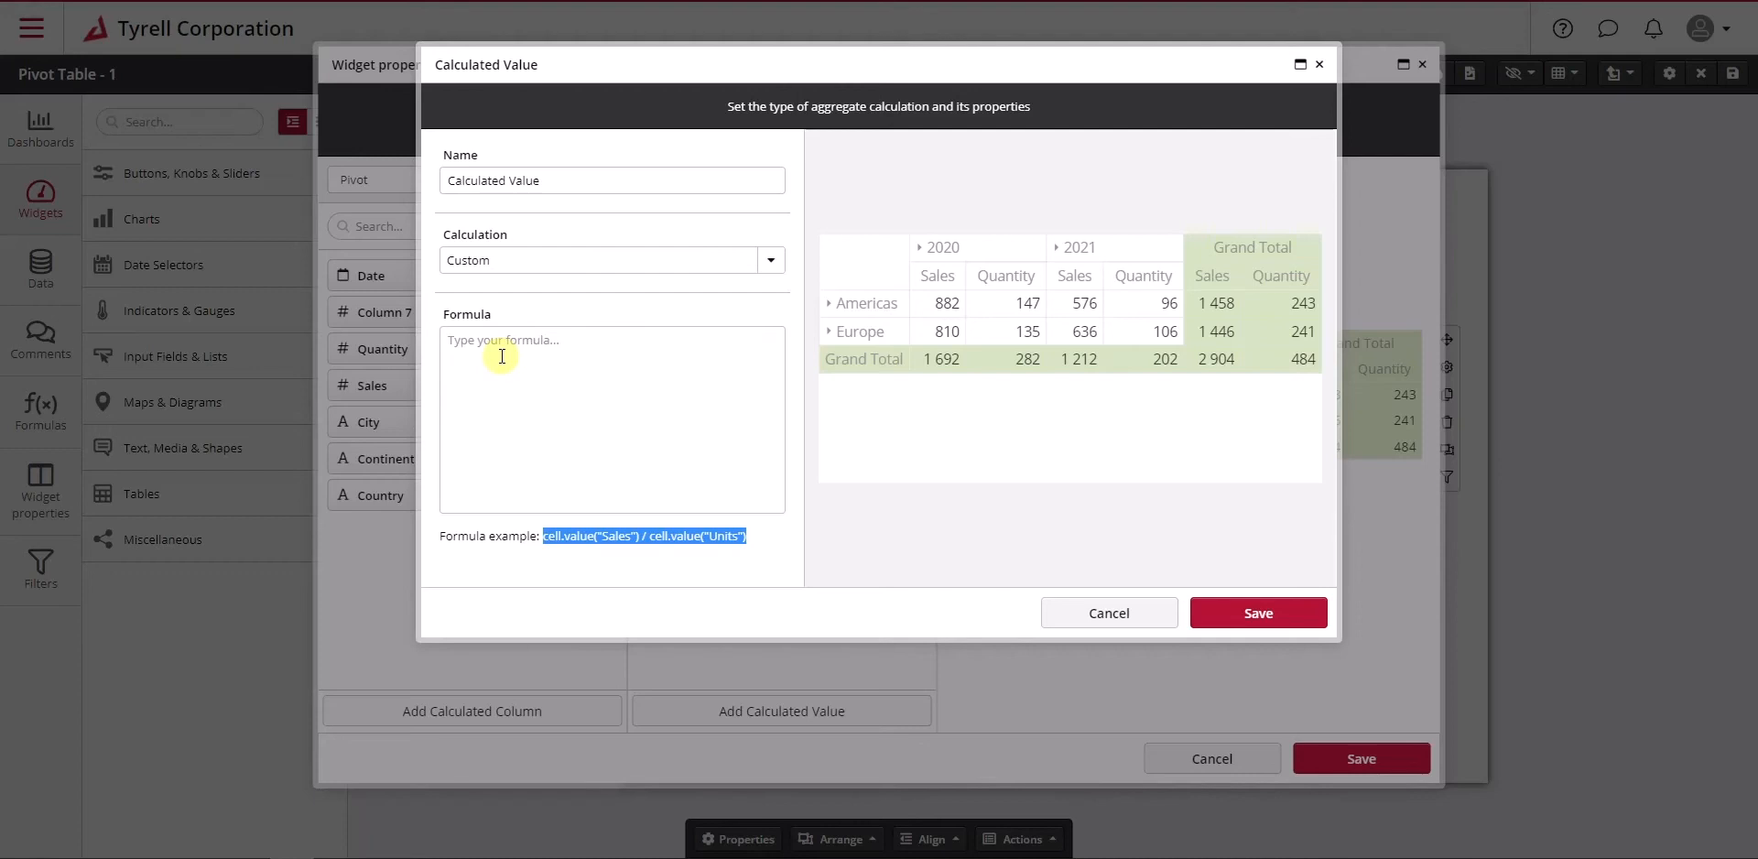
pyautogui.moveTo(544, 352)
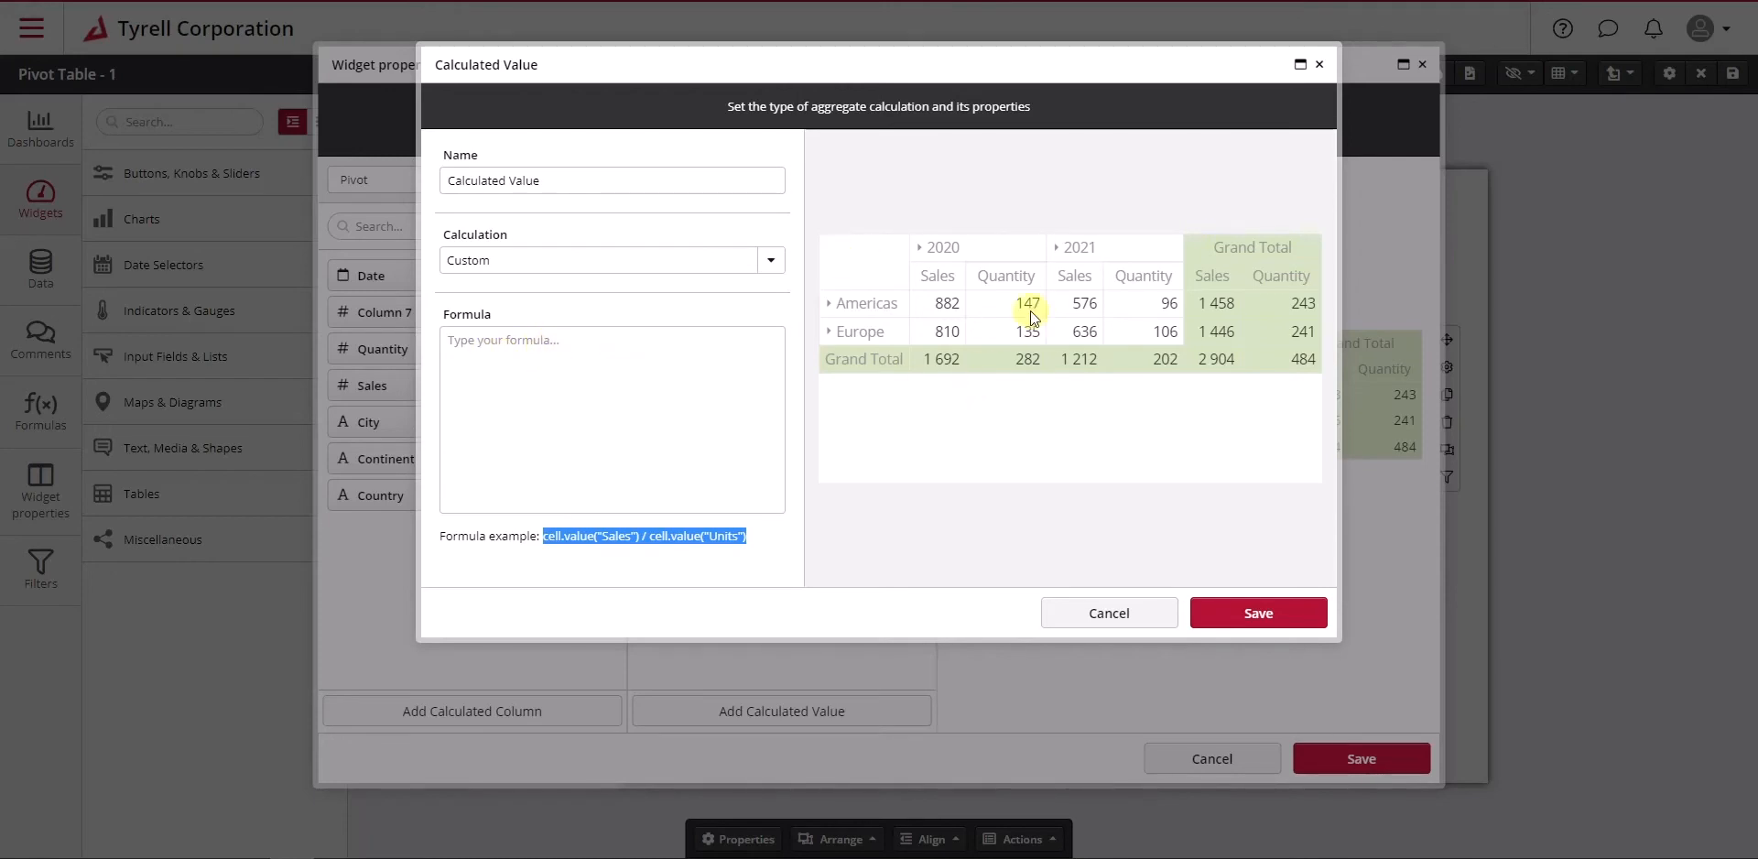
pyautogui.moveTo(919, 253)
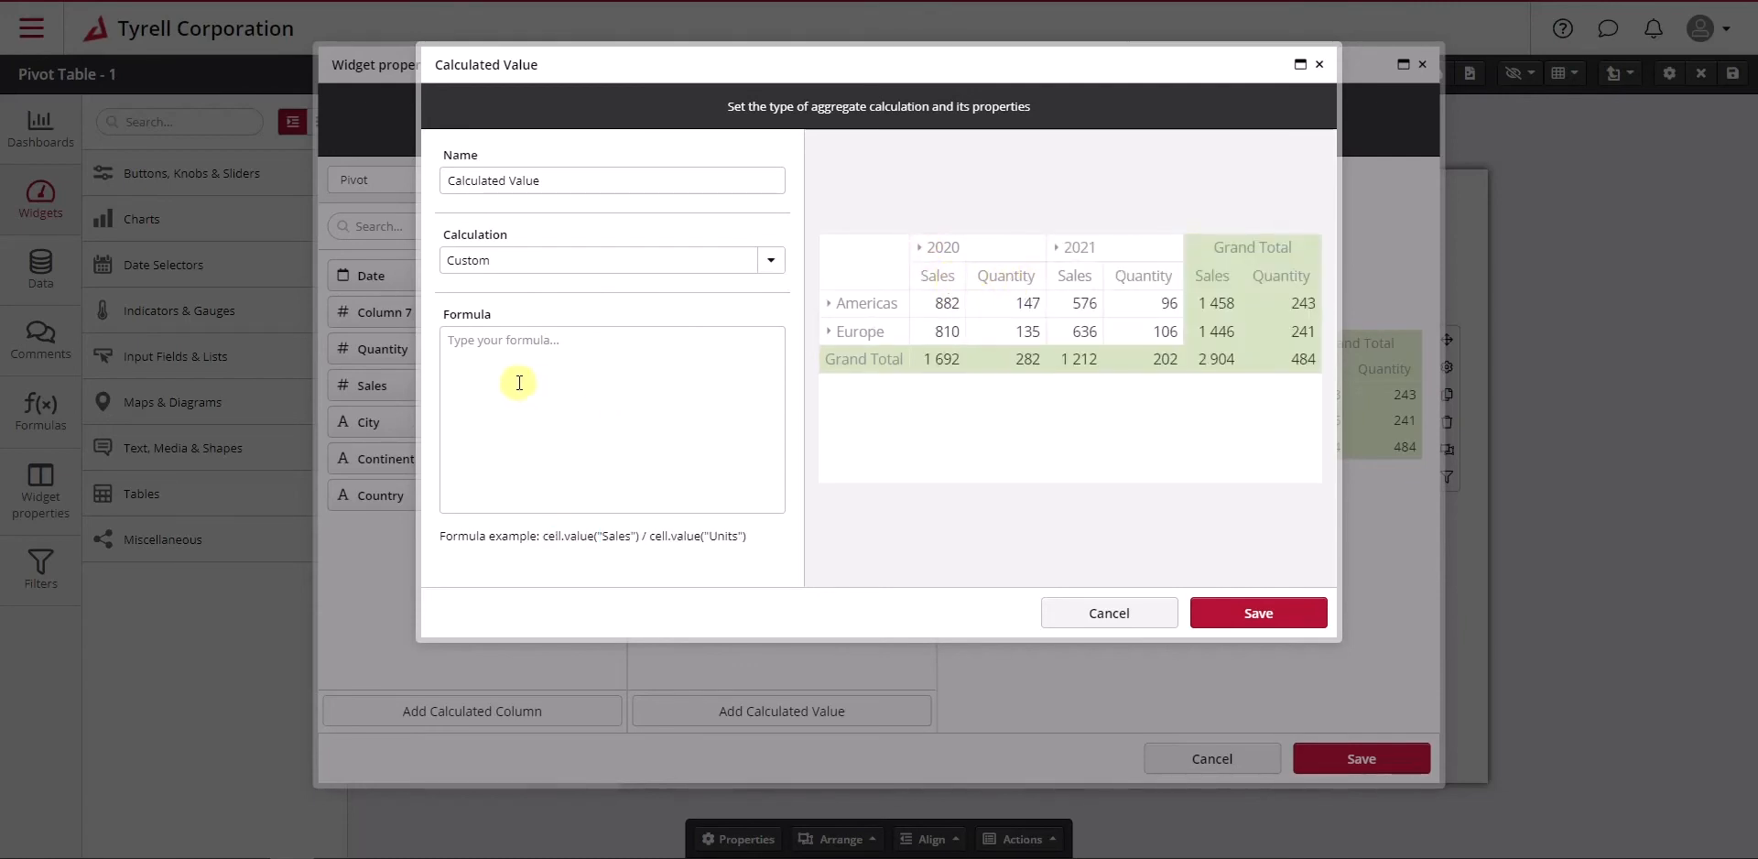
pyautogui.moveTo(508, 346)
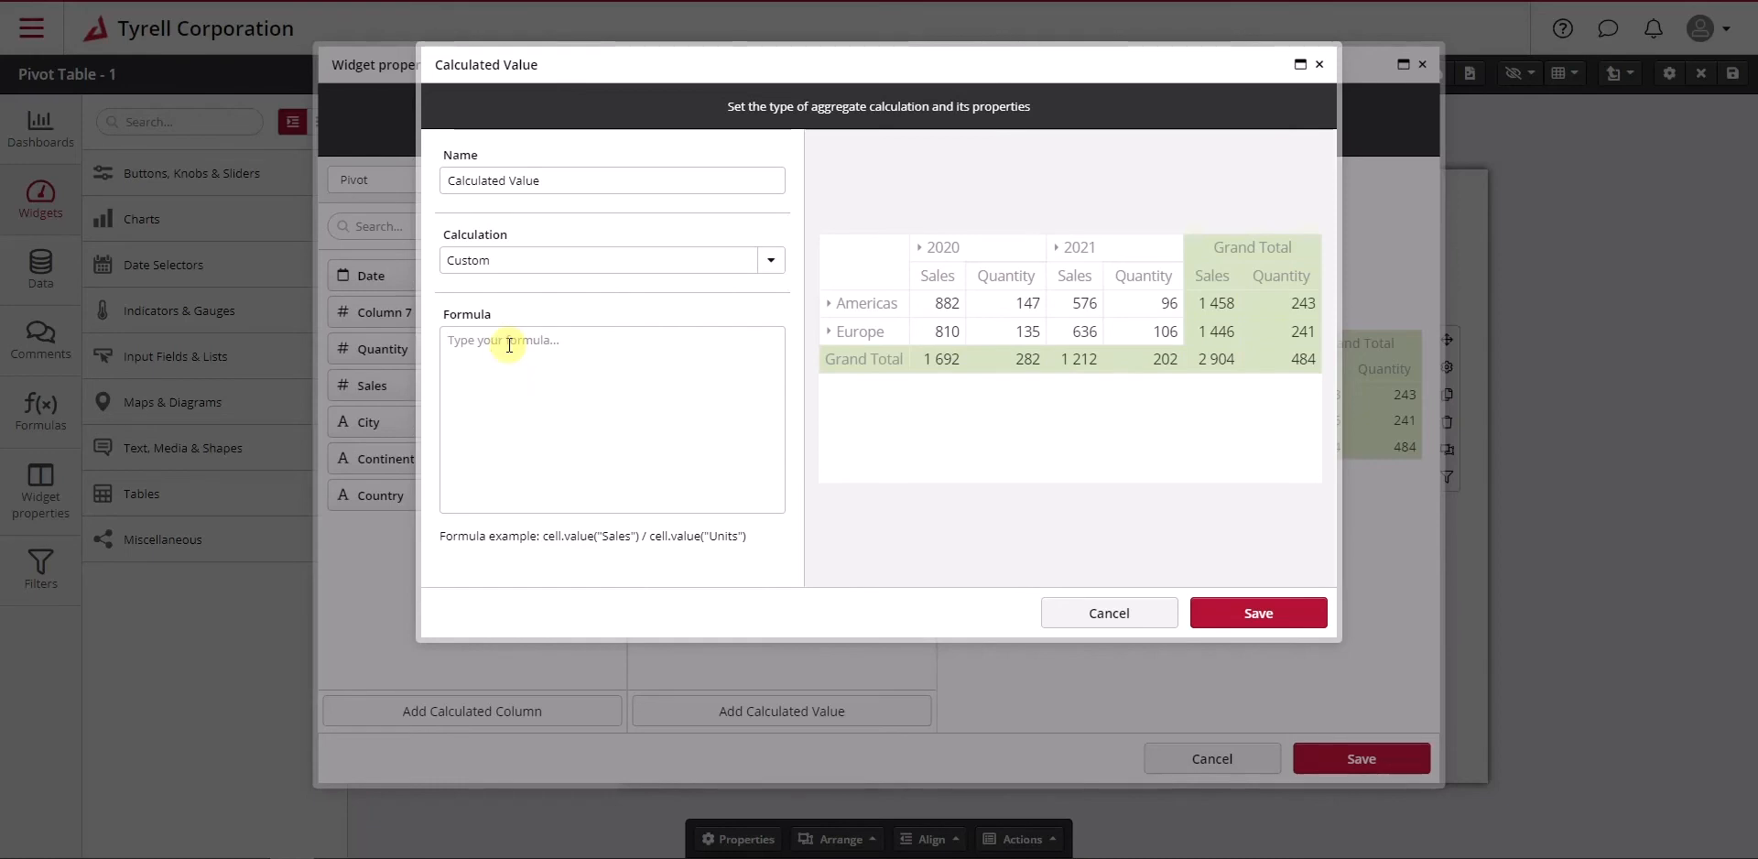
# Enter 100 as the formula and expand Canada to its cities in the preview
pyautogui.write('100')
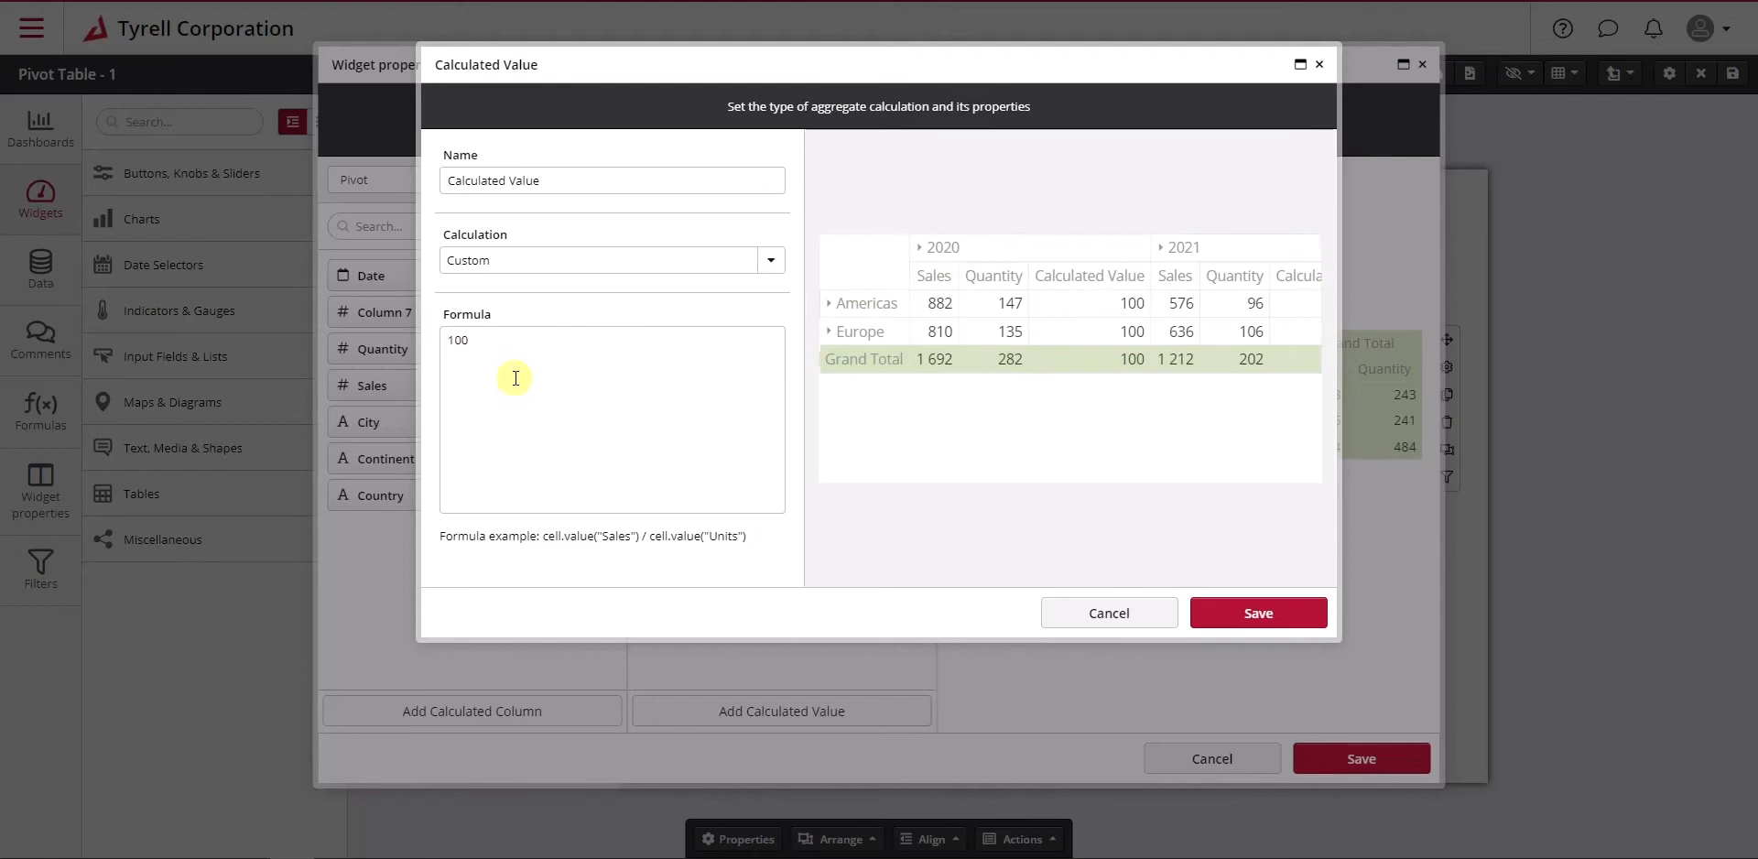
pyautogui.moveTo(919, 405)
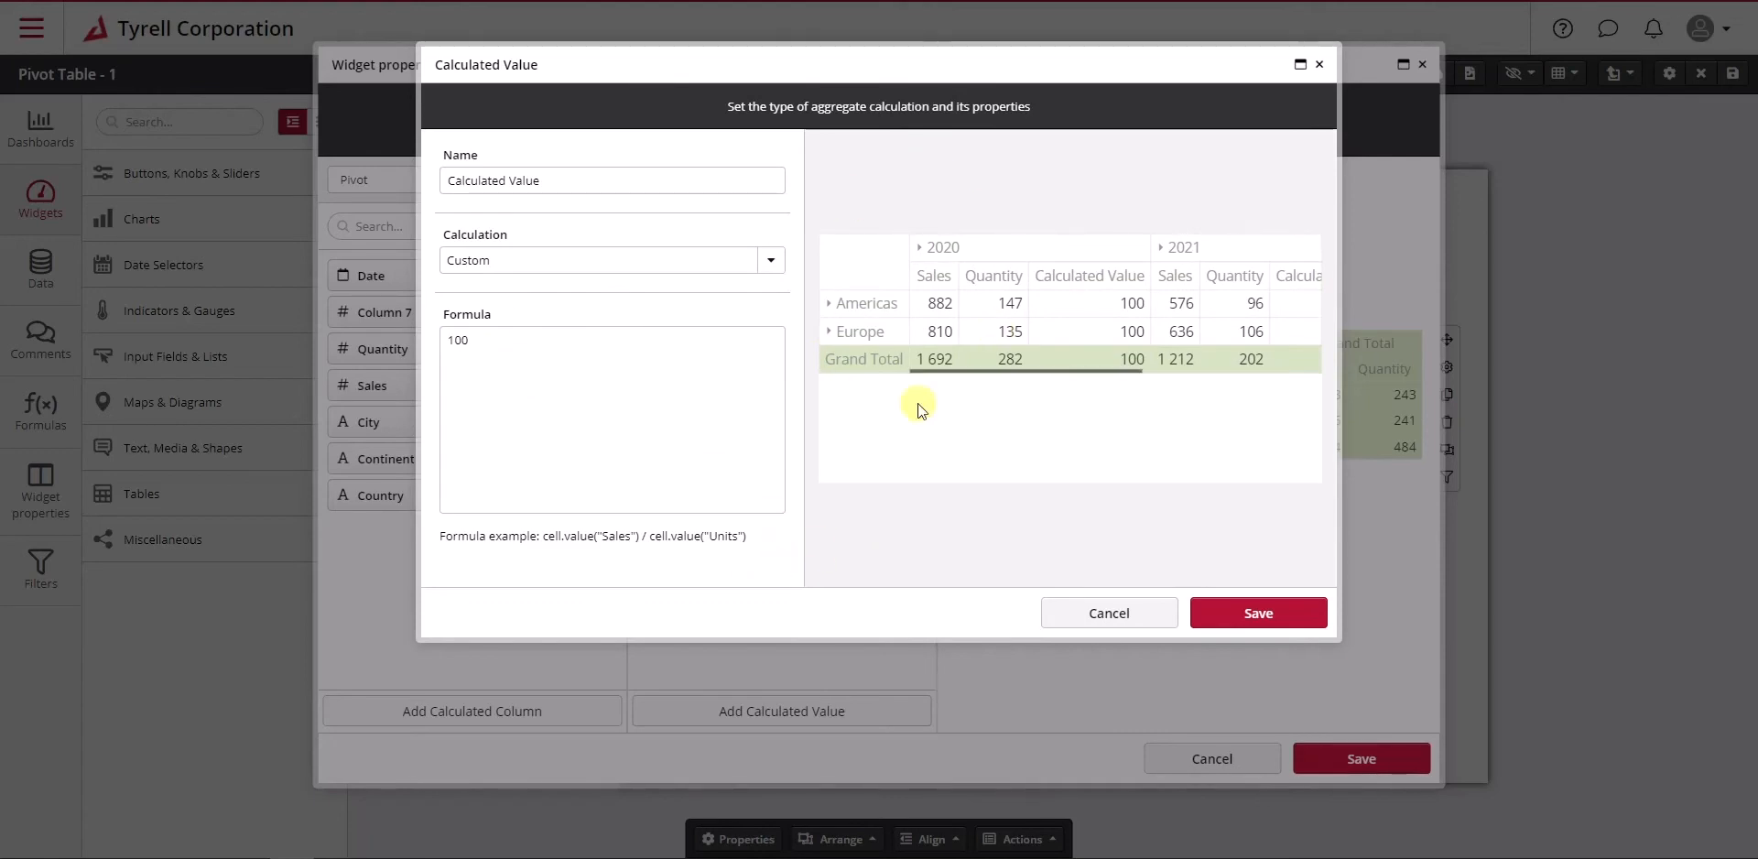
pyautogui.moveTo(895, 305)
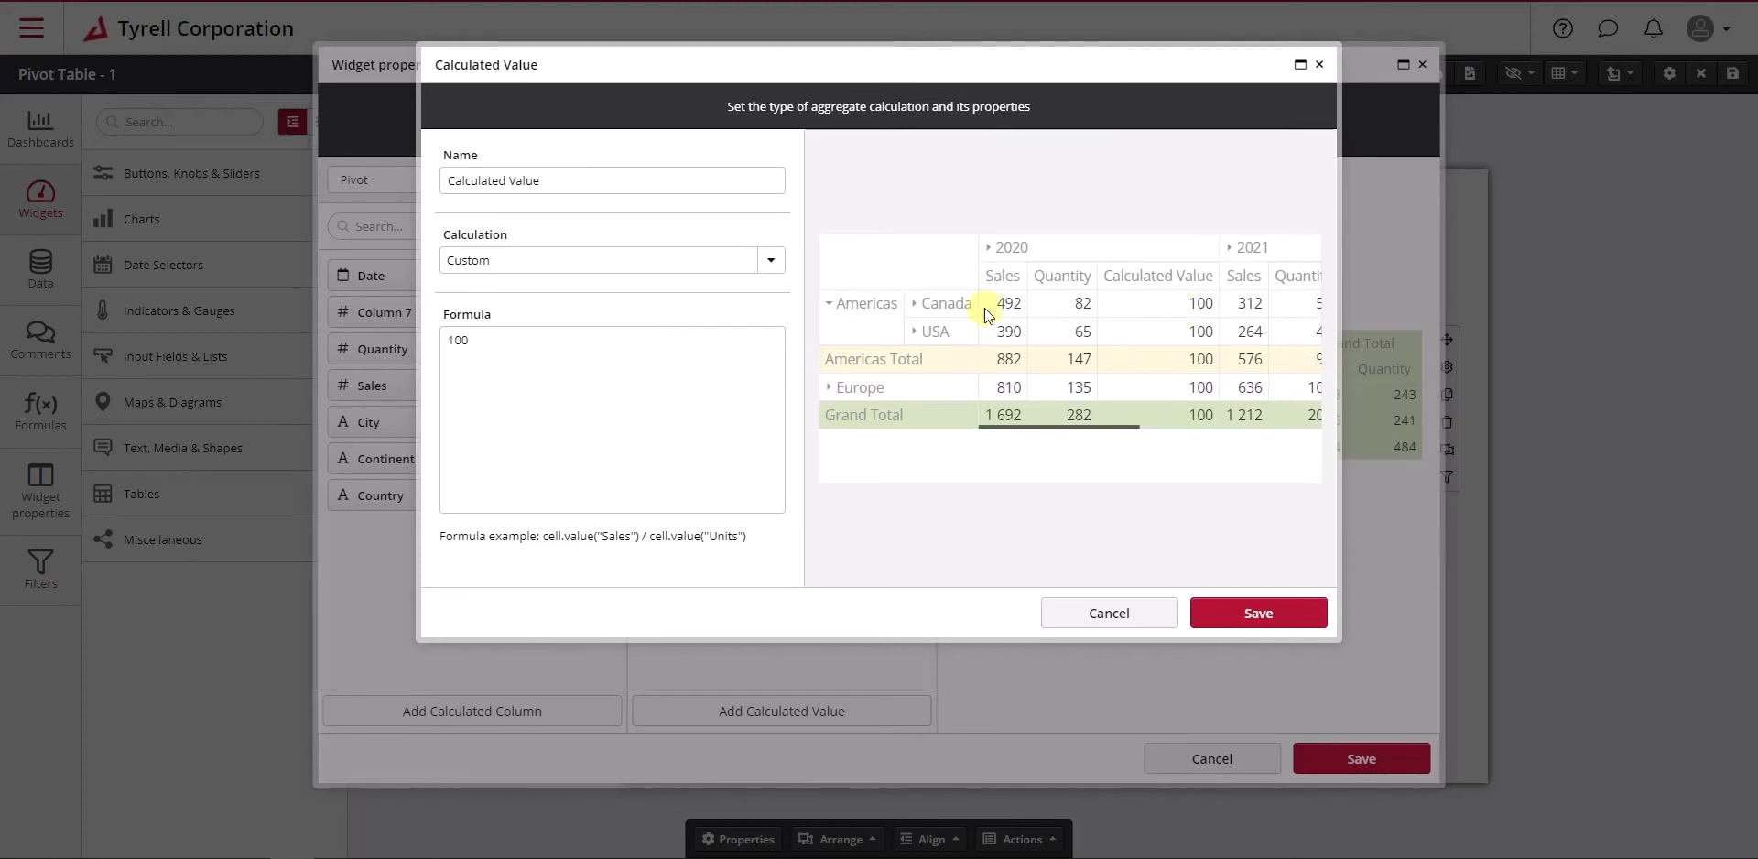
pyautogui.click(915, 304)
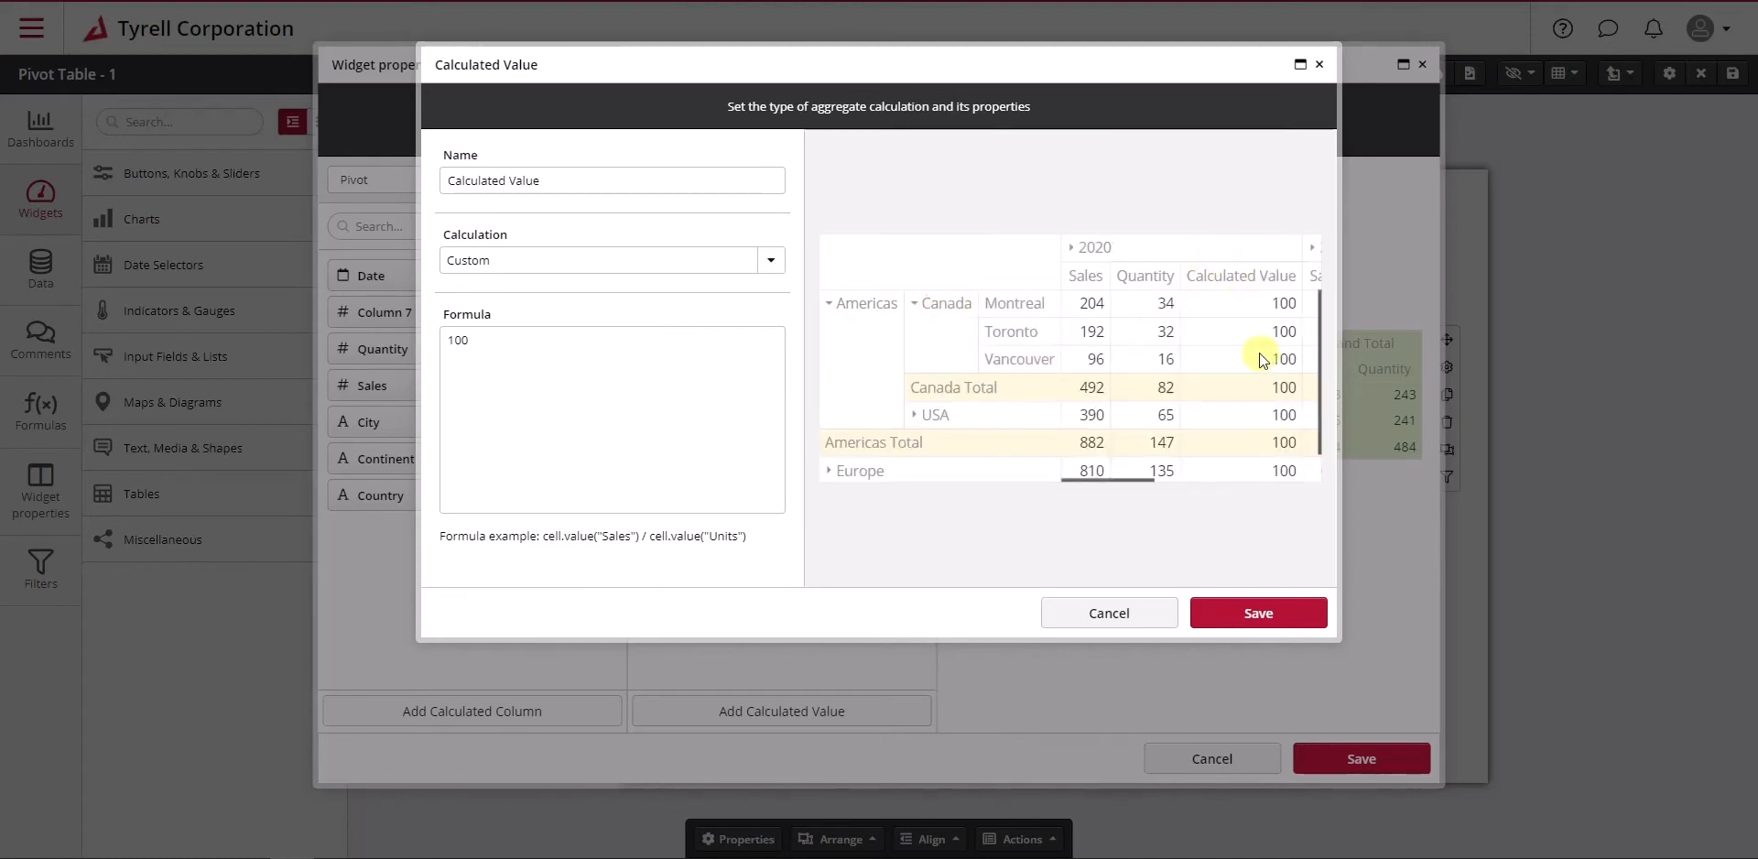
pyautogui.moveTo(918, 323)
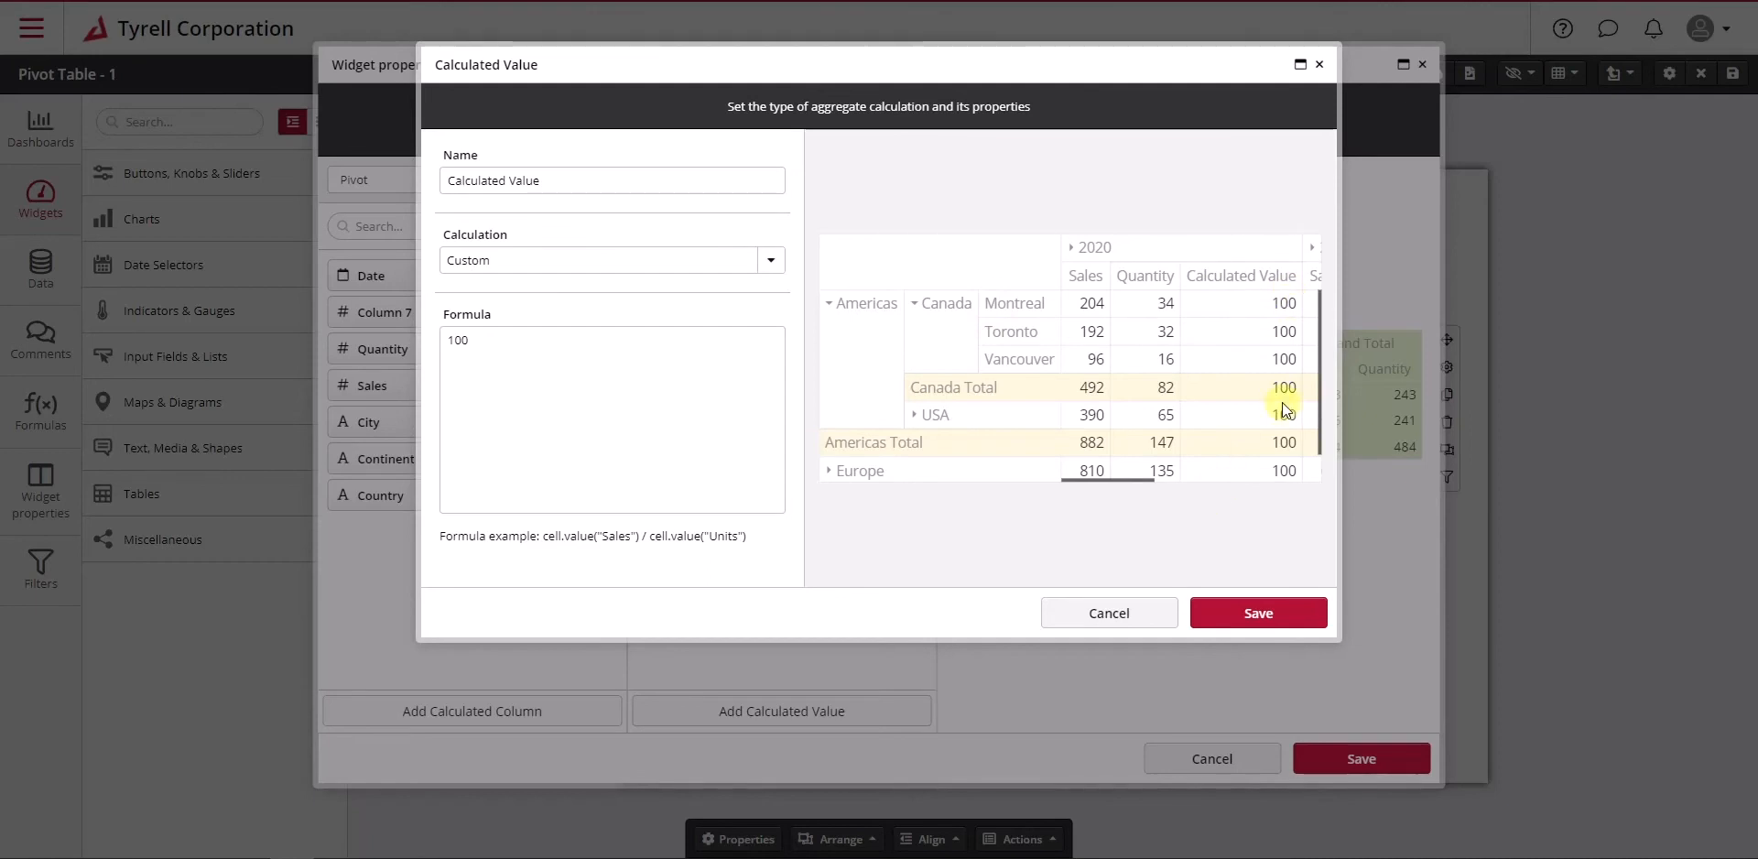
pyautogui.scroll(-3)
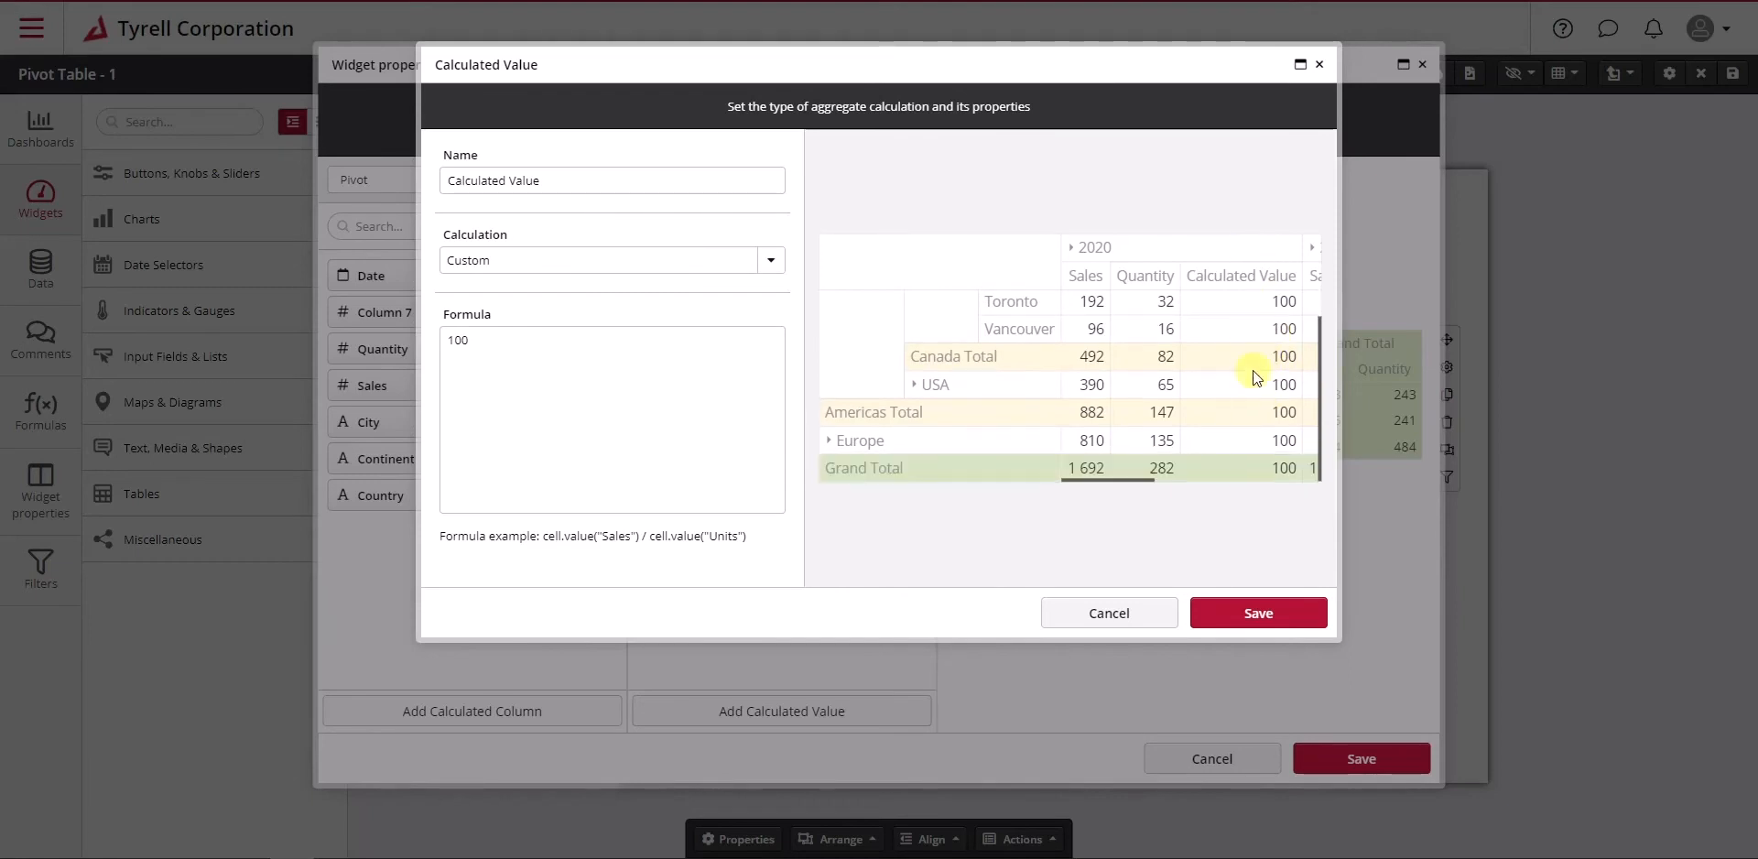
pyautogui.moveTo(1256, 301)
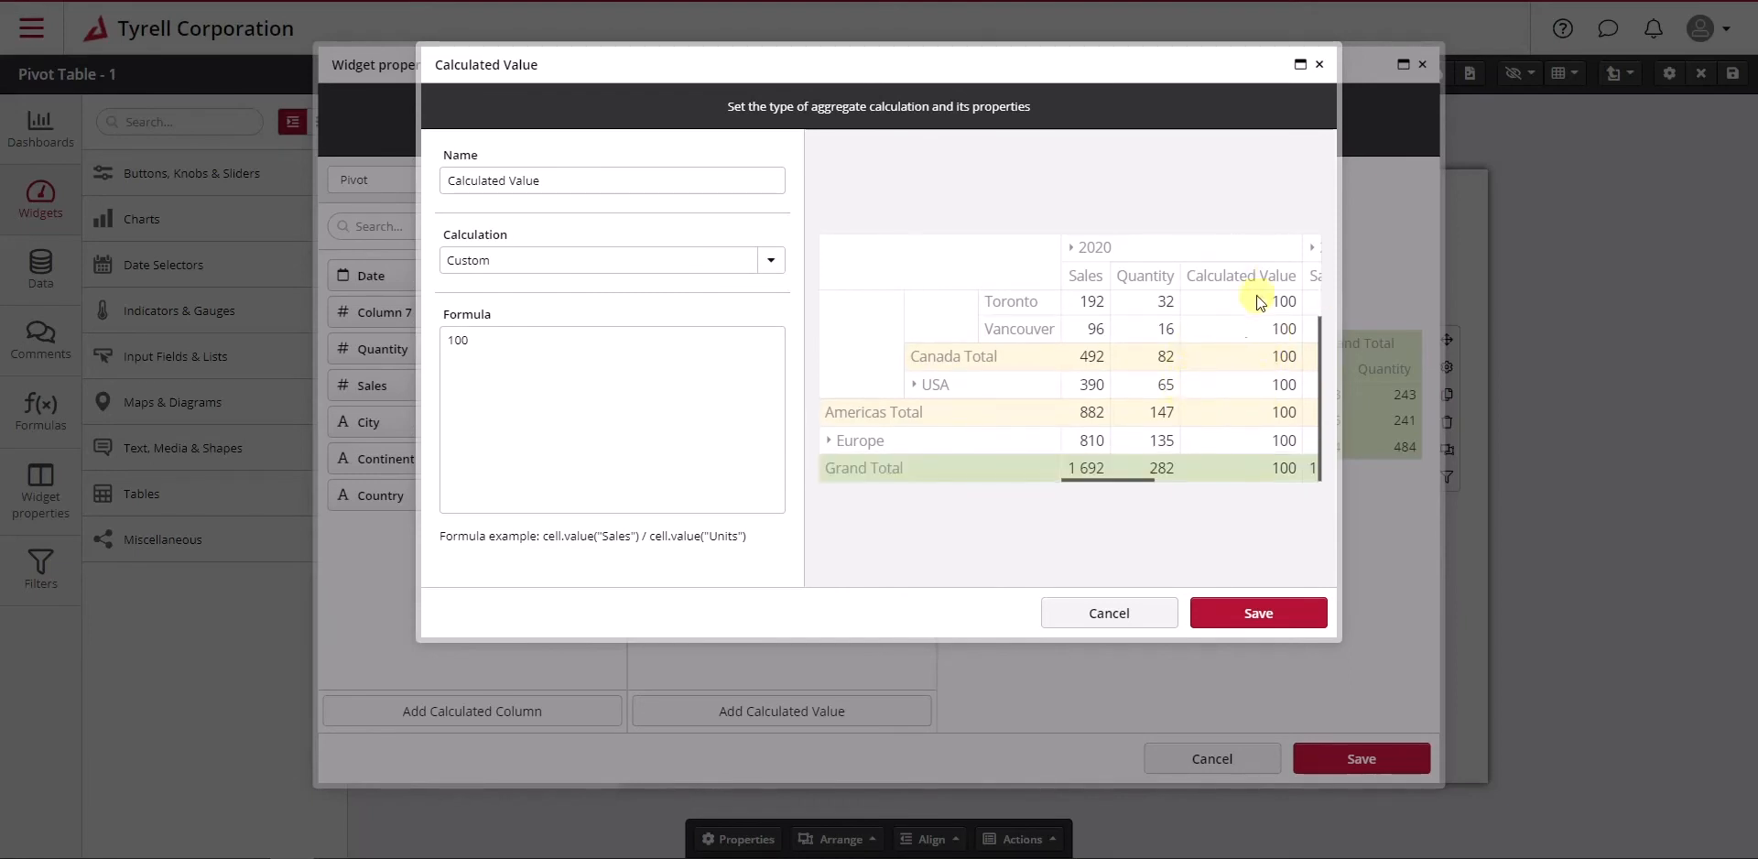
pyautogui.moveTo(1166, 384)
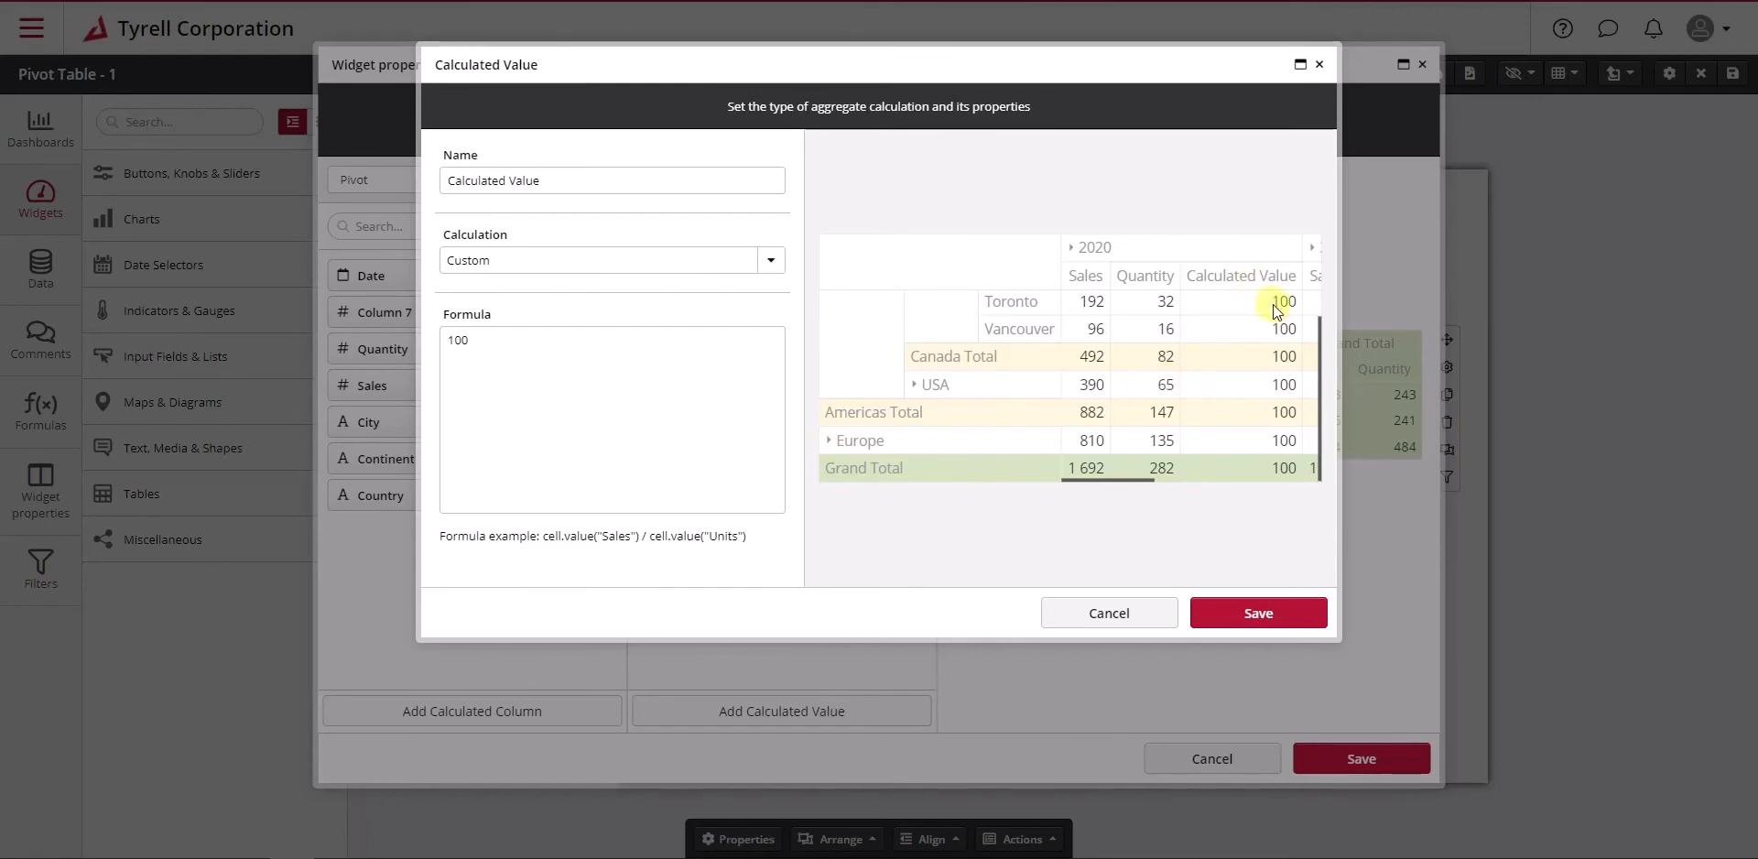
pyautogui.doubleClick(453, 340)
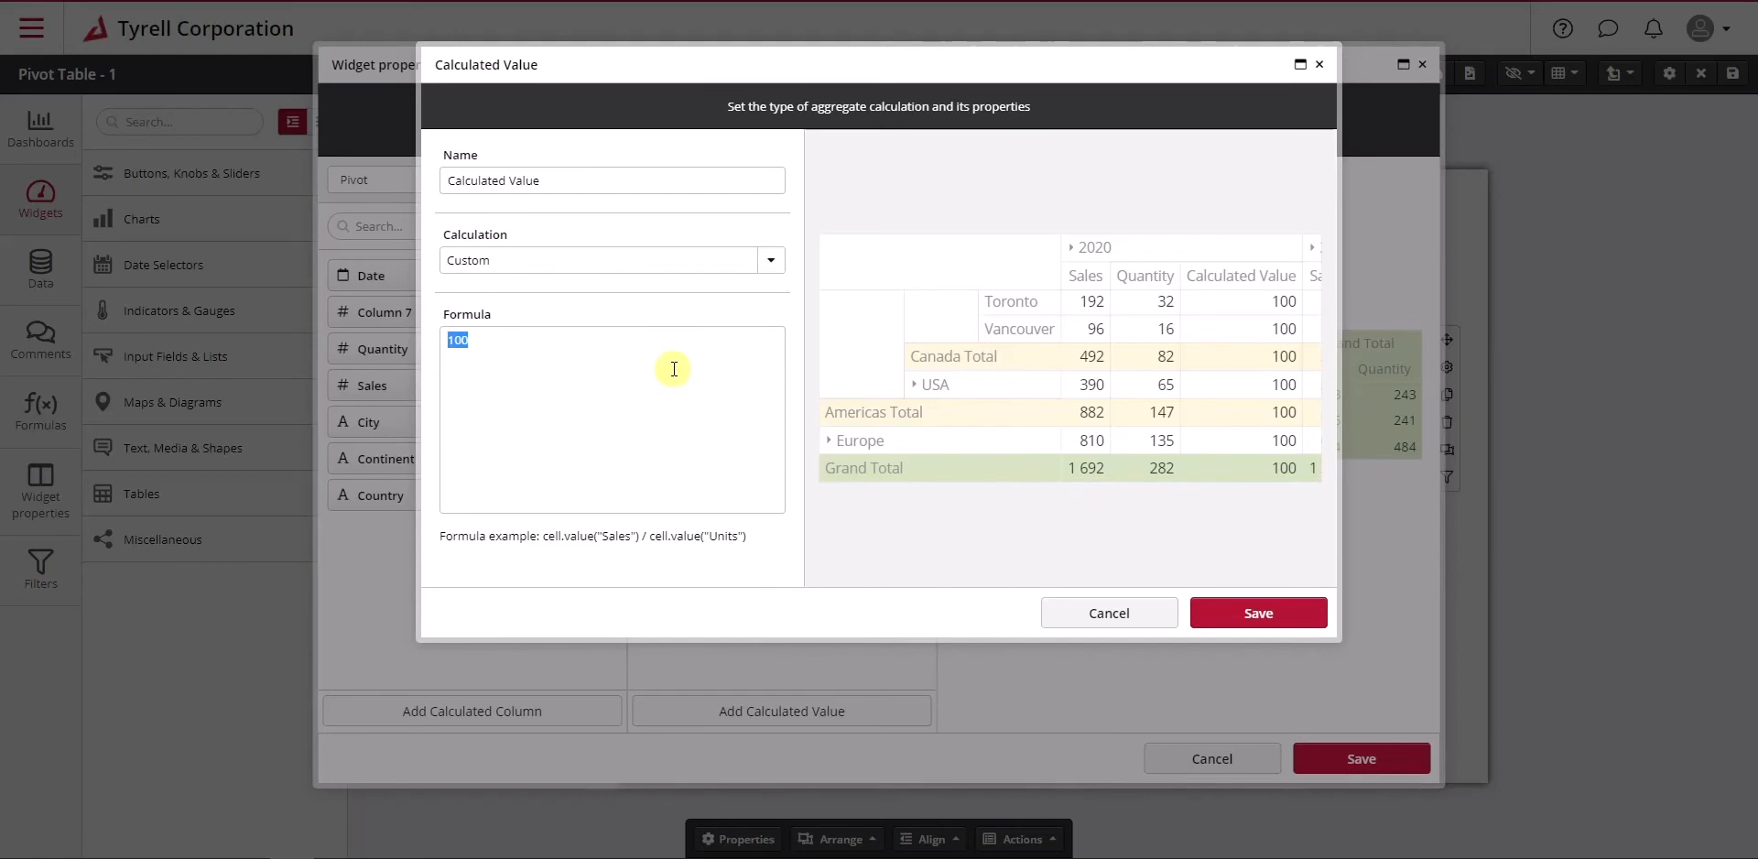
pyautogui.press('Delete')
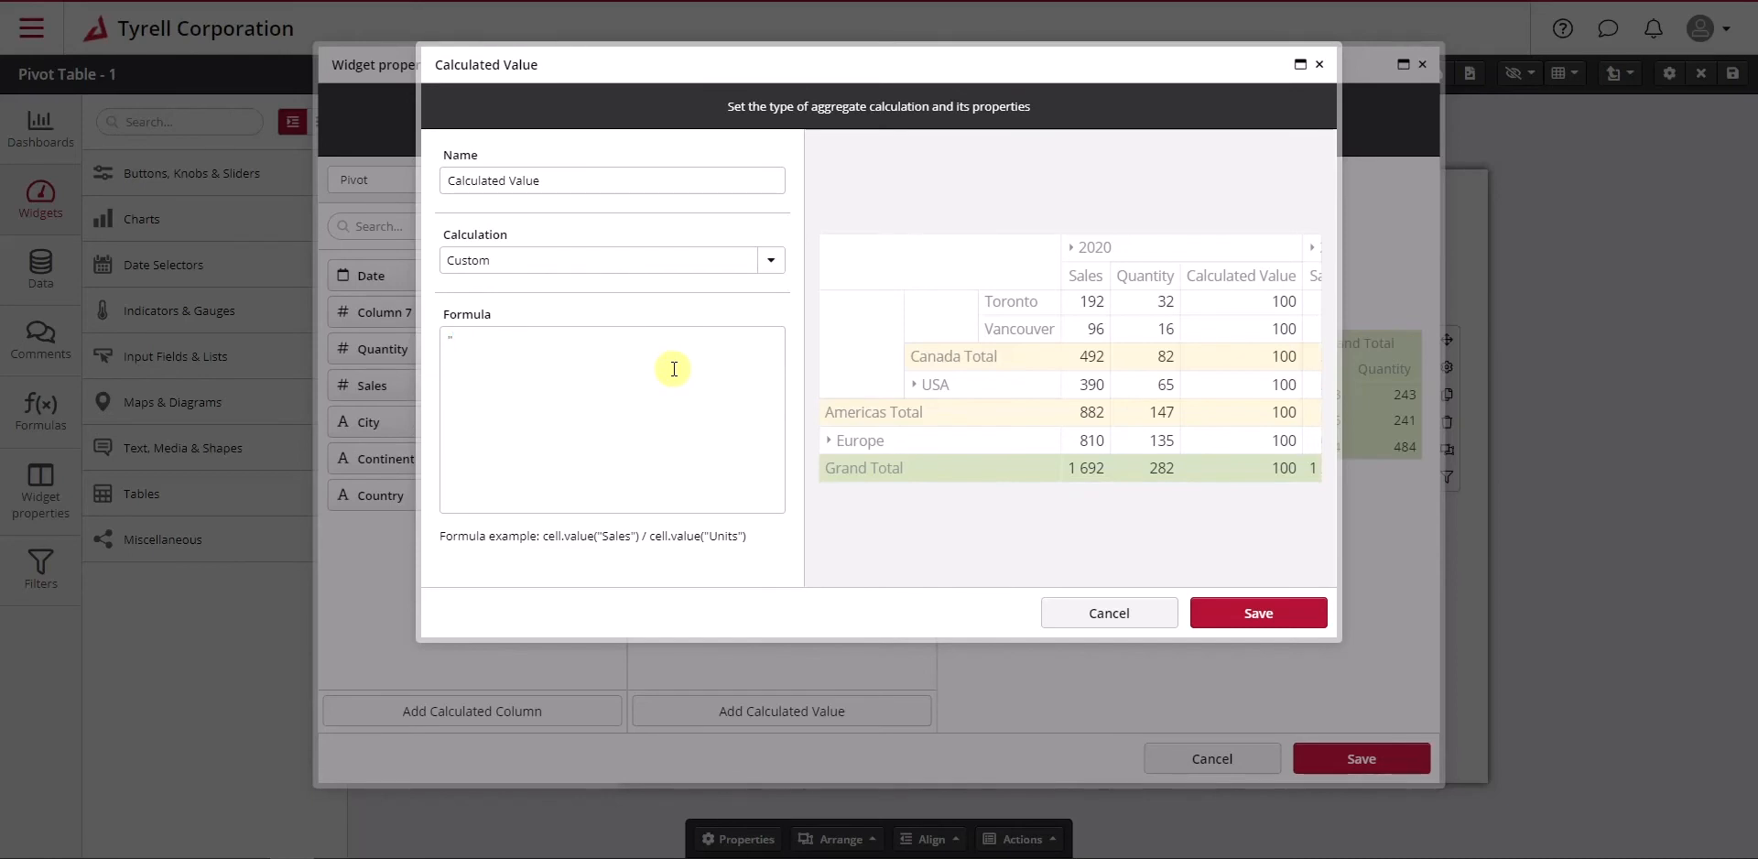
pyautogui.write('"Low"')
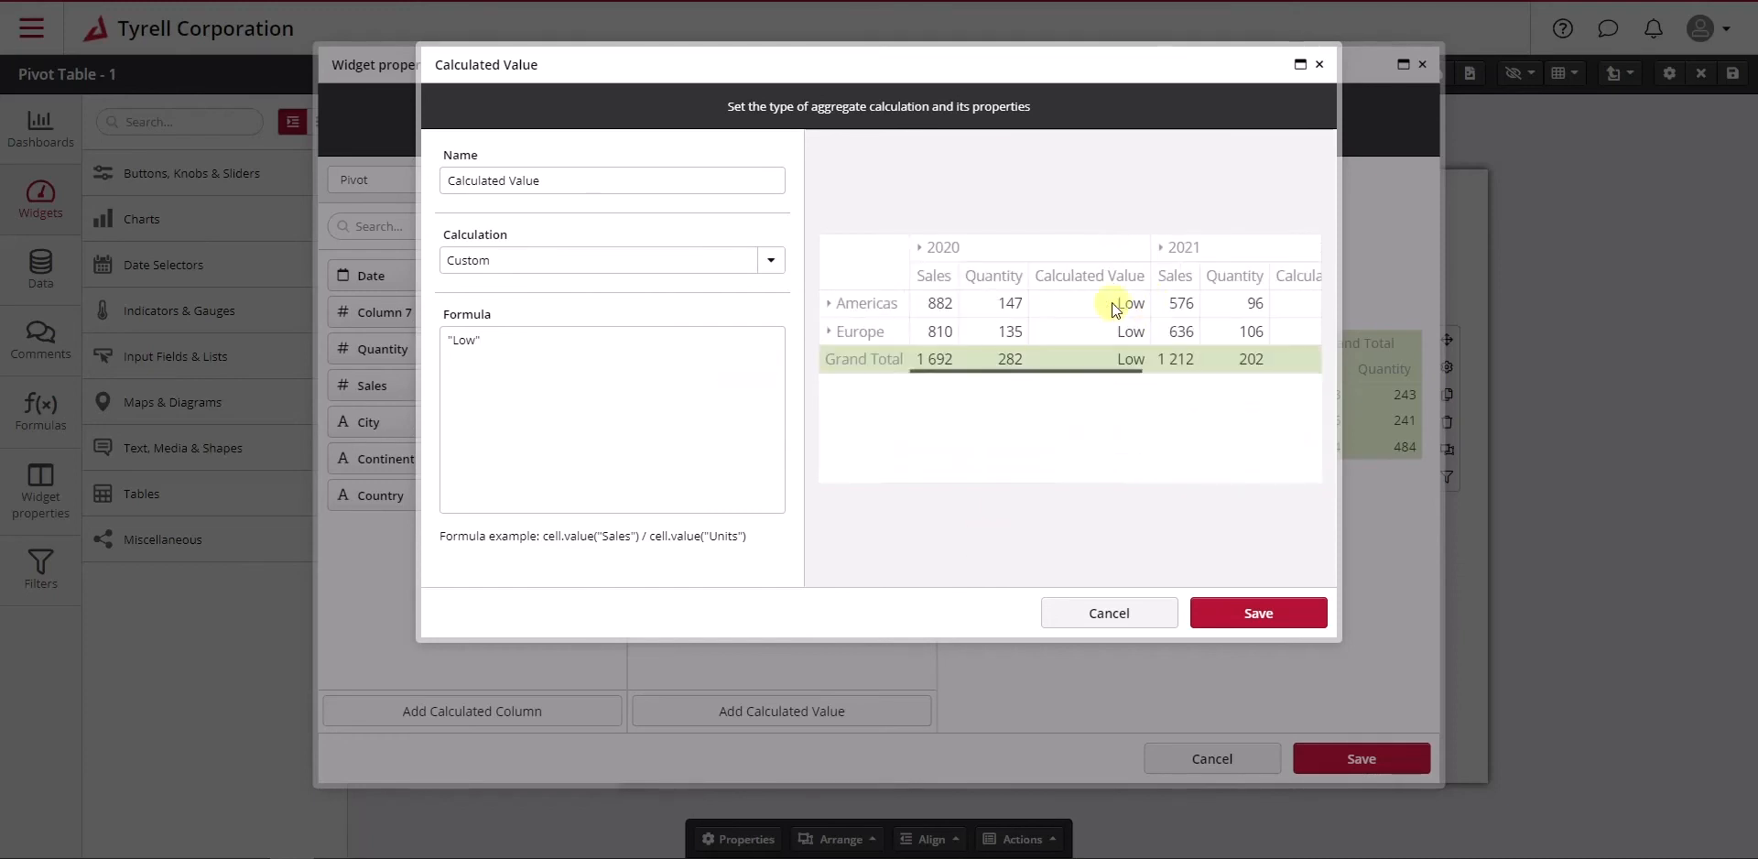
pyautogui.click(830, 303)
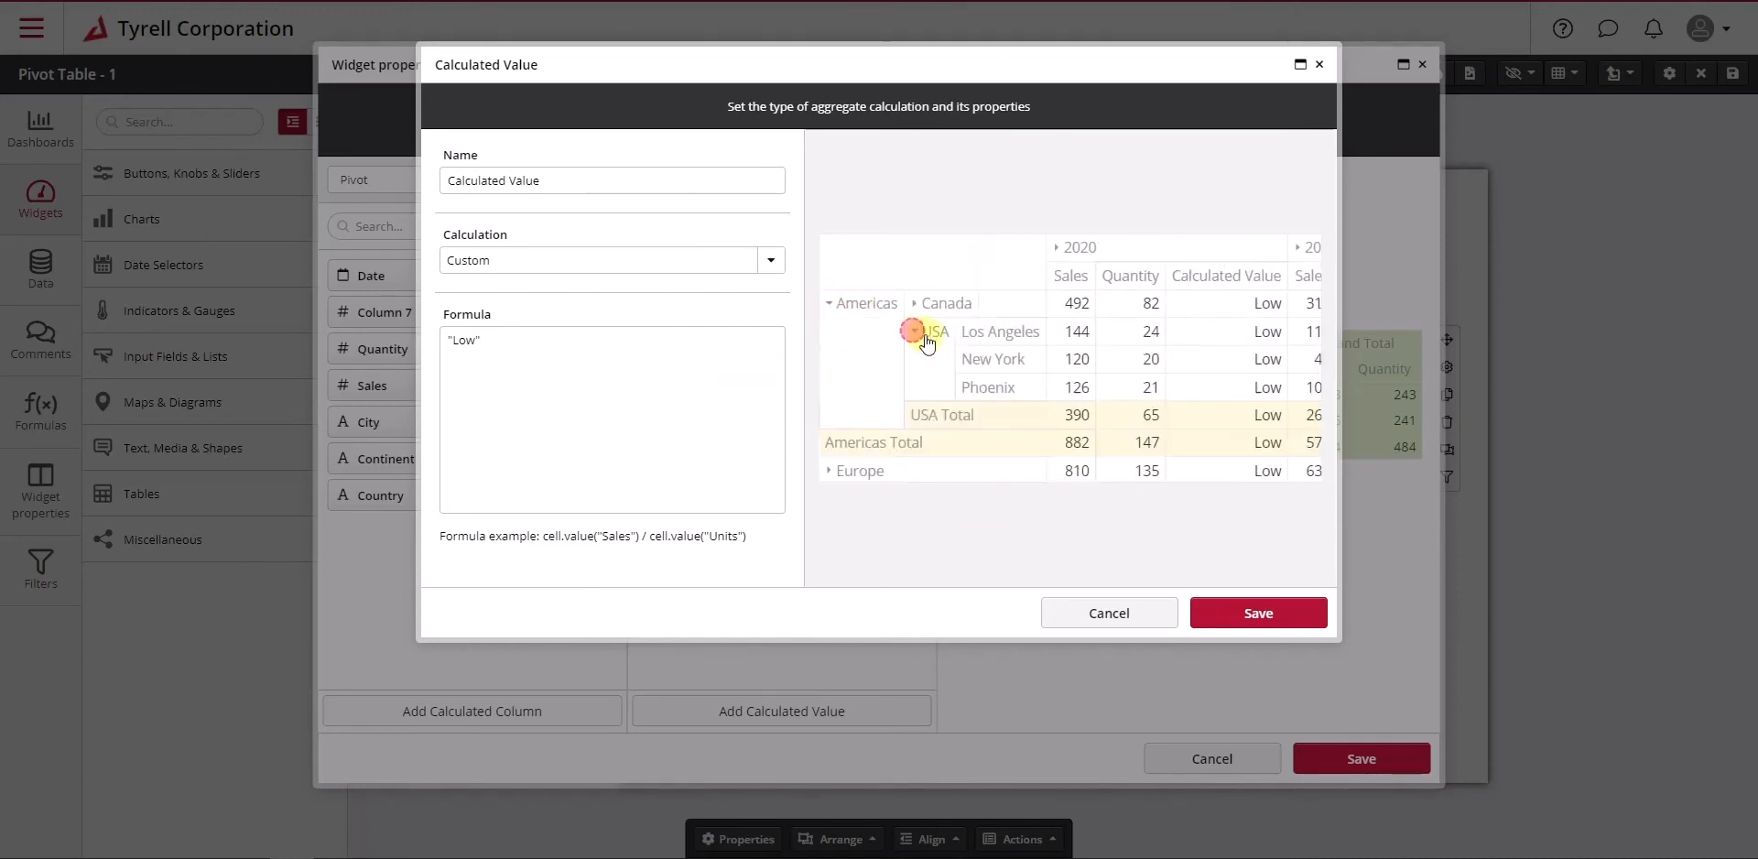
pyautogui.click(916, 330)
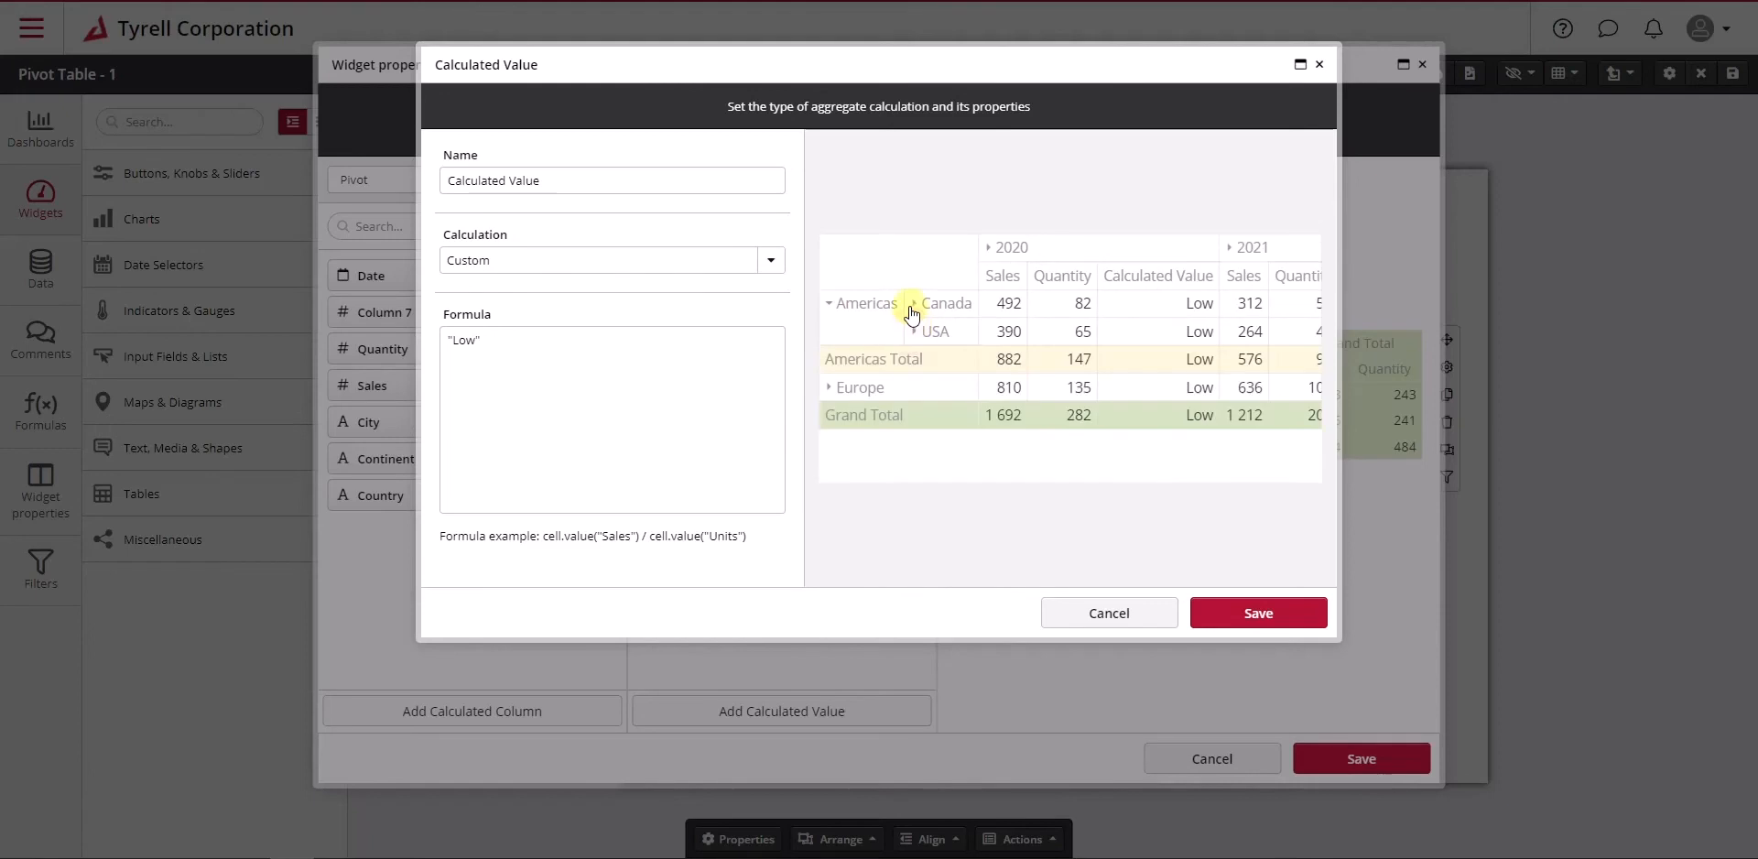
pyautogui.click(829, 304)
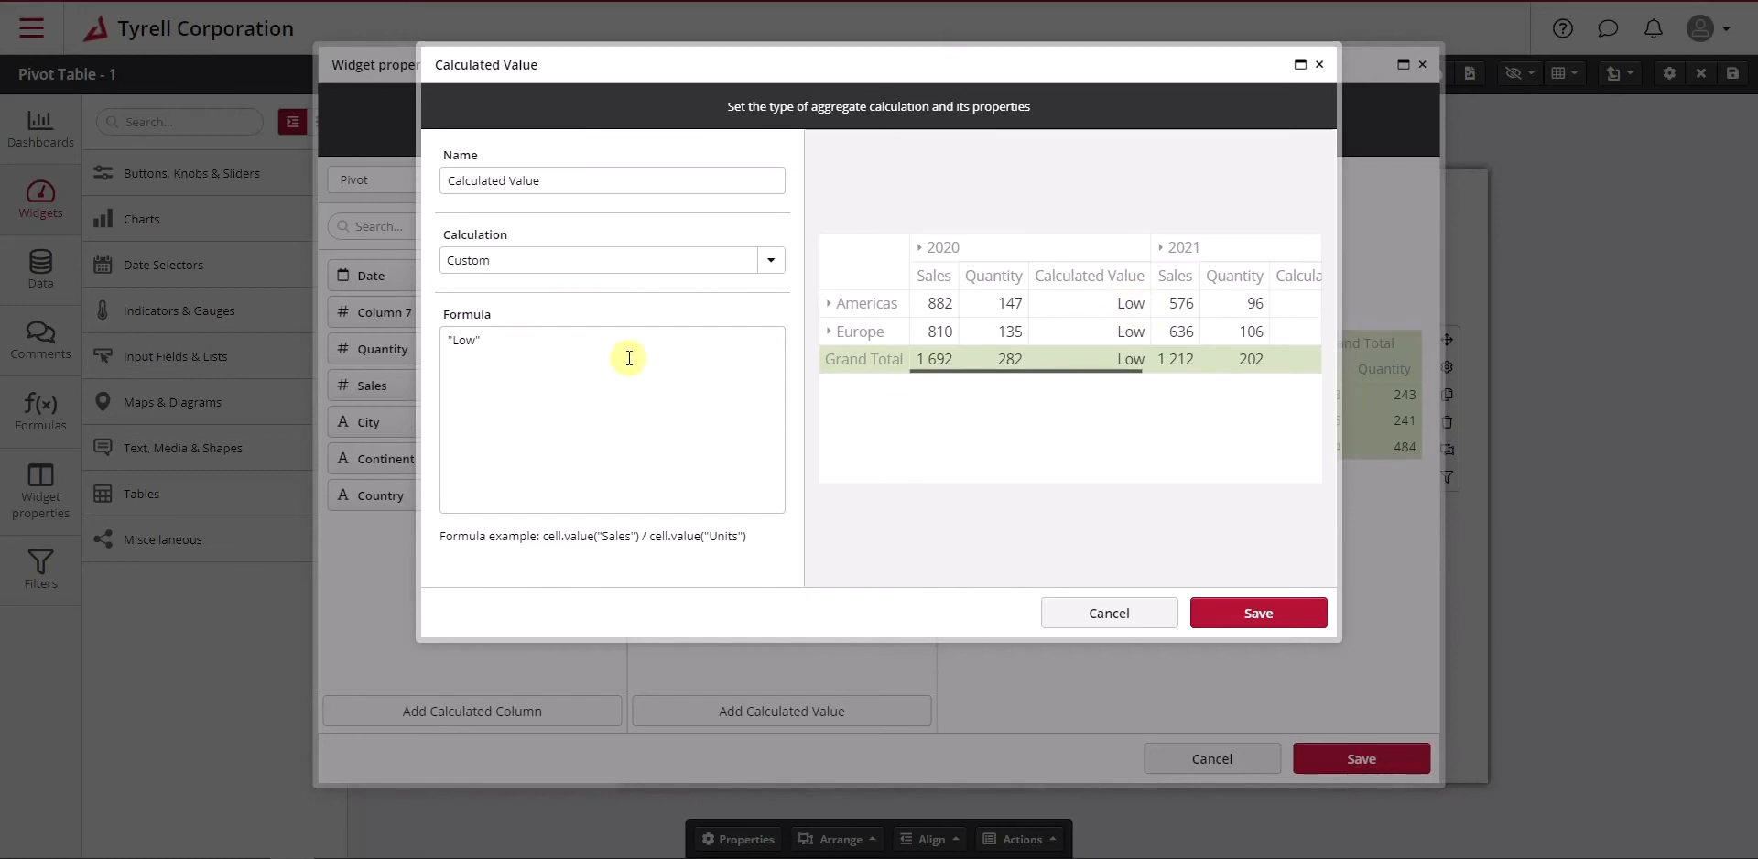
pyautogui.moveTo(830, 386)
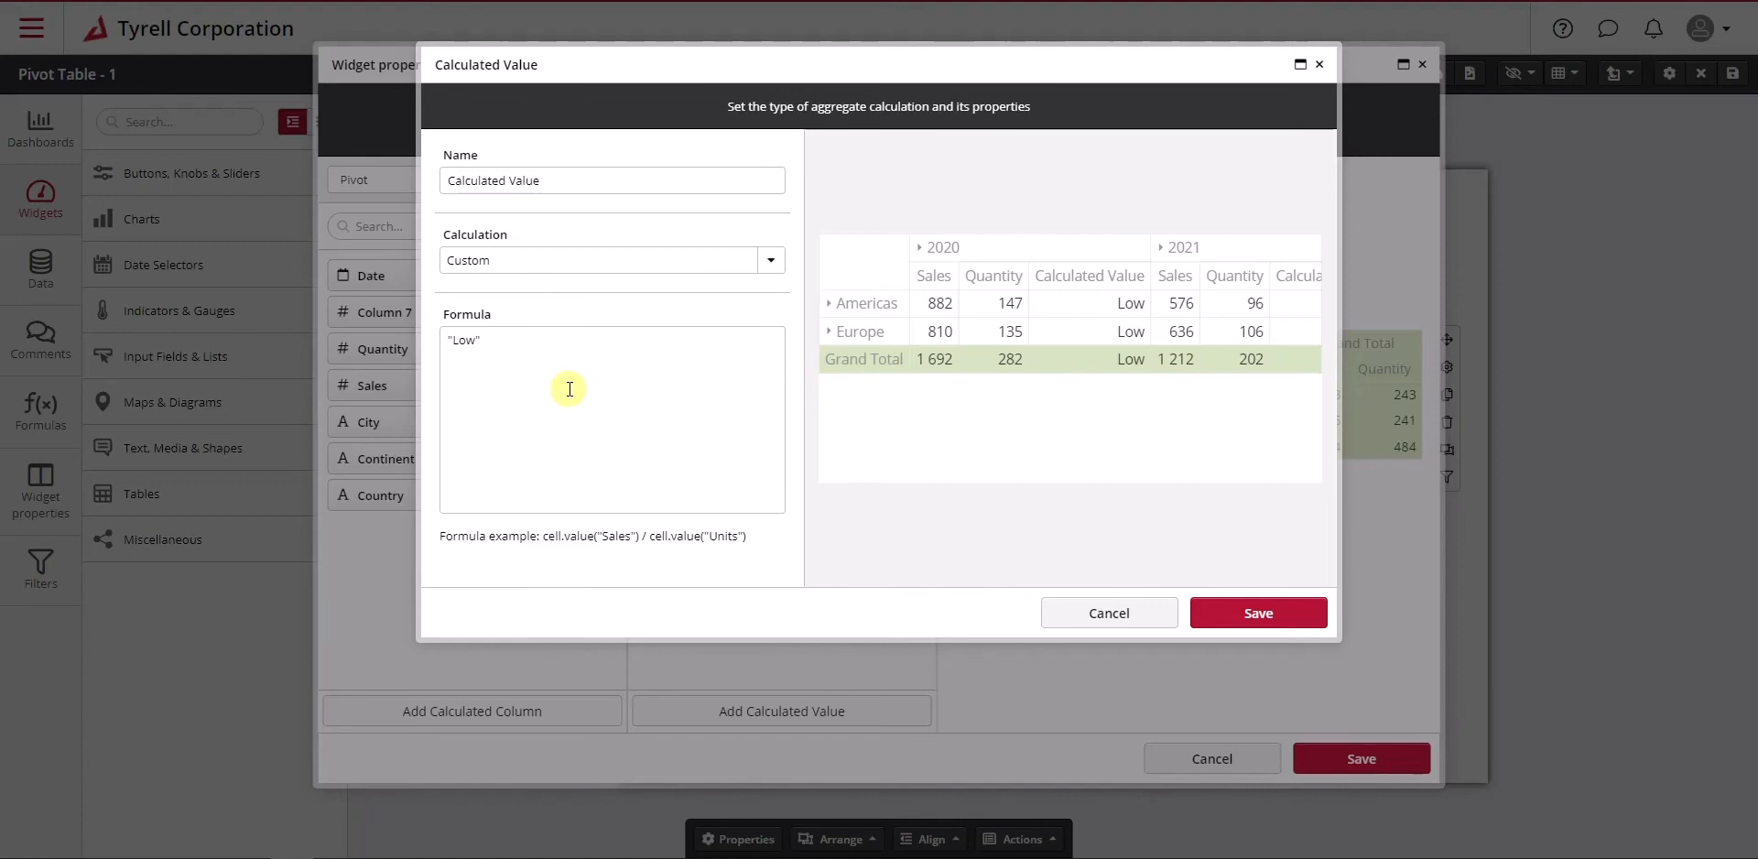
# Replace 'Low' in the formula with 100 and expand Americas and Canada
pyautogui.doubleClick(463, 340)
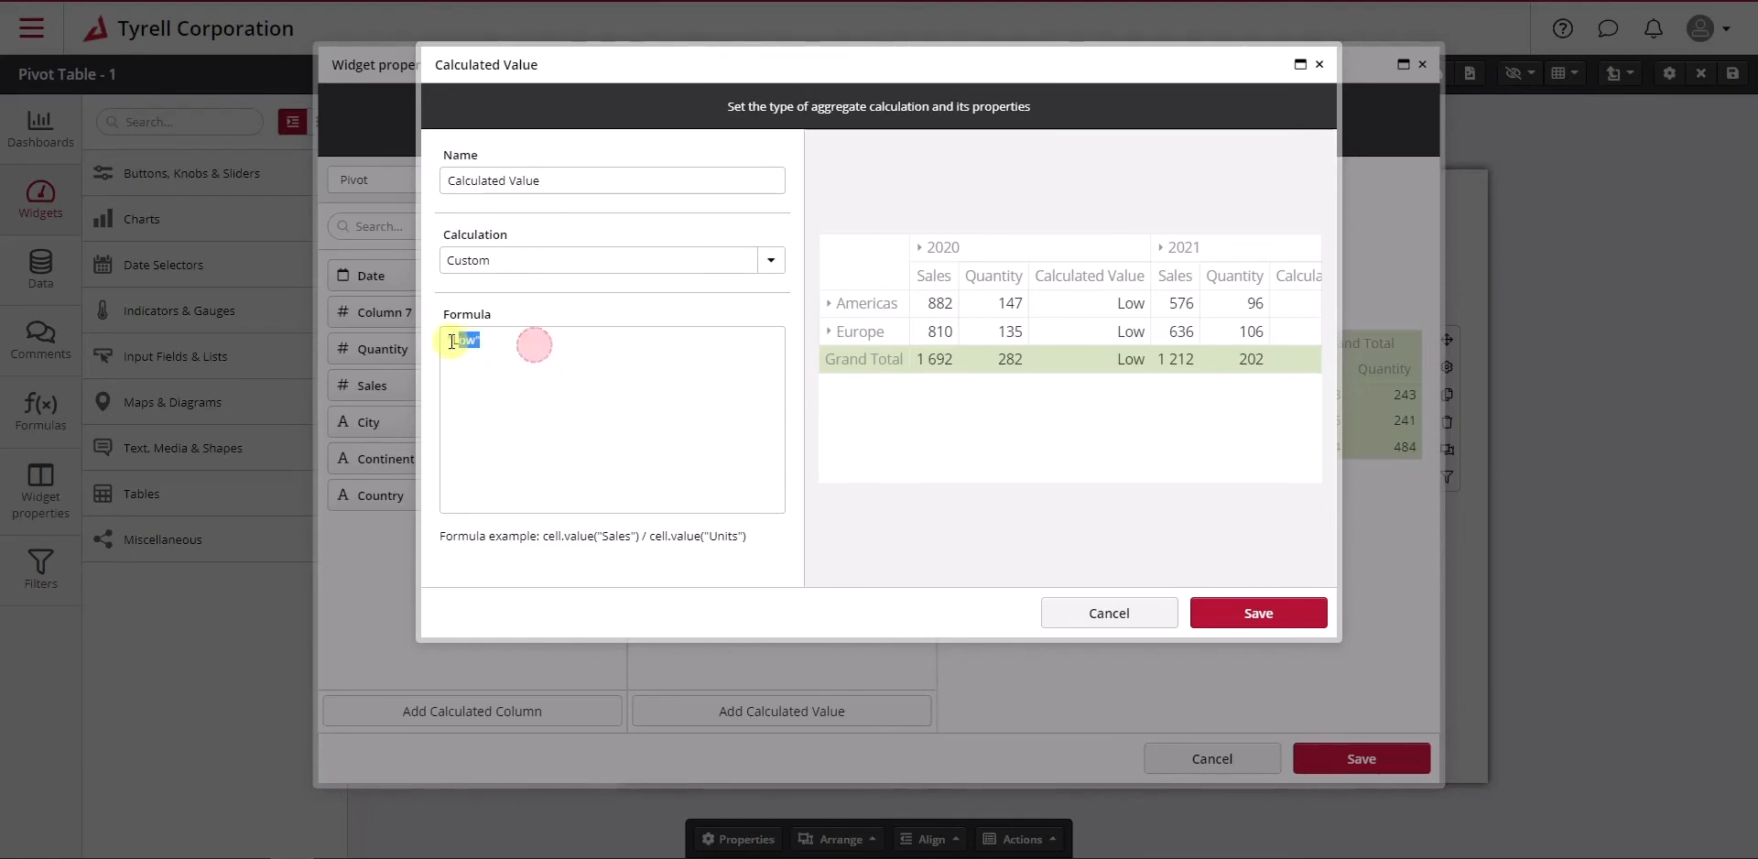
pyautogui.write('100 * 1.2')
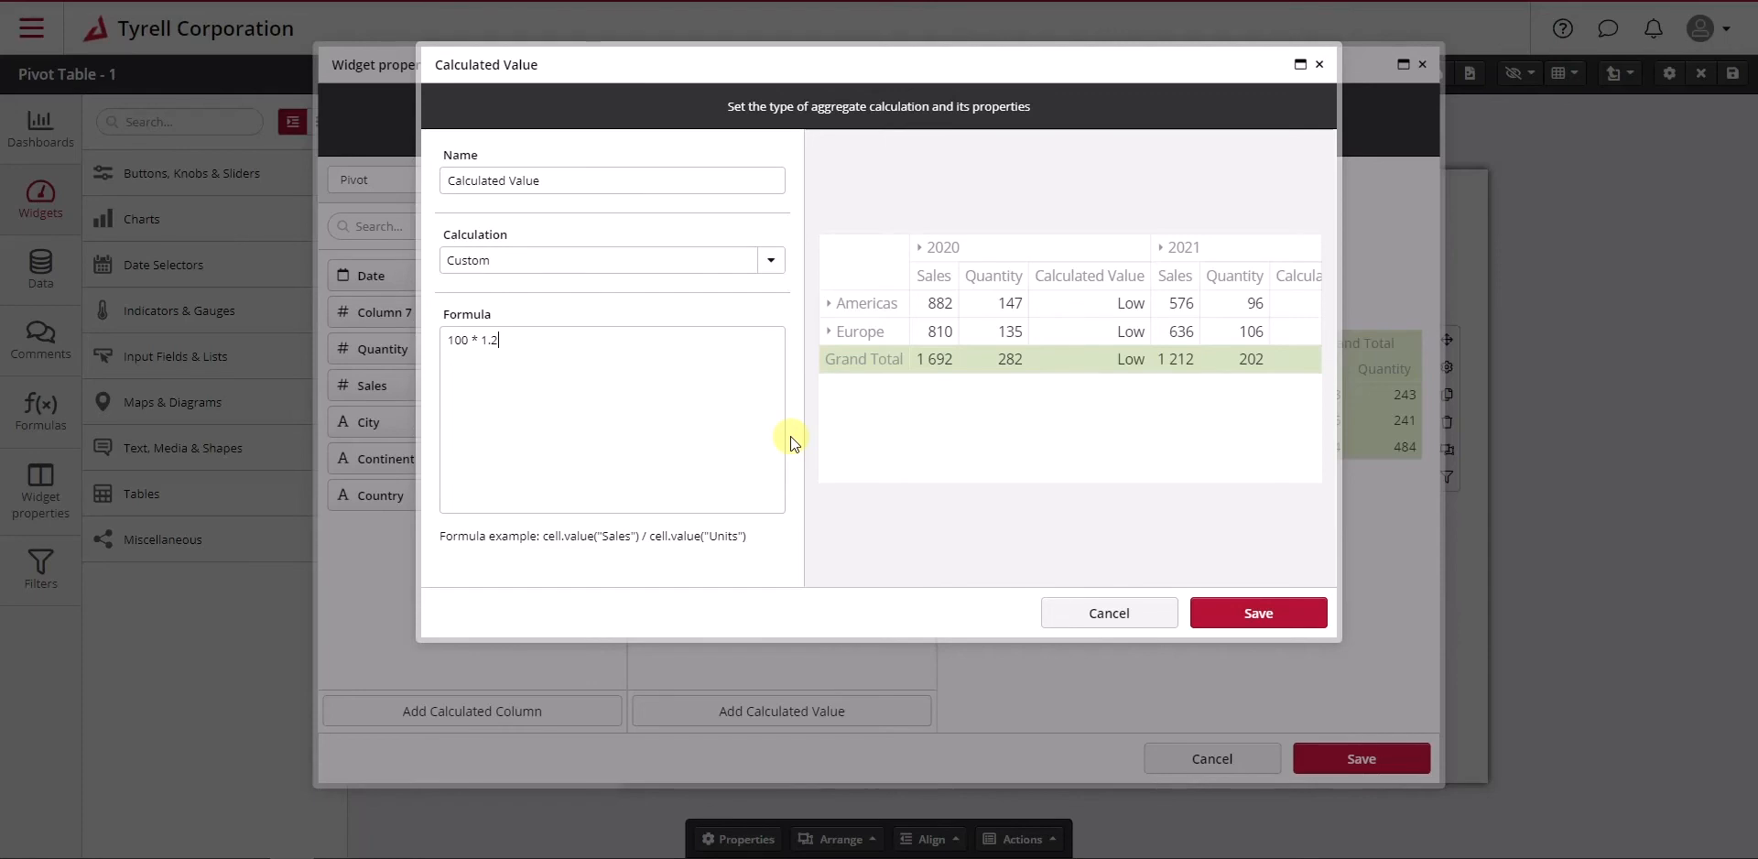
pyautogui.moveTo(971, 528)
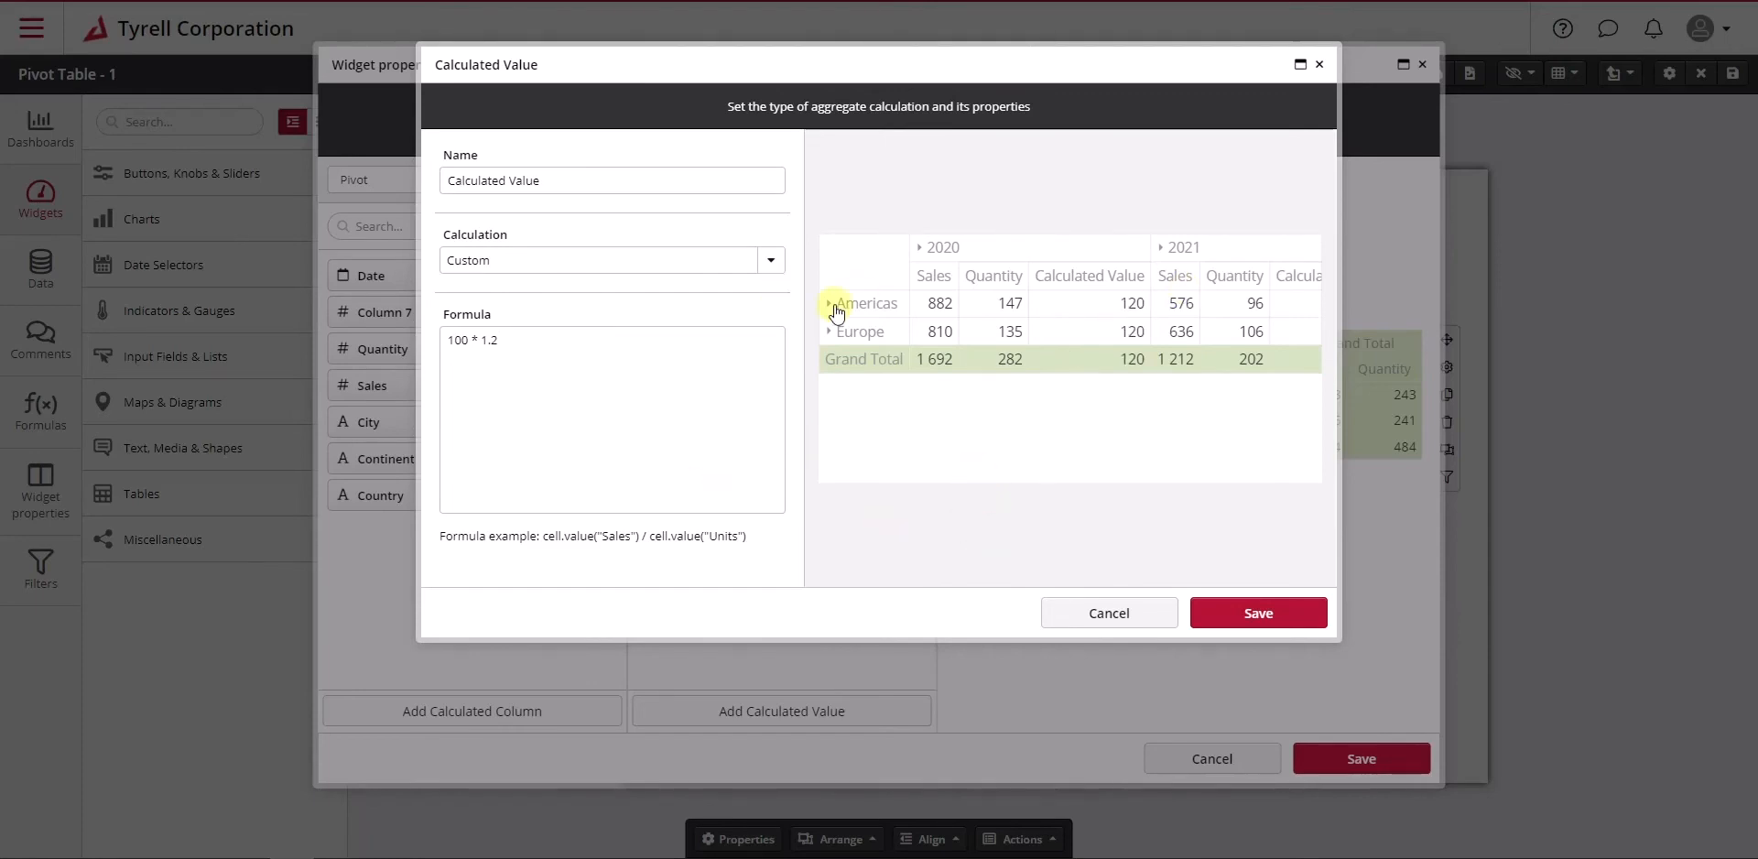
pyautogui.click(829, 303)
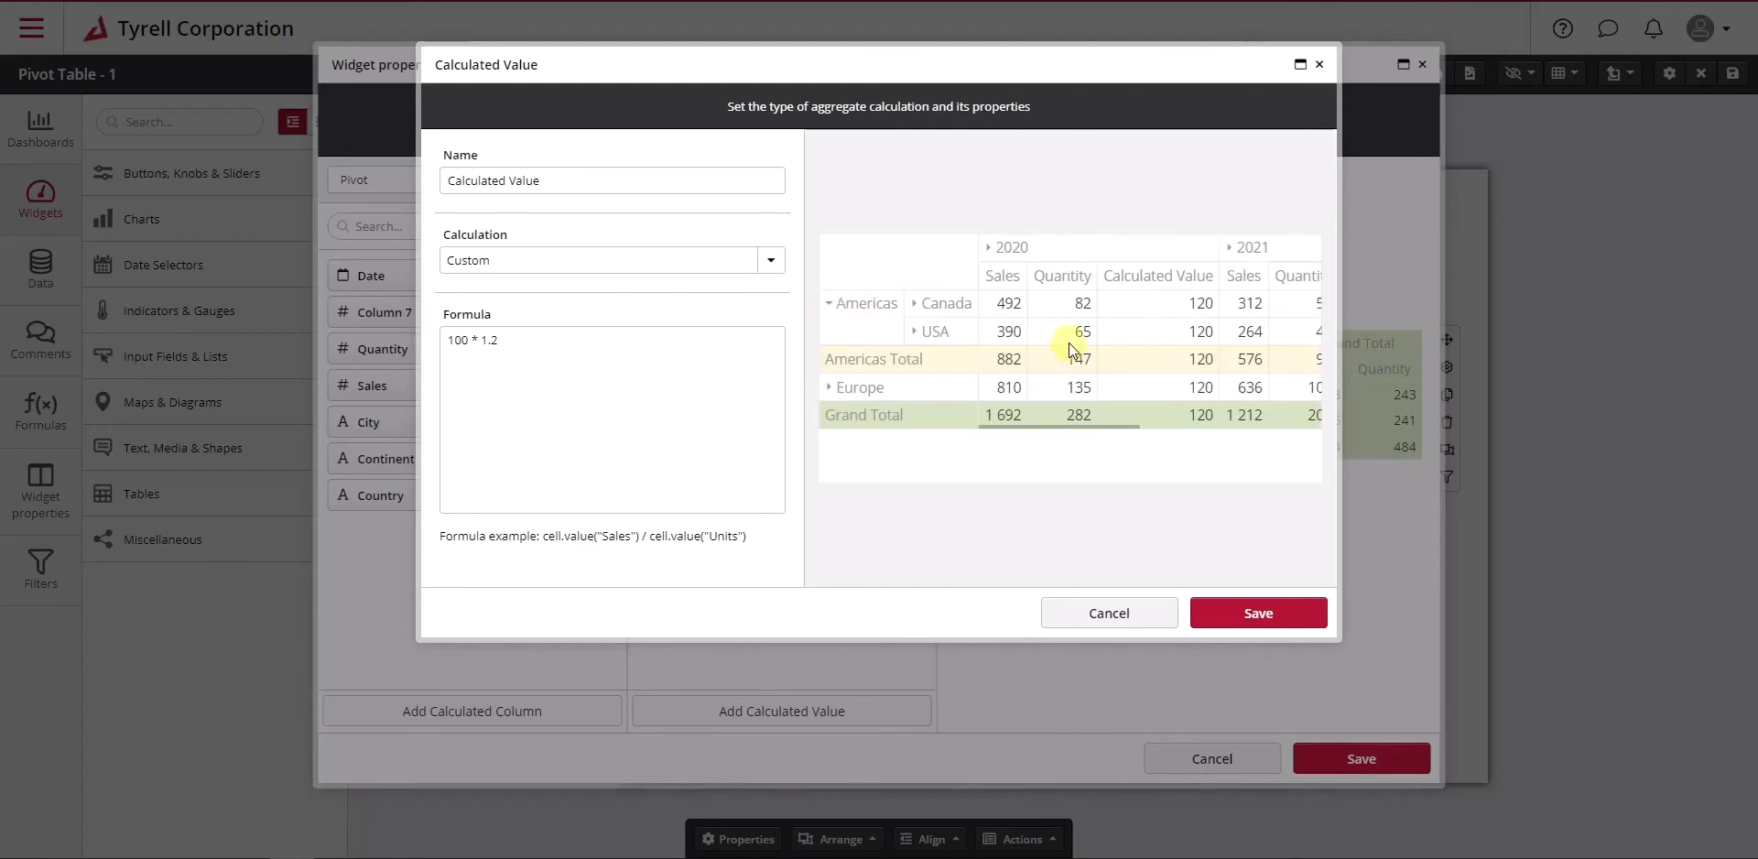
pyautogui.click(916, 303)
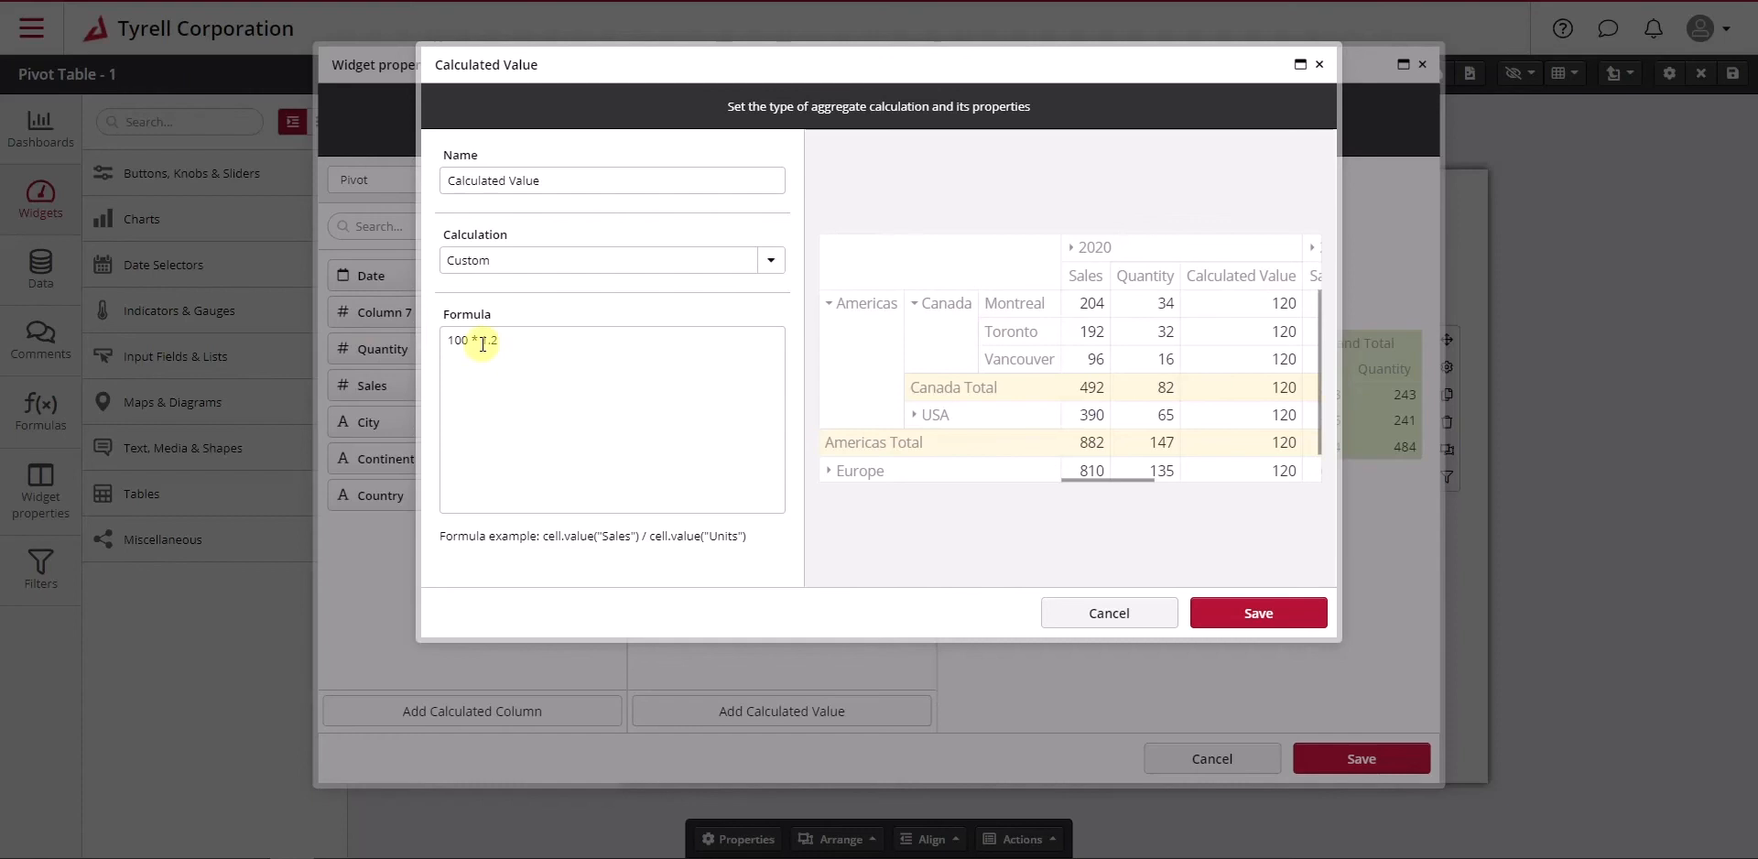
# Change 100 to 192 so the formula reads 192 * 1.2
pyautogui.doubleClick(454, 339)
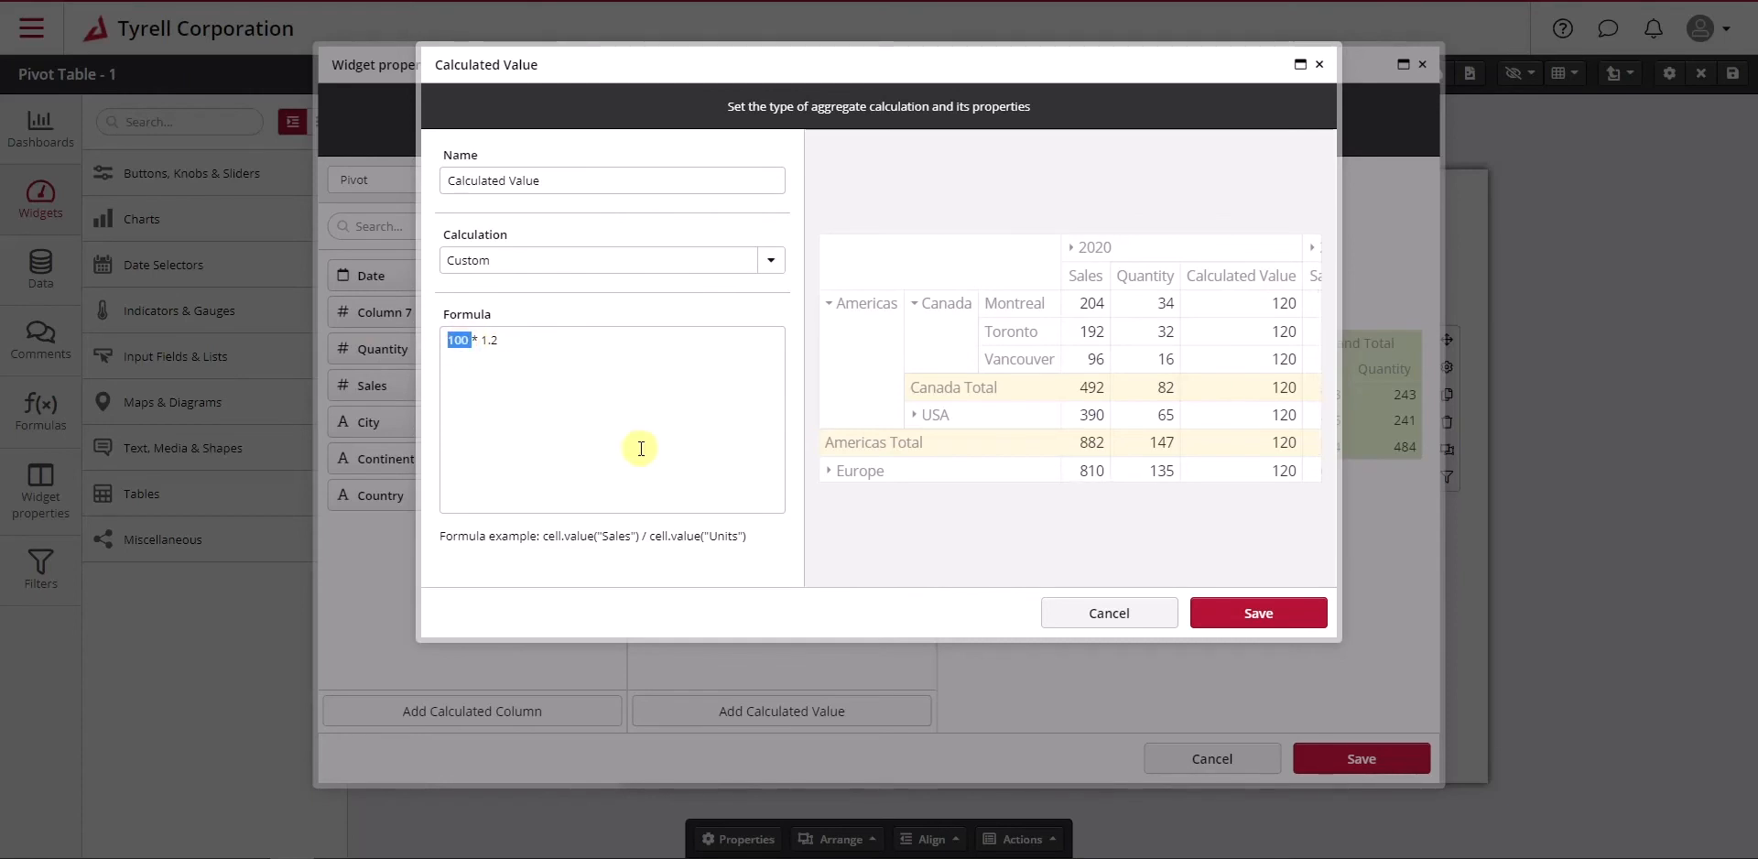
pyautogui.write('192')
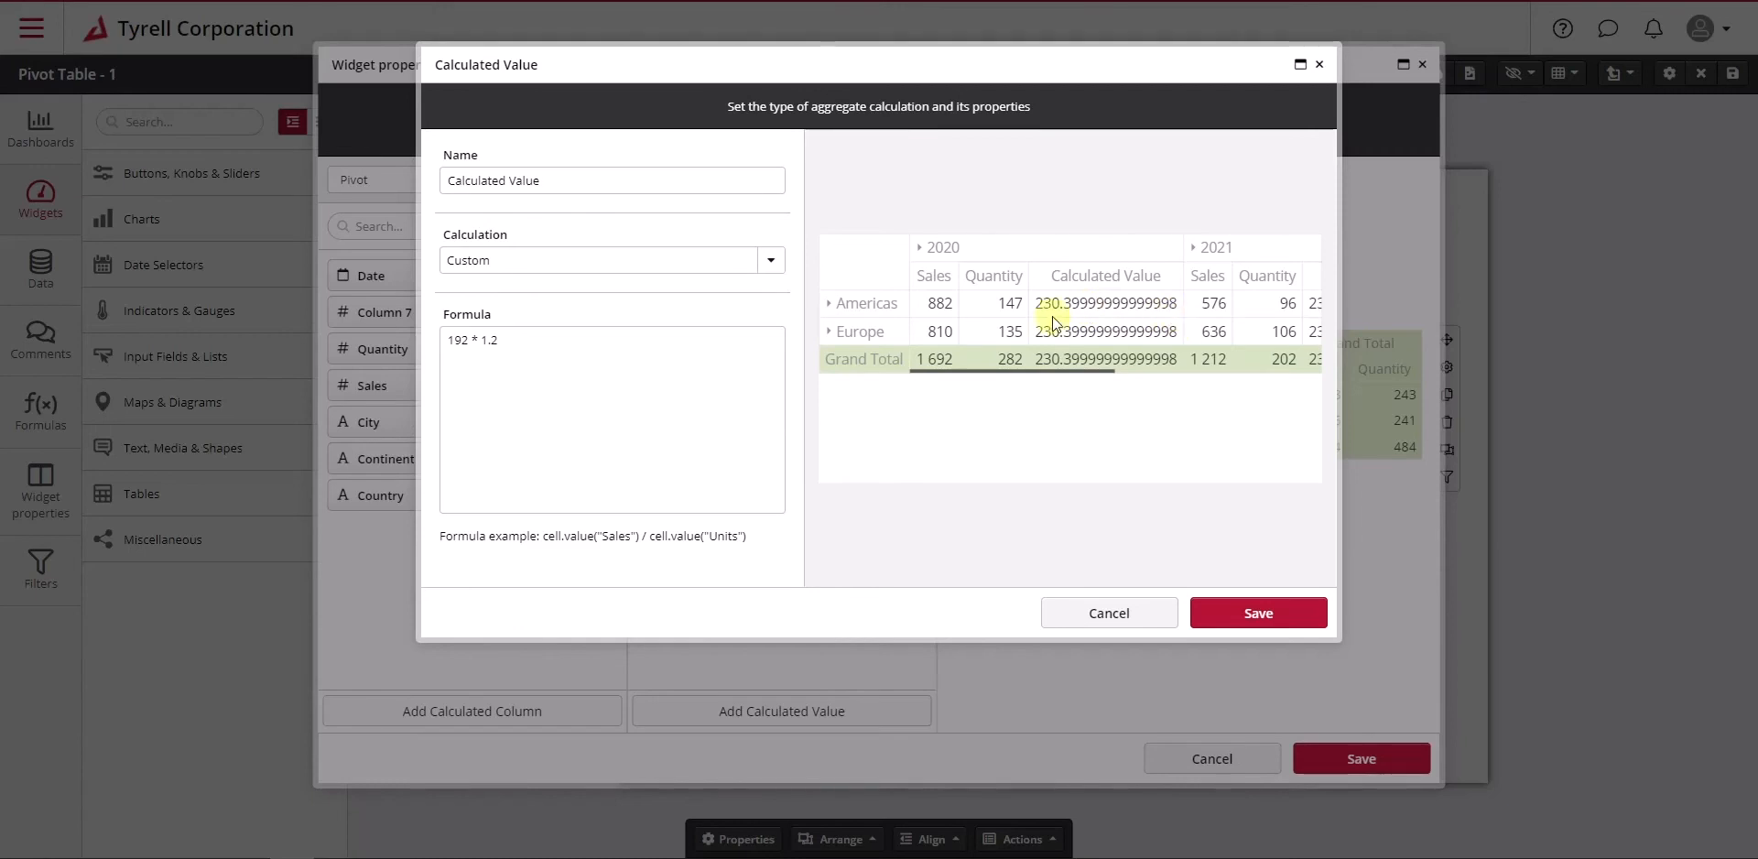
pyautogui.moveTo(1060, 325)
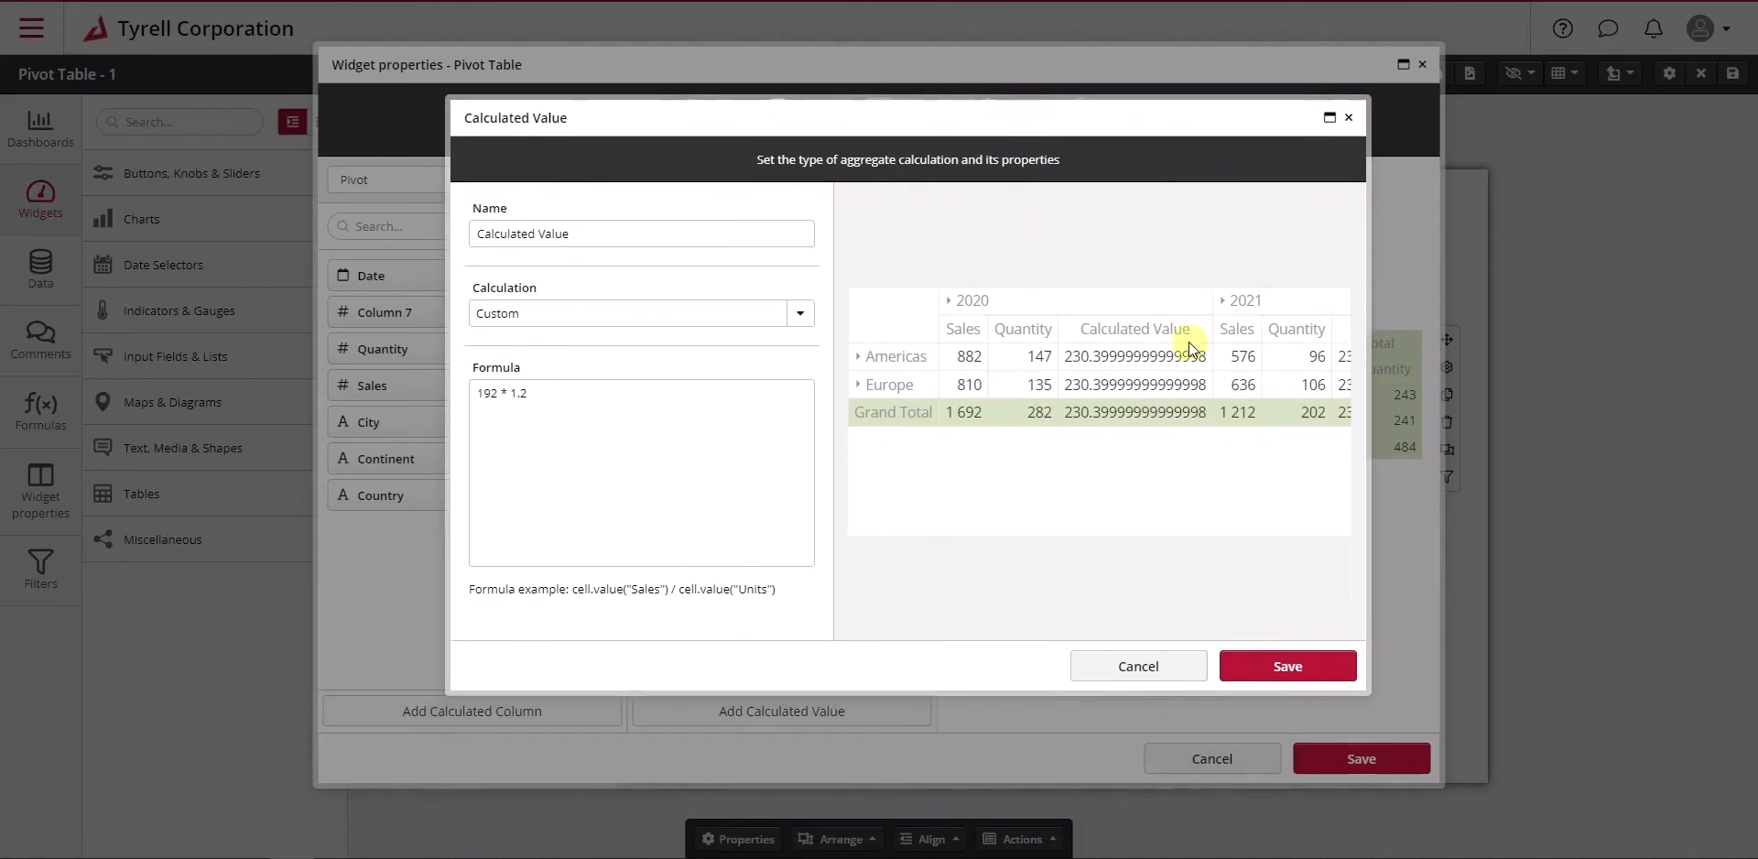
pyautogui.click(589, 394)
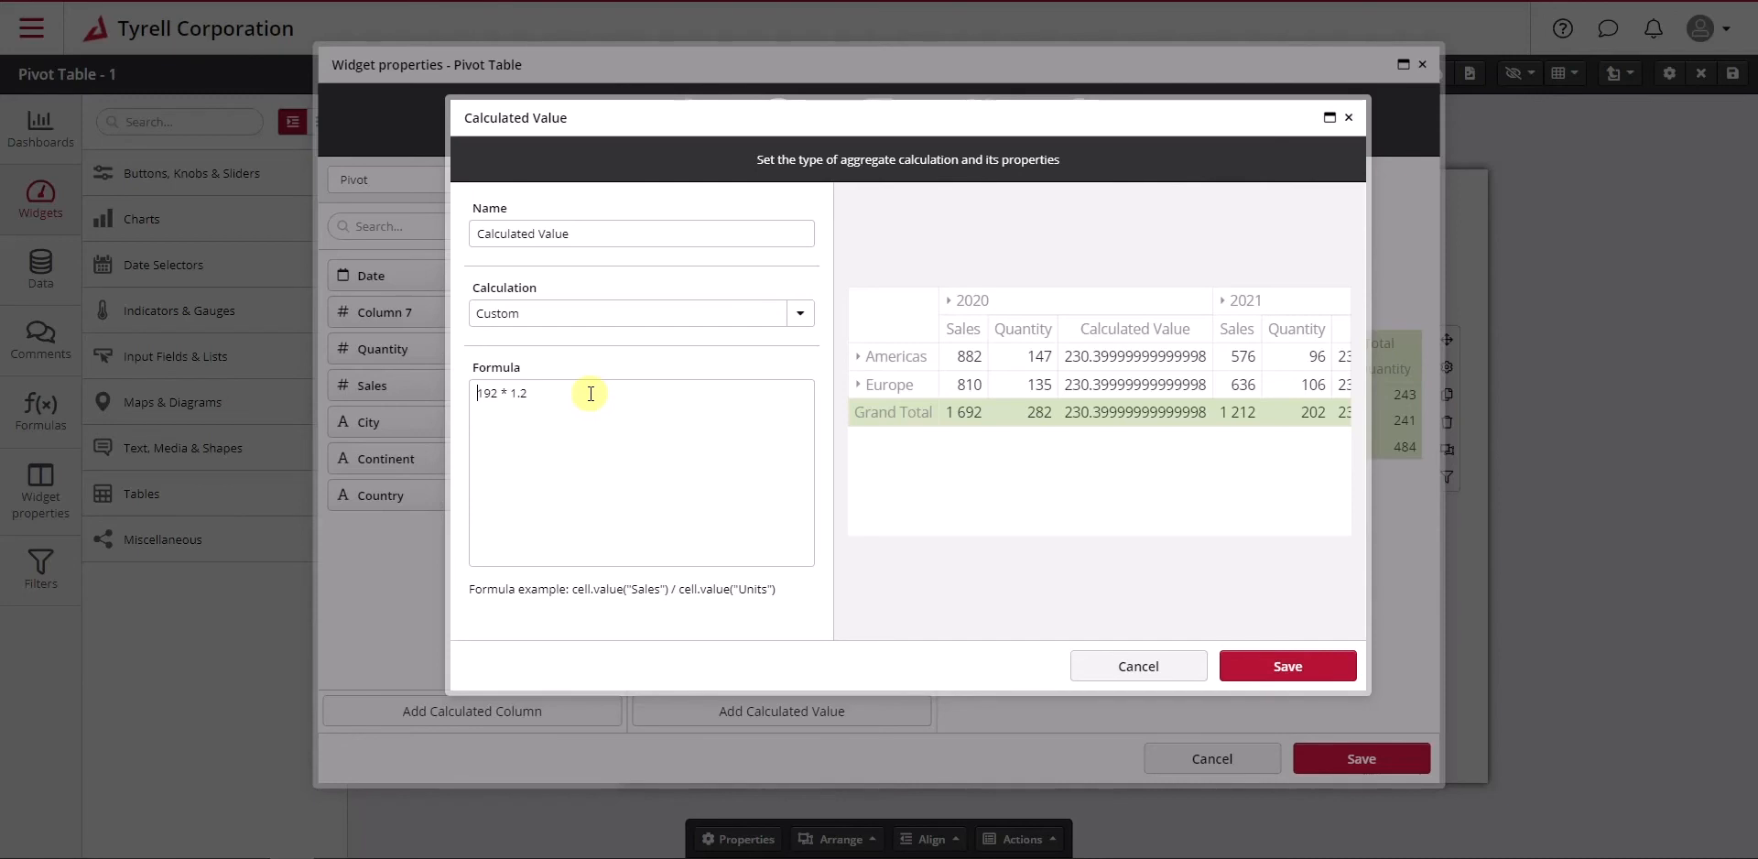
# Wrap 192 * 1.2 in parentheses and append .toFixed(2), giving 230.40
pyautogui.write('(')
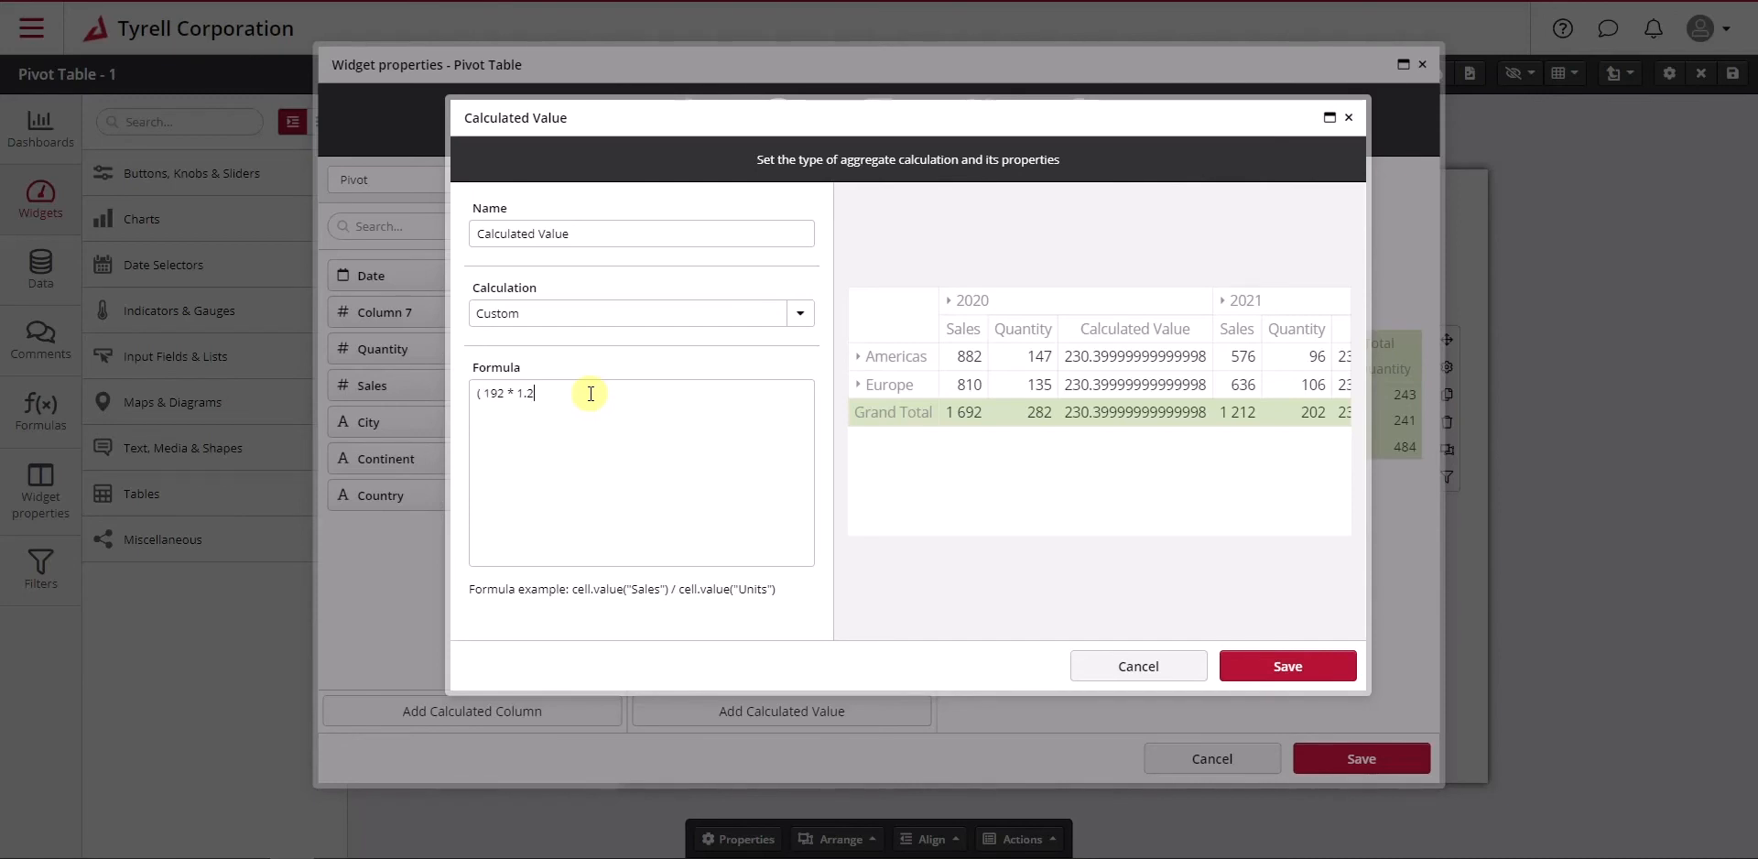
pyautogui.write(')')
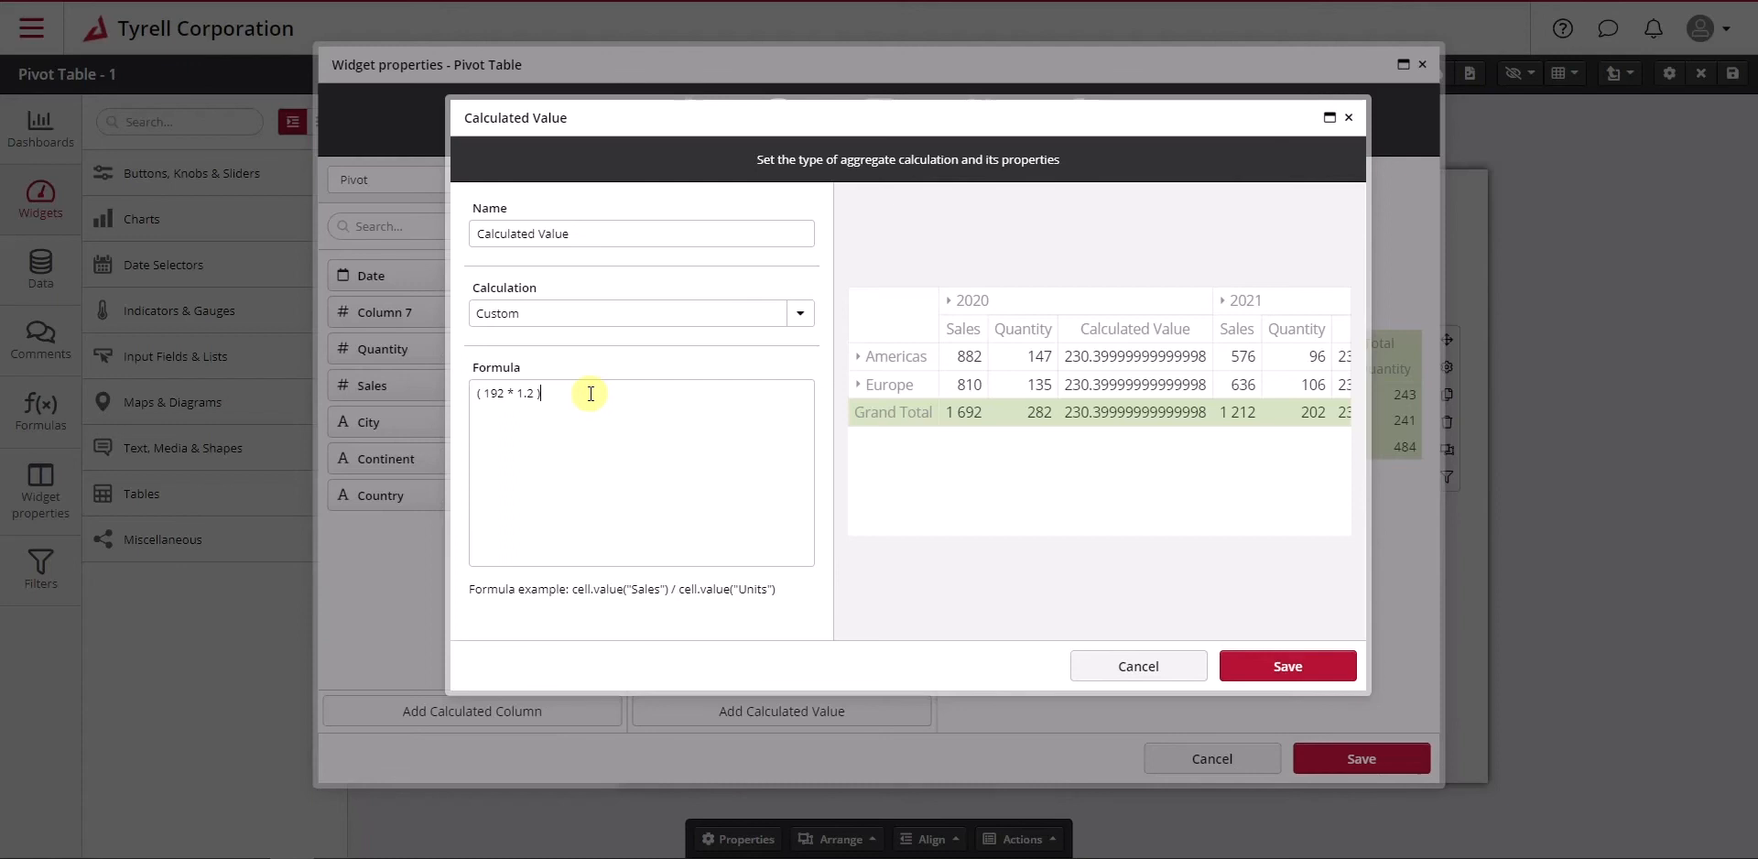
pyautogui.write('.')
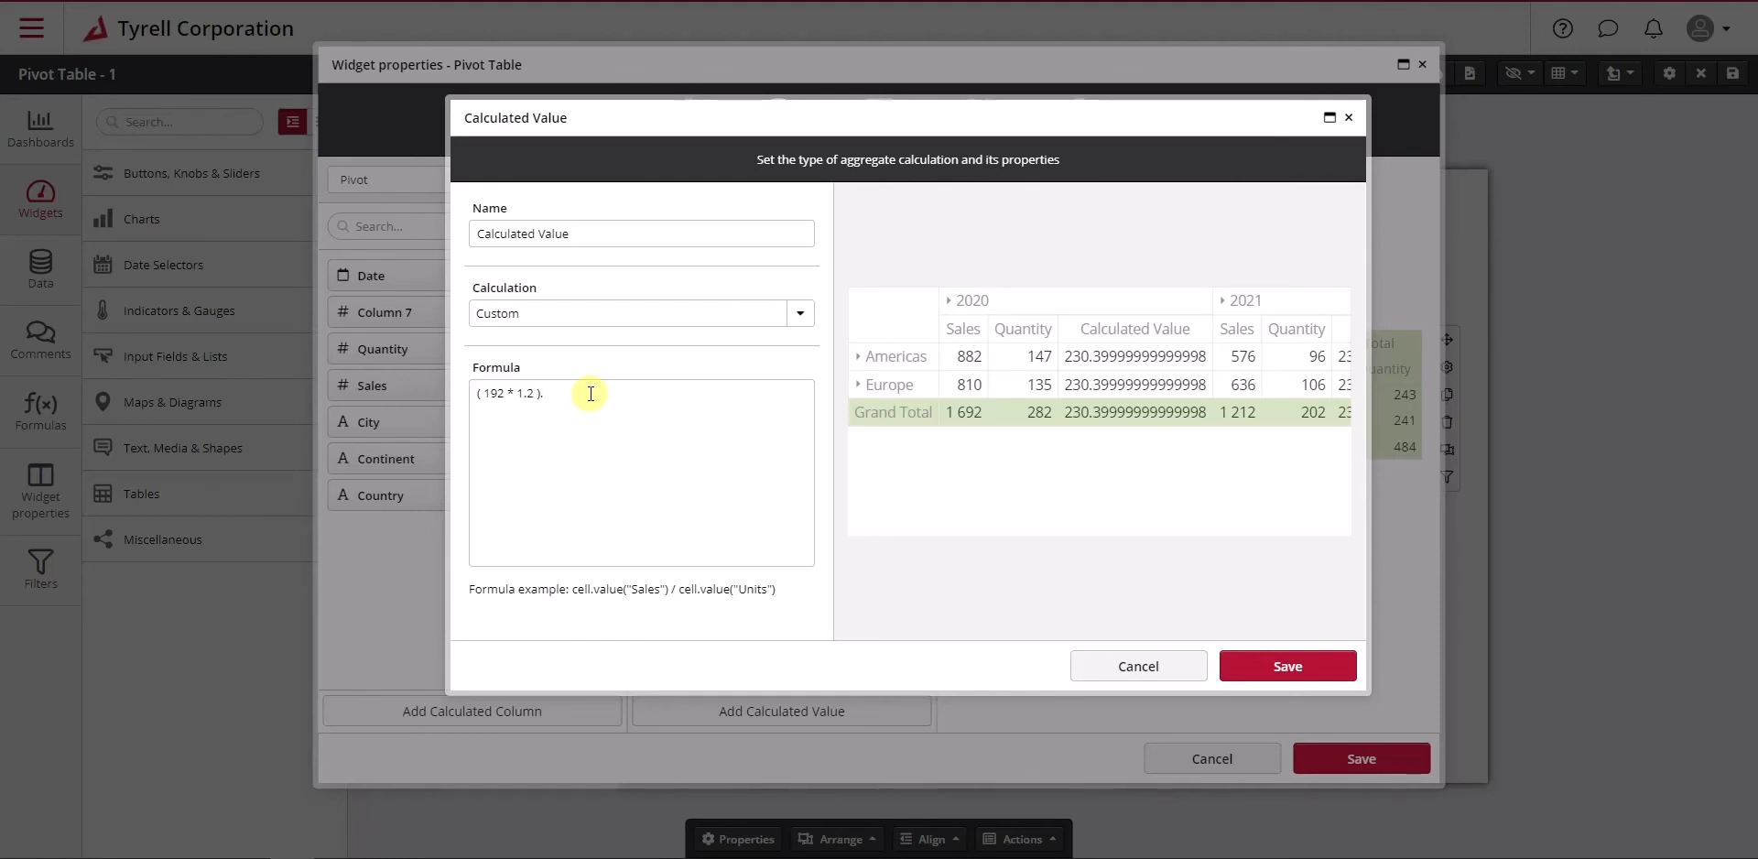
pyautogui.write('.toFixe')
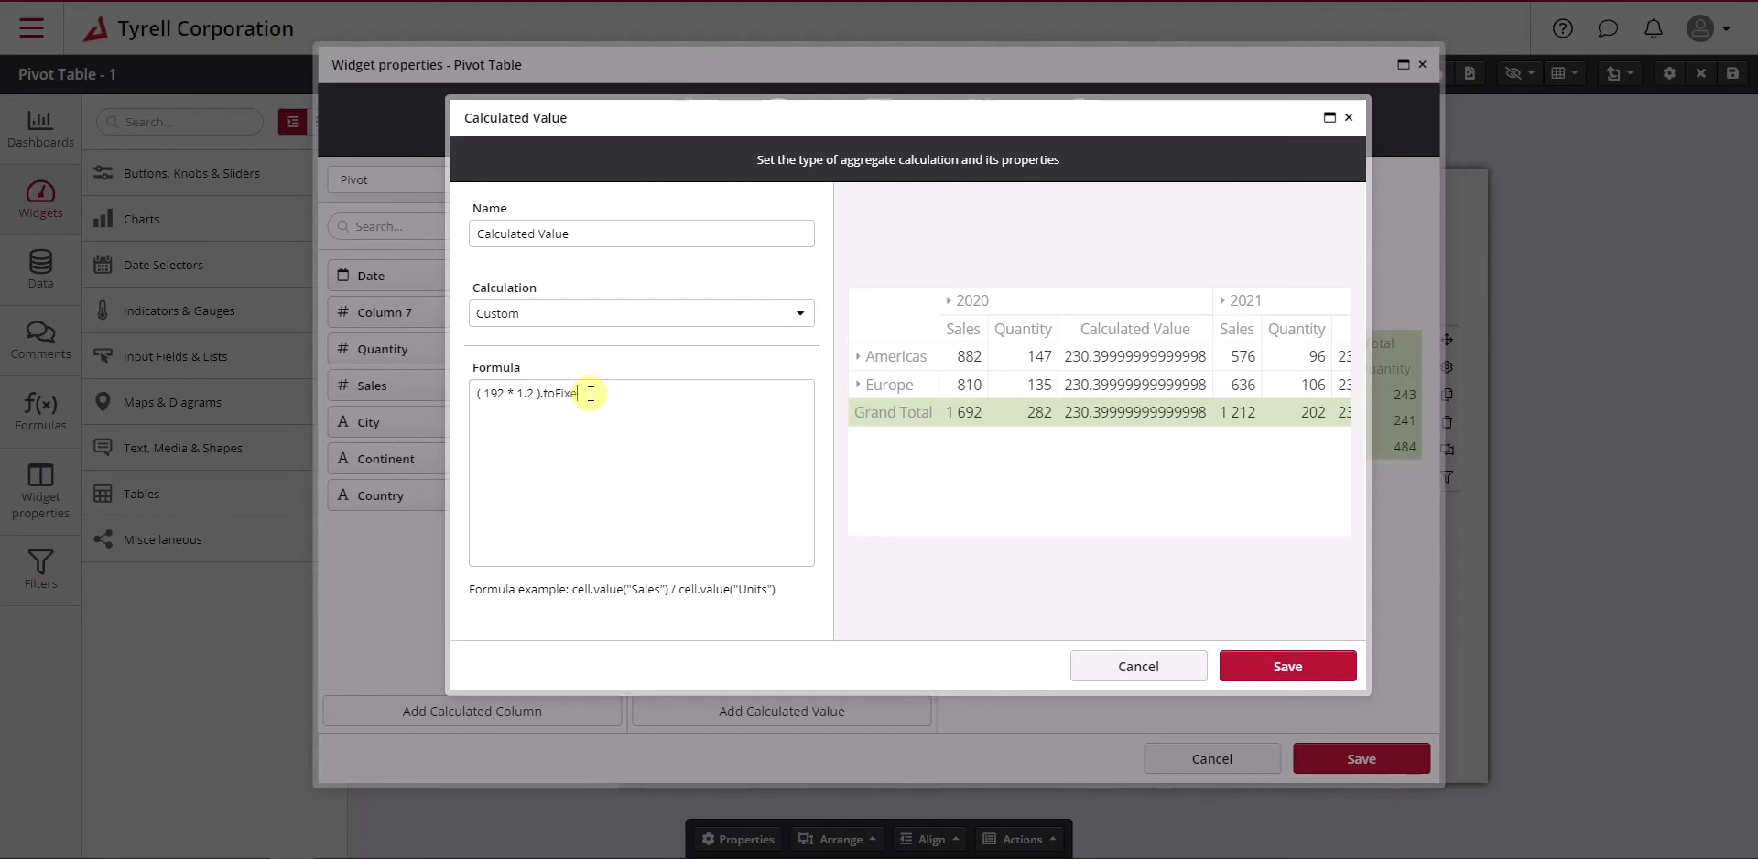
pyautogui.write('d(2)')
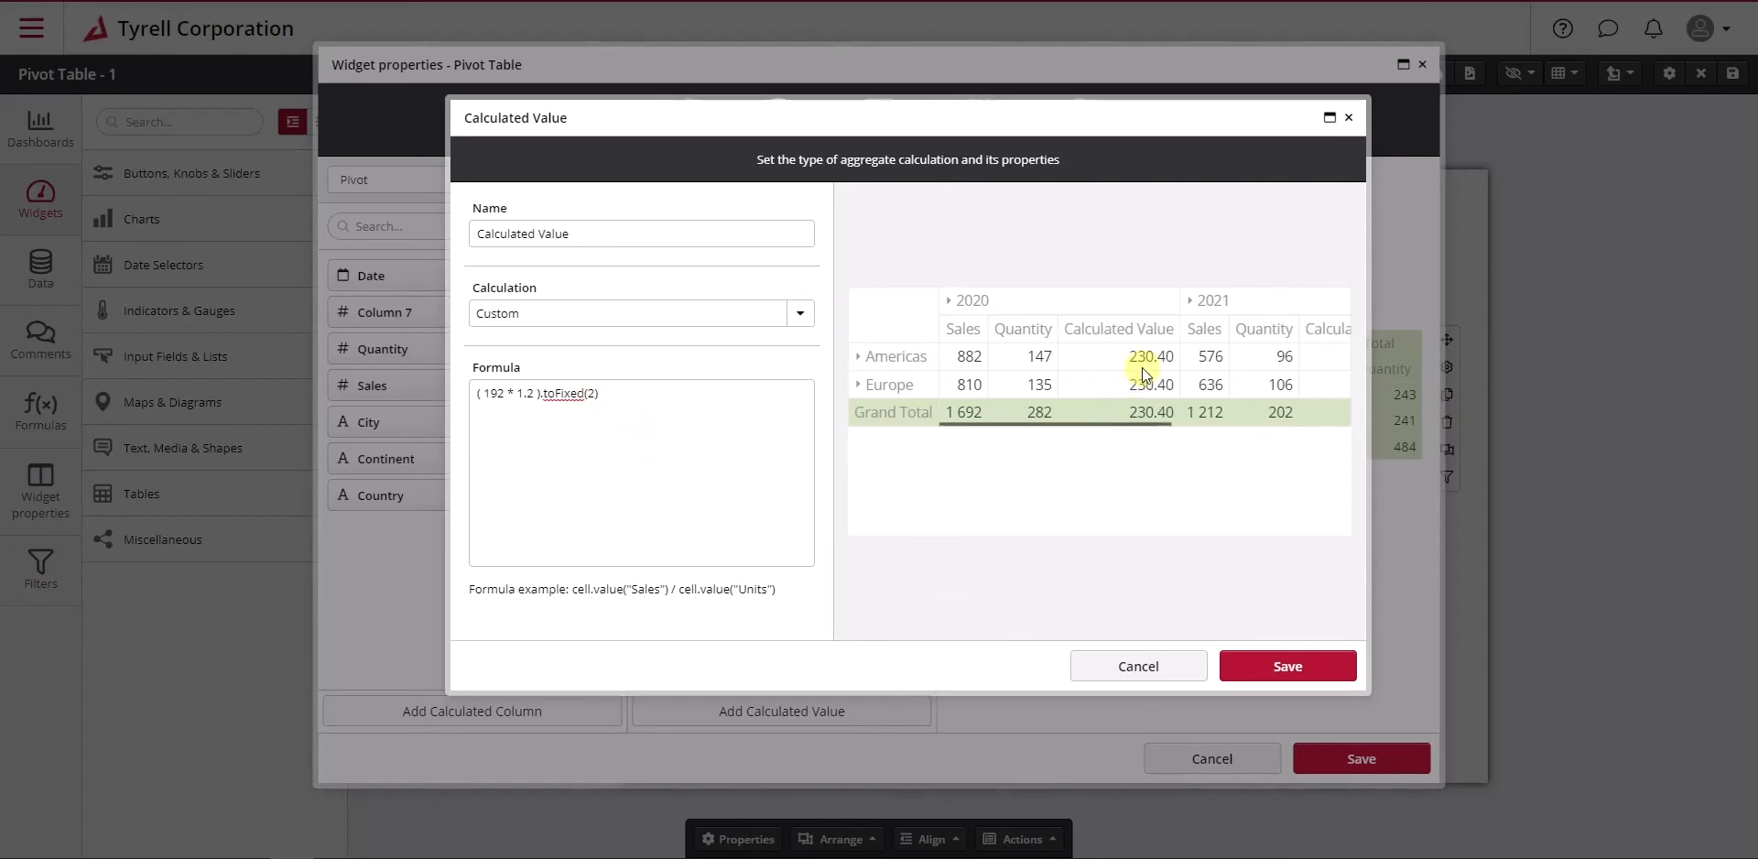
pyautogui.moveTo(796, 440)
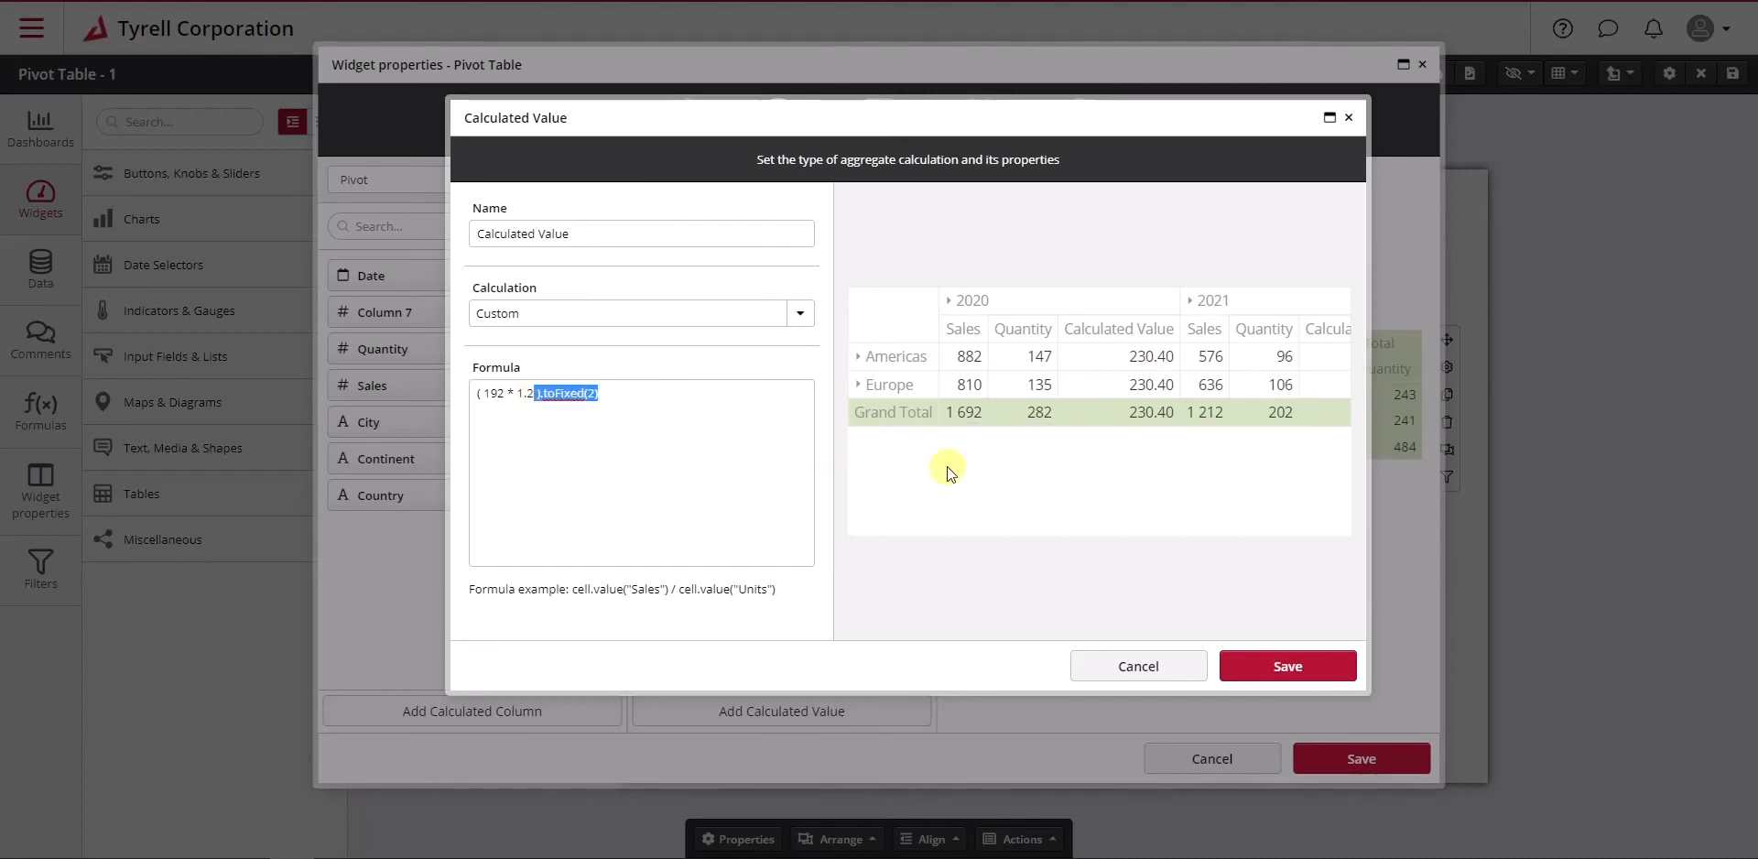
# Remove the toFixed wrapper and wrap 192 * 1.2 in Math.round(), giving 230
pyautogui.press('Delete')
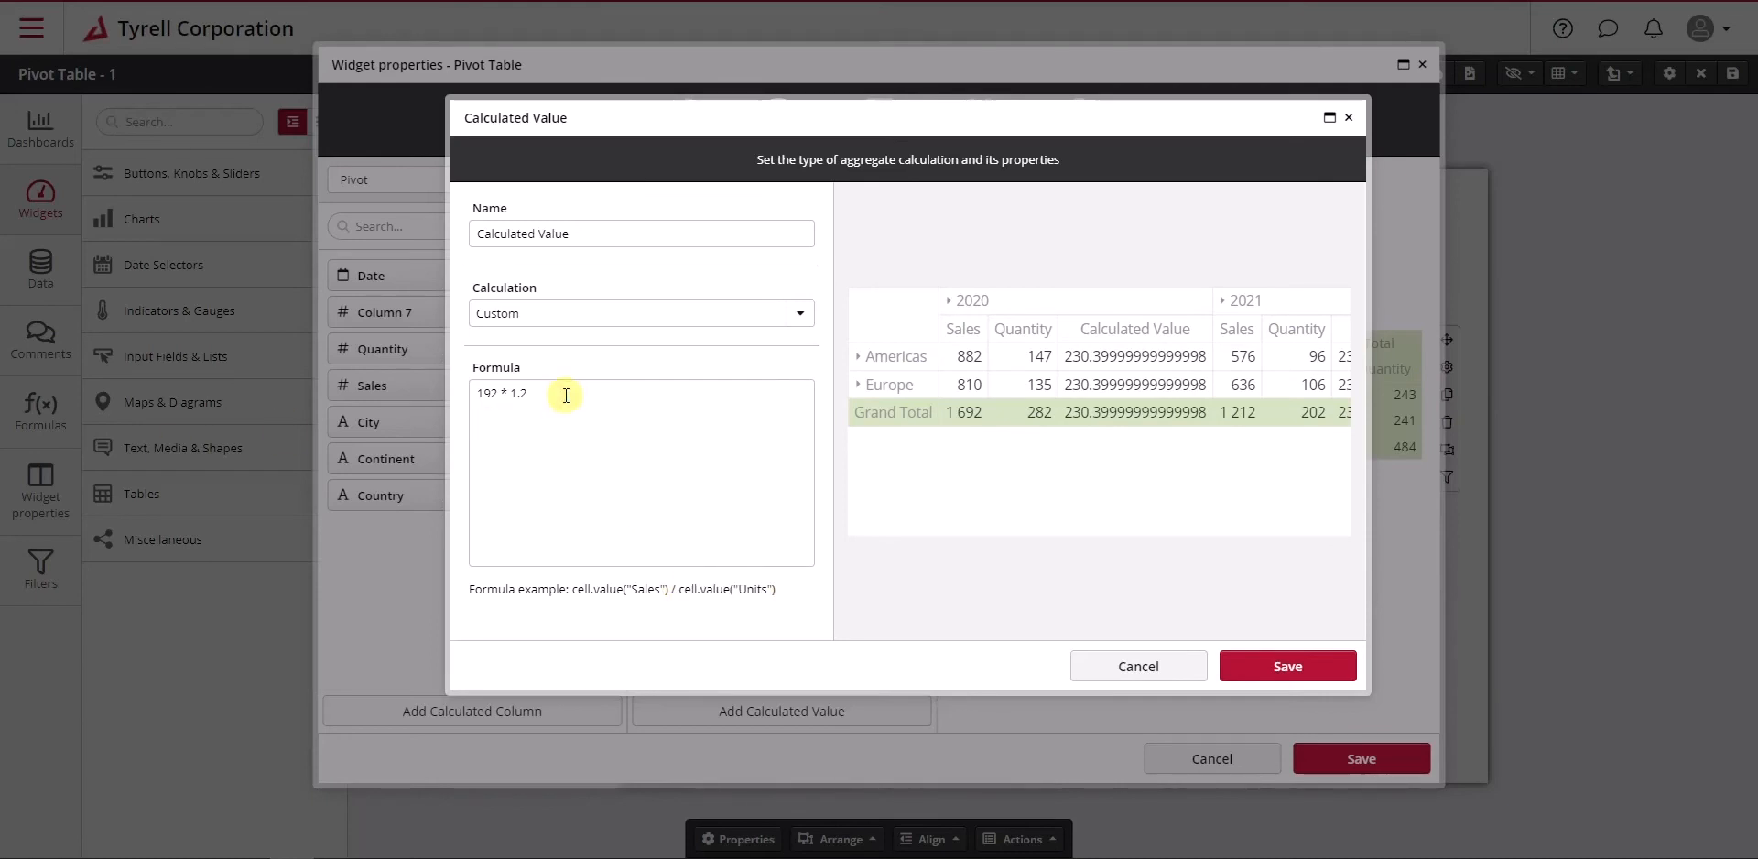
pyautogui.write('M')
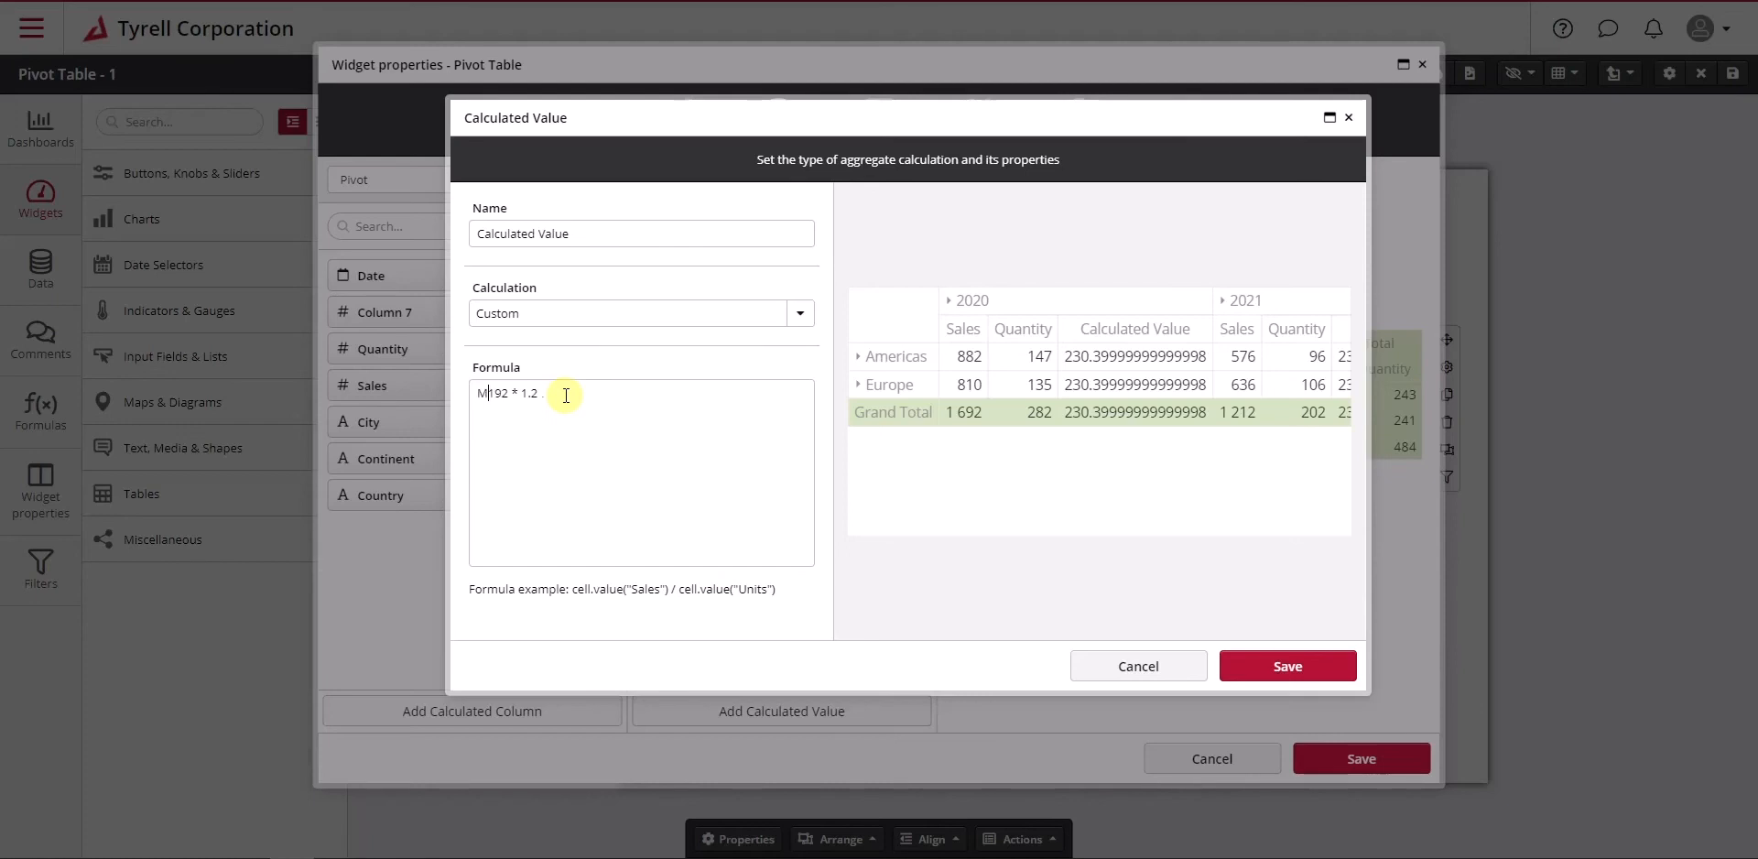
pyautogui.write('ath.')
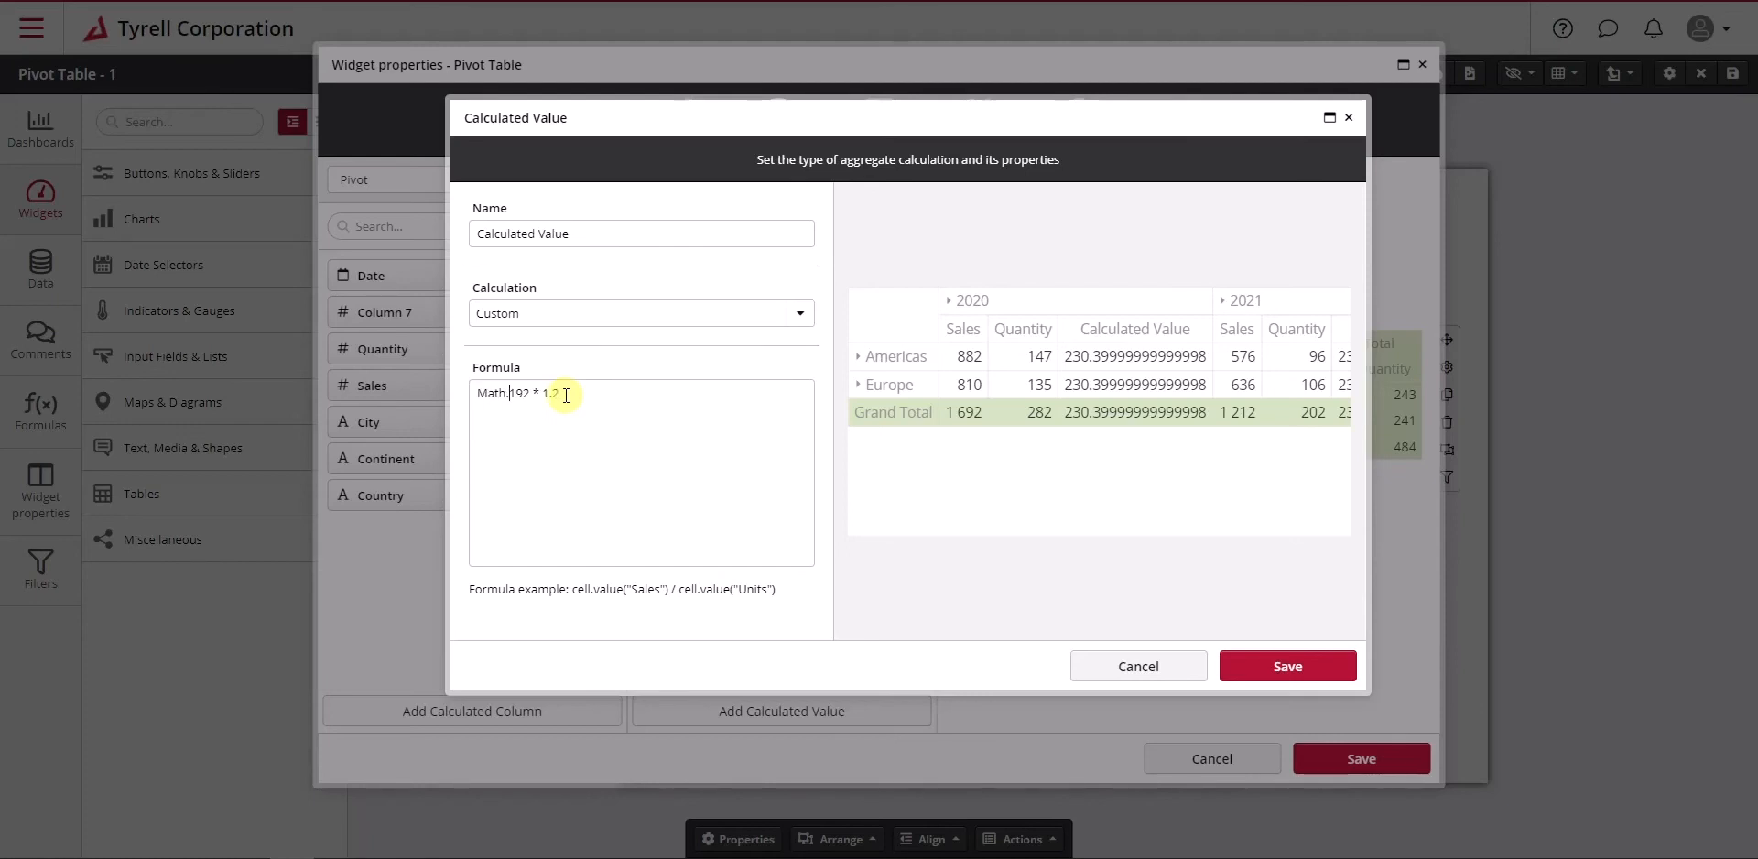
pyautogui.write('round(')
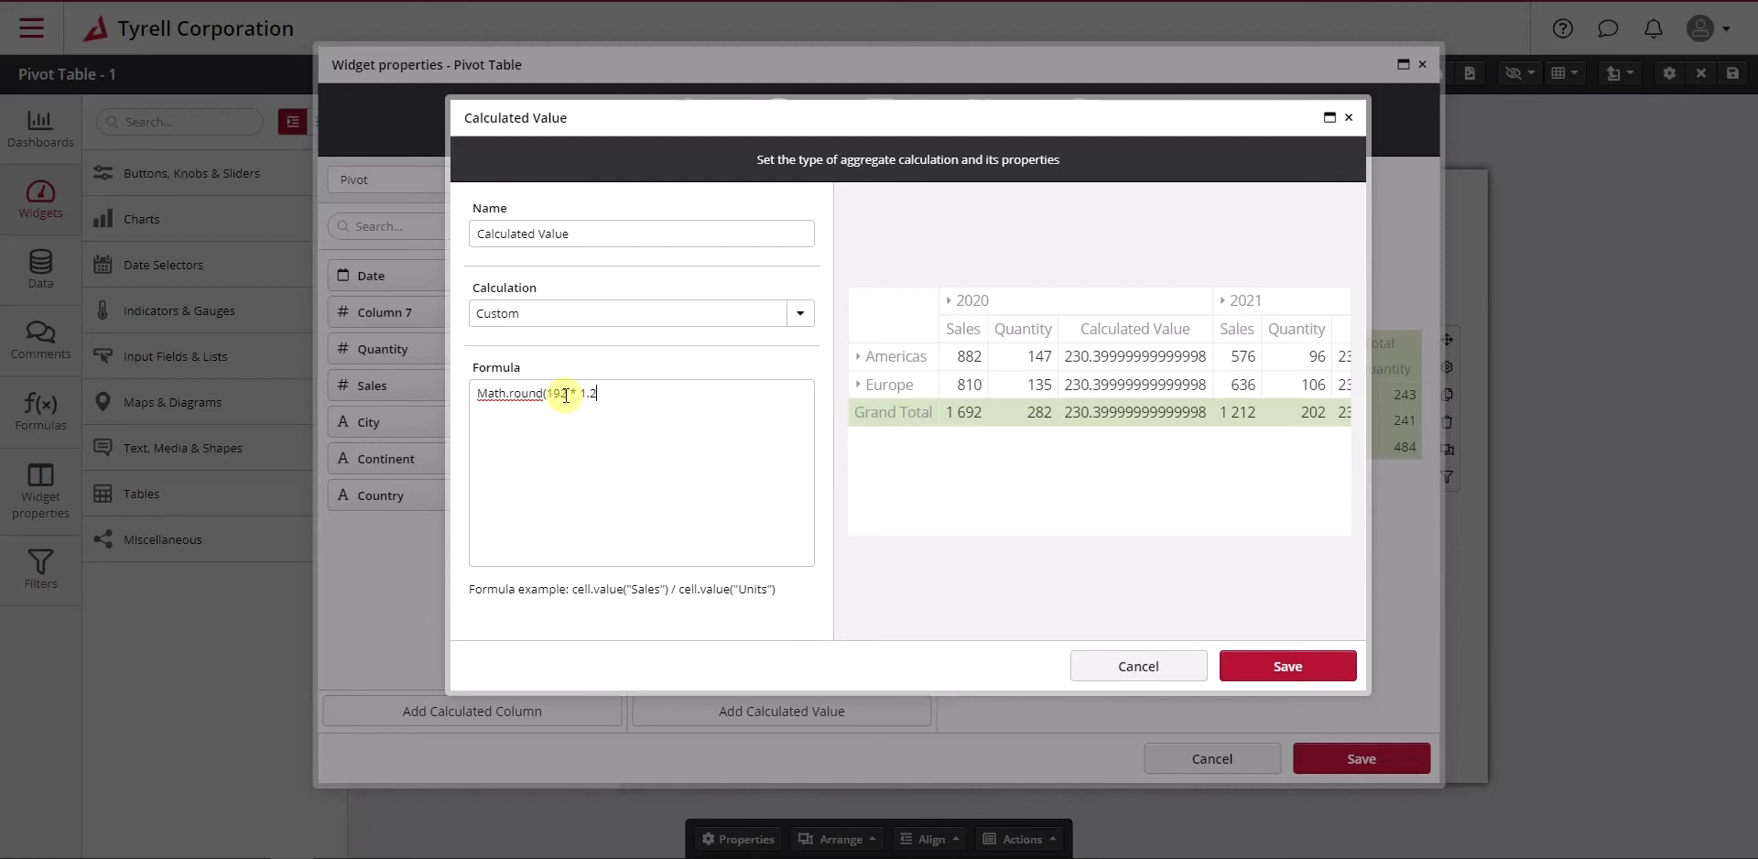
pyautogui.write('2')
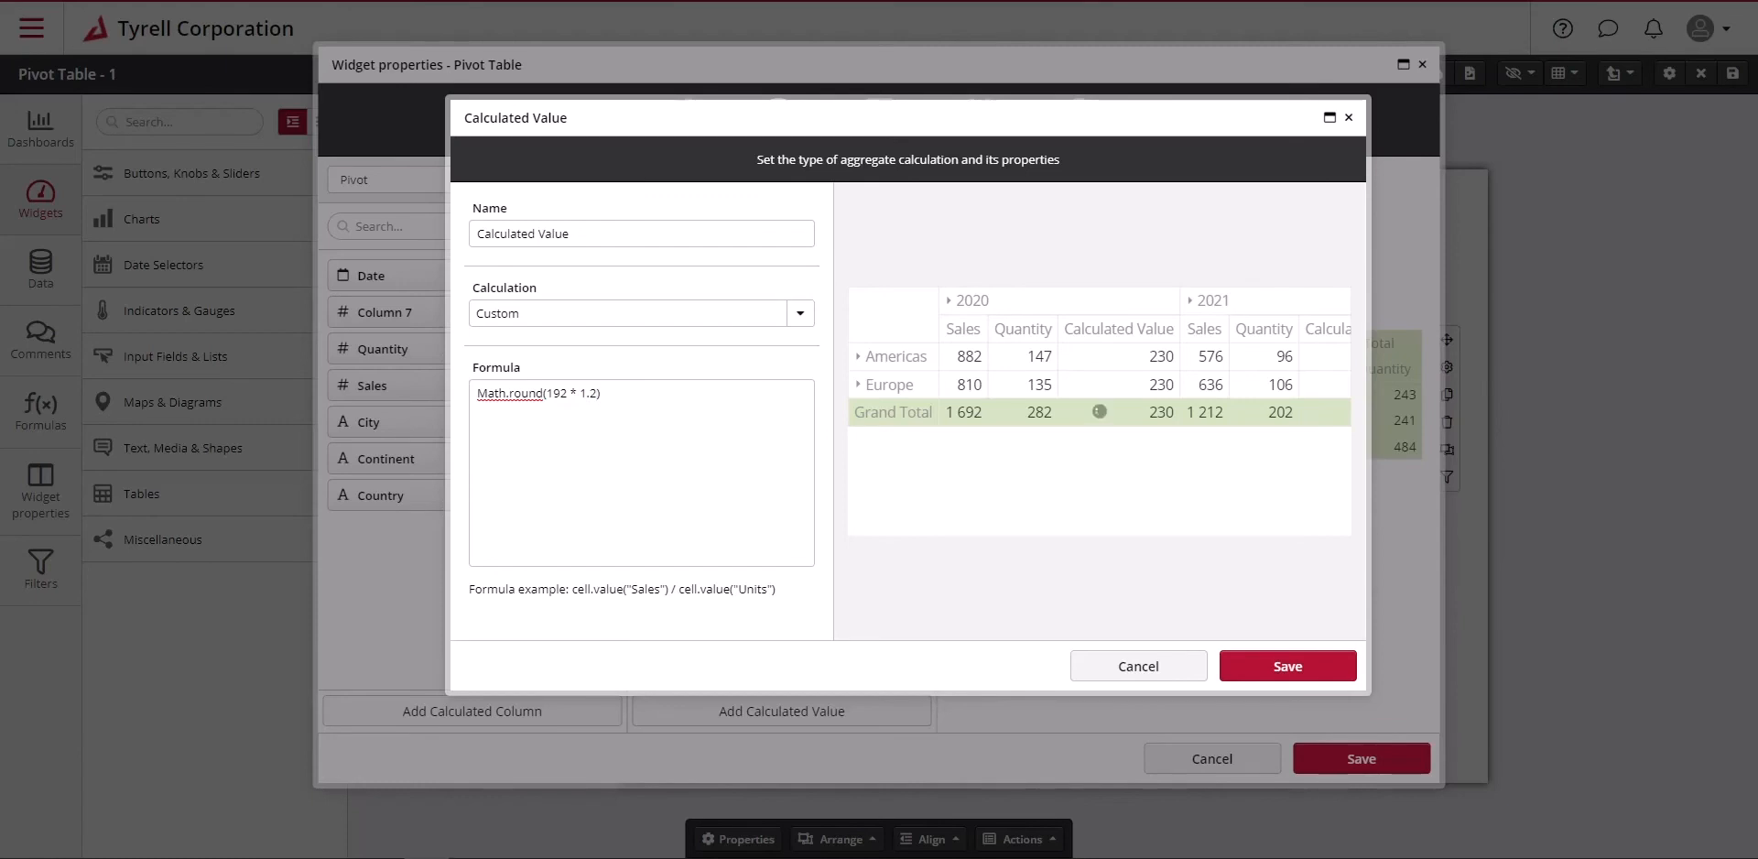
# Select 'round' in the formula and bring up a blank Microsoft web search page
pyautogui.doubleClick(517, 393)
pyautogui.write('sqrt')
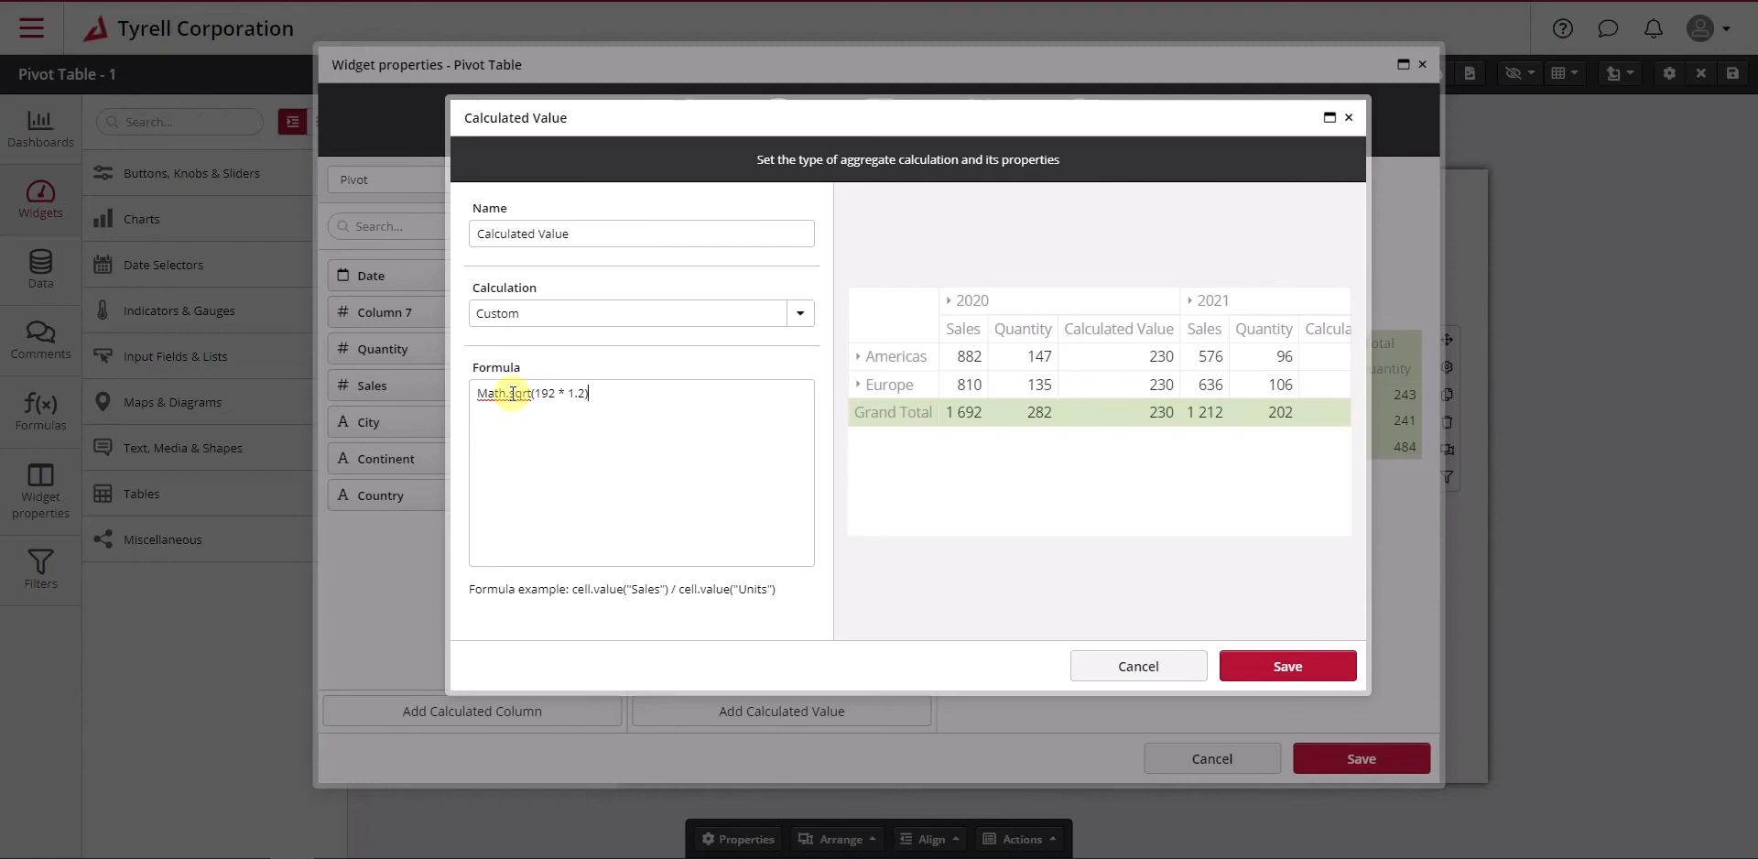
pyautogui.press('Backspace')
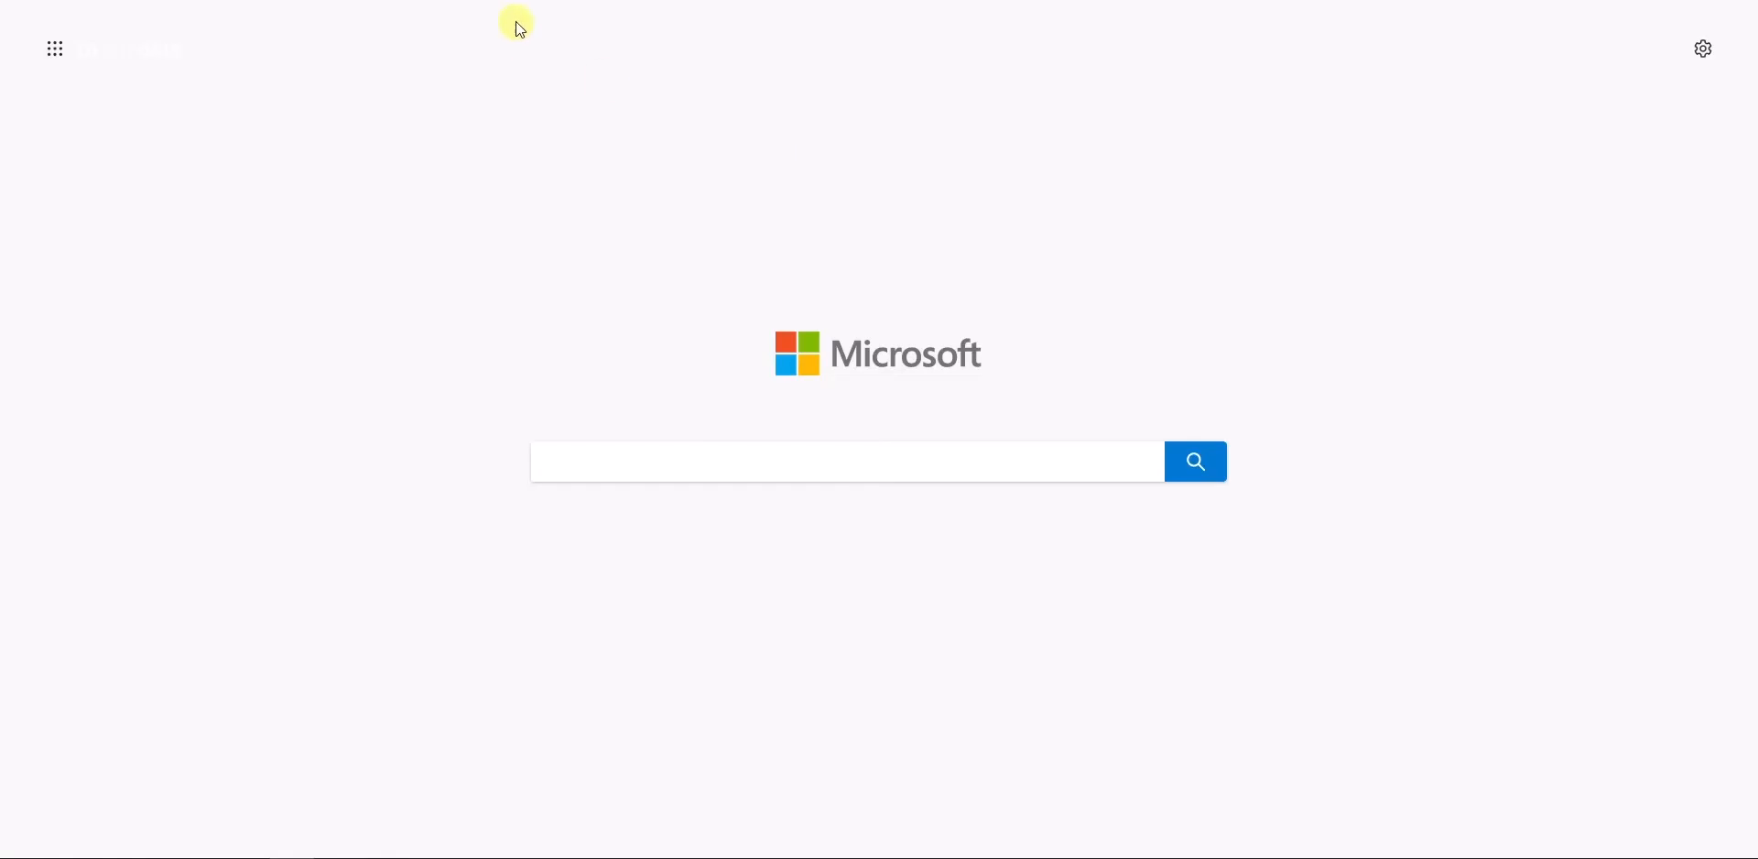
# Search for the rounding function and scroll MDN's Math static properties and methods
pyautogui.click(846, 461)
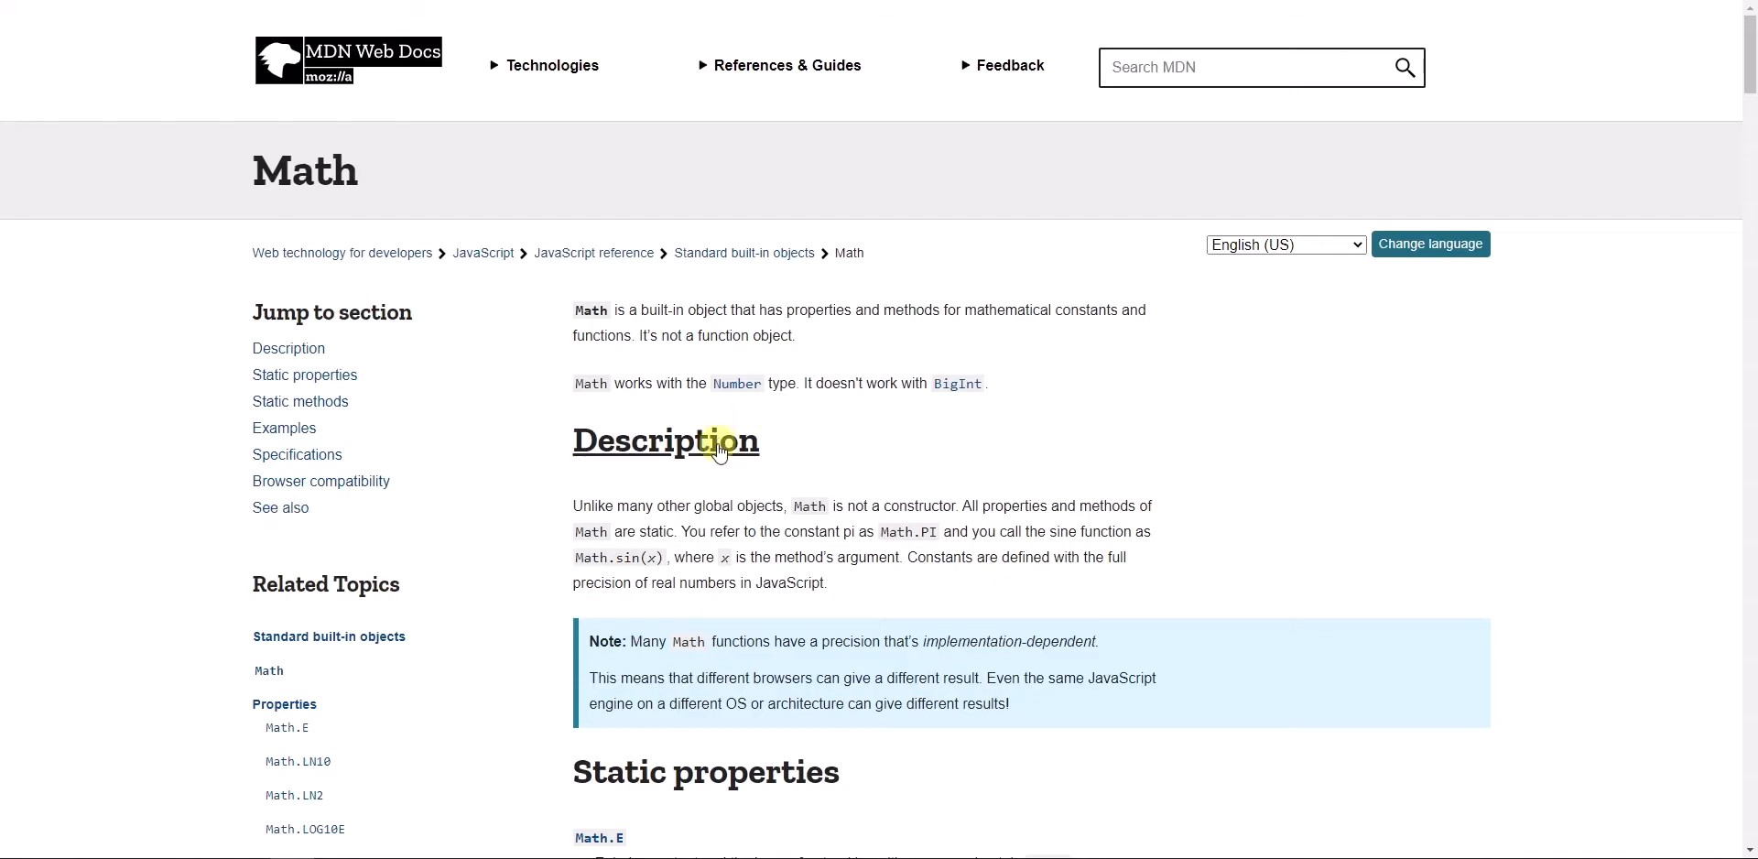
pyautogui.scroll(-3)
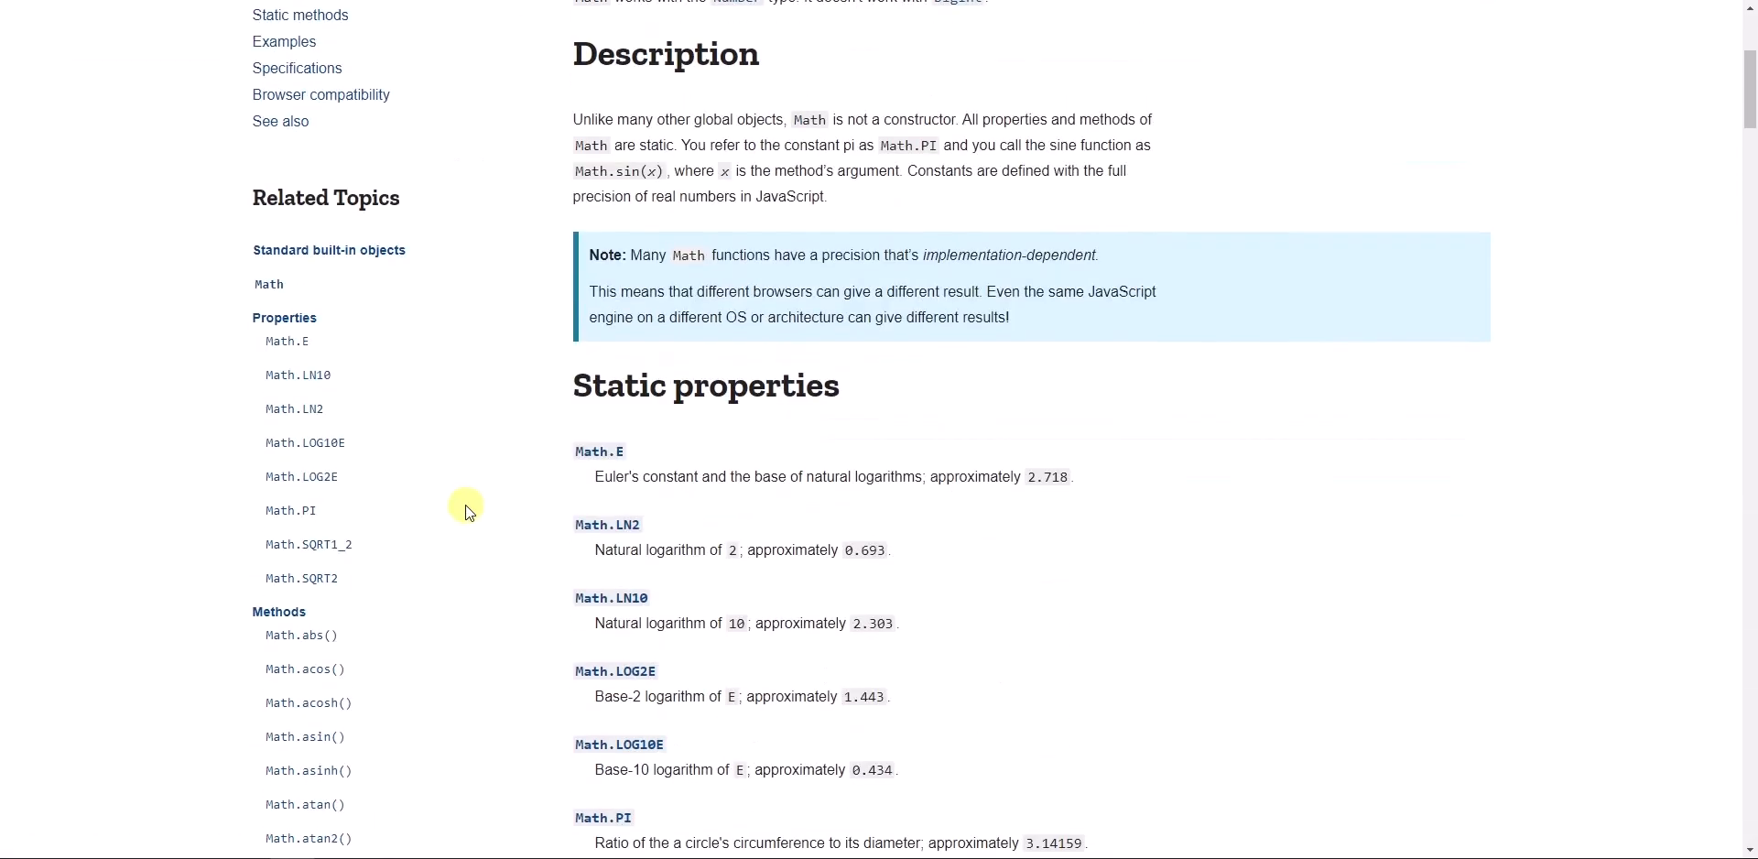
pyautogui.scroll(-3)
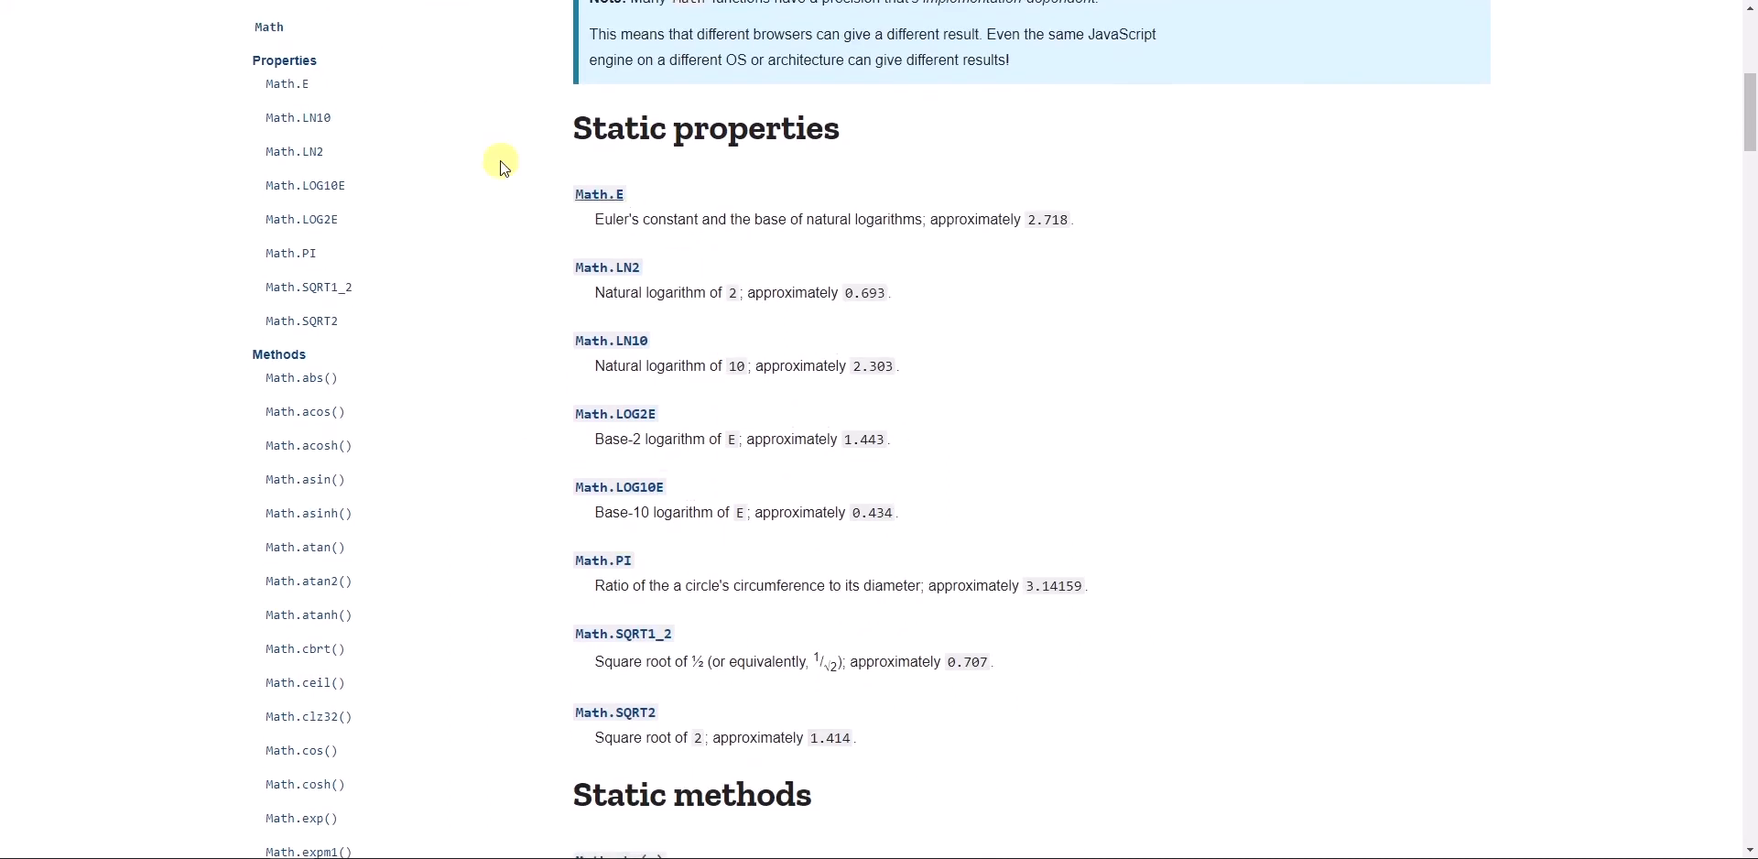
pyautogui.scroll(-3)
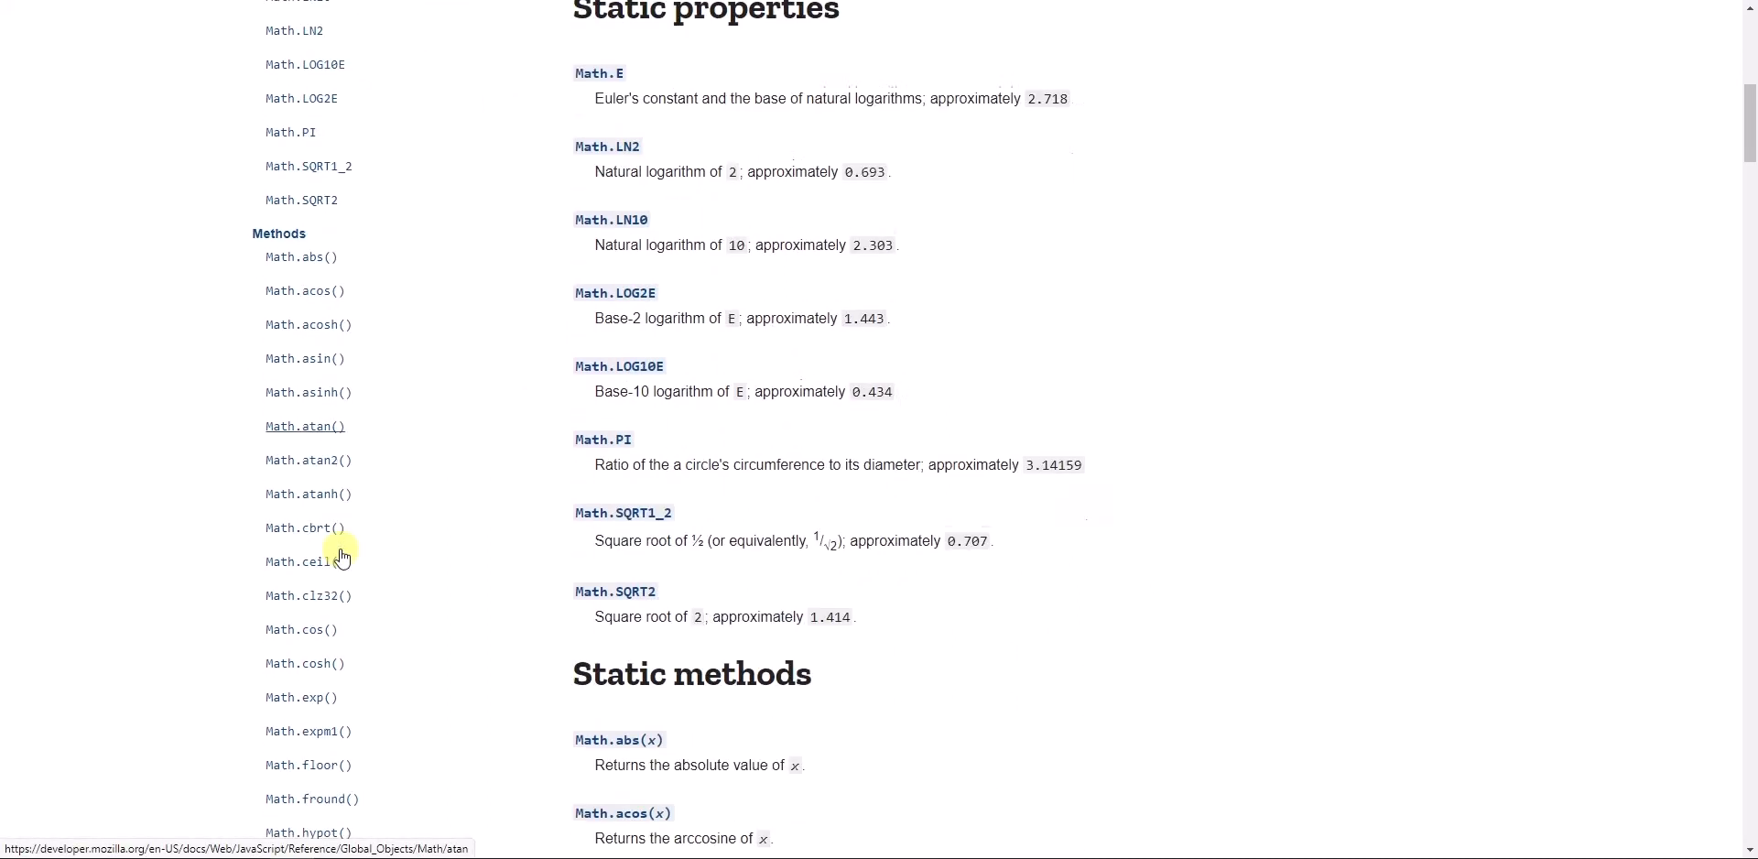
pyautogui.scroll(-3)
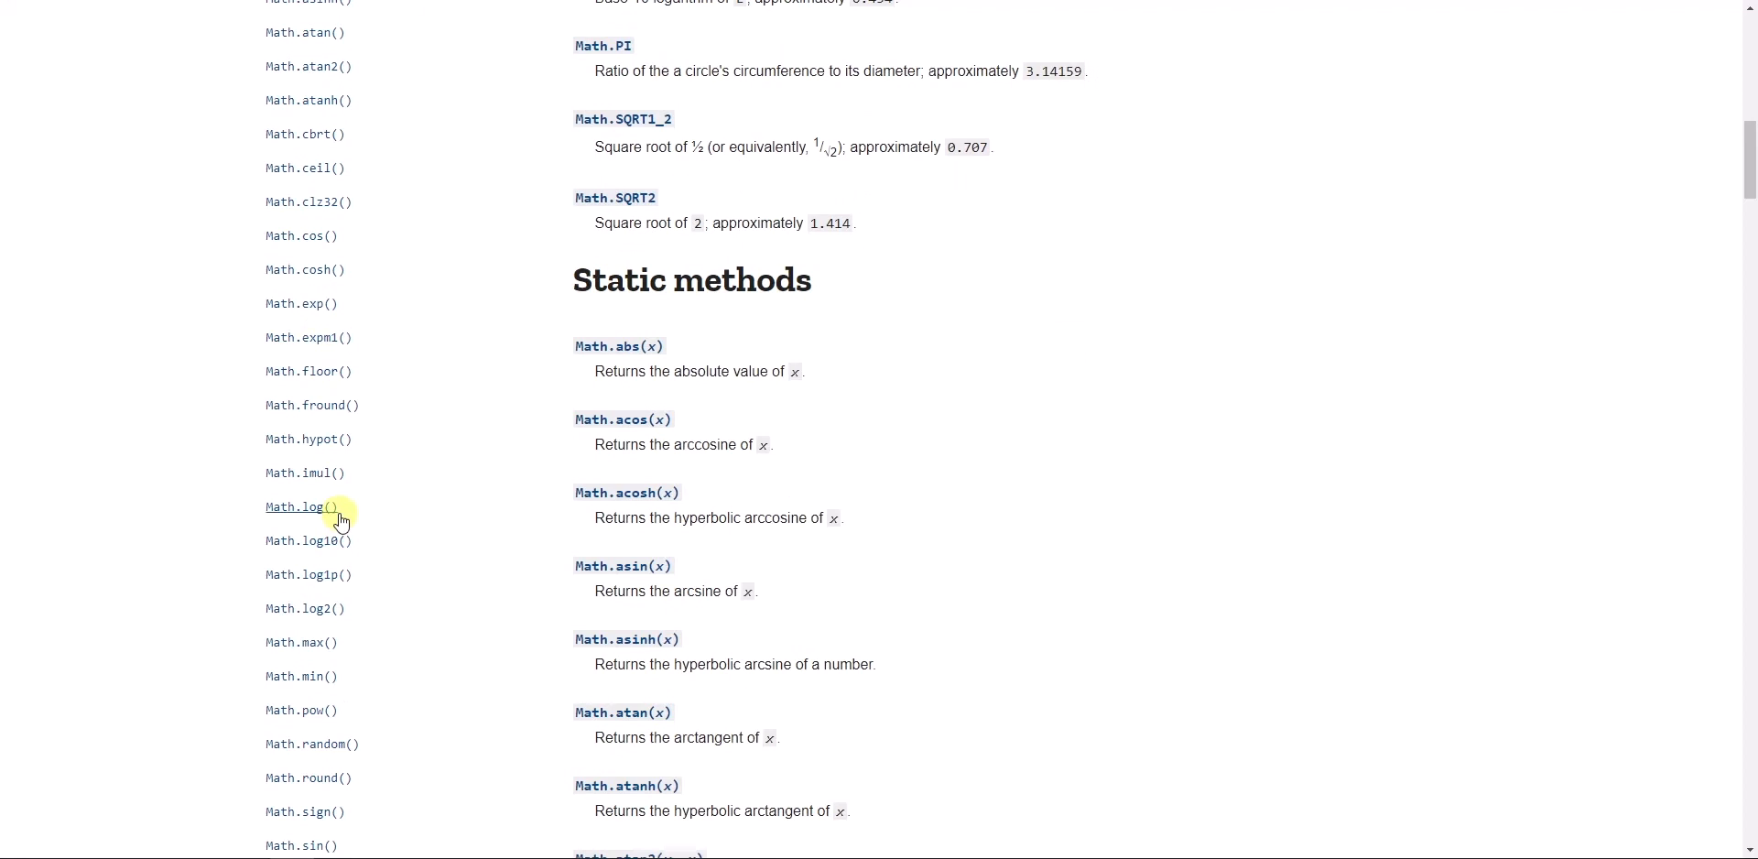
pyautogui.scroll(-3)
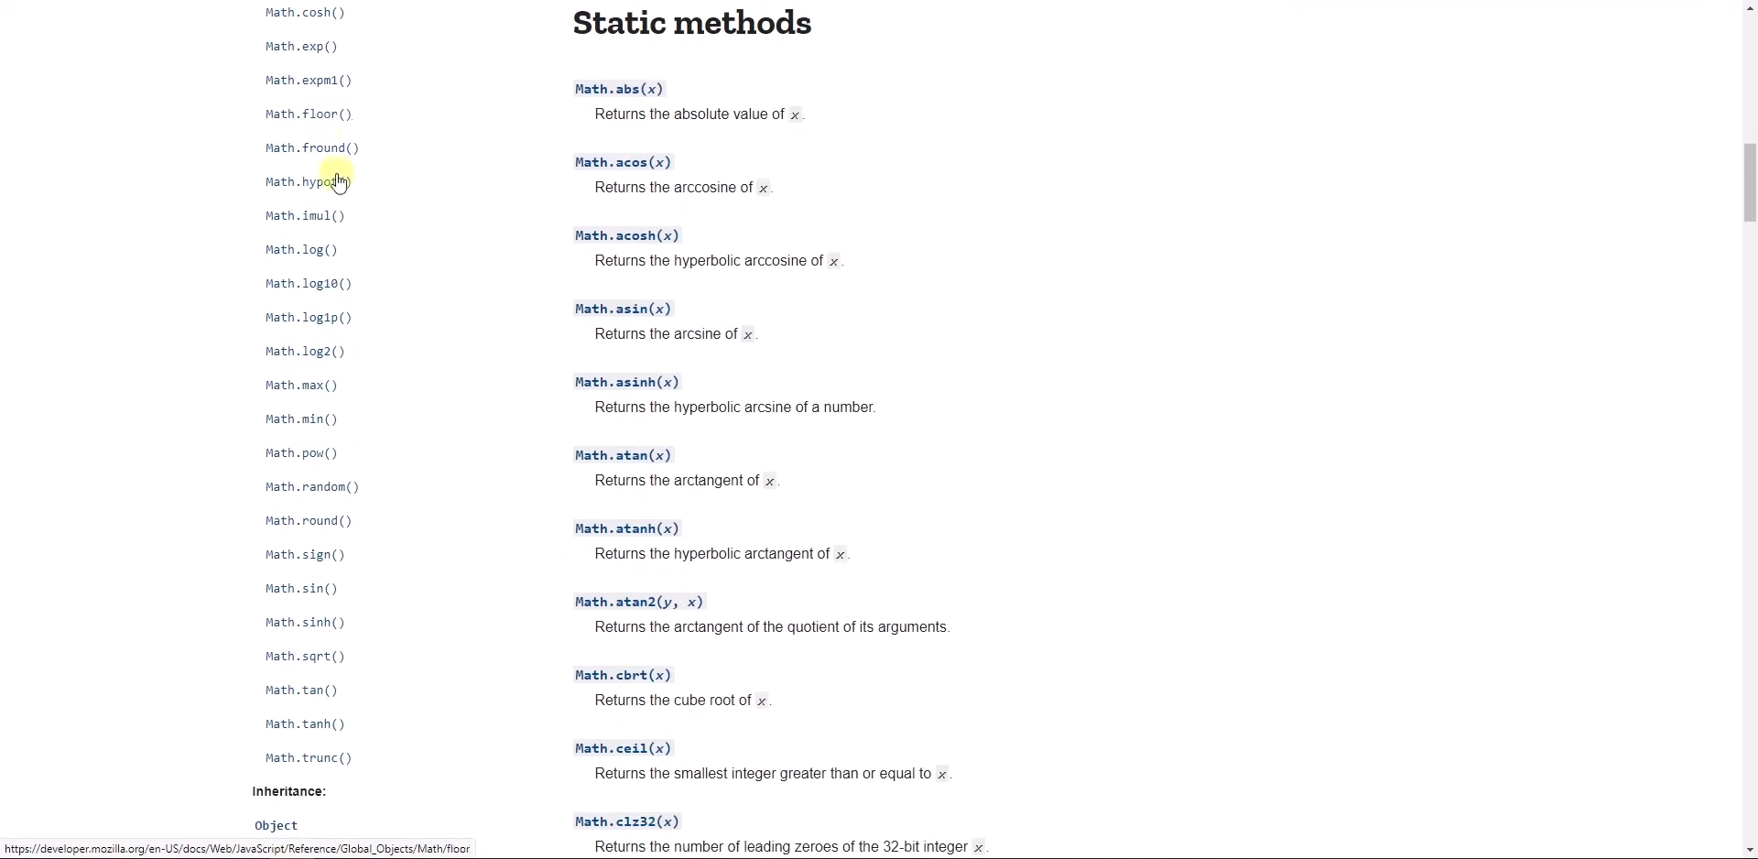
pyautogui.scroll(-3)
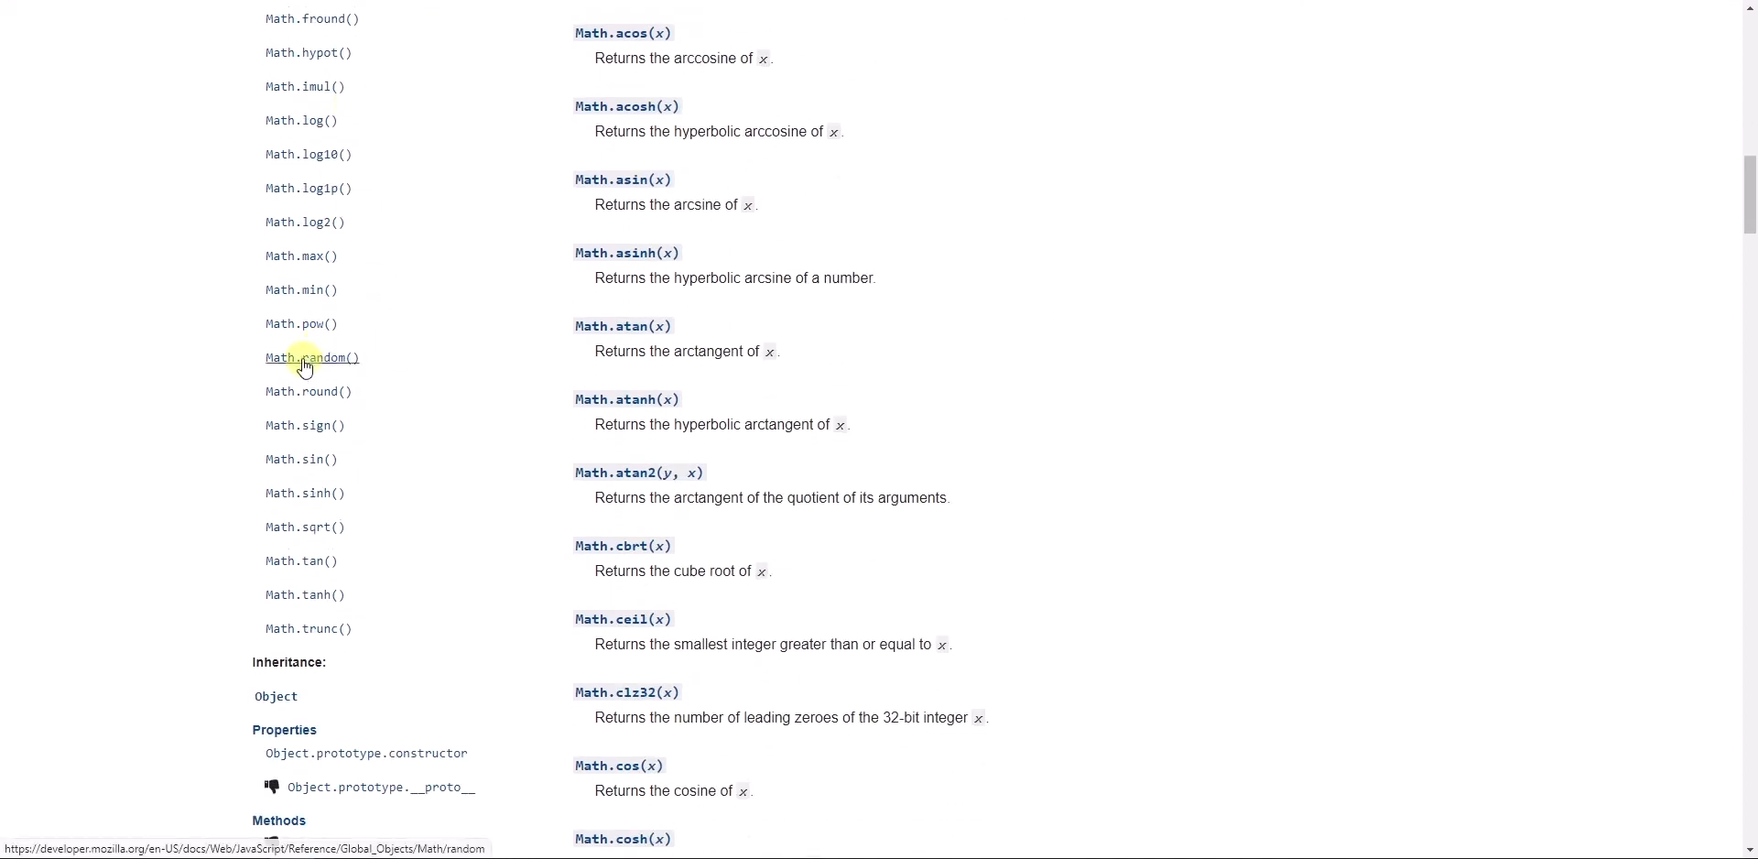
pyautogui.moveTo(304, 493)
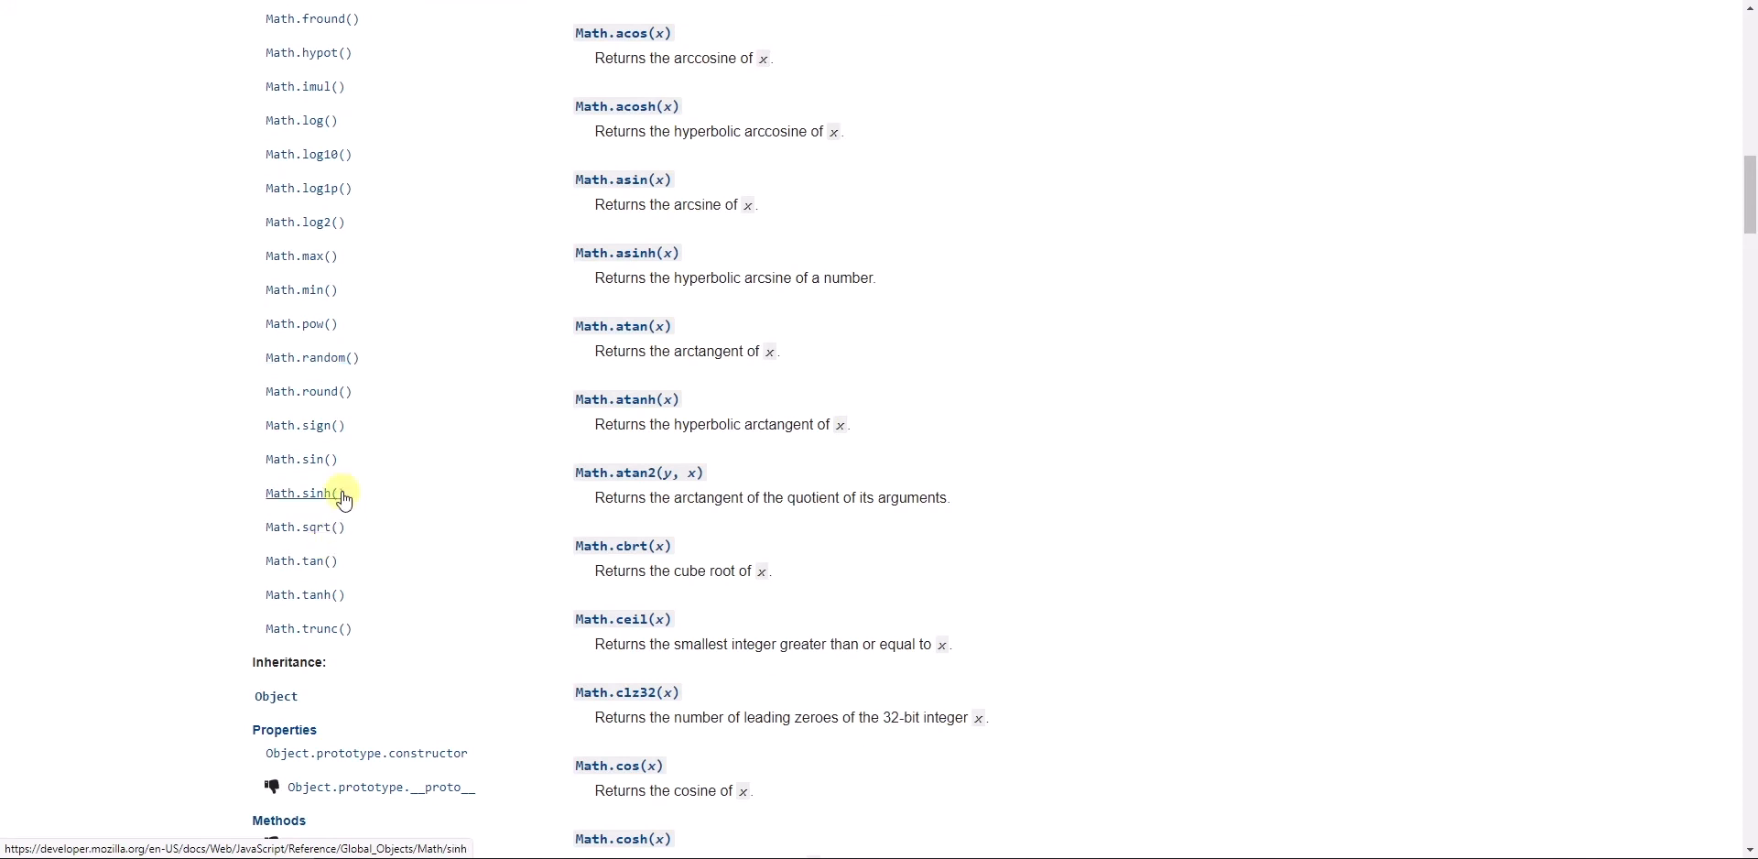
pyautogui.moveTo(528, 523)
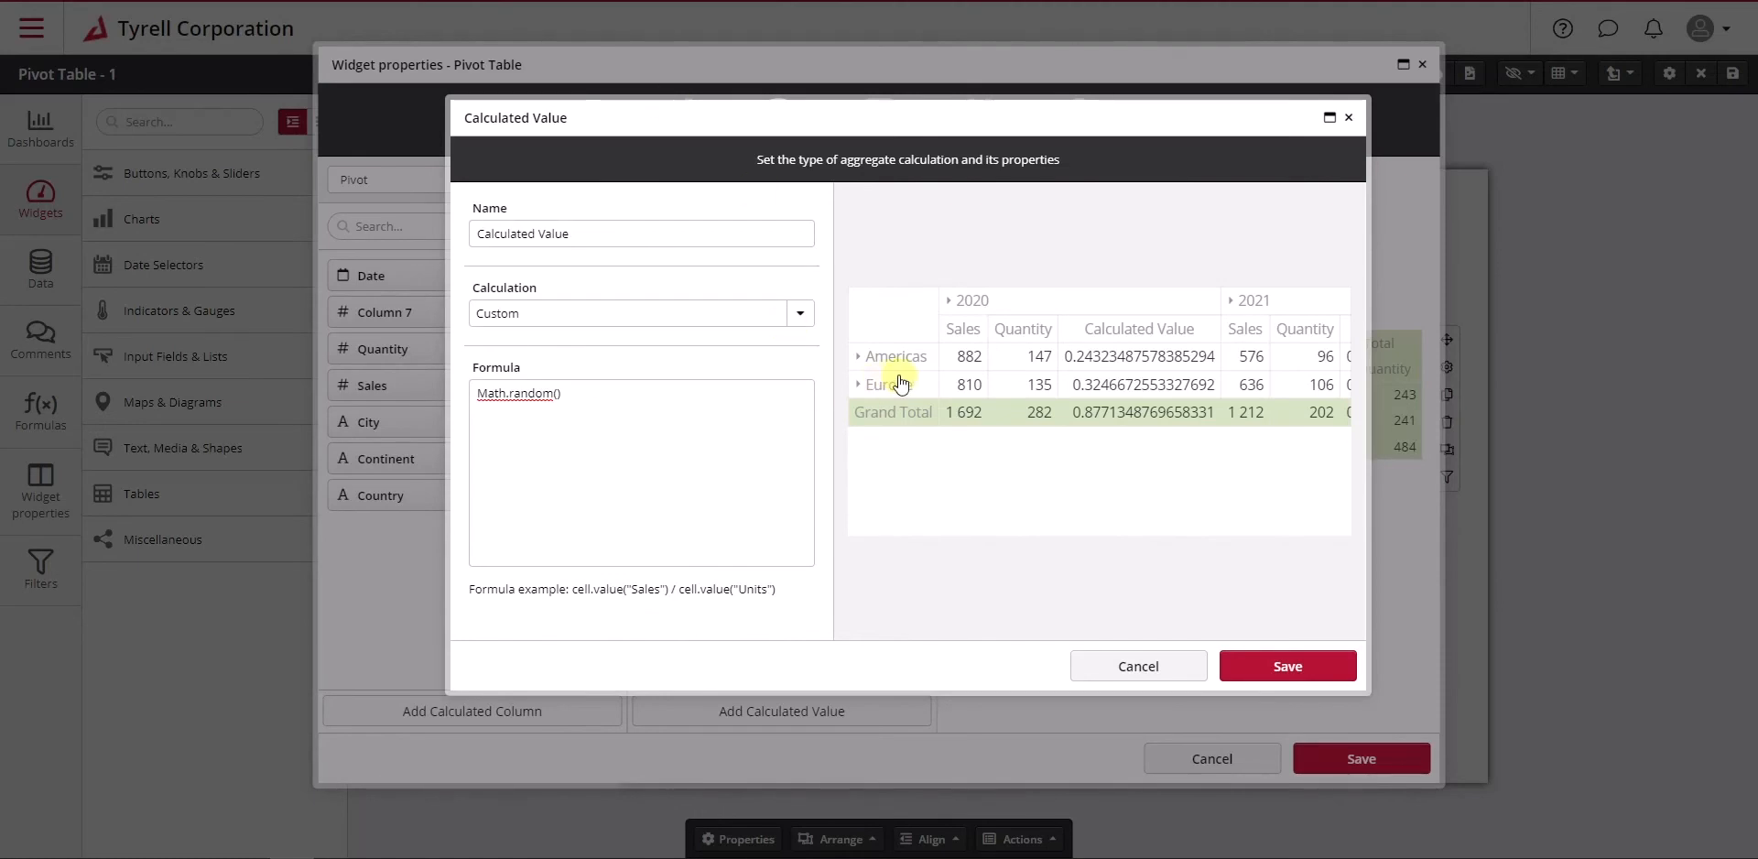
pyautogui.doubleClick(518, 393)
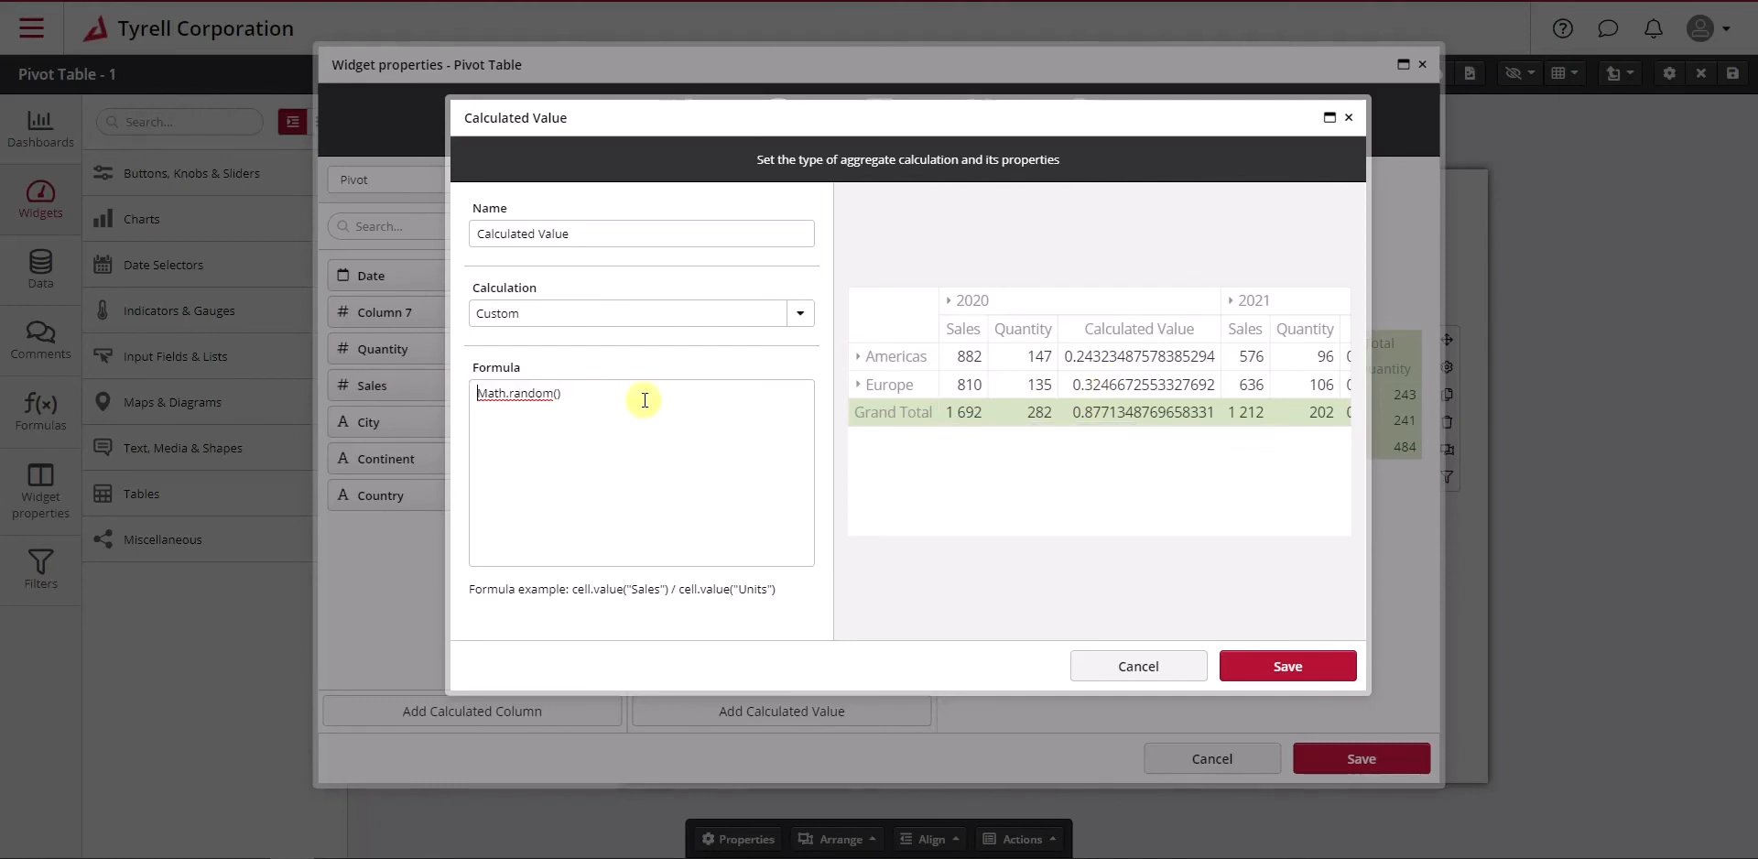
pyautogui.moveTo(661, 414)
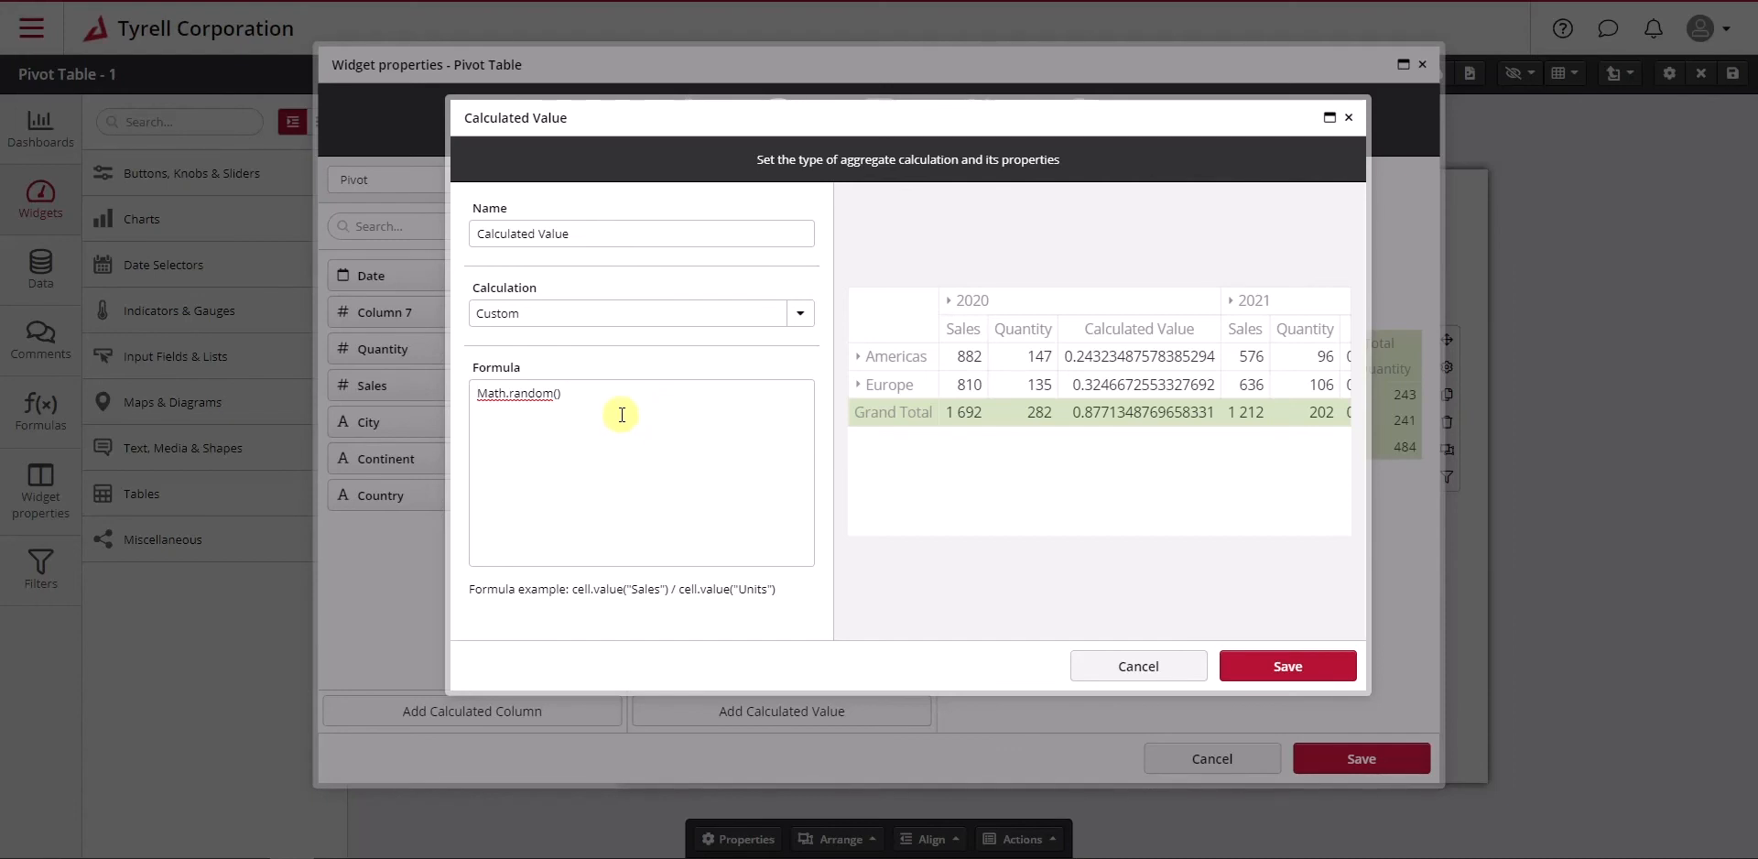
# Add the comment line '// Calculate a random number' above Math.random()
pyautogui.click(479, 392)
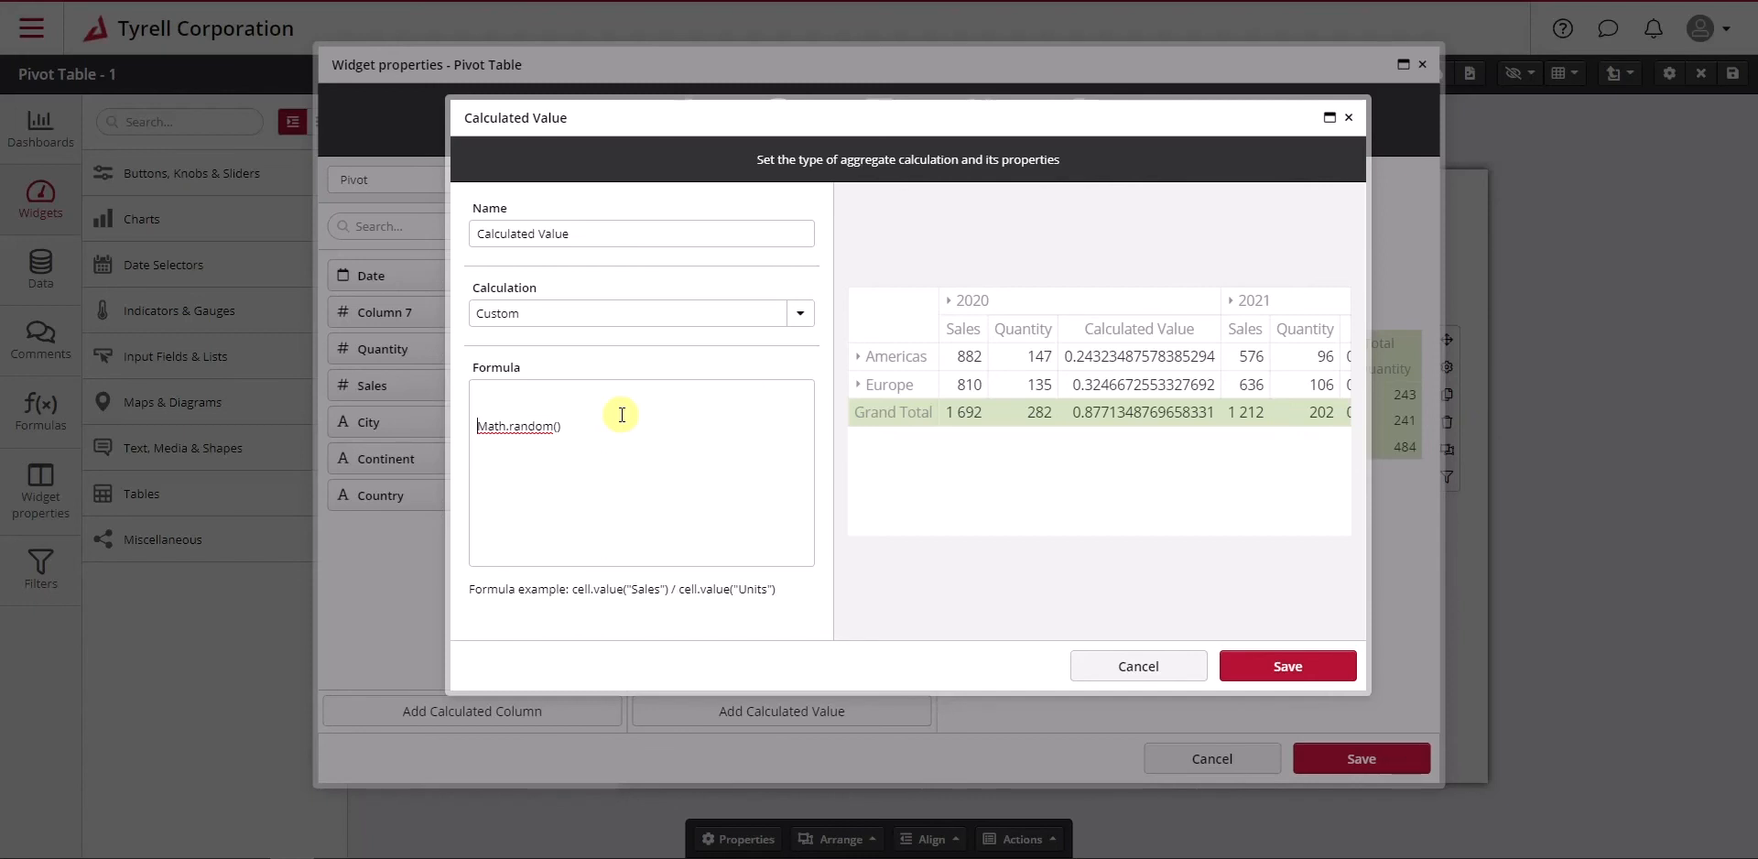
pyautogui.write('/')
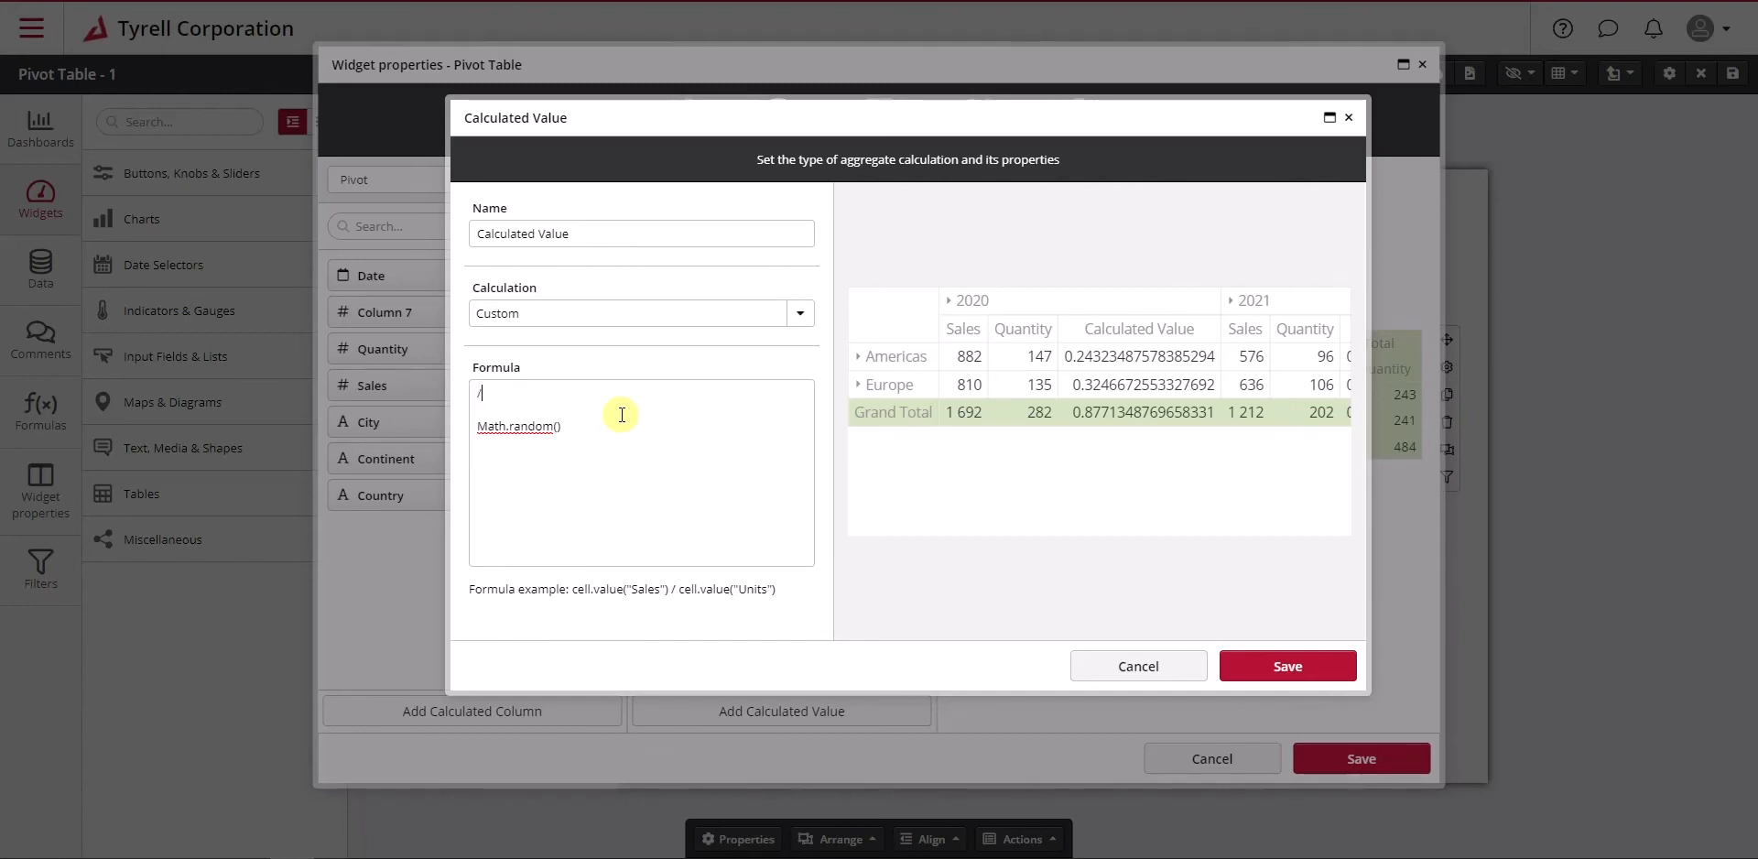
pyautogui.write('/ c')
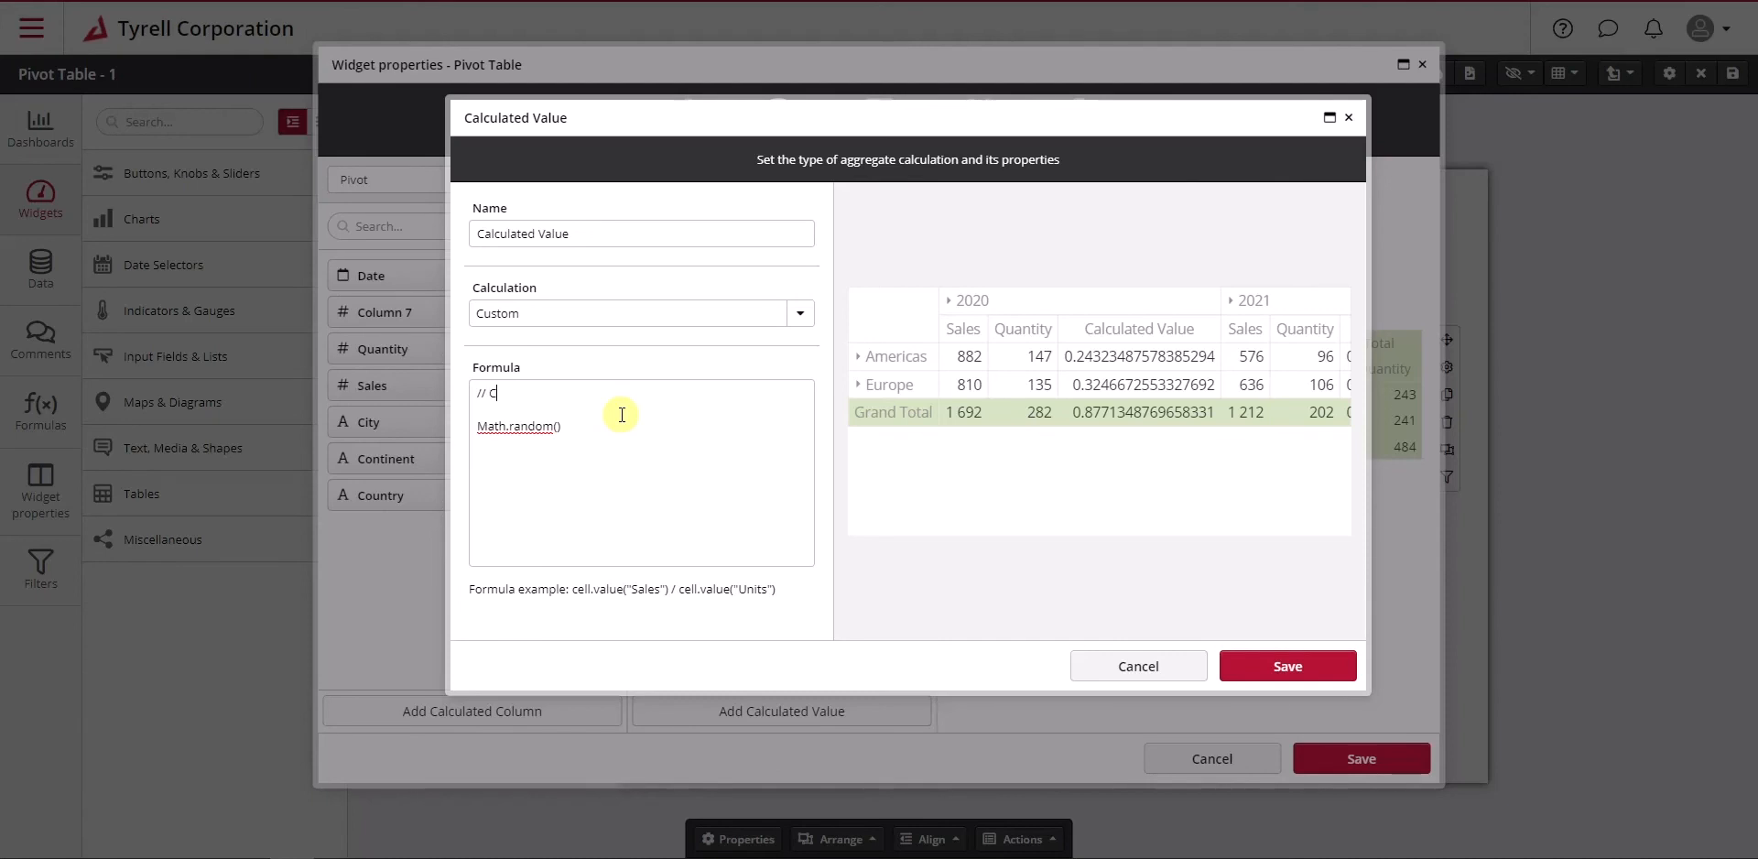
pyautogui.write('alculate a')
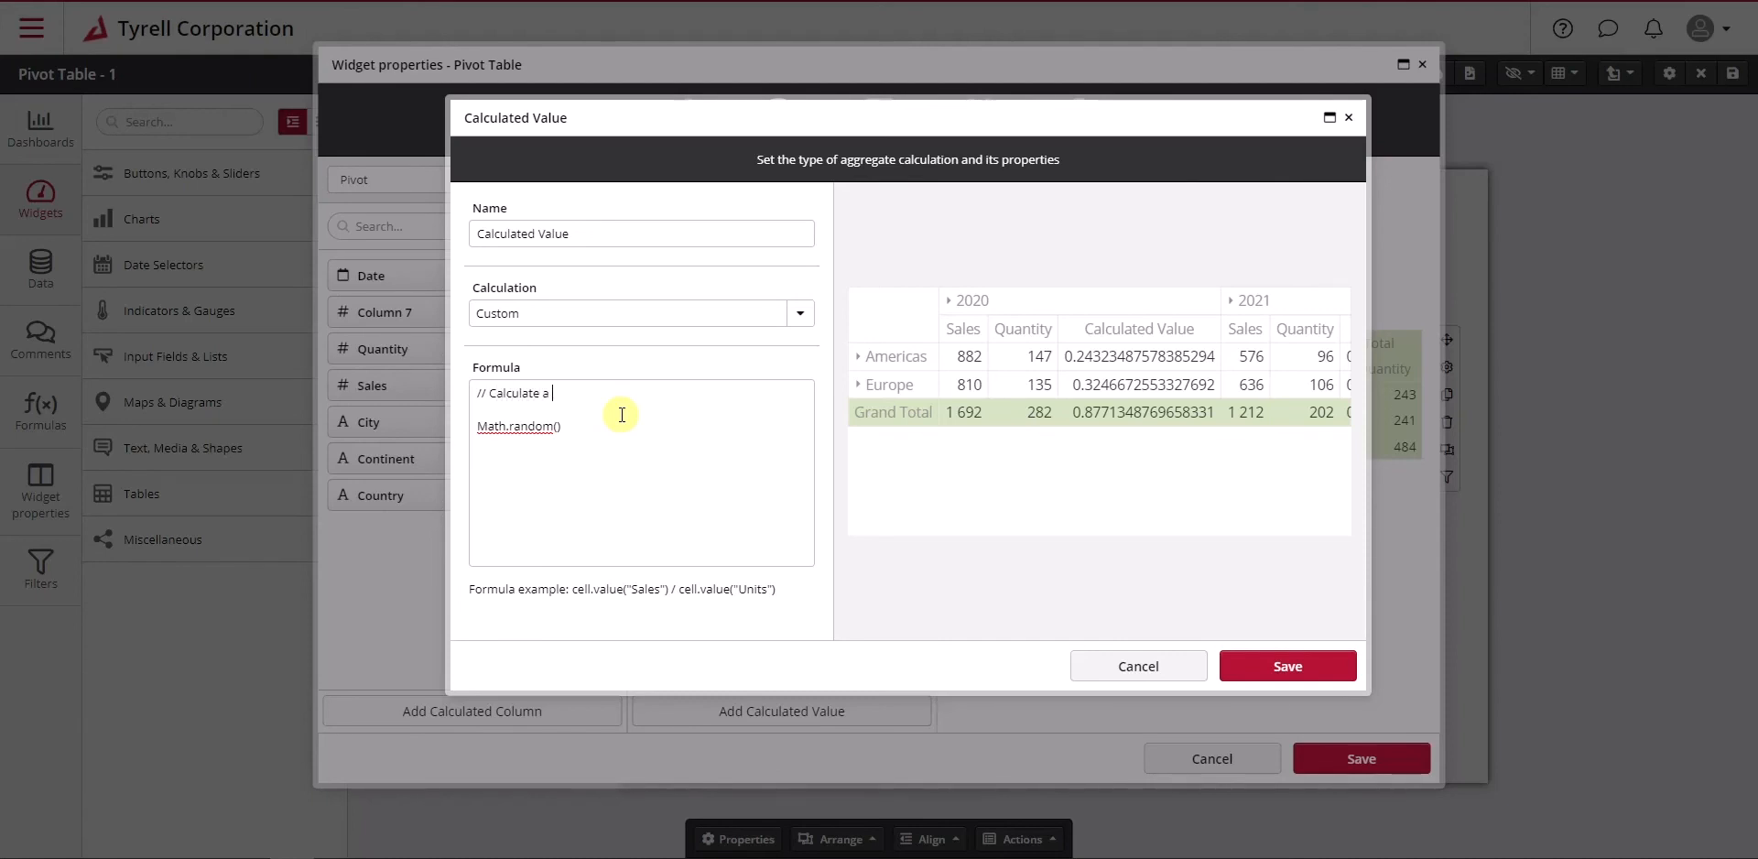
pyautogui.write('random nmbr')
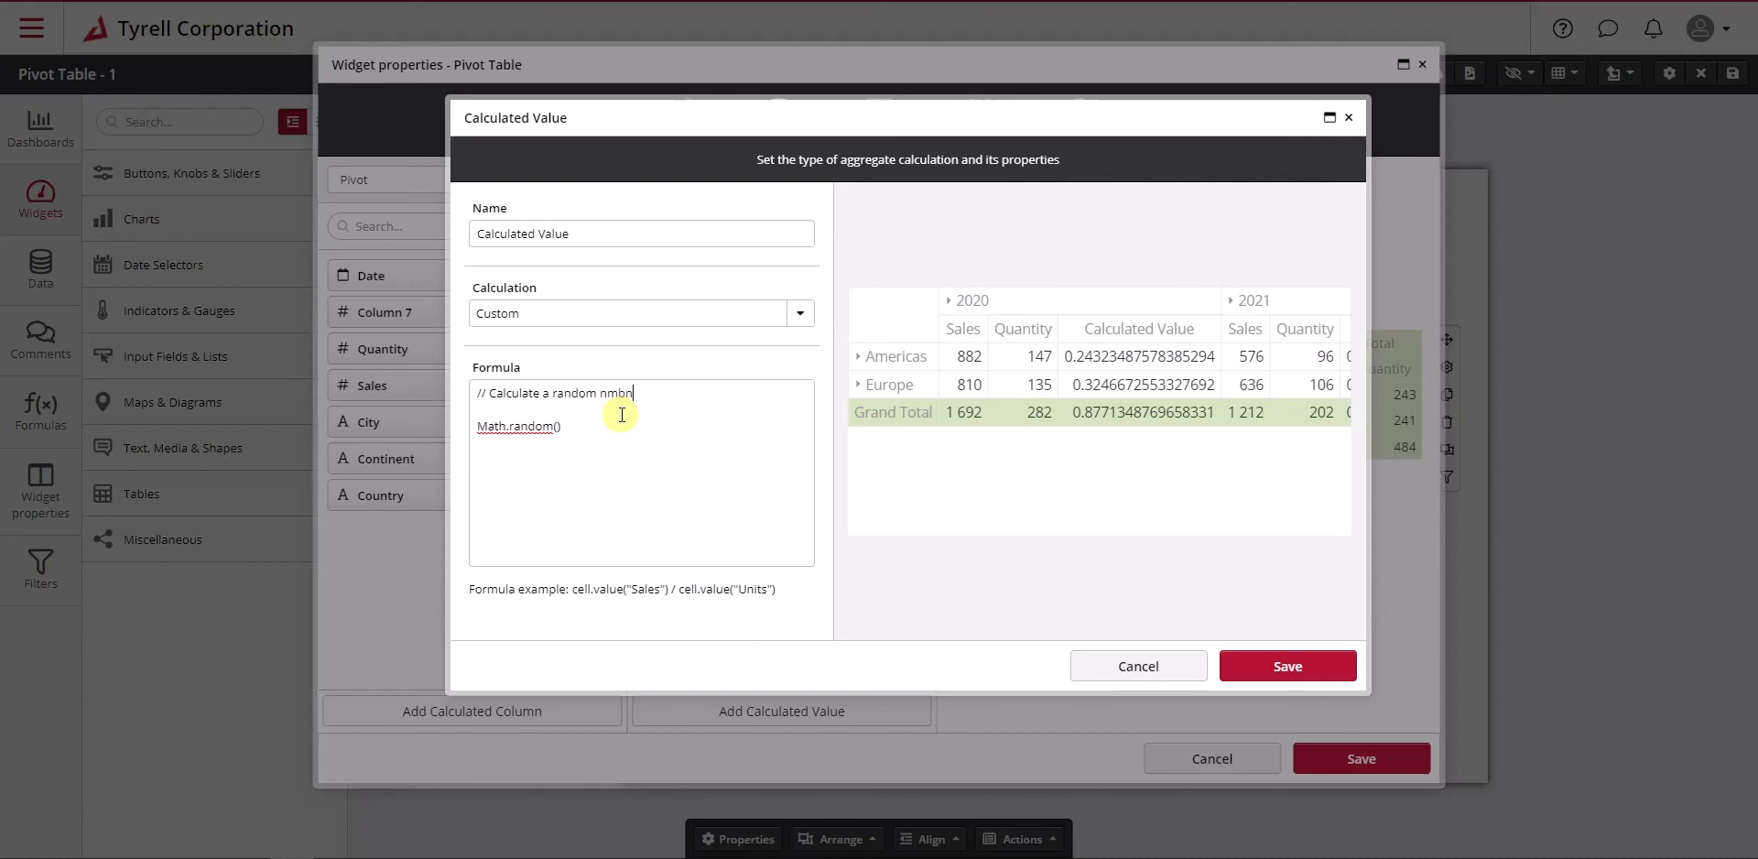
pyautogui.write('umber')
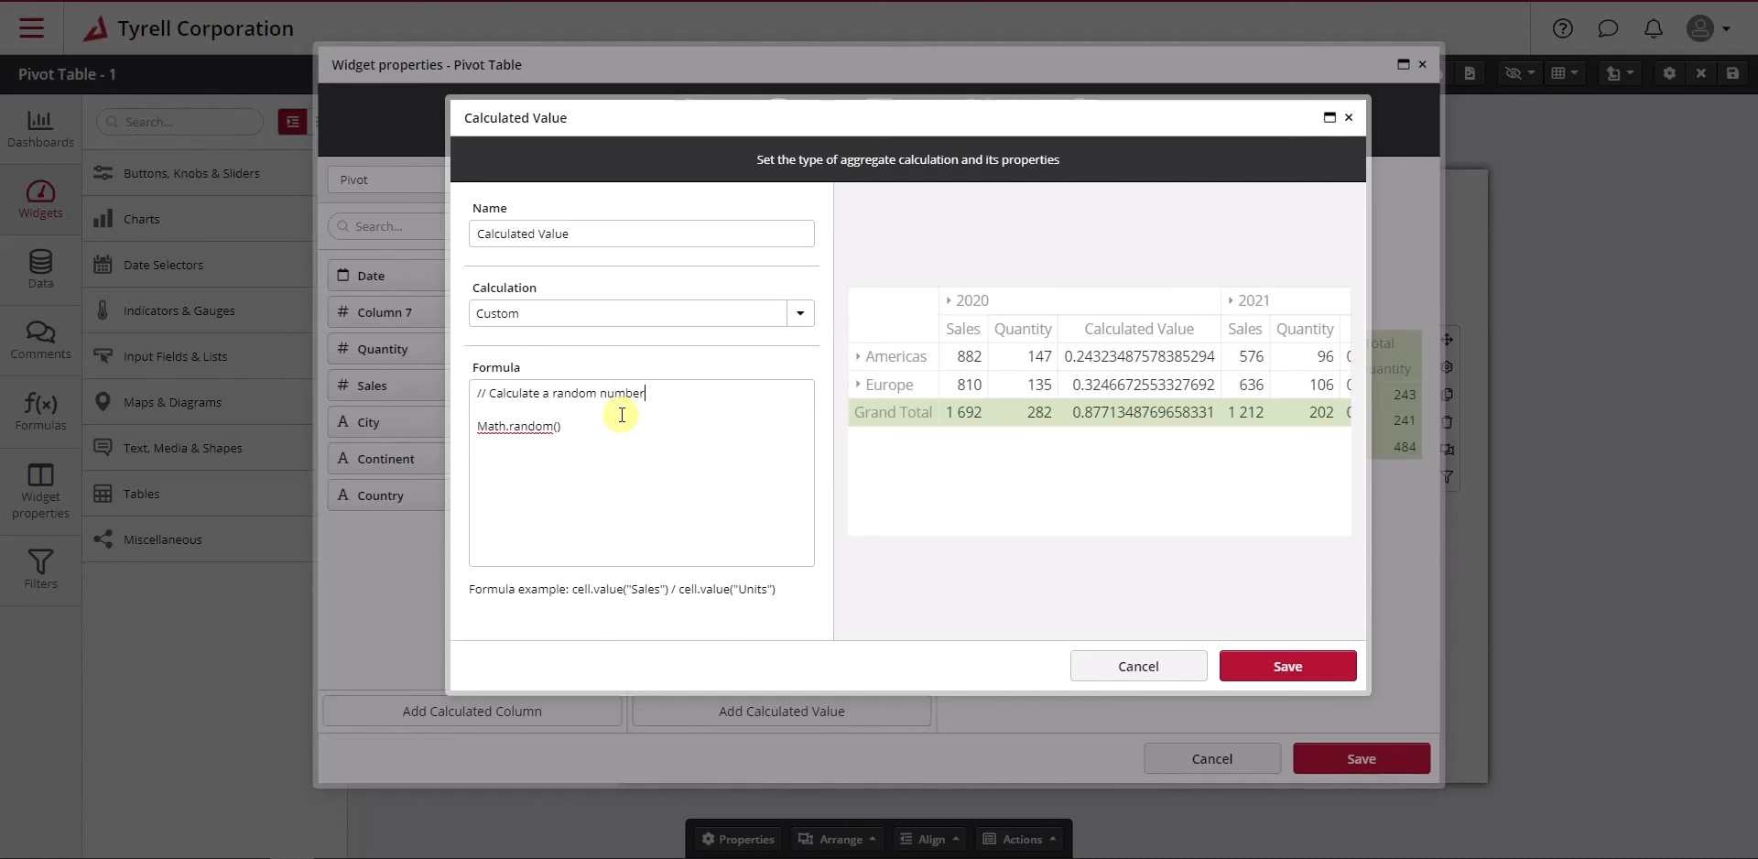
pyautogui.moveTo(968, 593)
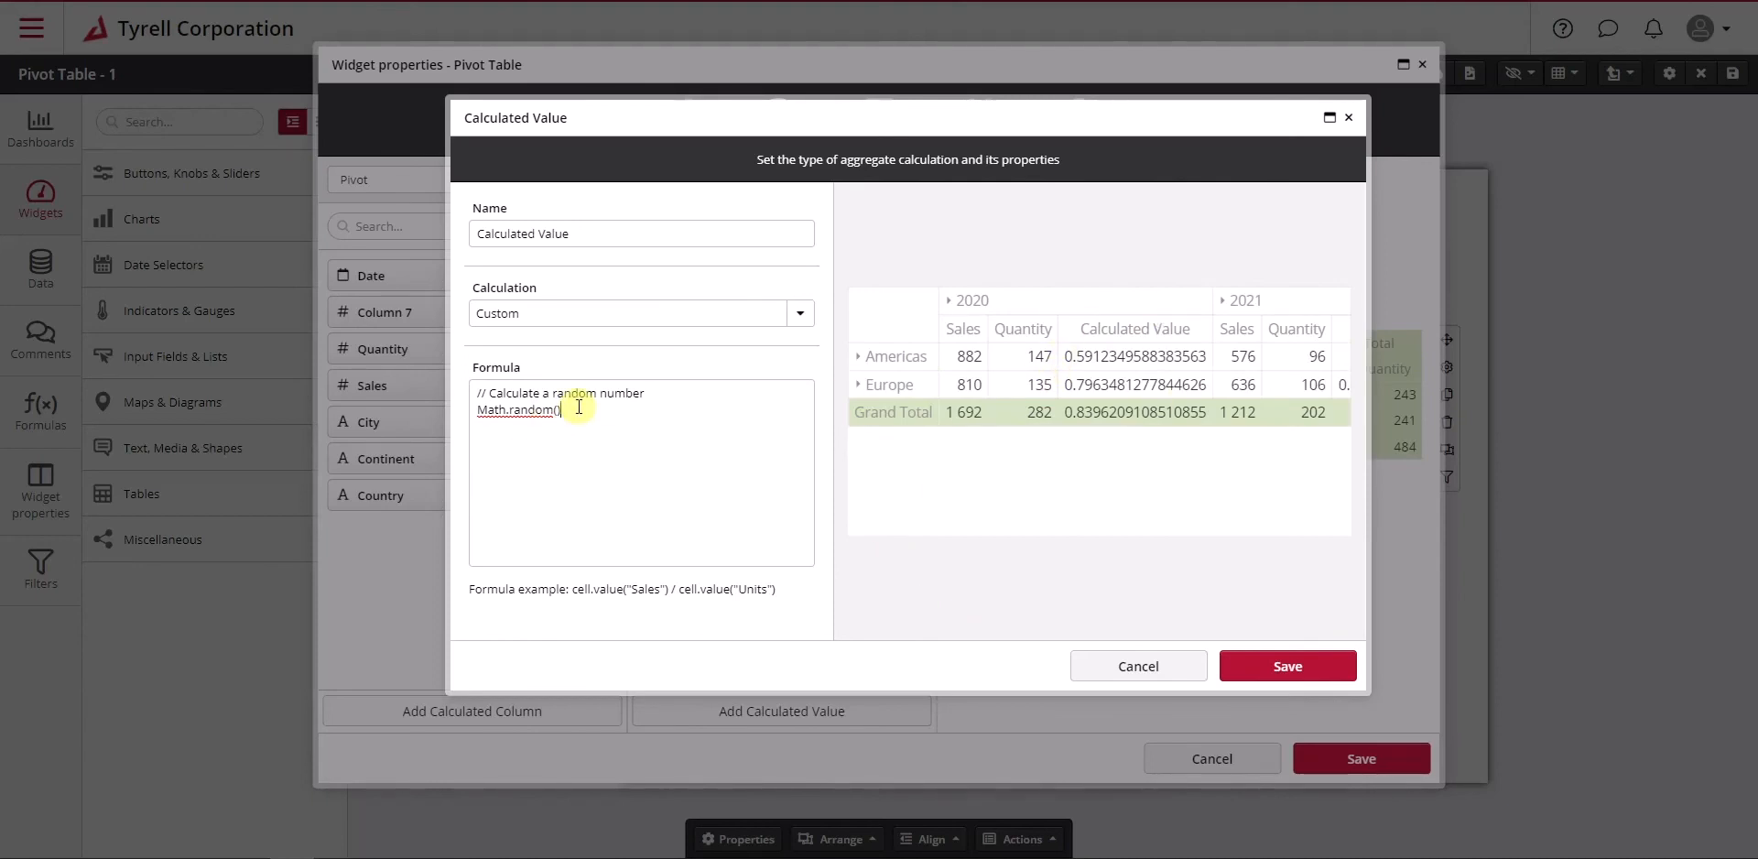
# Comment out Math.random() with // and enter 100 below it
pyautogui.write('//')
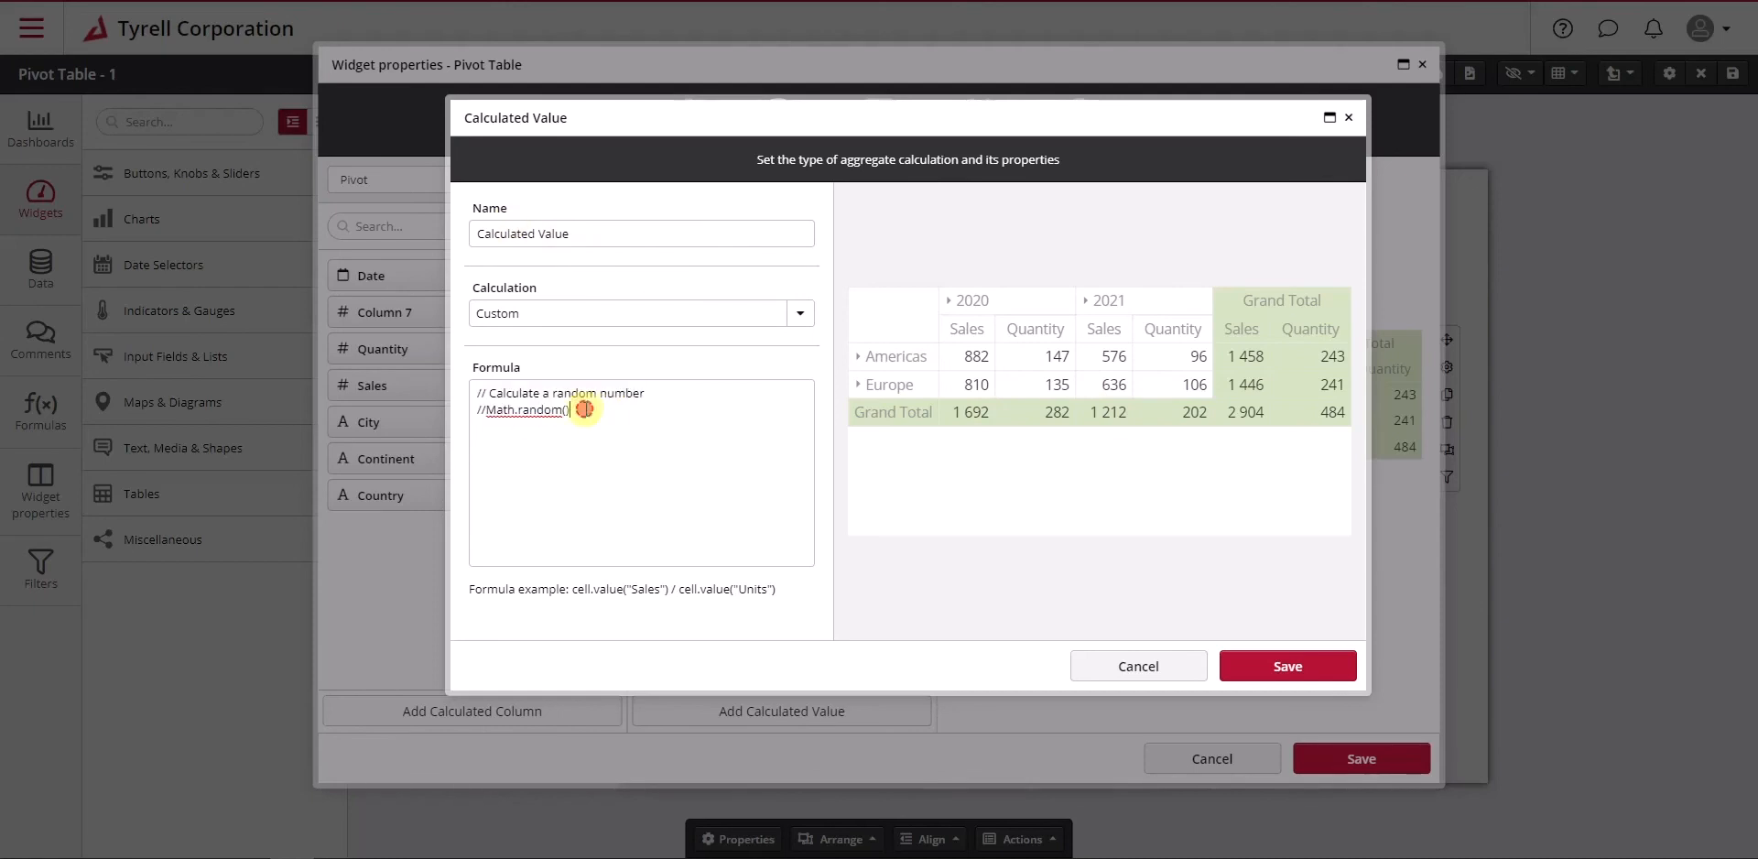
pyautogui.write('100')
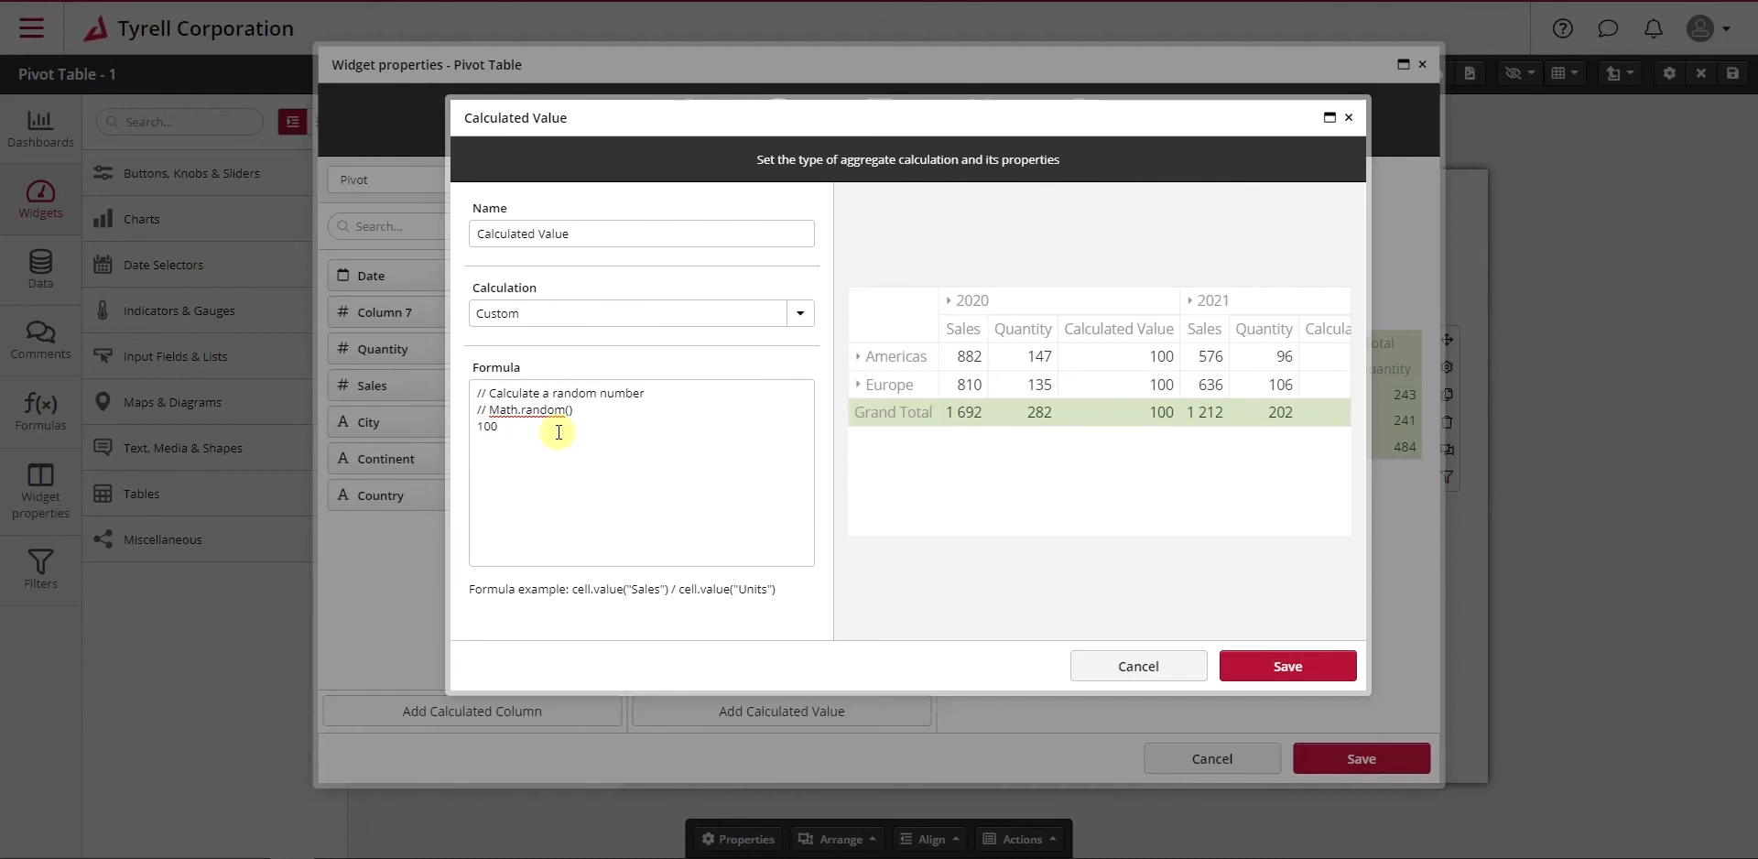
pyautogui.moveTo(1187, 353)
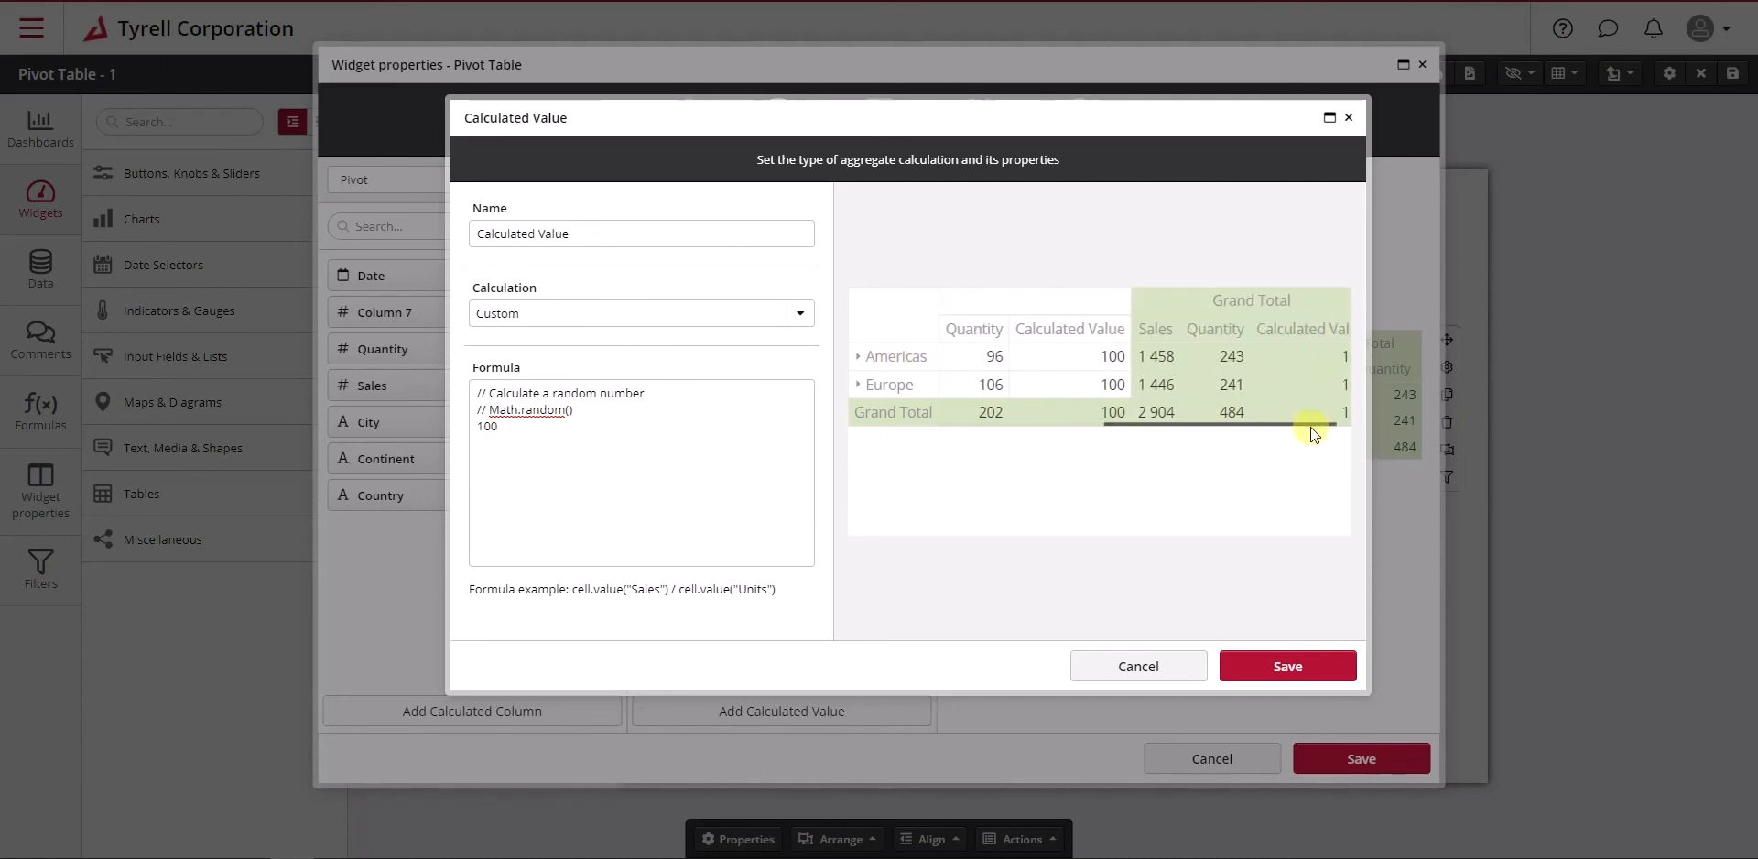
# Expand and collapse Americas in the preview, then rename the value to Calculated
pyautogui.click(857, 355)
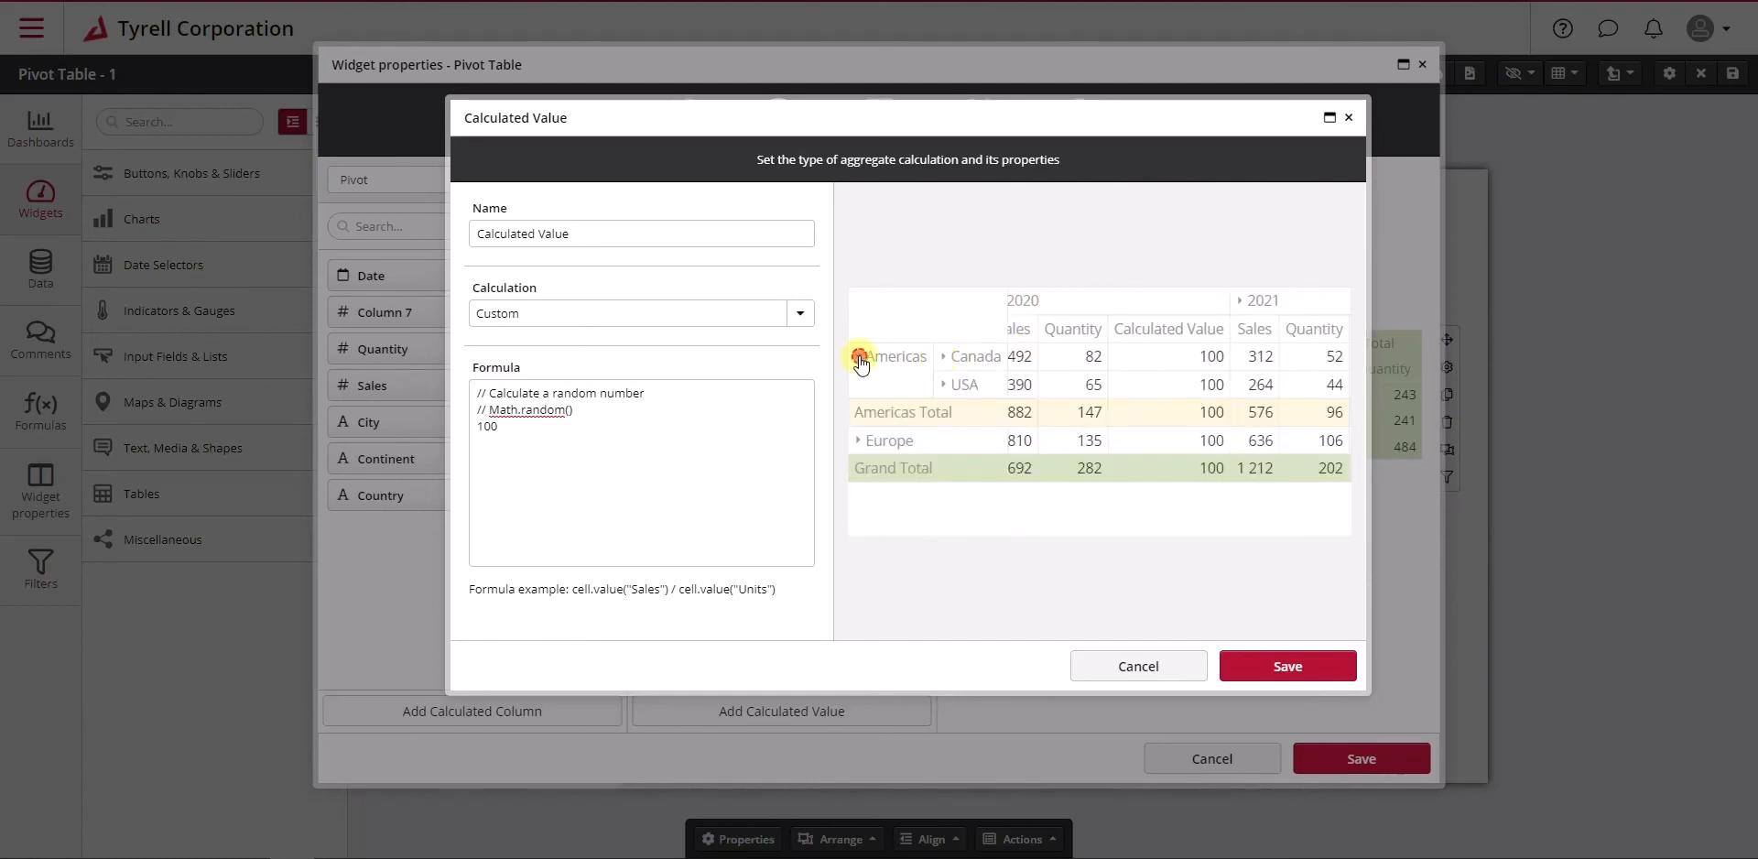
pyautogui.click(858, 356)
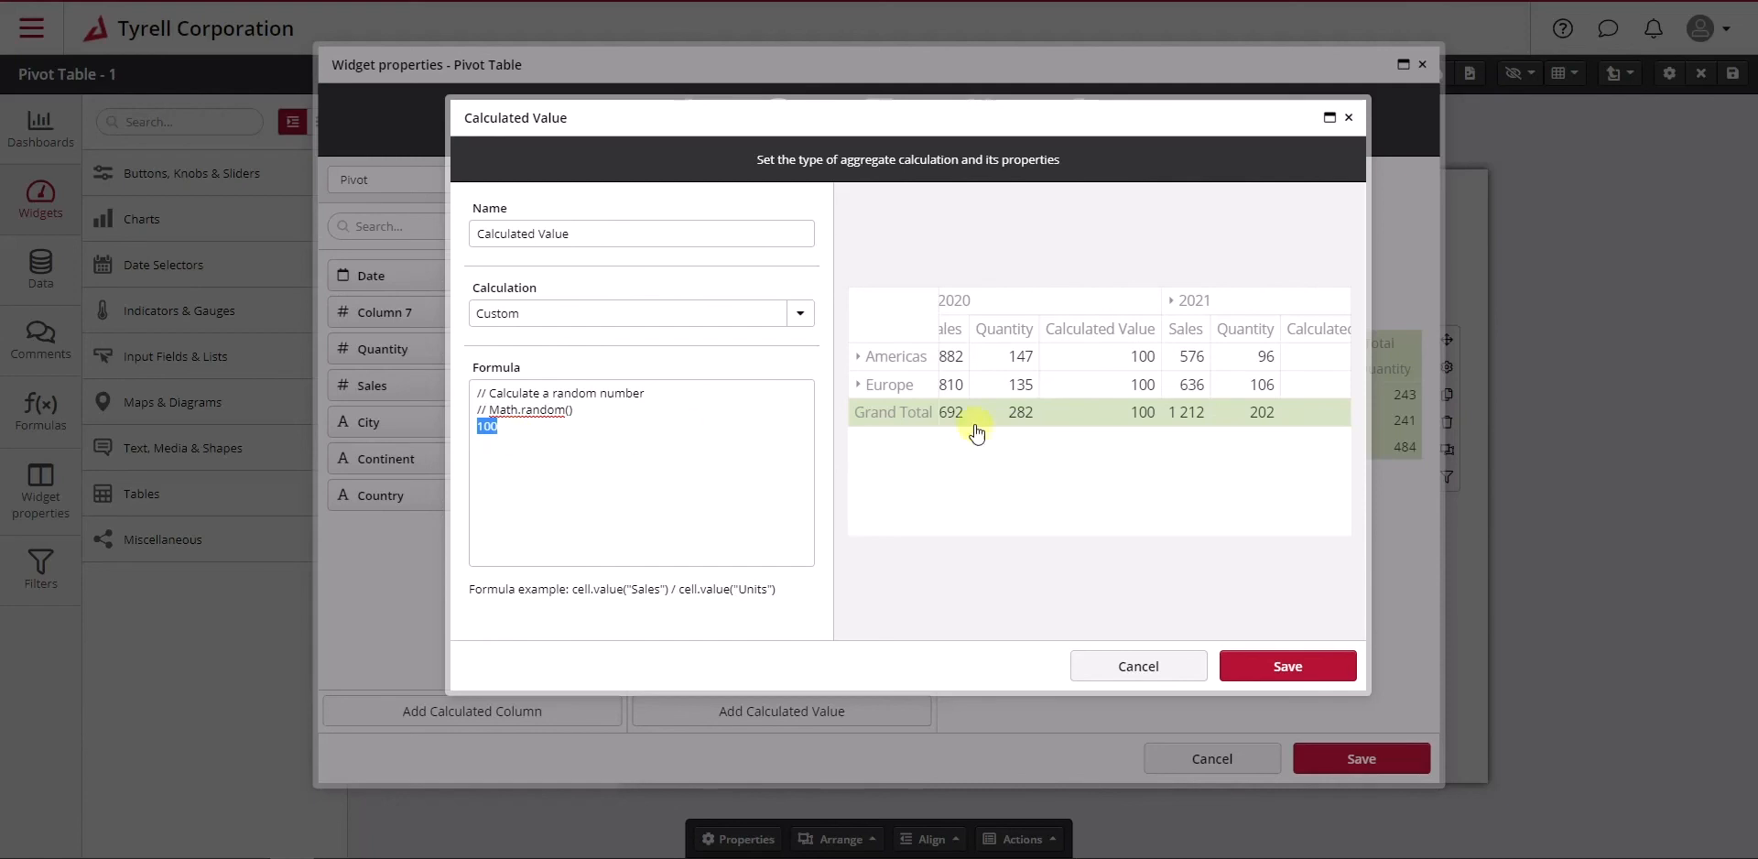
pyautogui.moveTo(564, 313)
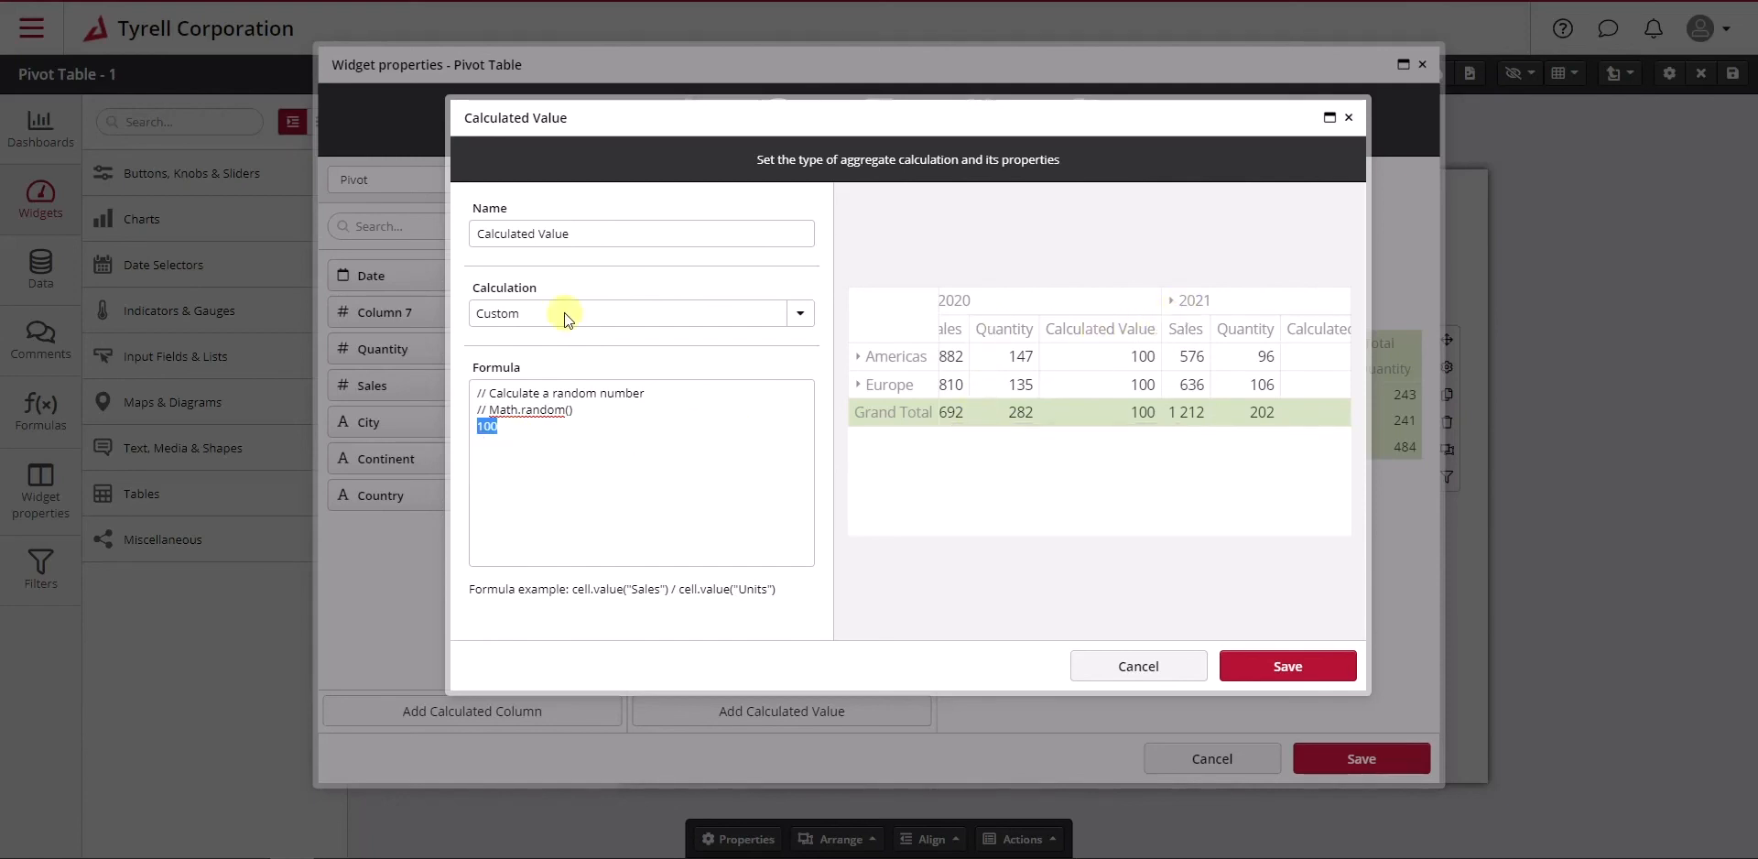
pyautogui.click(640, 233)
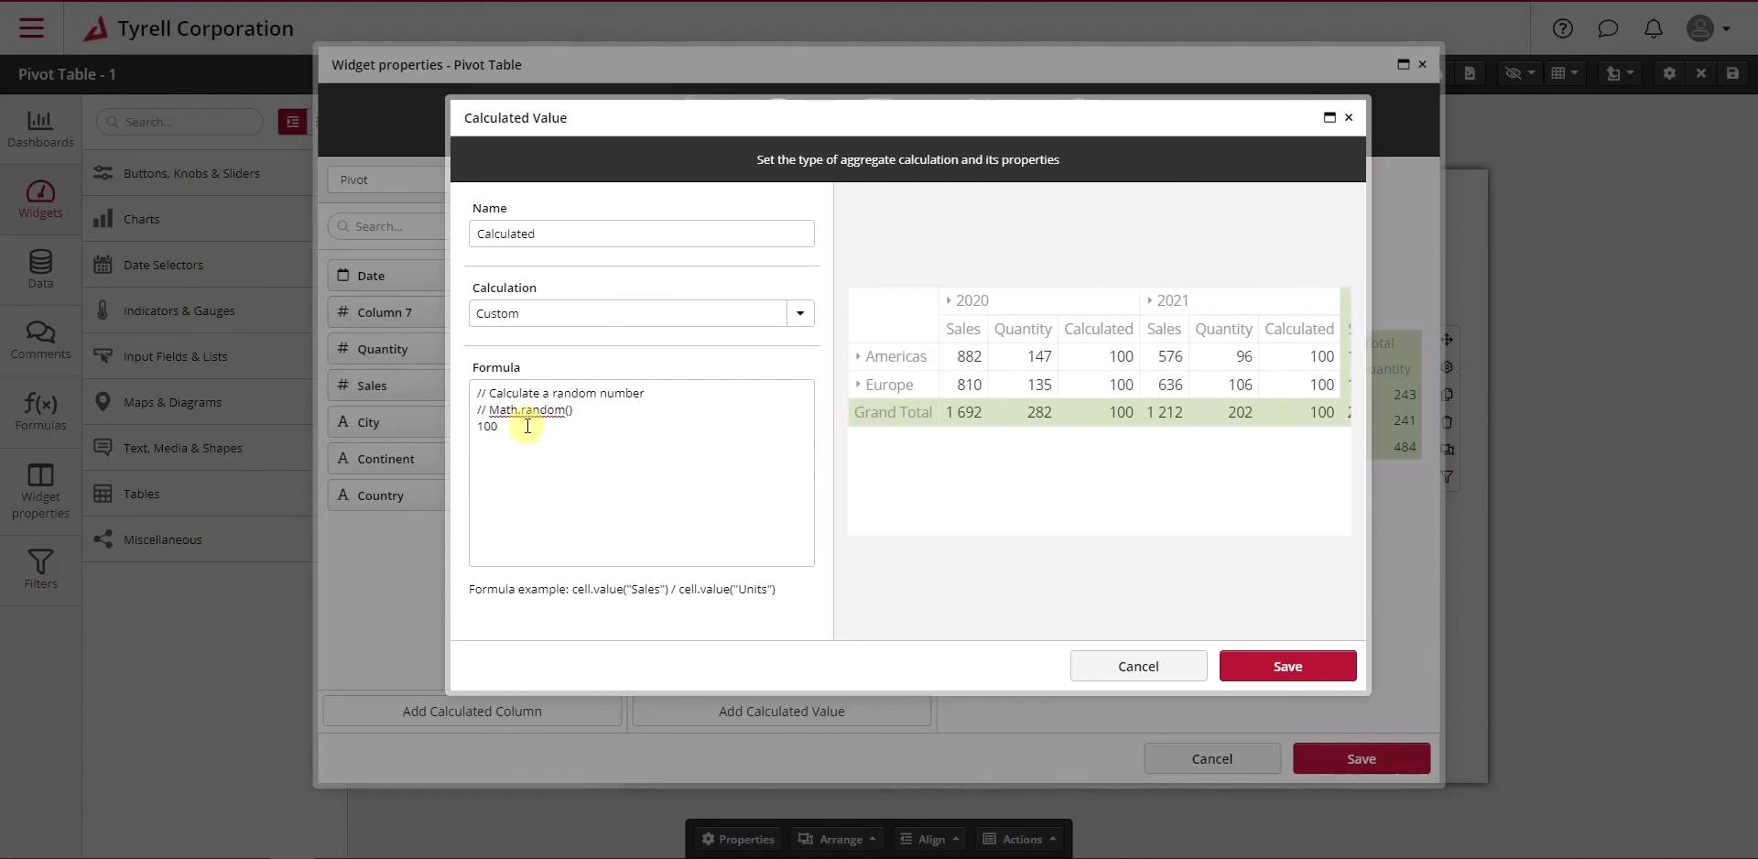
# Change the formula to 100 / 0 so Calculated cells show Infinity
pyautogui.doubleClick(485, 426)
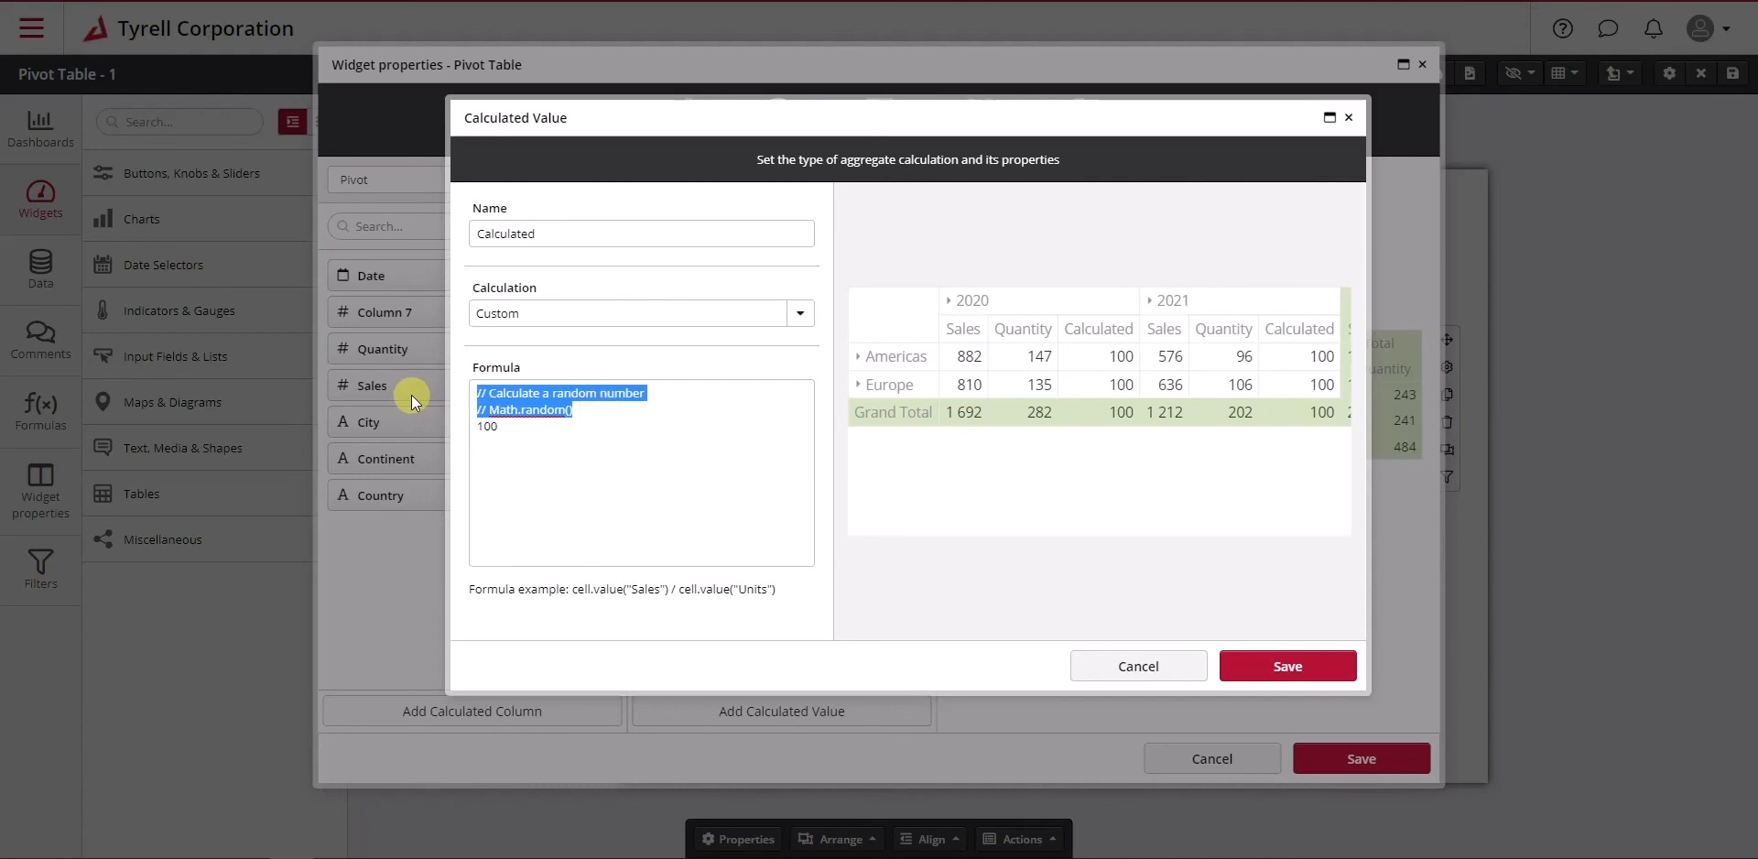
pyautogui.write('100 / 0')
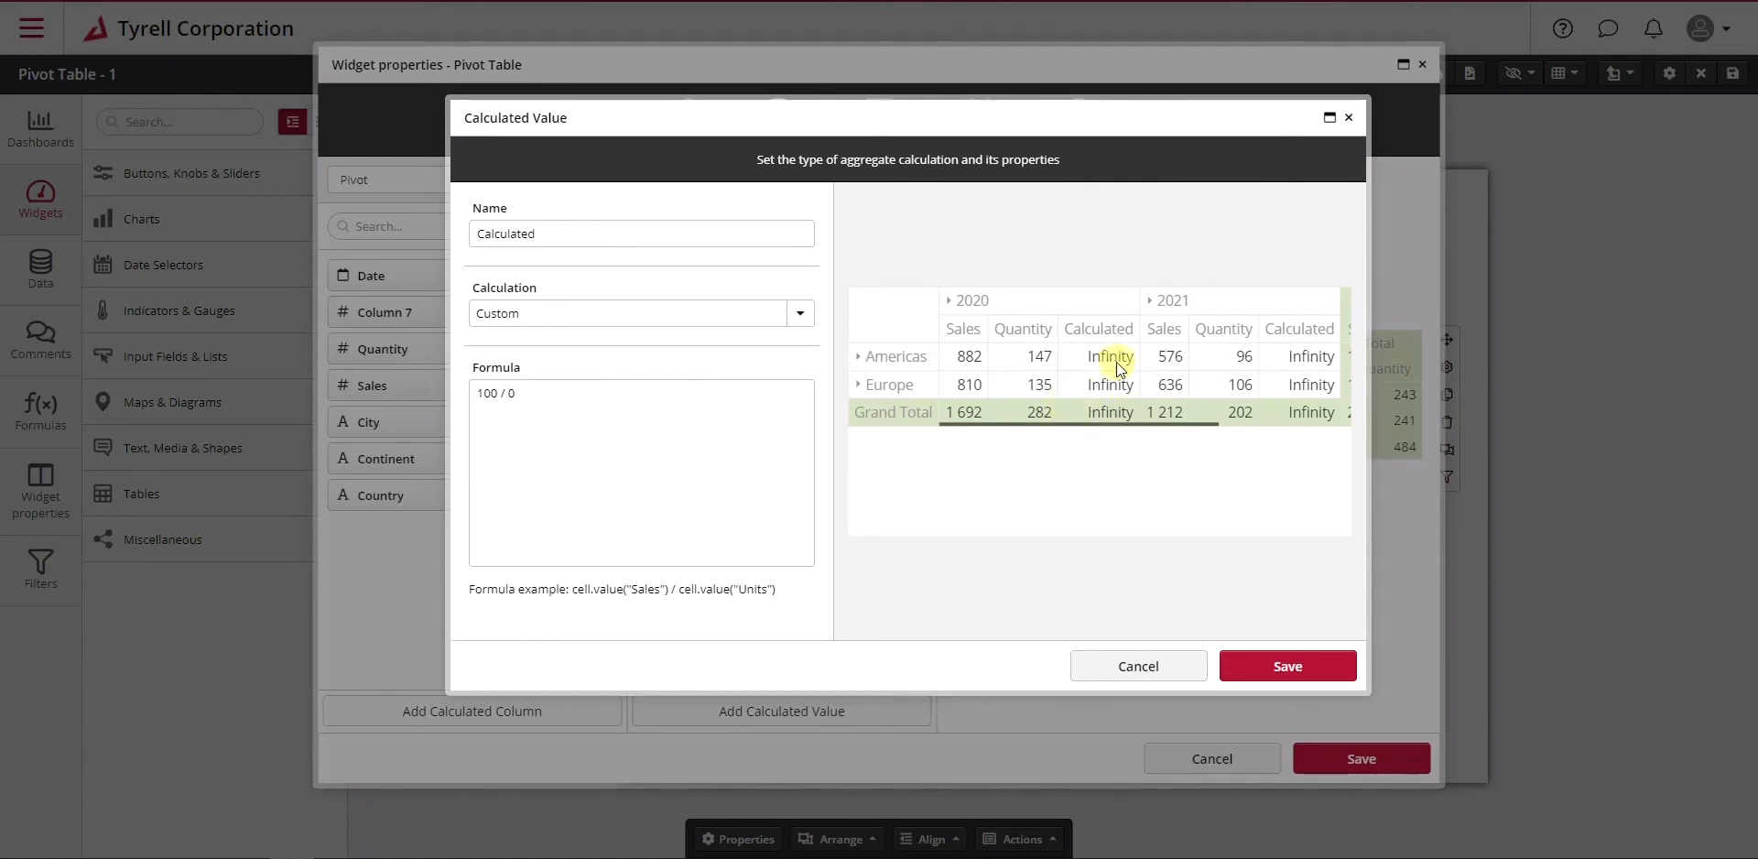
pyautogui.moveTo(1095, 381)
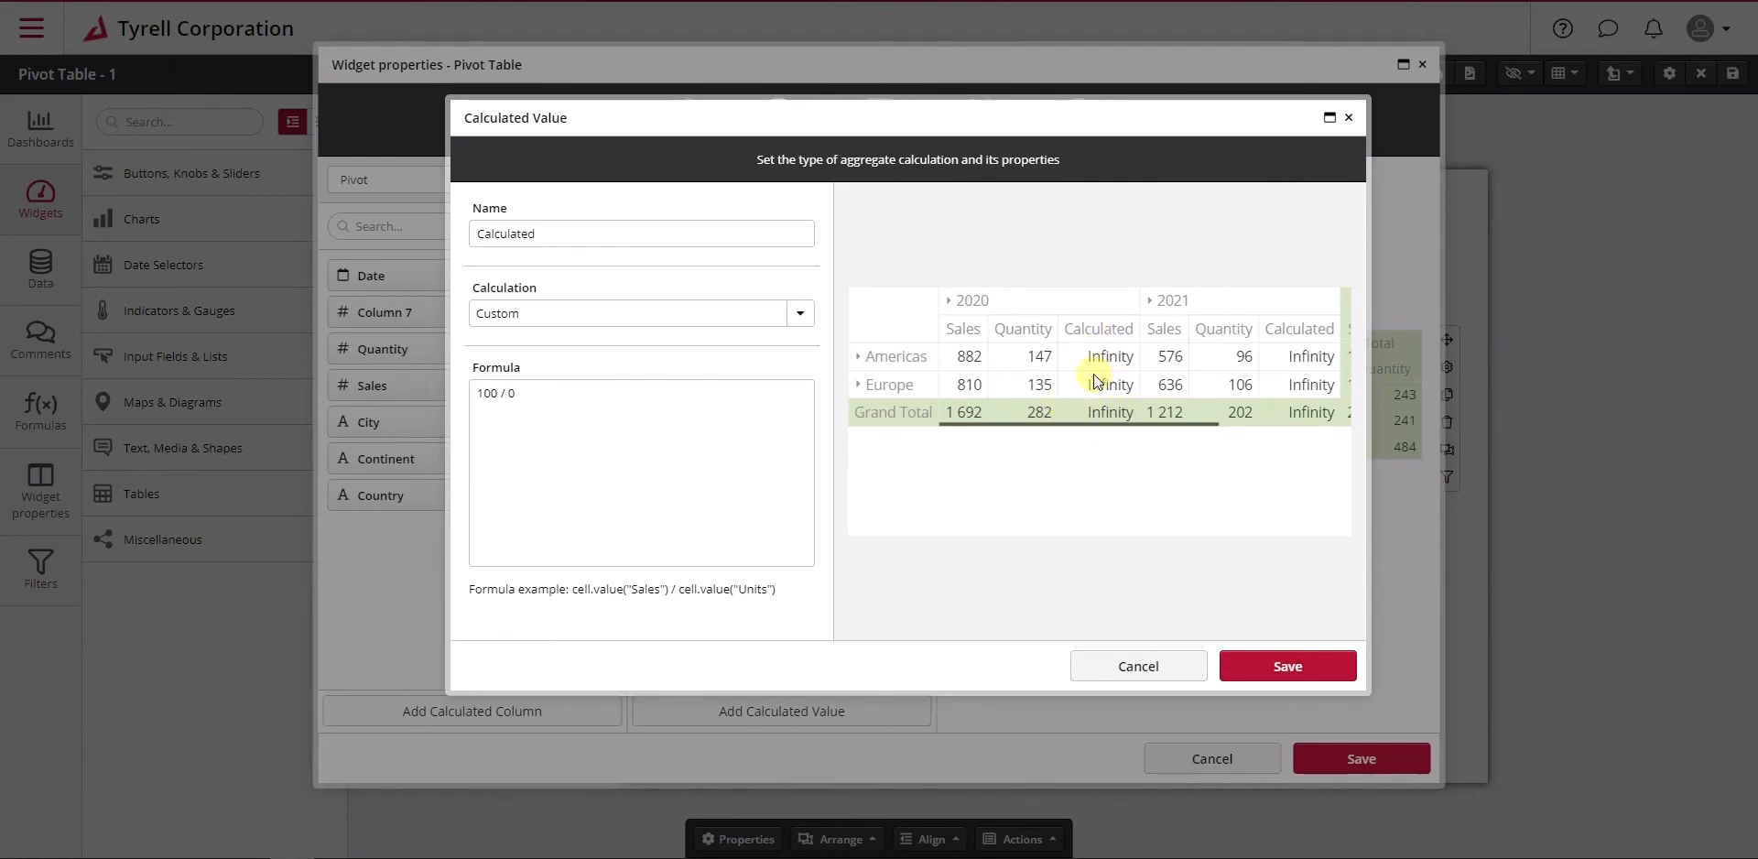
pyautogui.click(511, 393)
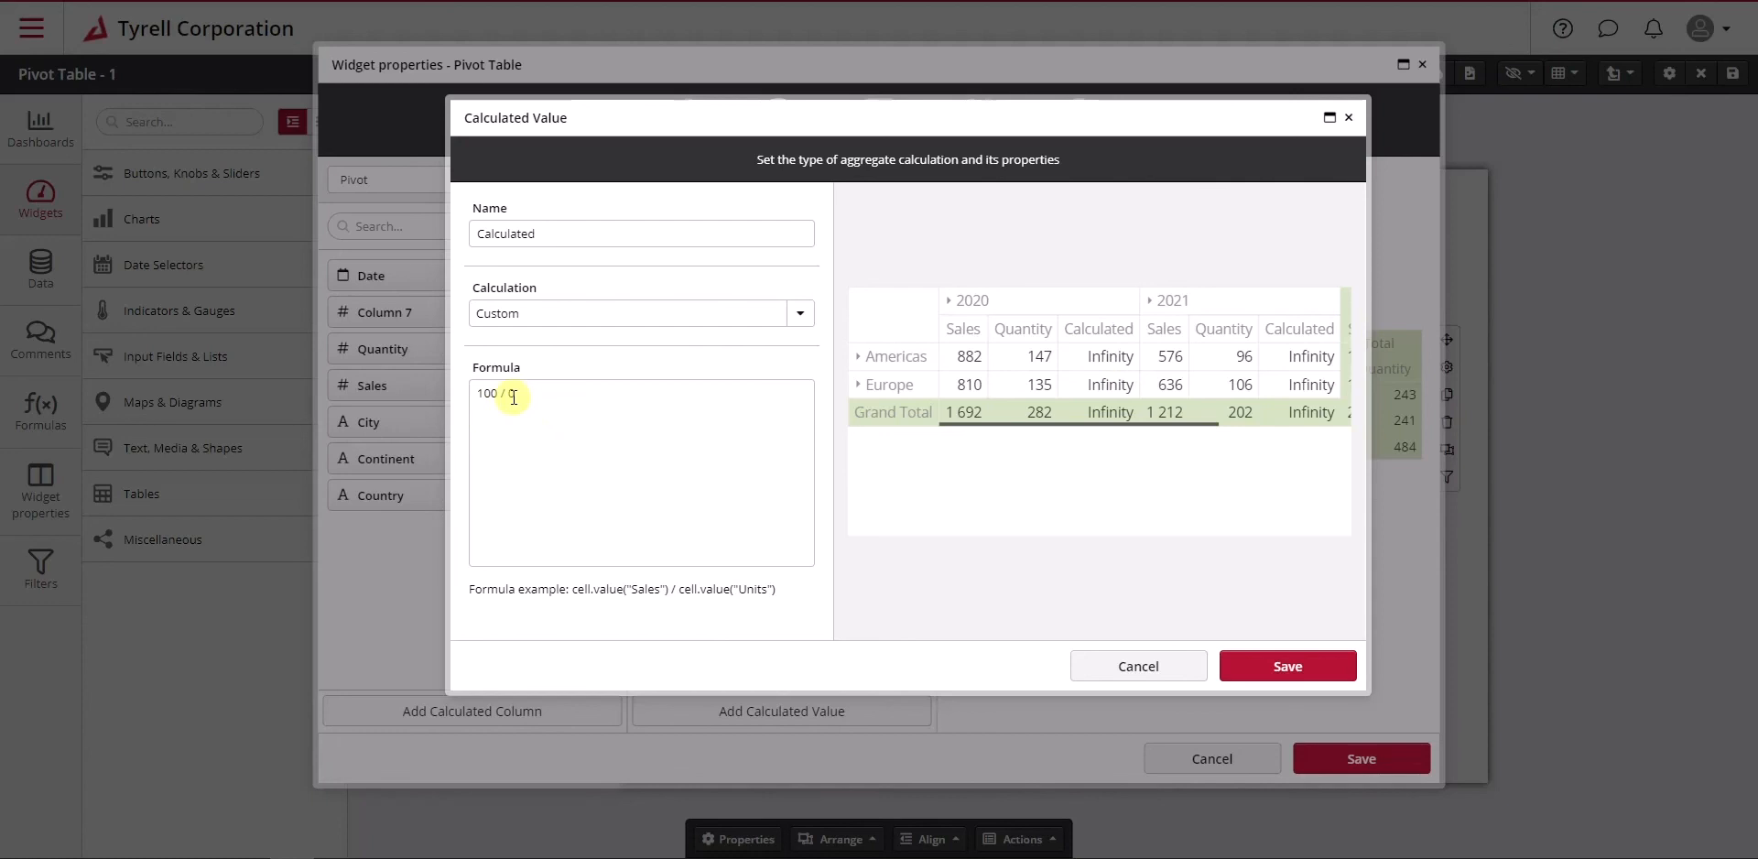
pyautogui.write('0')
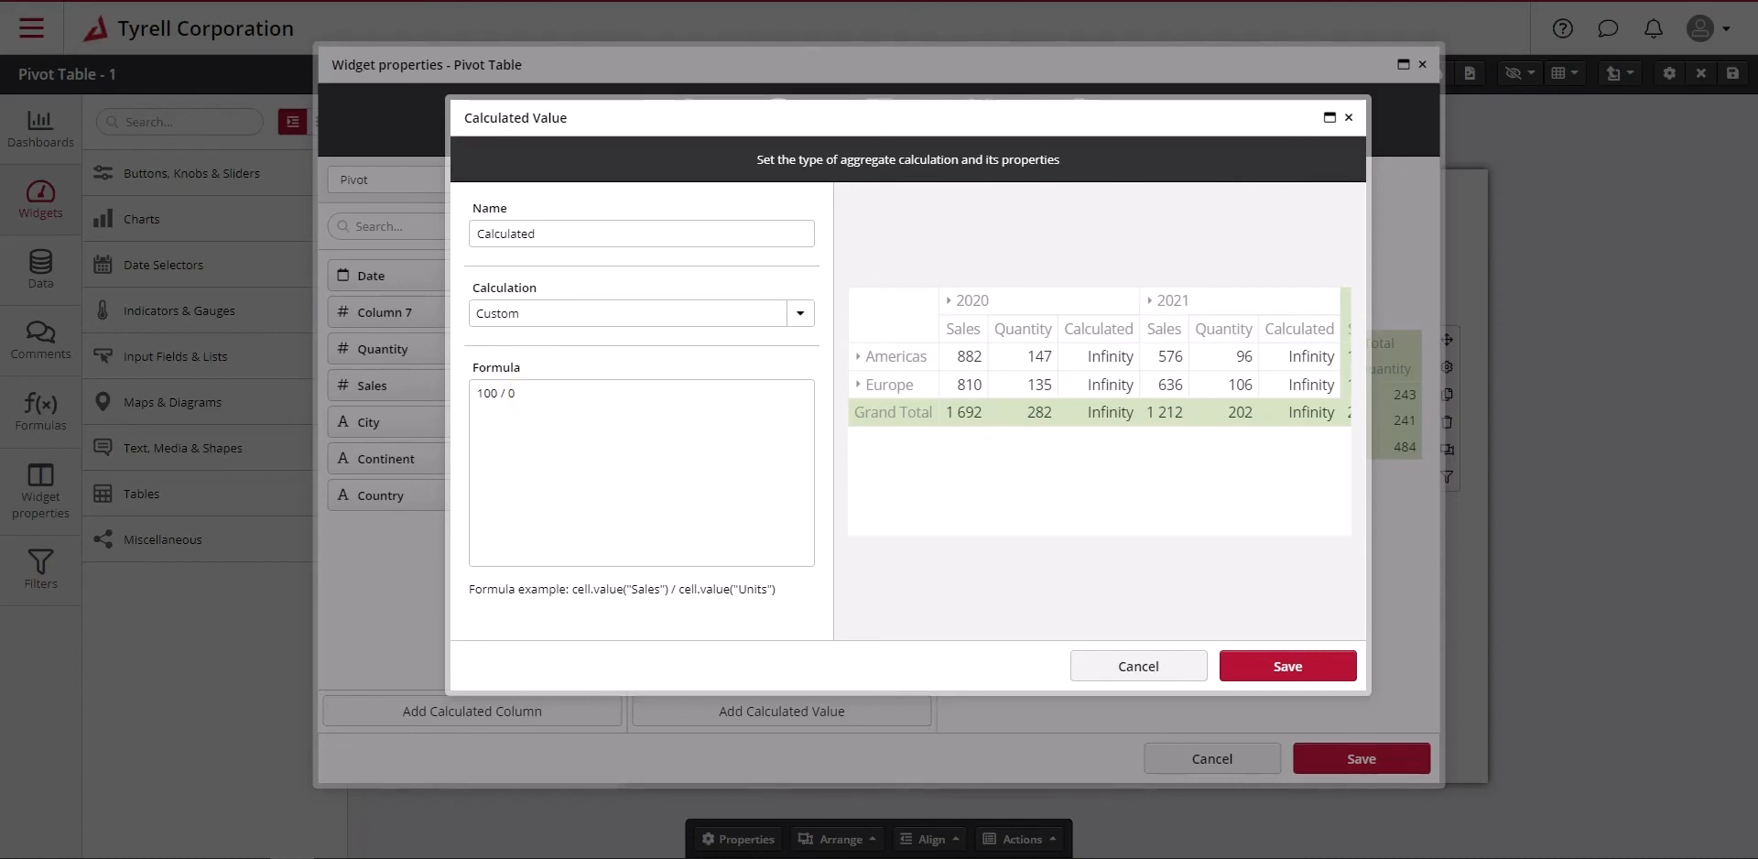
# Replace the formula with invalid text '{{ }sdasdasa)', leaving empty Grand Total headers
pyautogui.click(538, 394)
pyautogui.write('{{ }sdasdasa)')
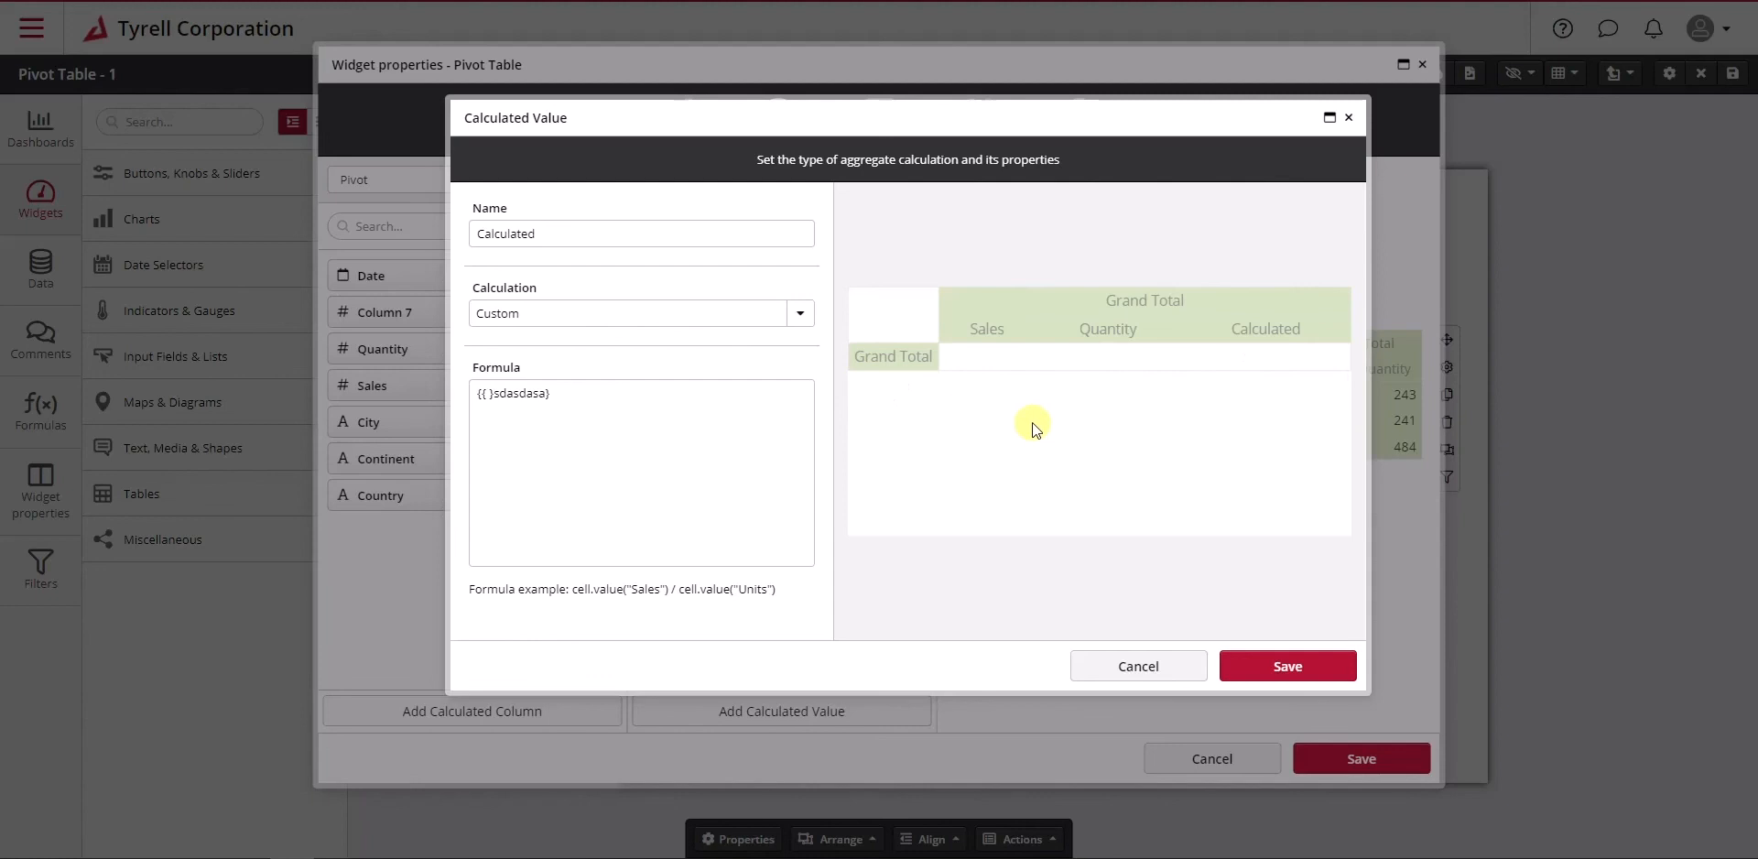
pyautogui.moveTo(1065, 366)
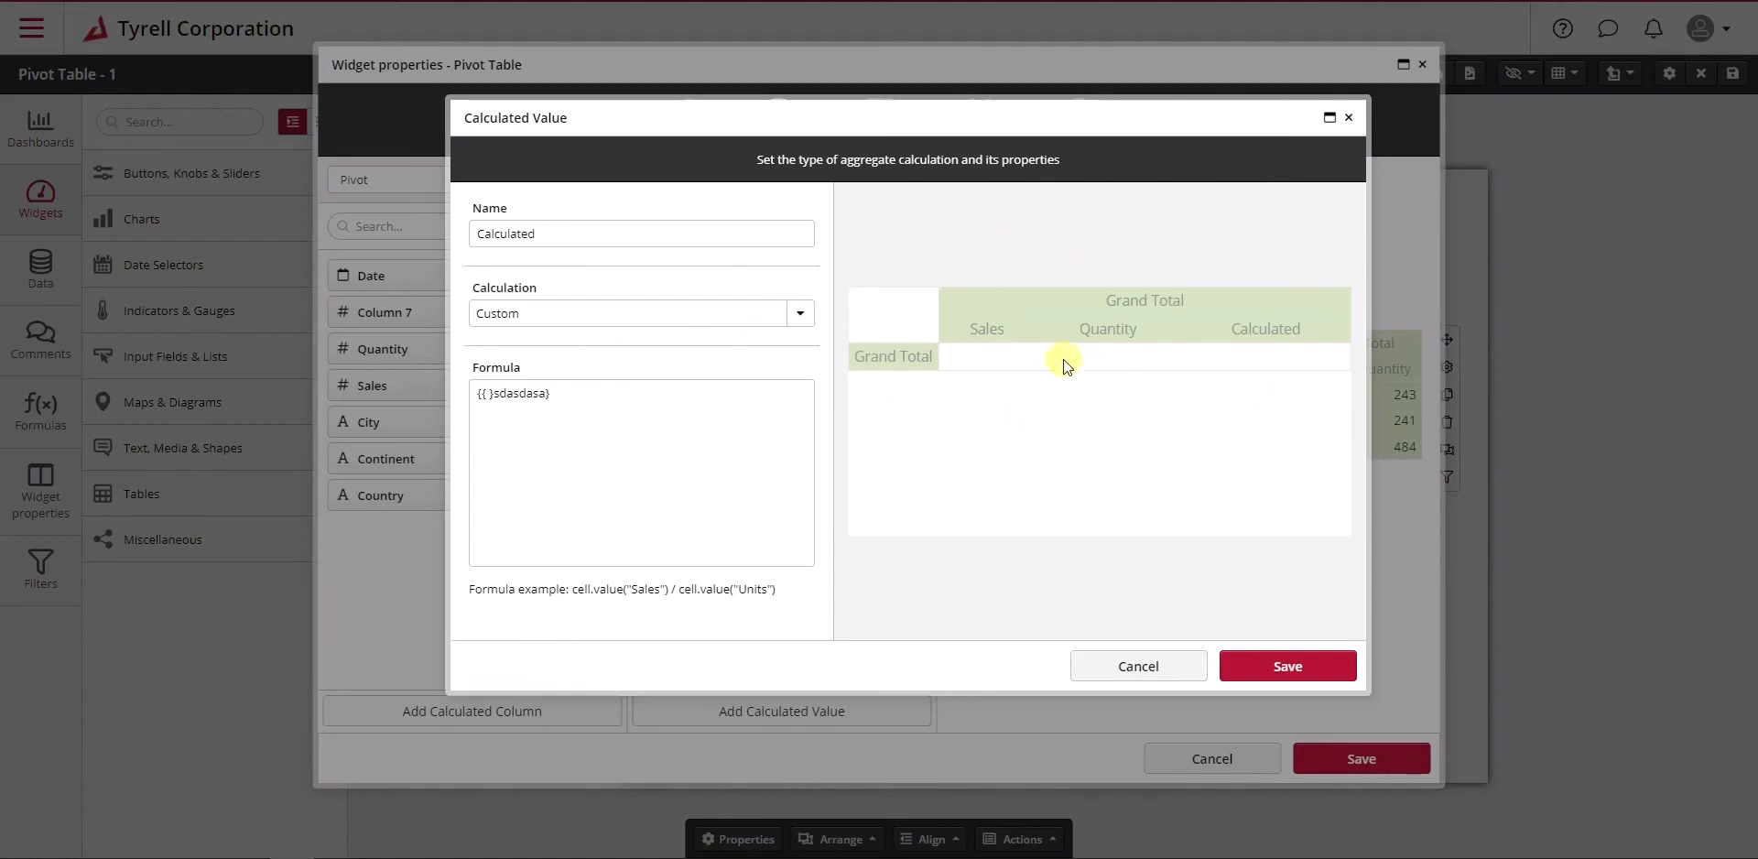
pyautogui.moveTo(619, 398)
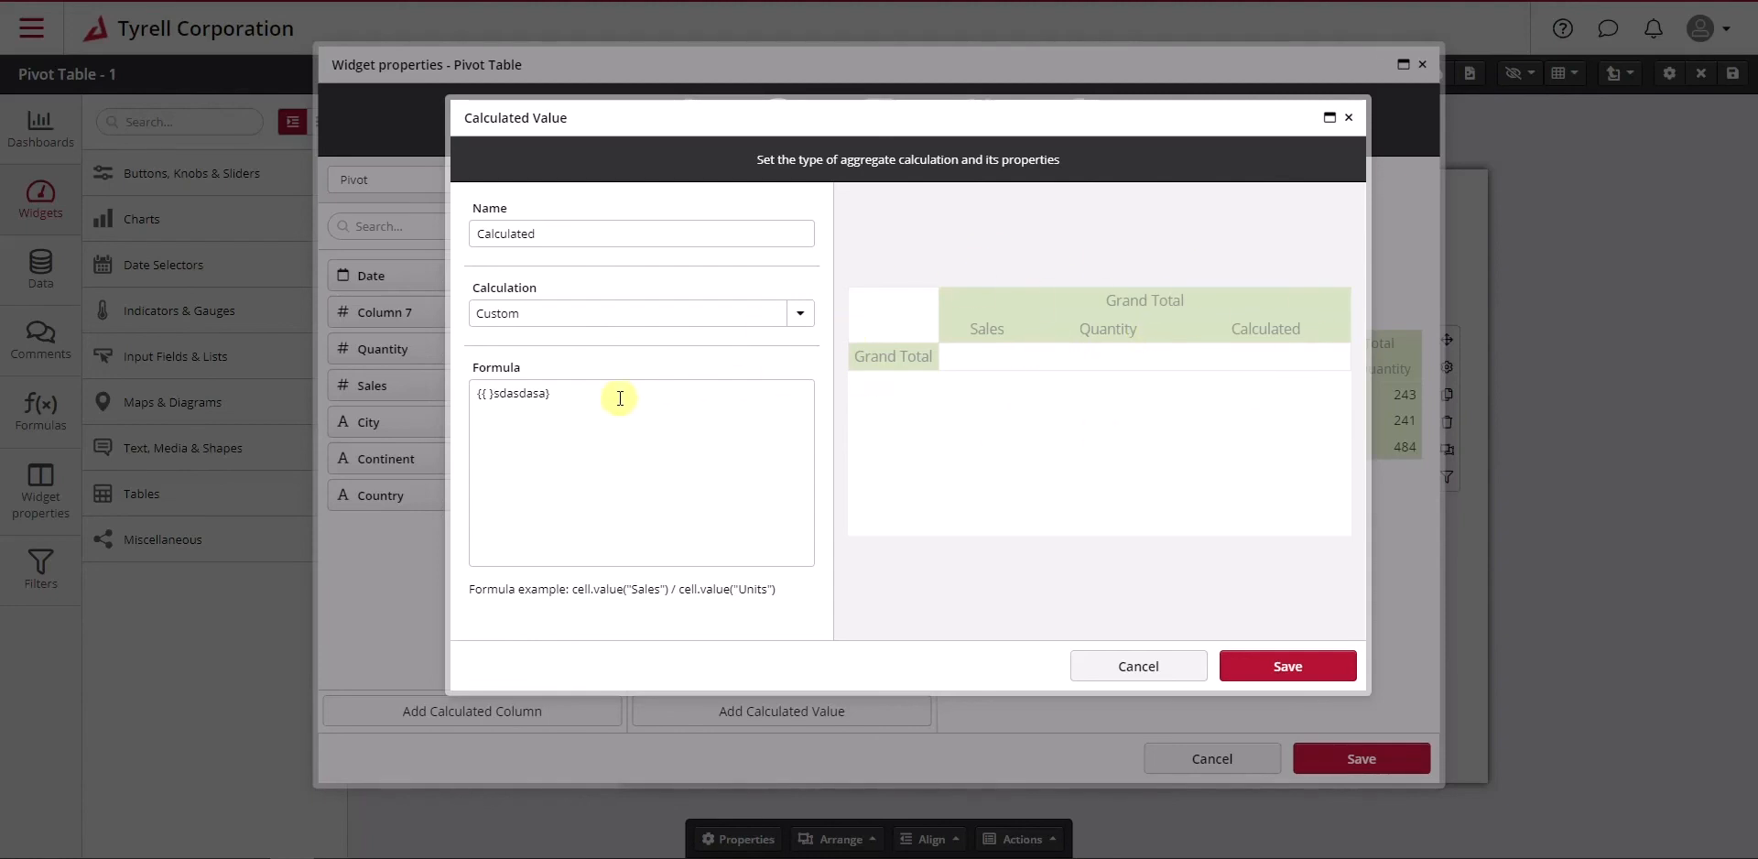
pyautogui.moveTo(1310, 323)
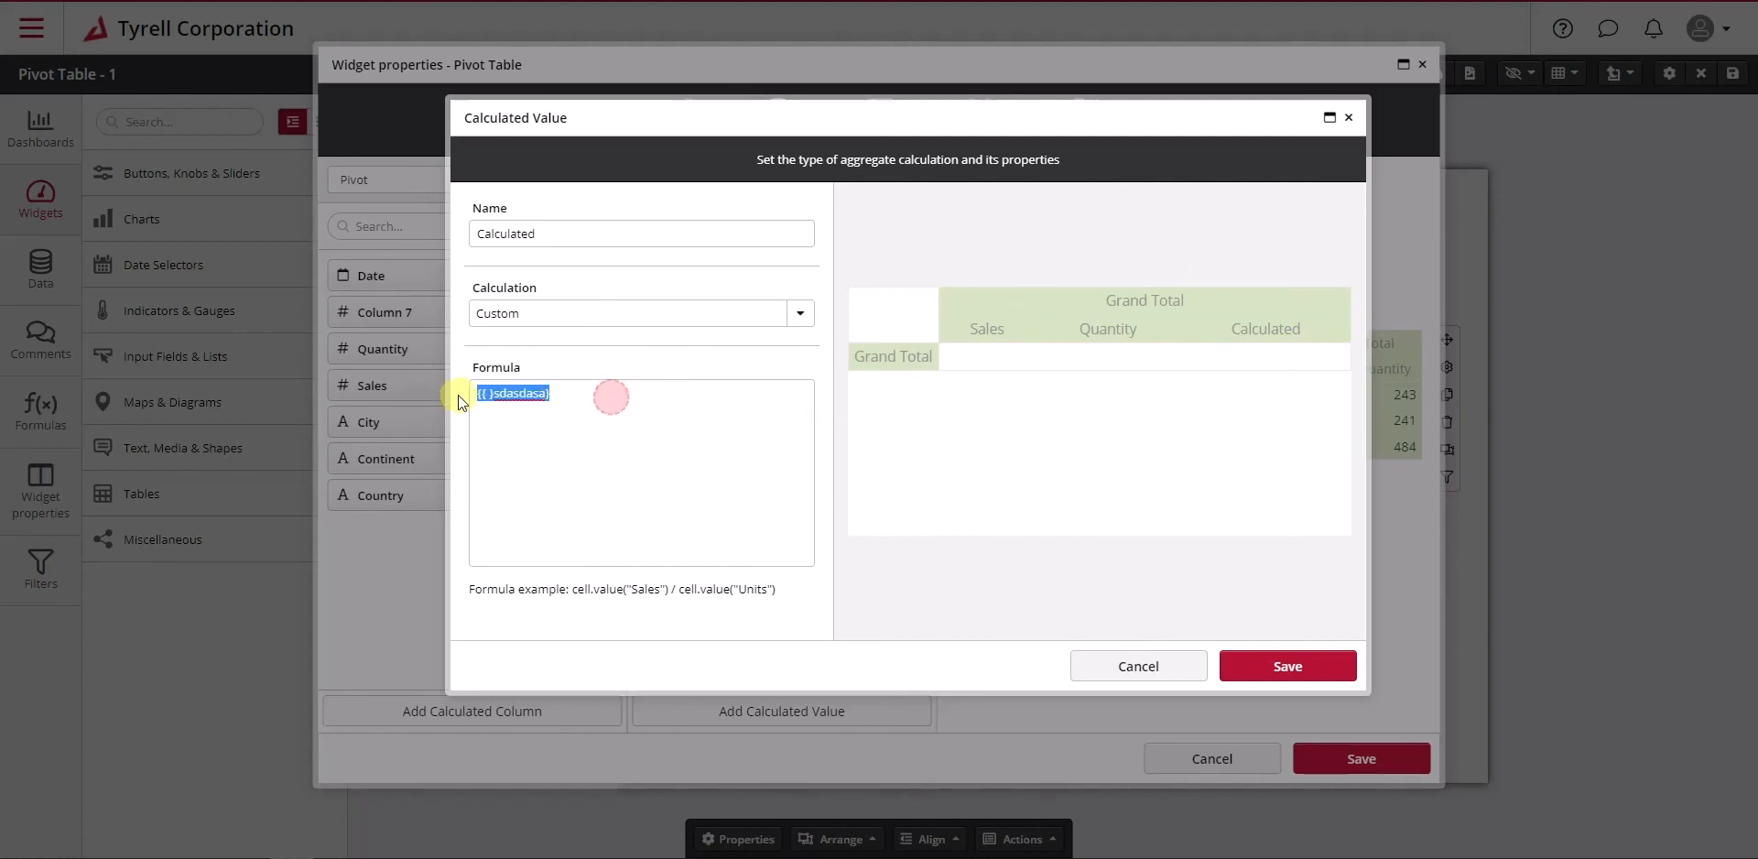
# Clear the invalid formula, enter 100 again, and select the 100 for replacement
pyautogui.press('Delete')
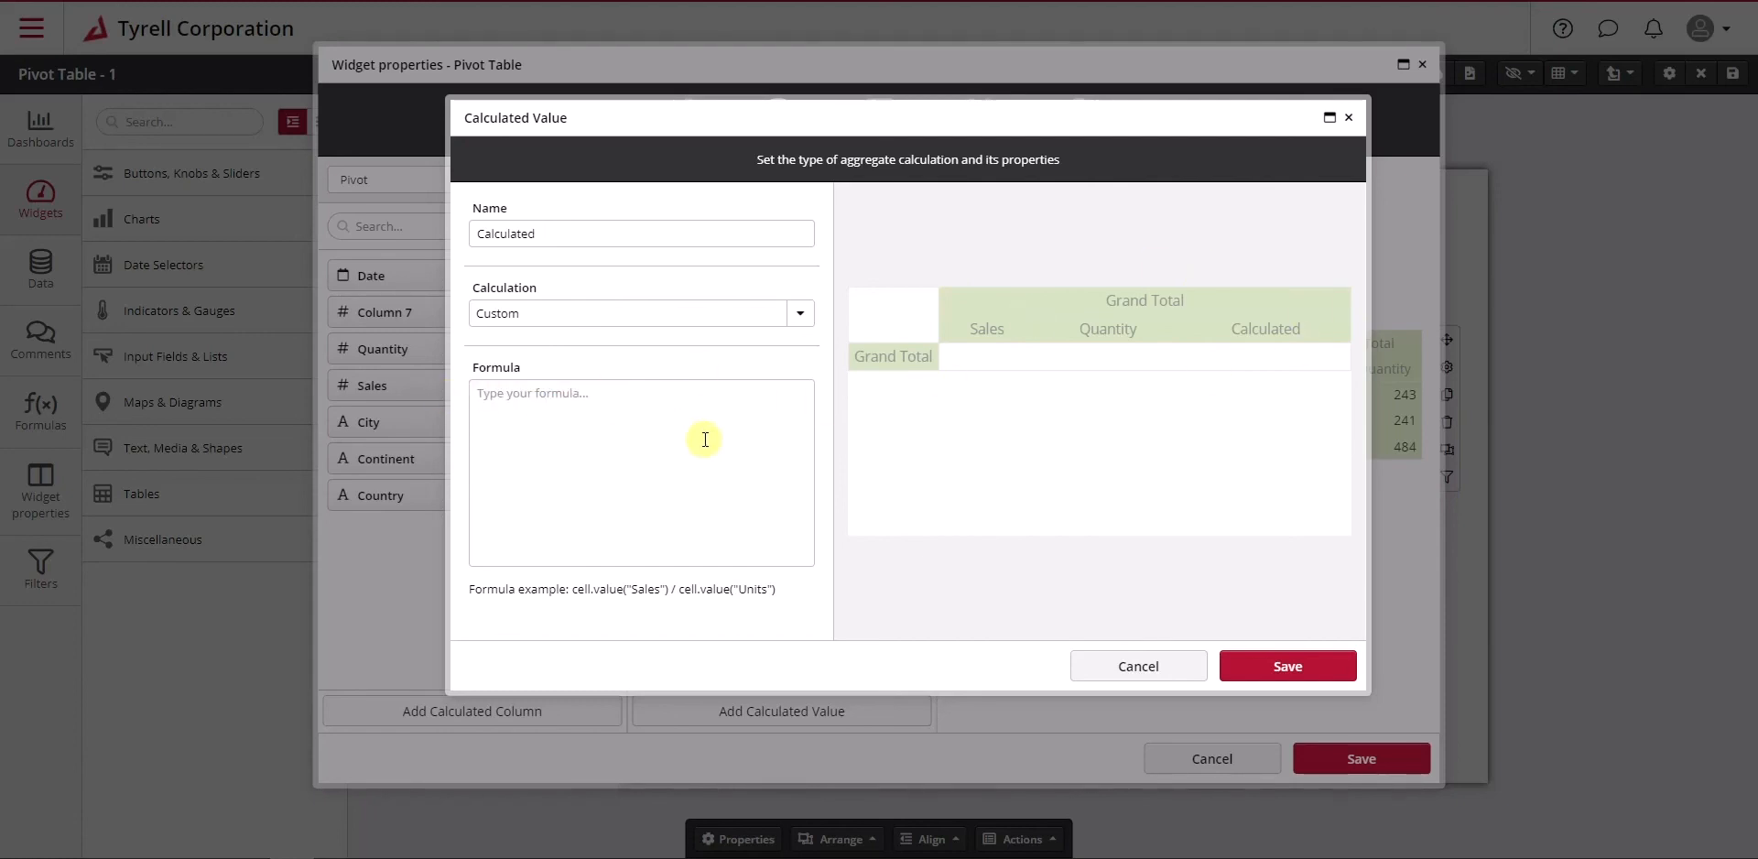
pyautogui.moveTo(948, 595)
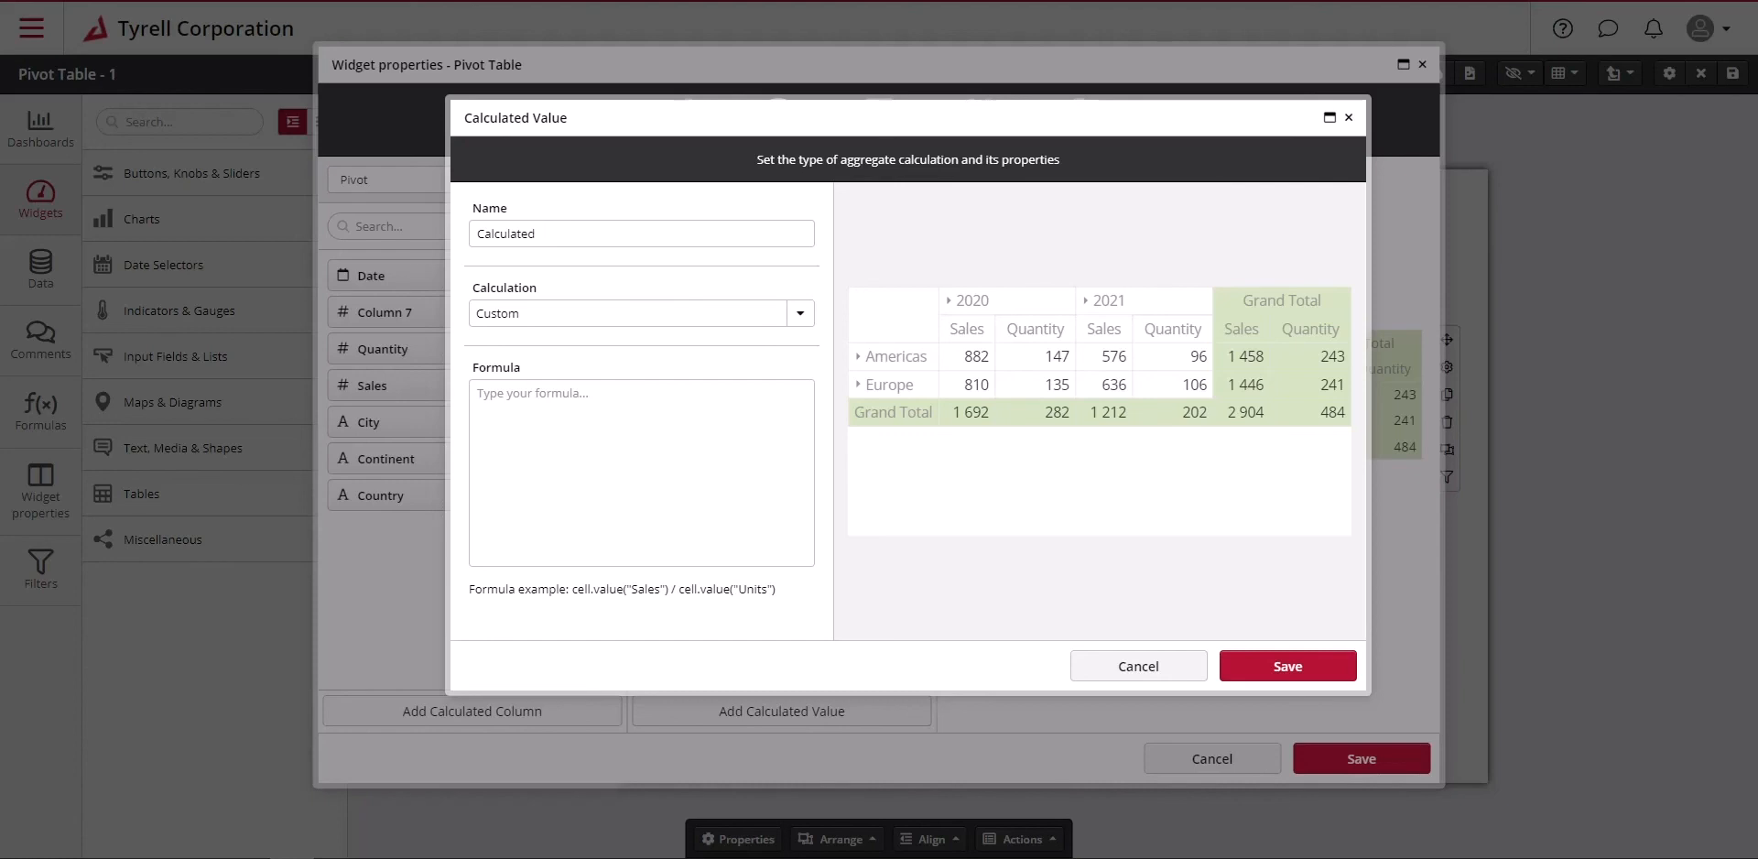
pyautogui.moveTo(1070, 373)
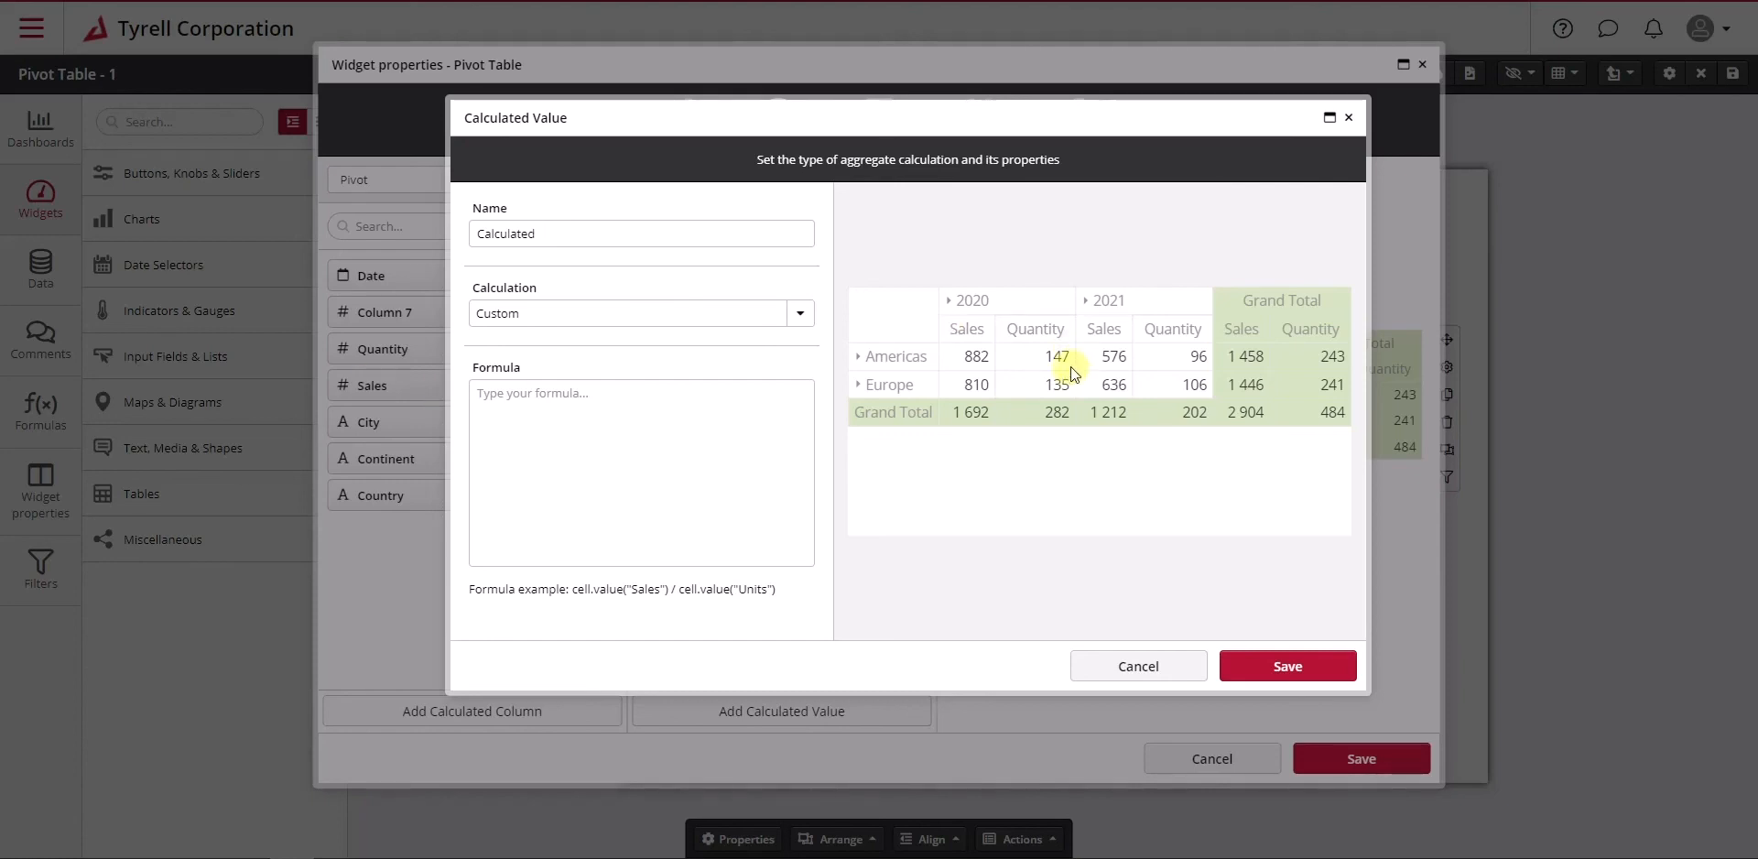
pyautogui.moveTo(1036, 320)
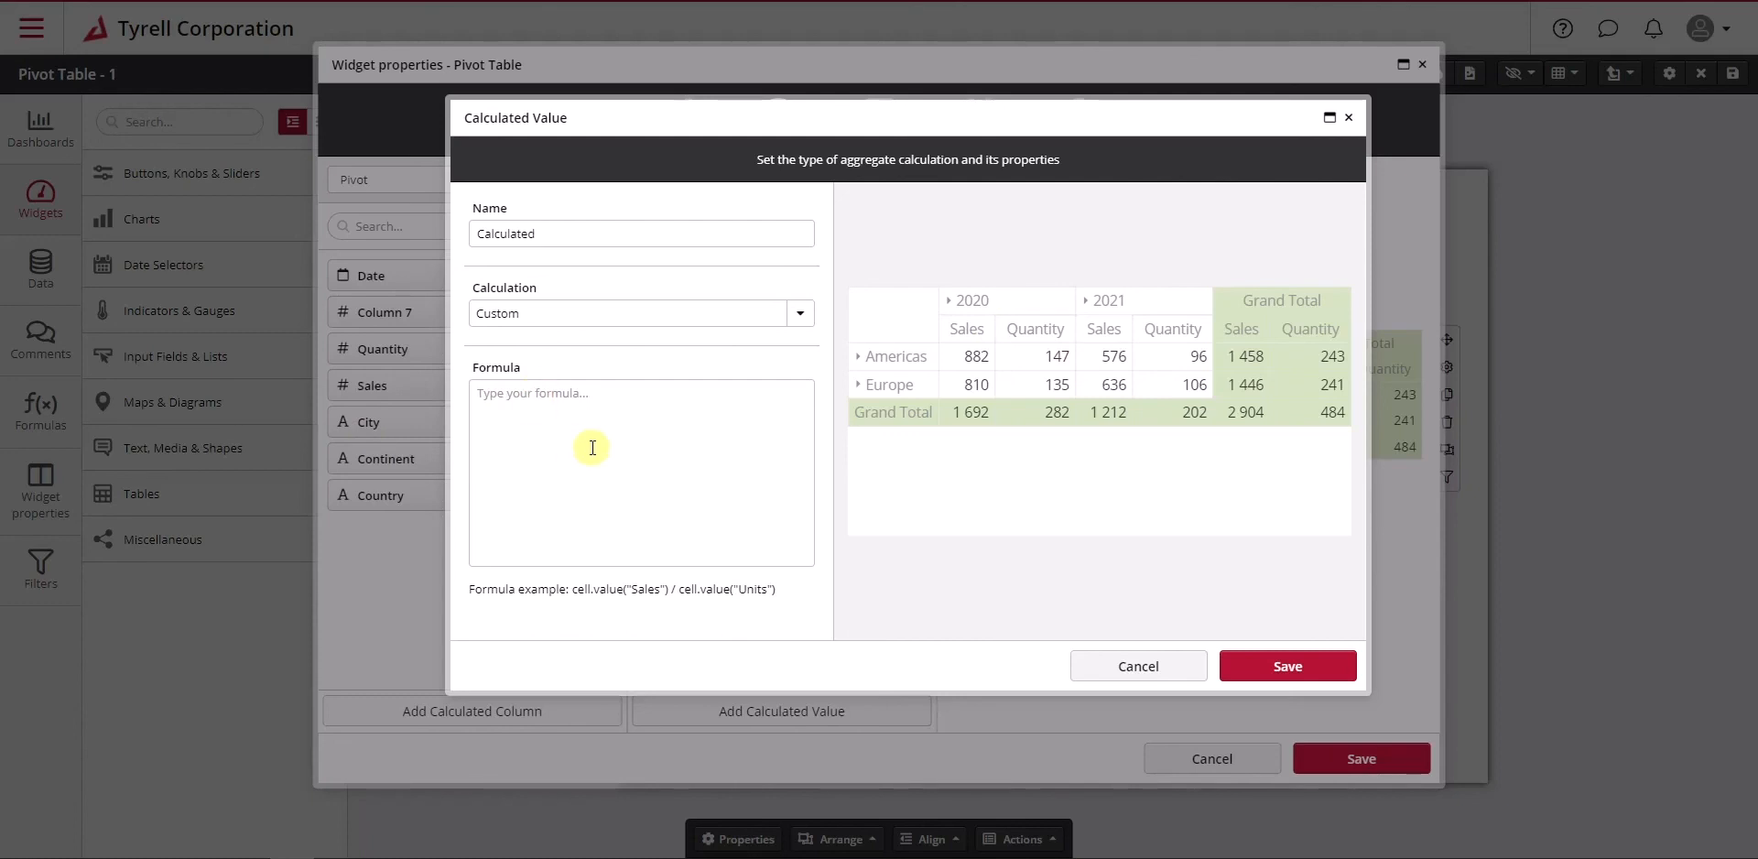
pyautogui.write('100')
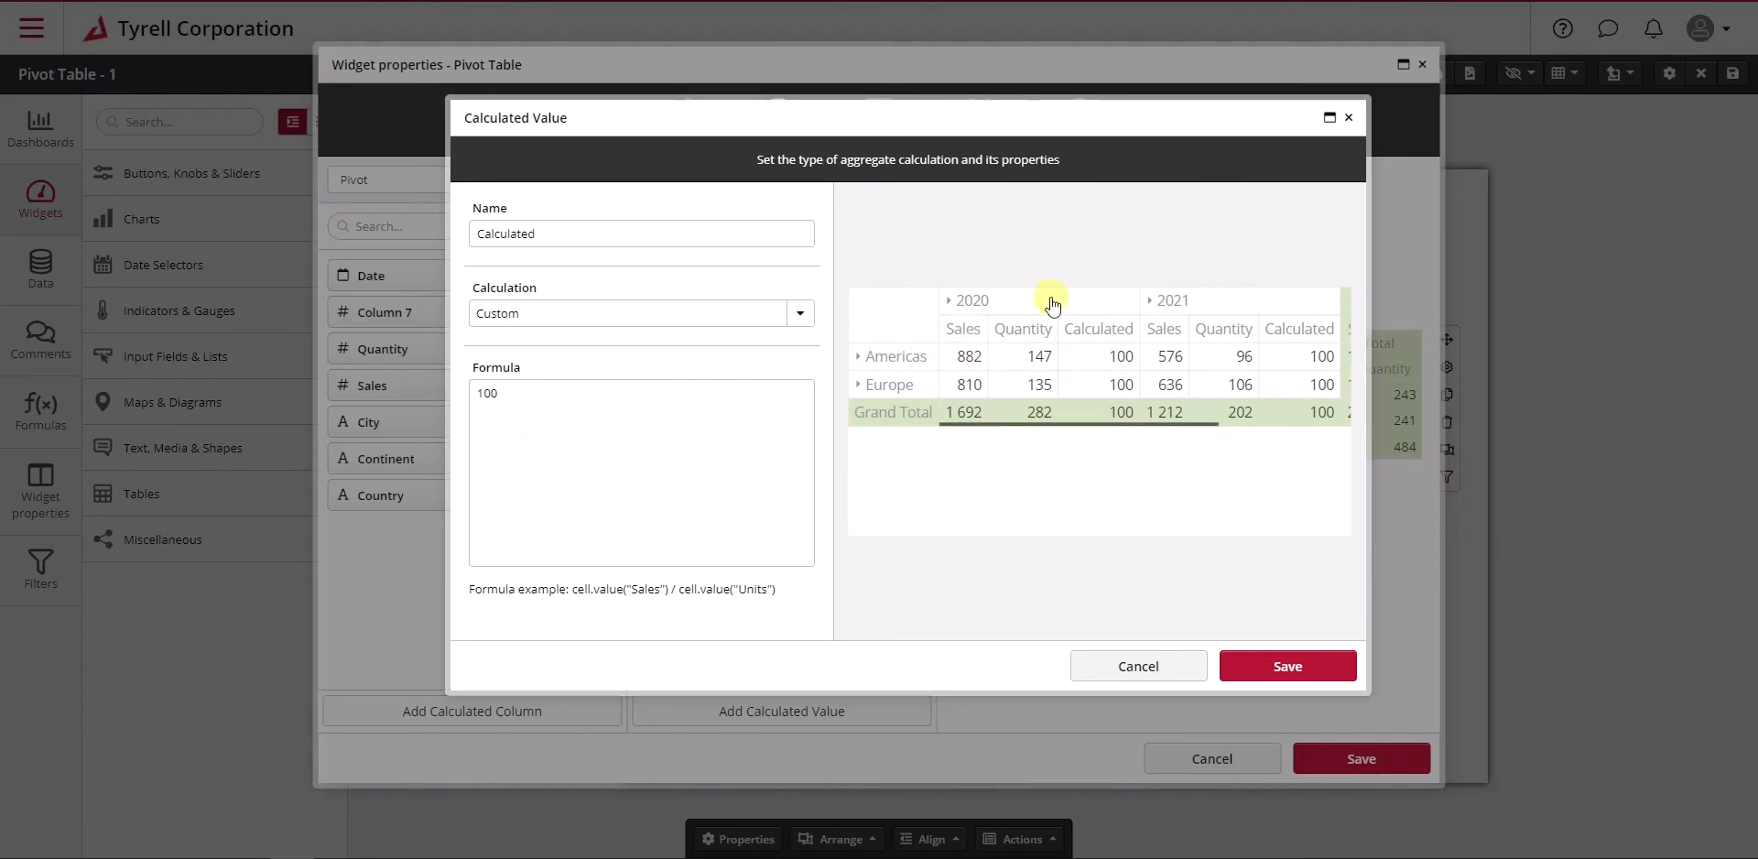
pyautogui.moveTo(1085, 328)
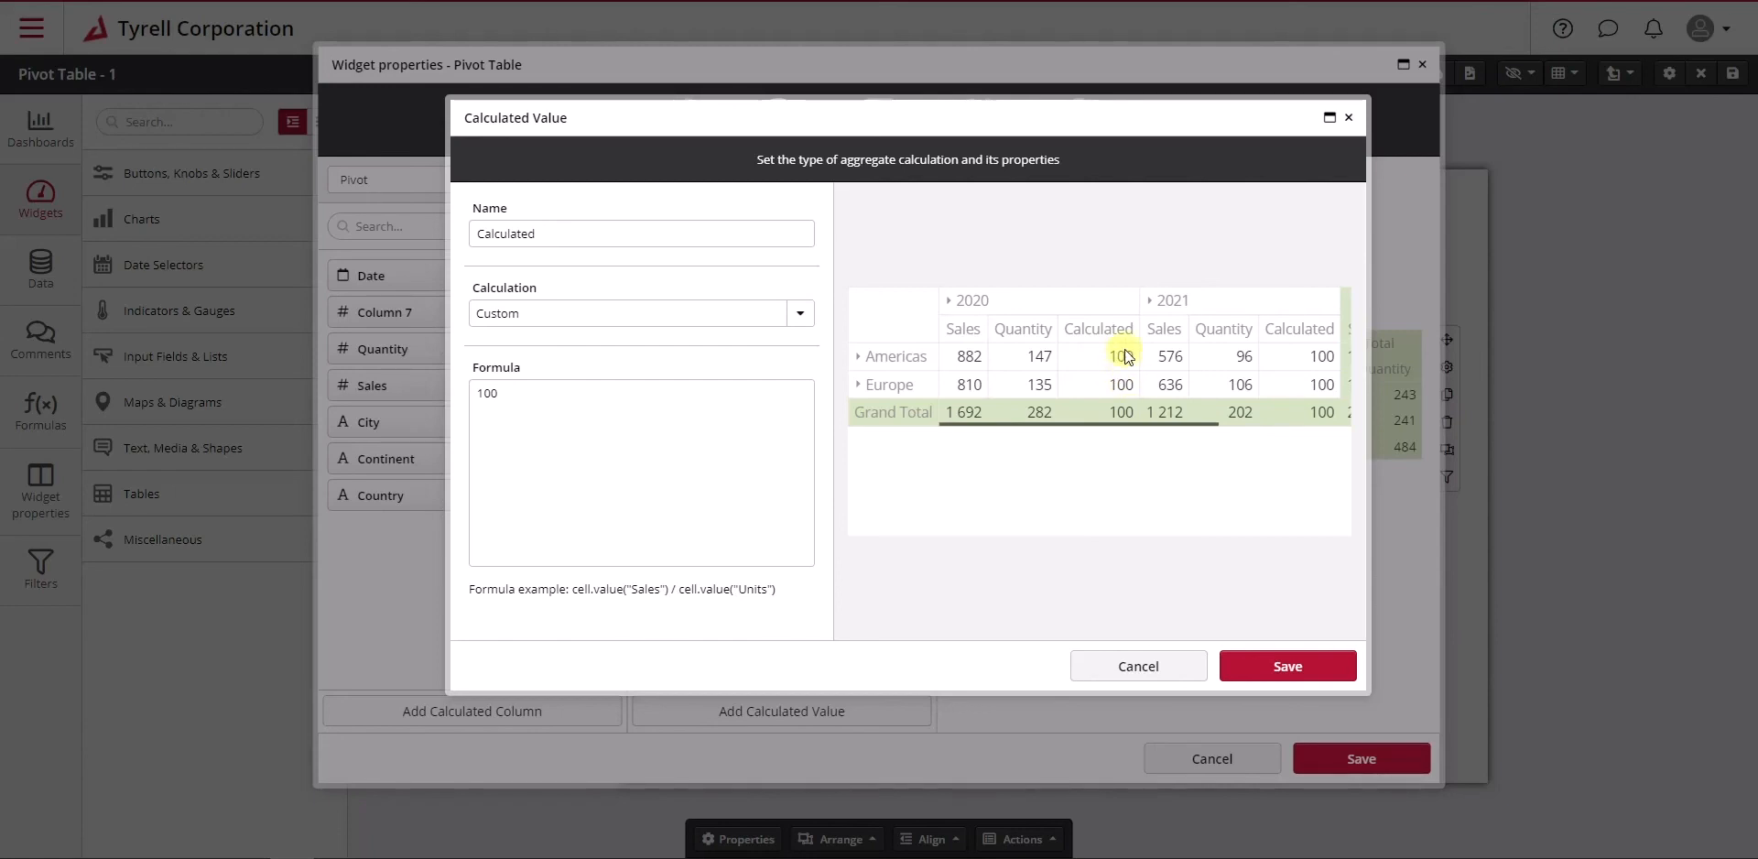
pyautogui.doubleClick(1119, 356)
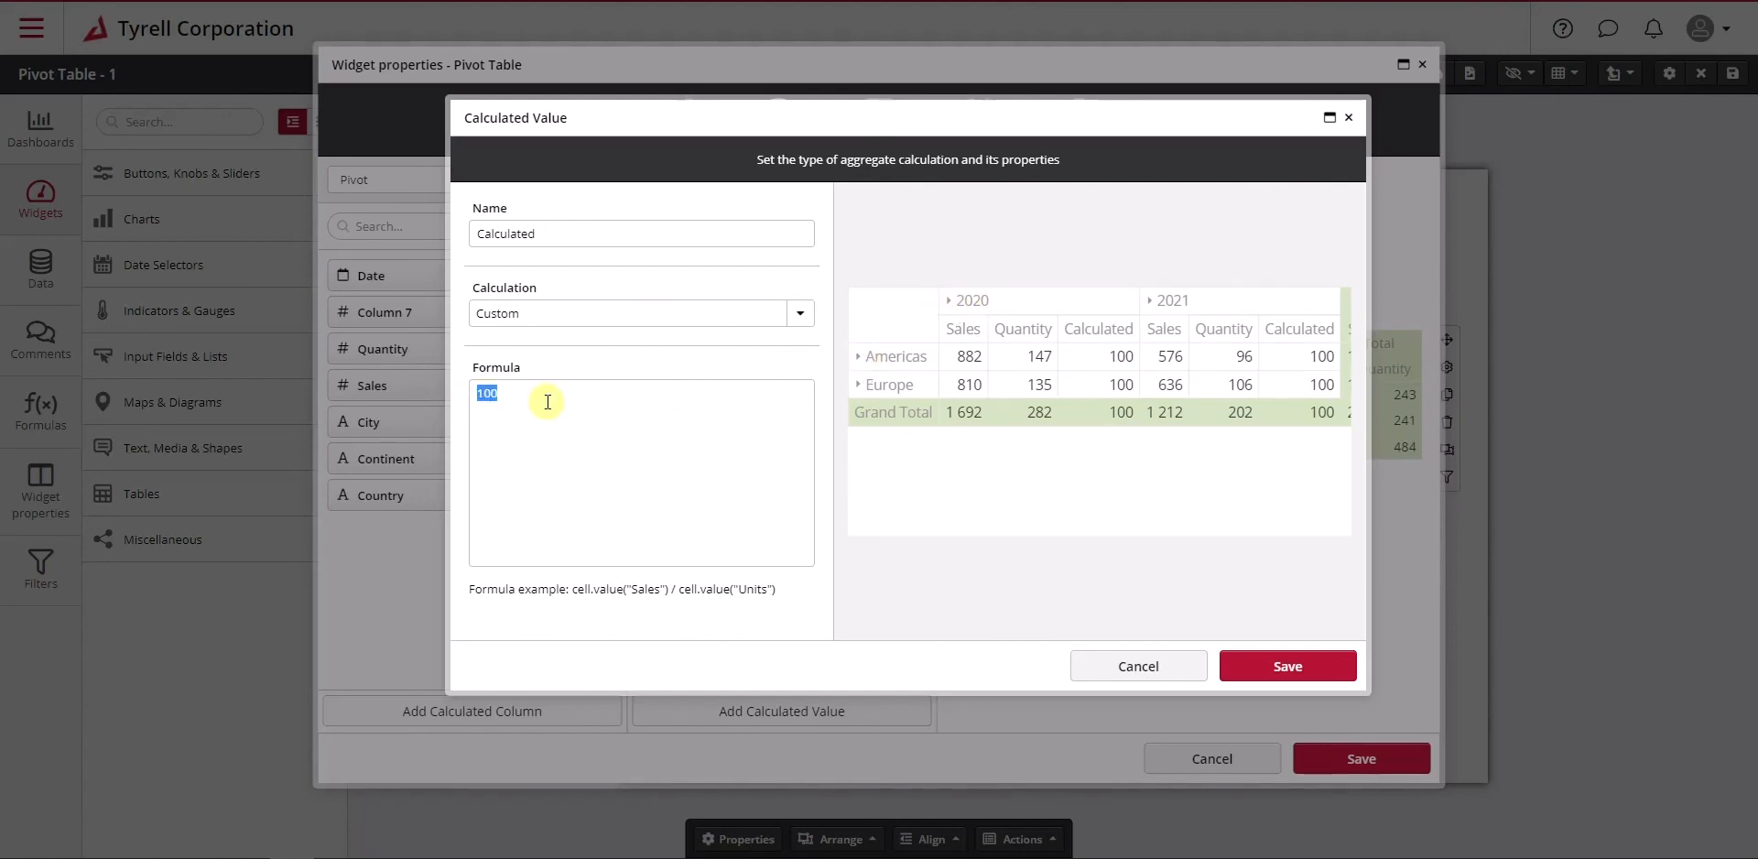
# Set the formula to cell.value("Sales") and expand Americas and USA down to cities
pyautogui.write('cell.valu')
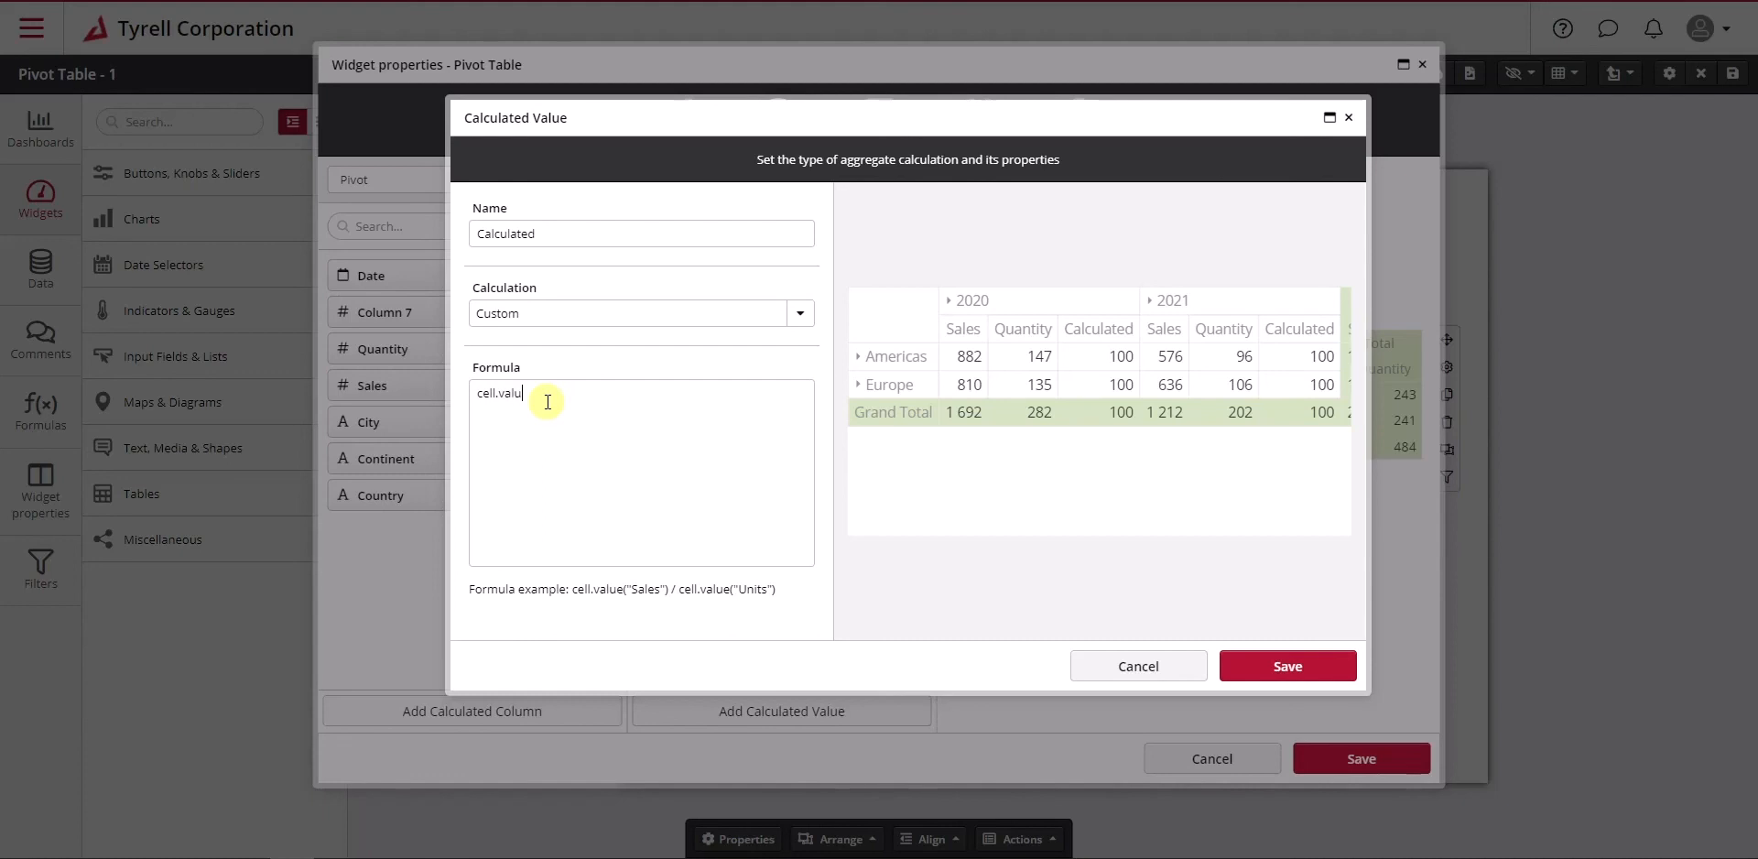
pyautogui.write('e("Sales')
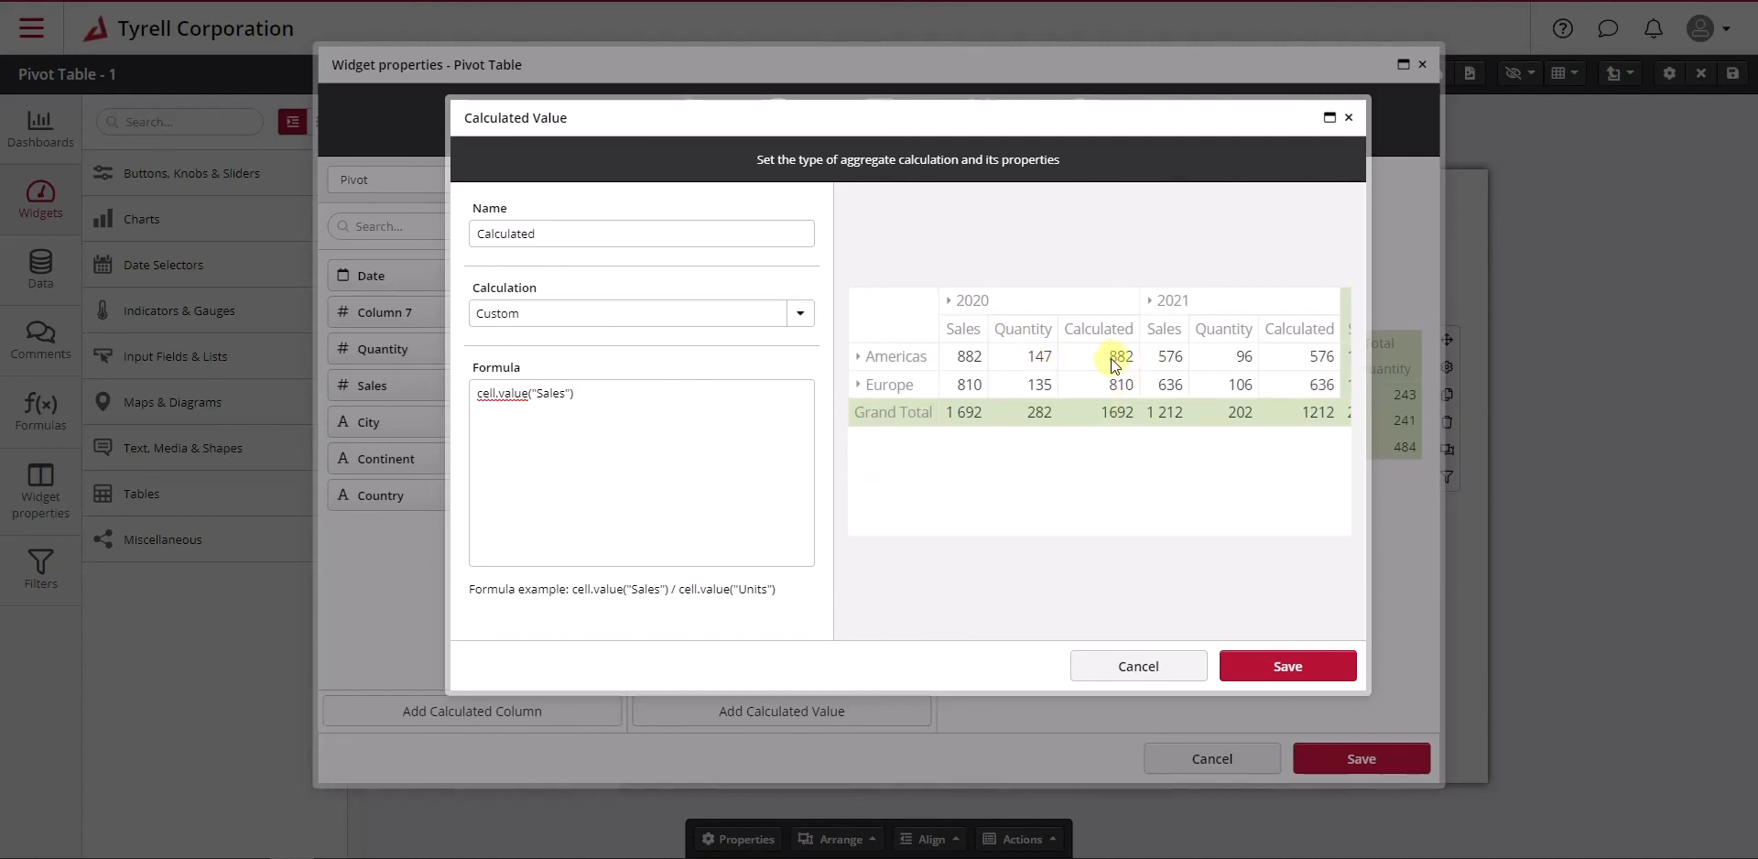
pyautogui.doubleClick(1119, 355)
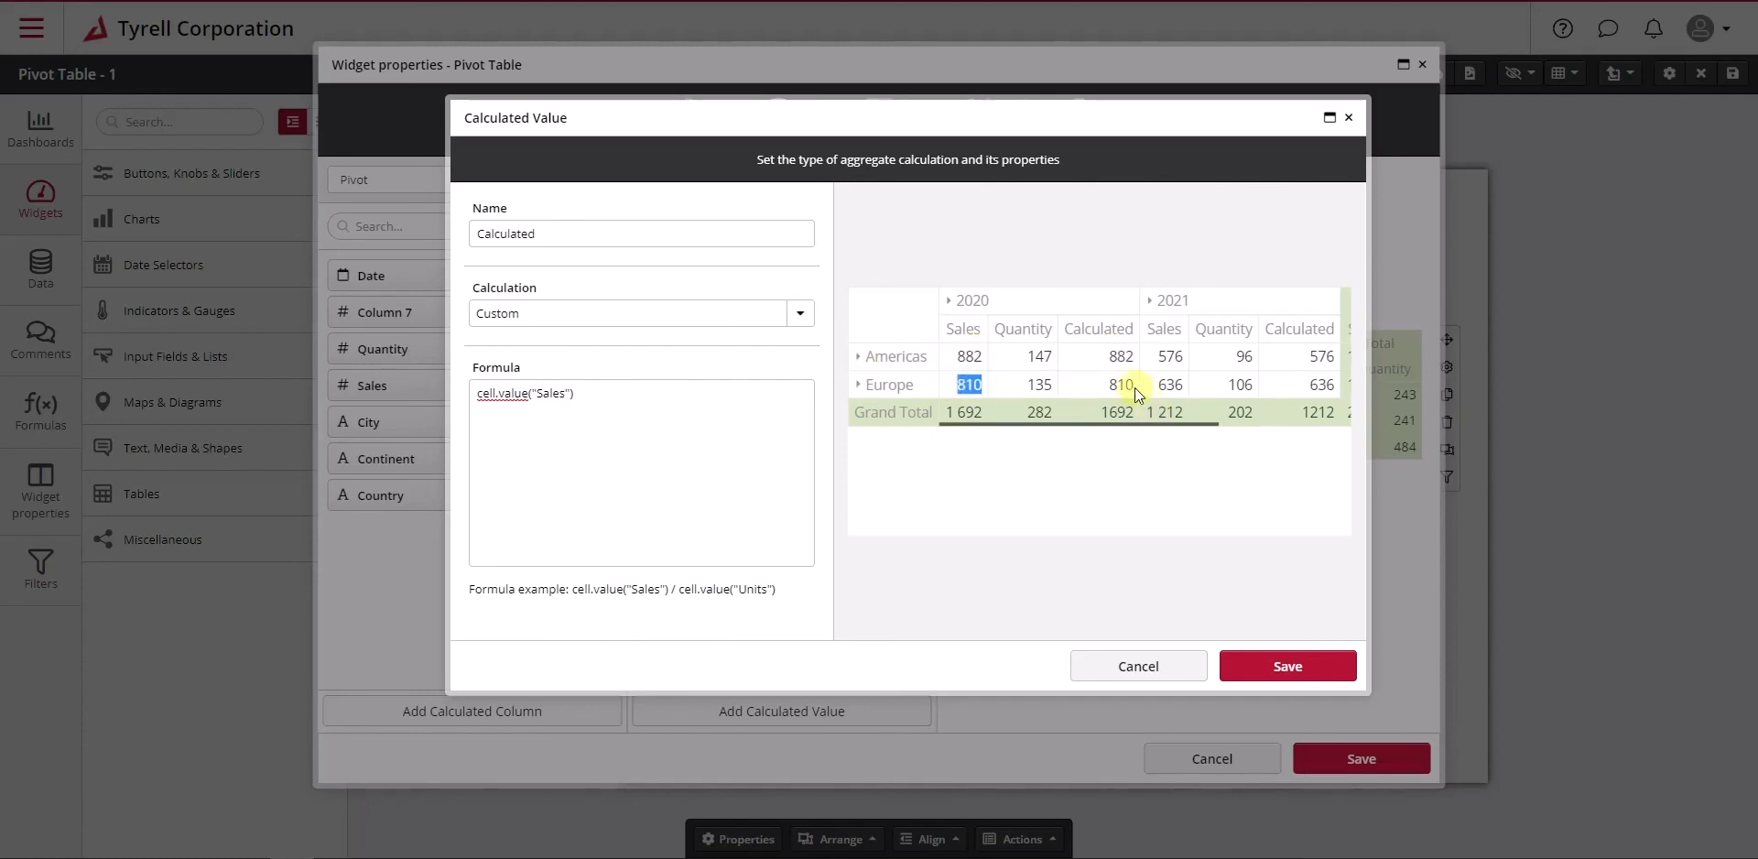
pyautogui.click(859, 356)
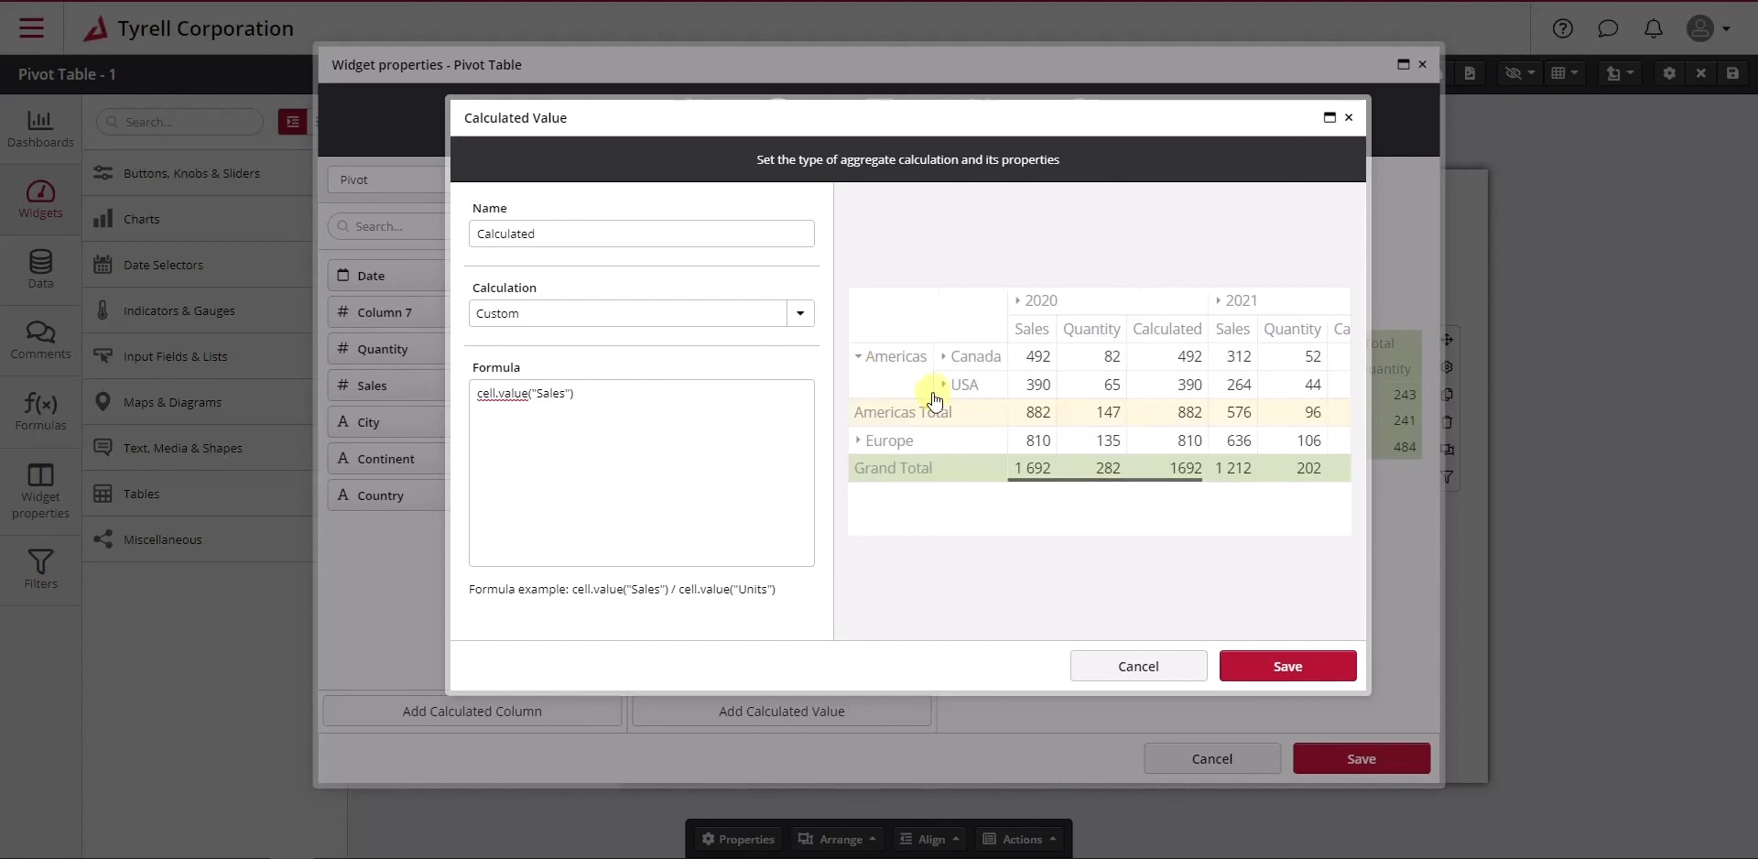
pyautogui.click(943, 384)
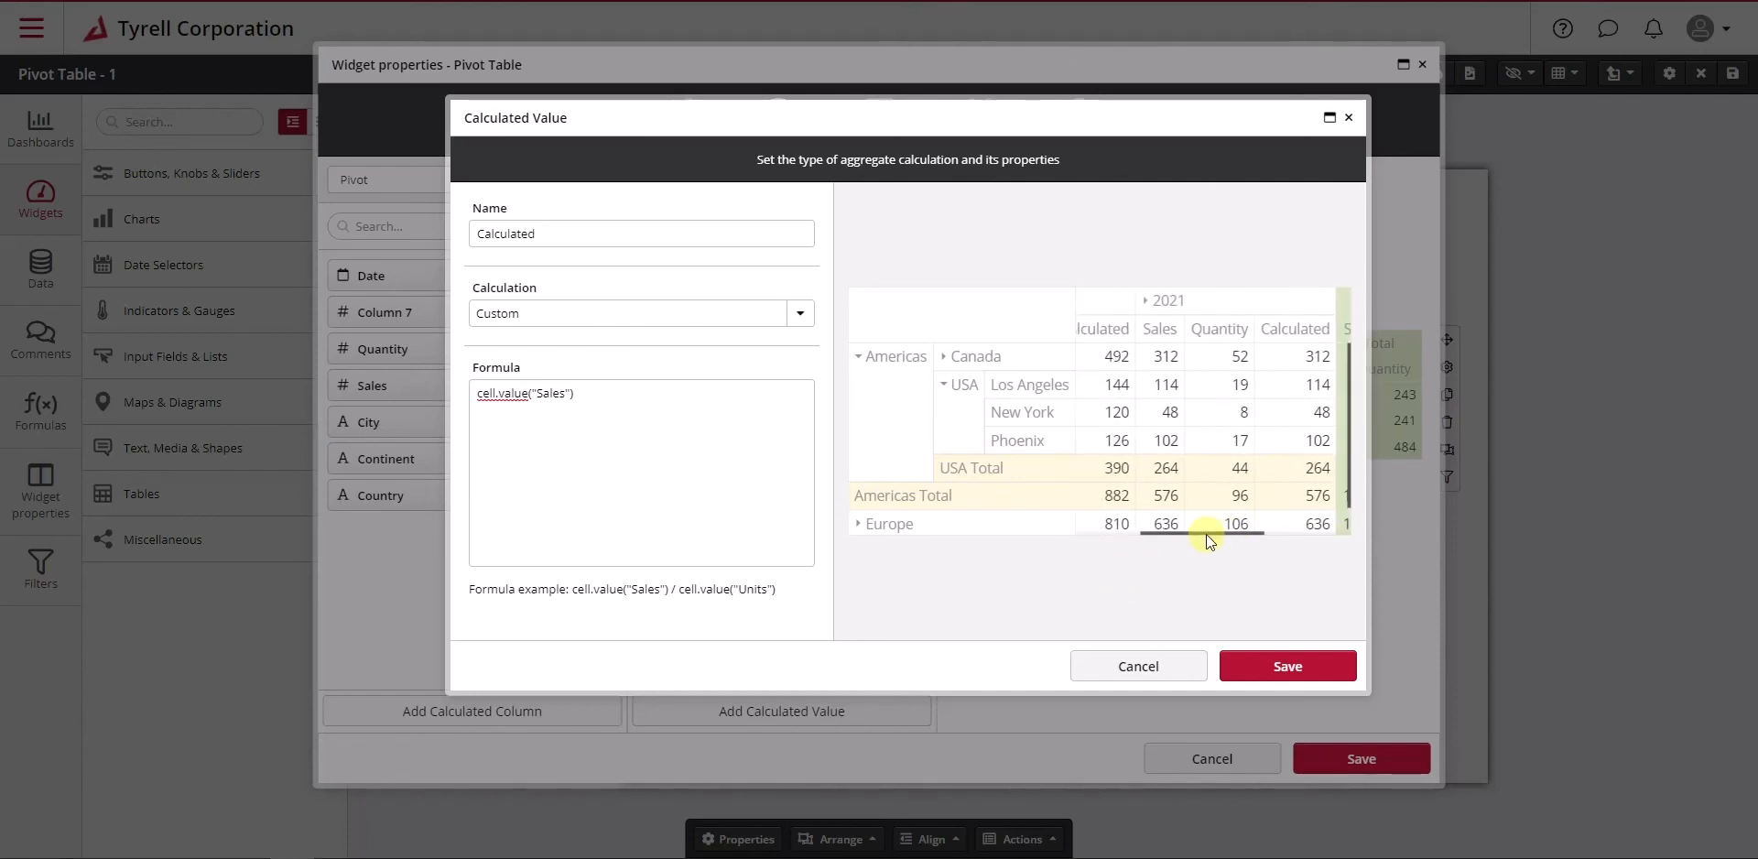
pyautogui.moveTo(1198, 538)
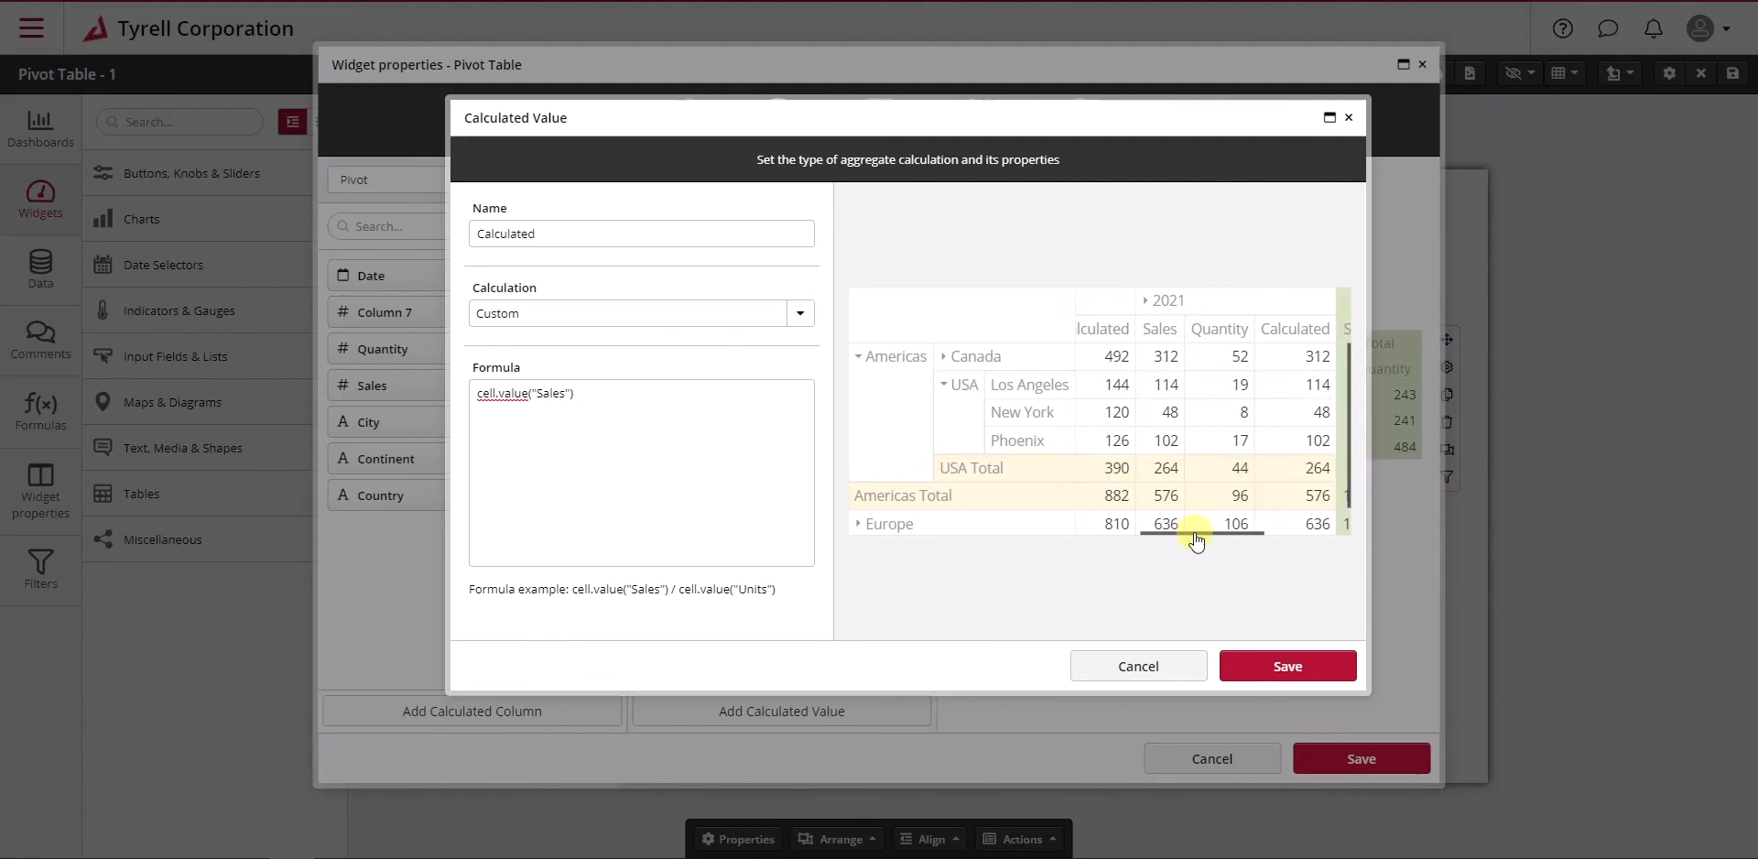
pyautogui.tripleClick(524, 393)
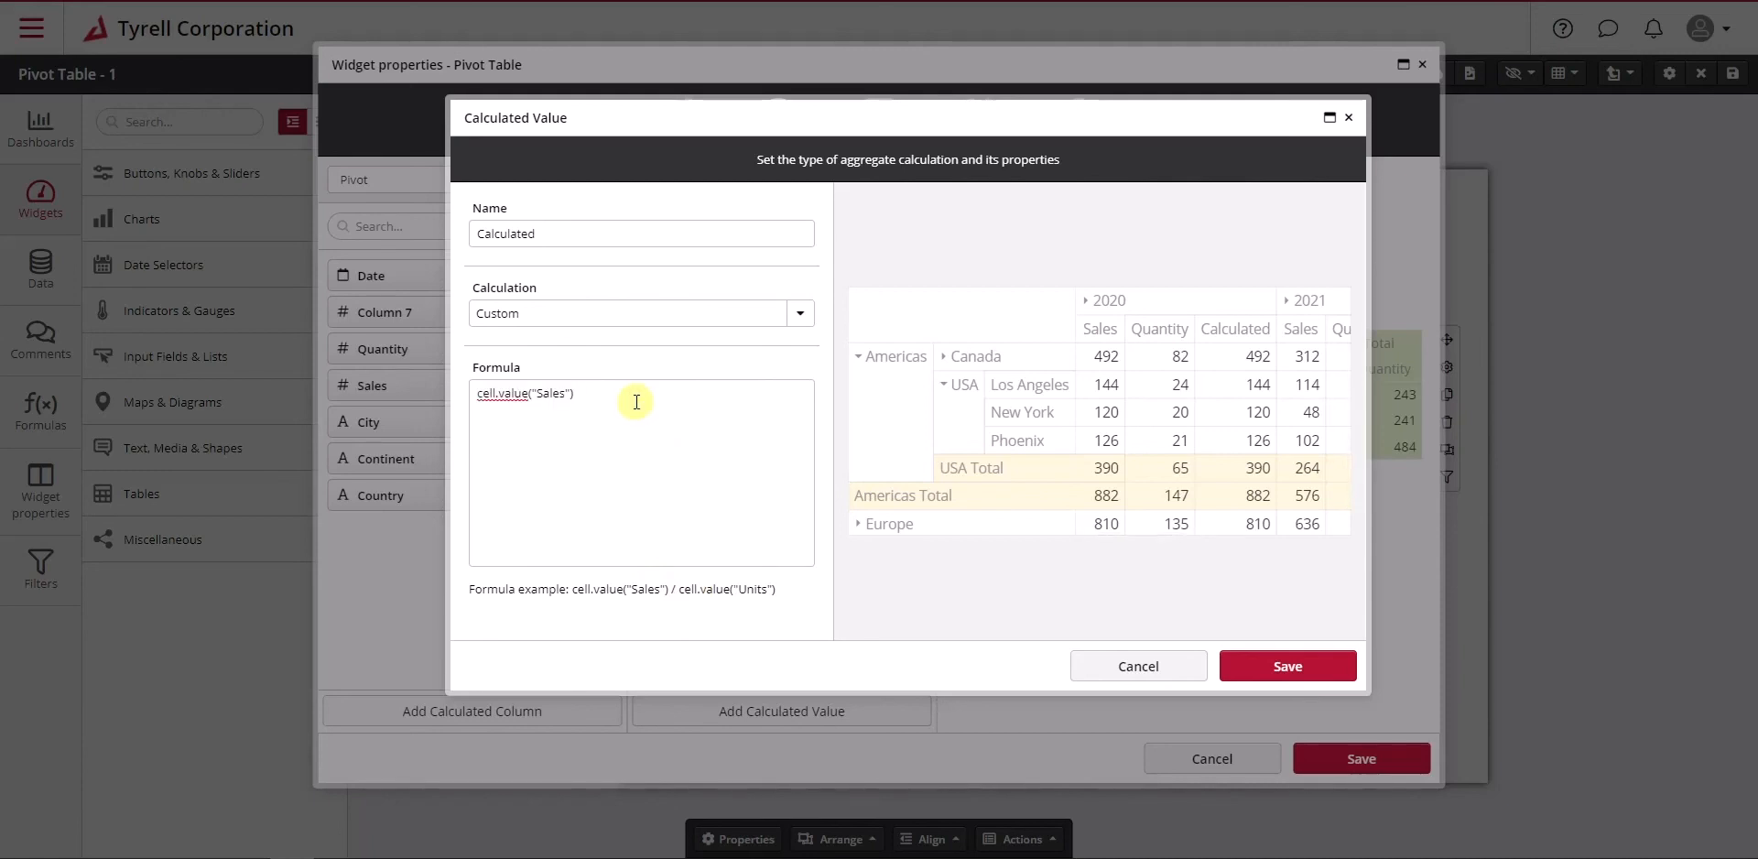
# Append / cell.value("Quantity") and expand Americas to confirm Calculated shows 6
pyautogui.write('/ cell.value("Units')
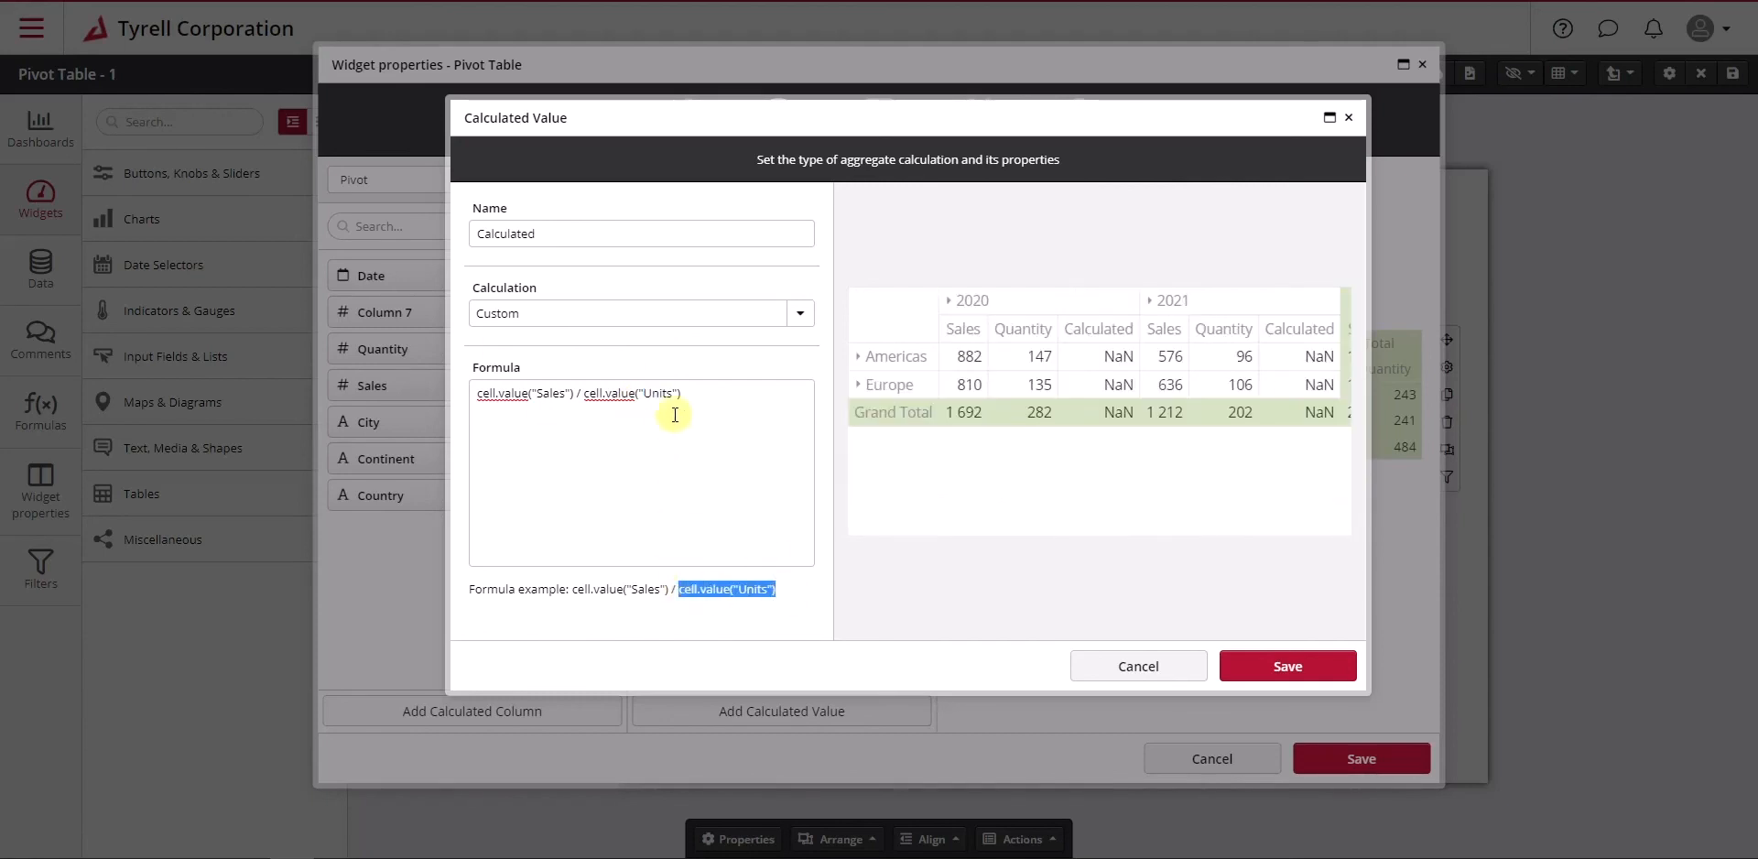
pyautogui.write('QUantity')
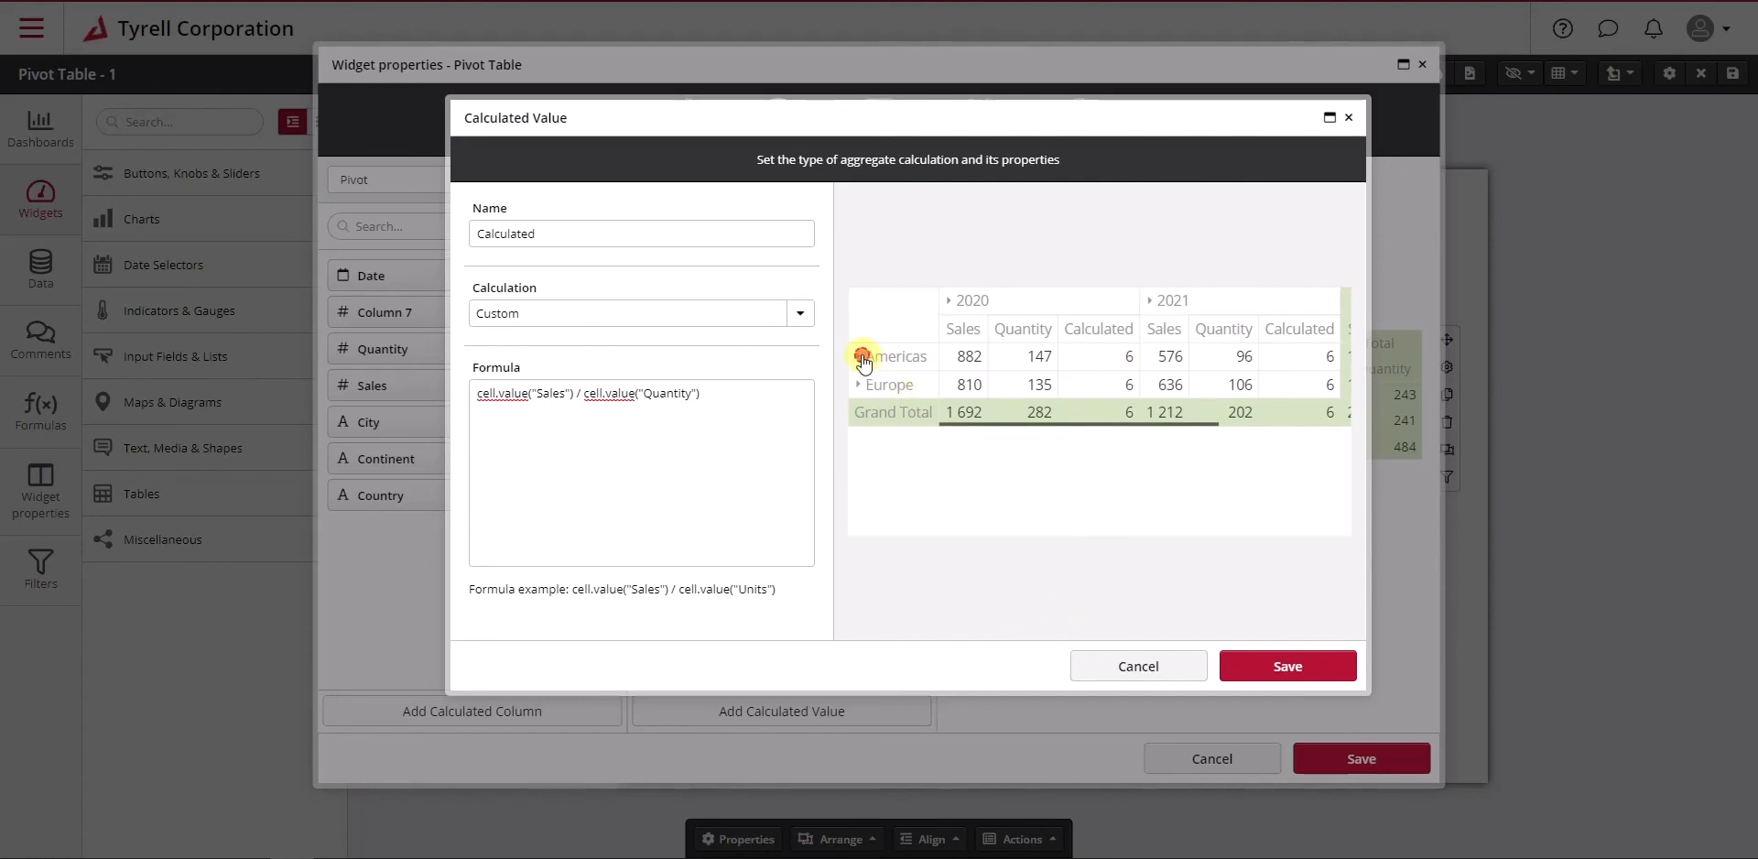
pyautogui.click(859, 356)
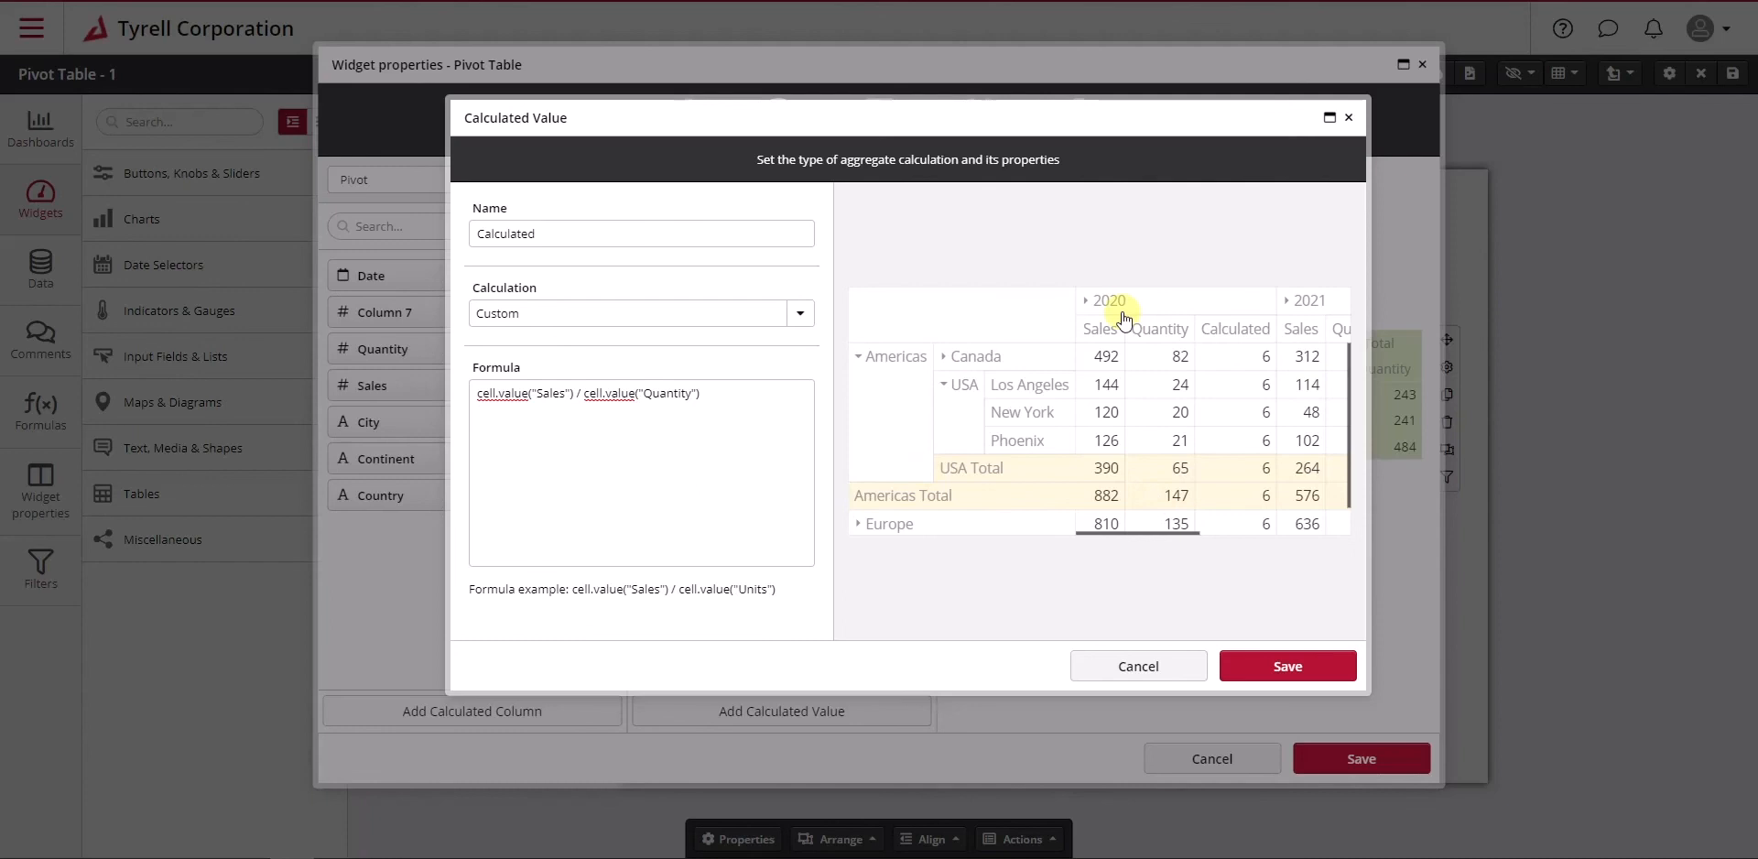
pyautogui.moveTo(1178, 524)
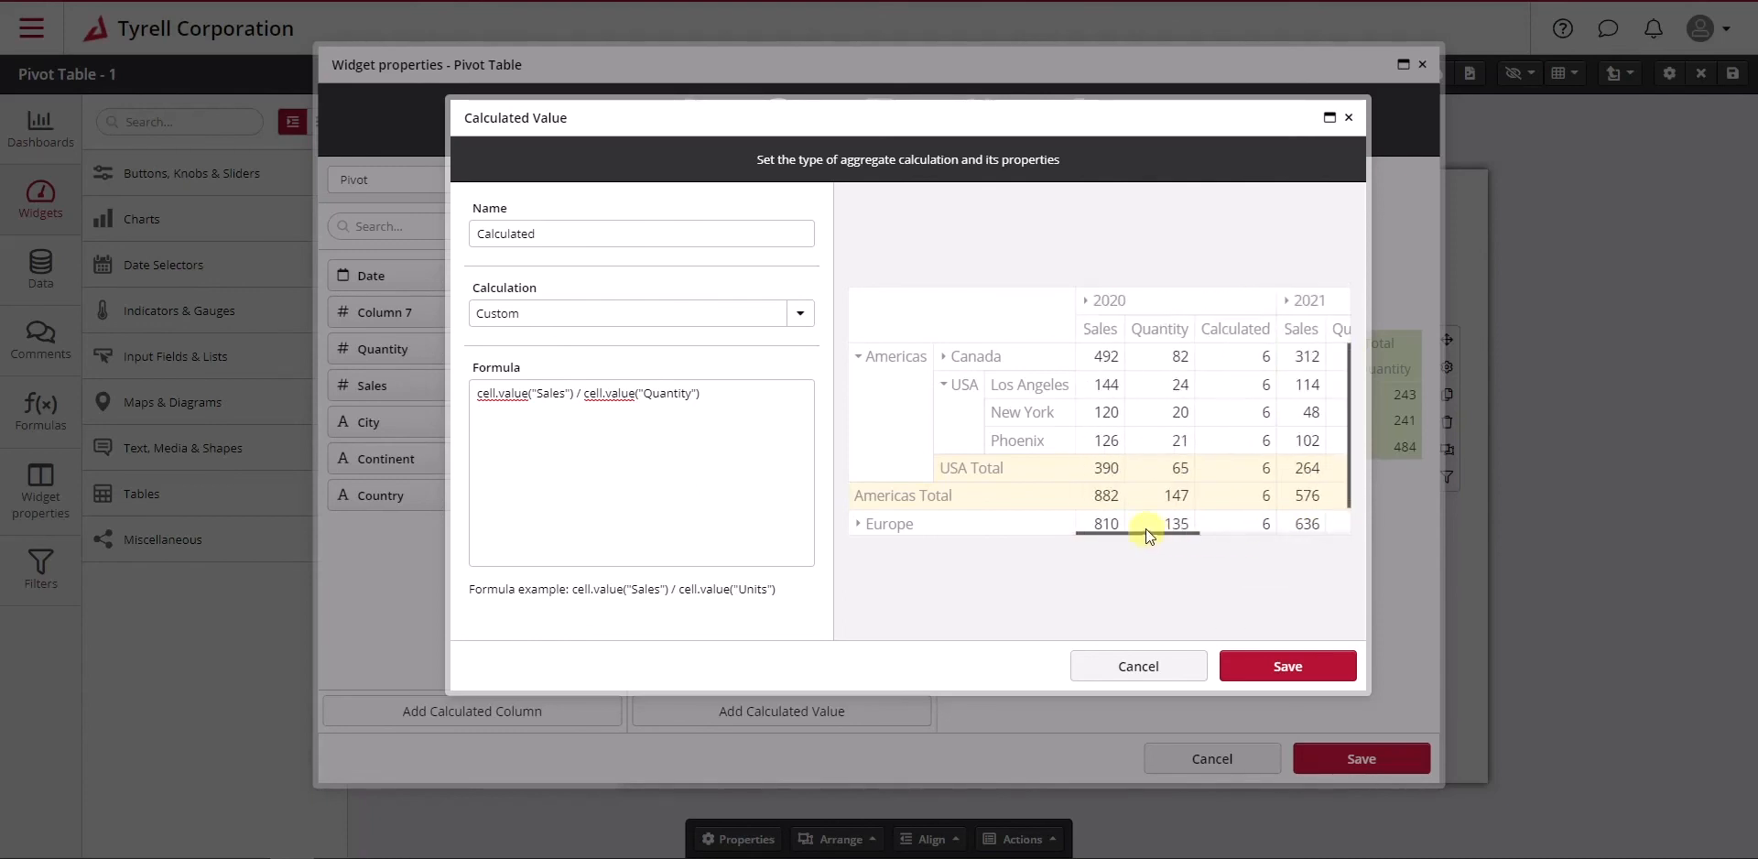
pyautogui.moveTo(1051, 379)
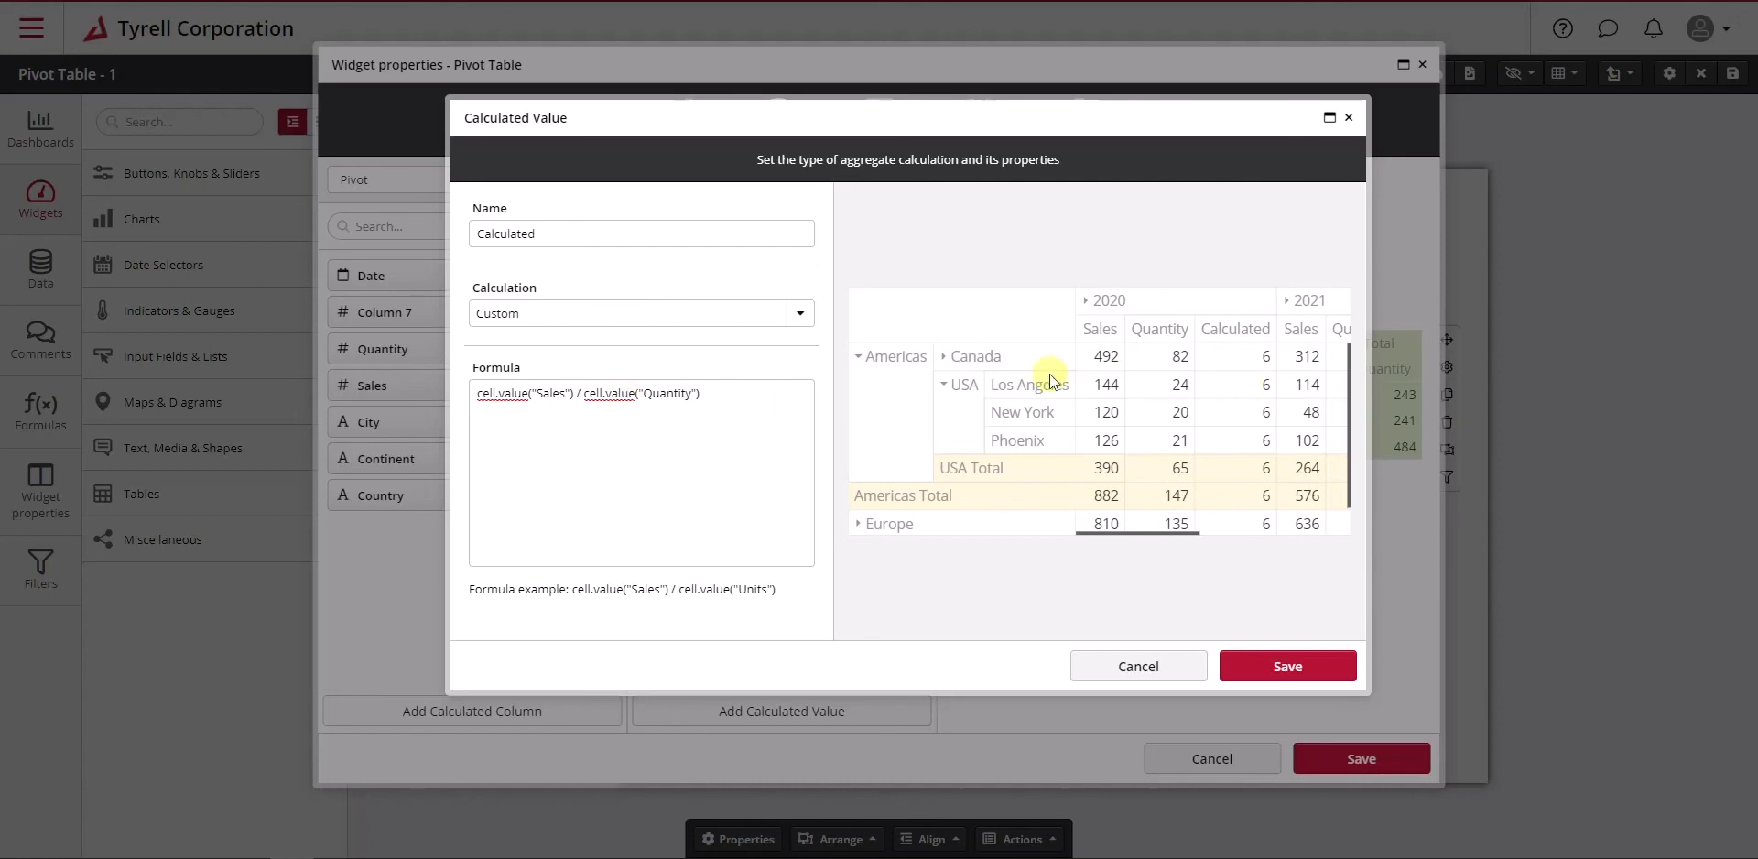